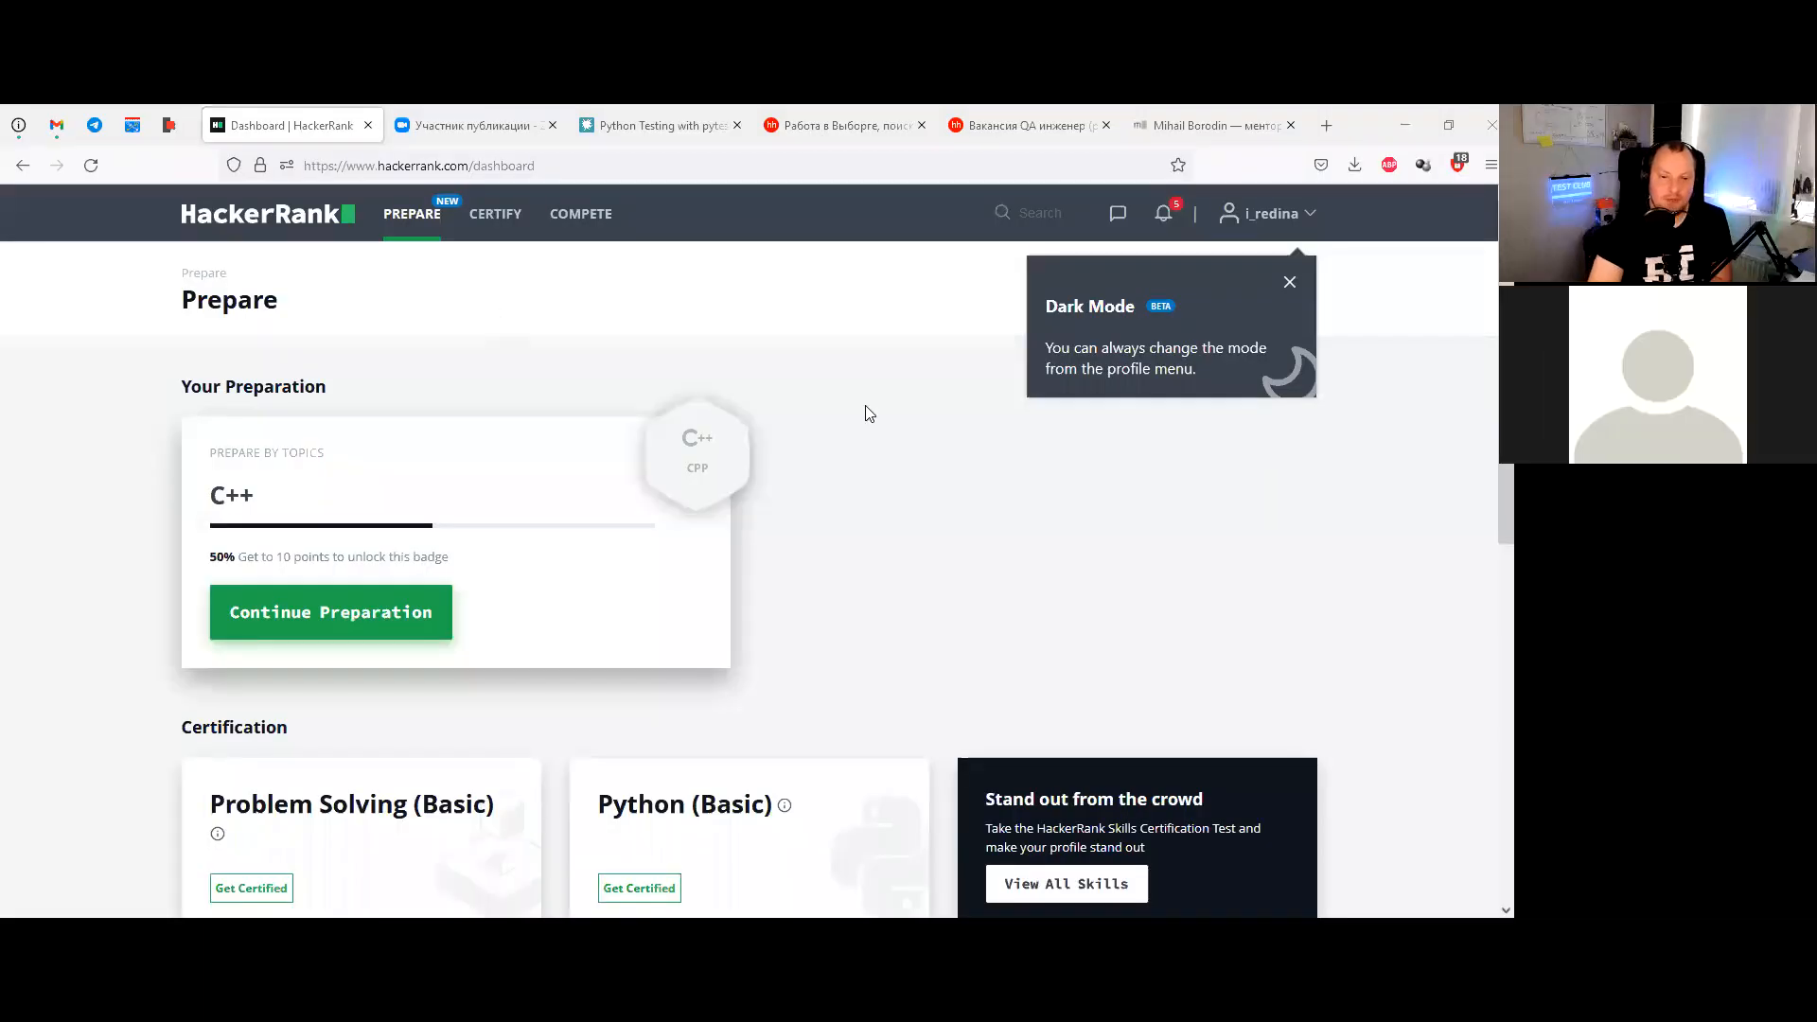
Browse the Prepare dashboard, then switch to the Telegram chat holding the challenge link
{"action": "scroll", "scroll_direction": "down", "scroll_amount": 3}
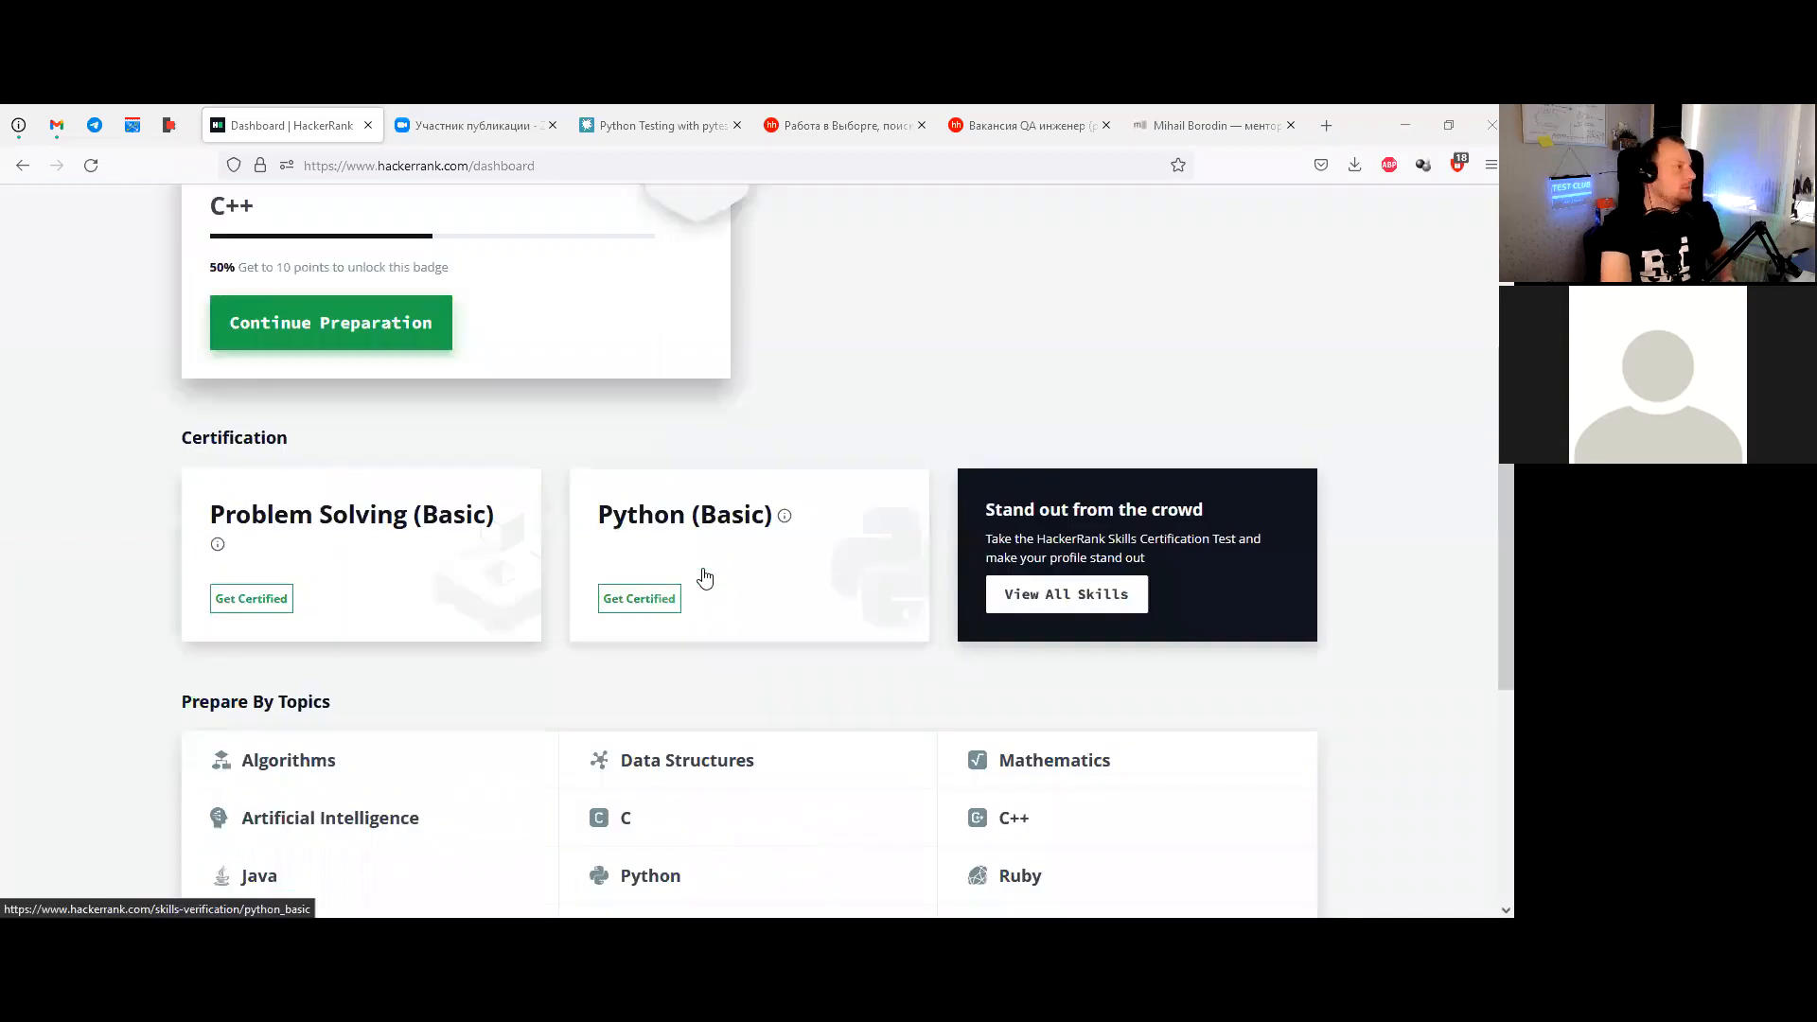
{"action": "mouse_move", "coordinate": [277, 598]}
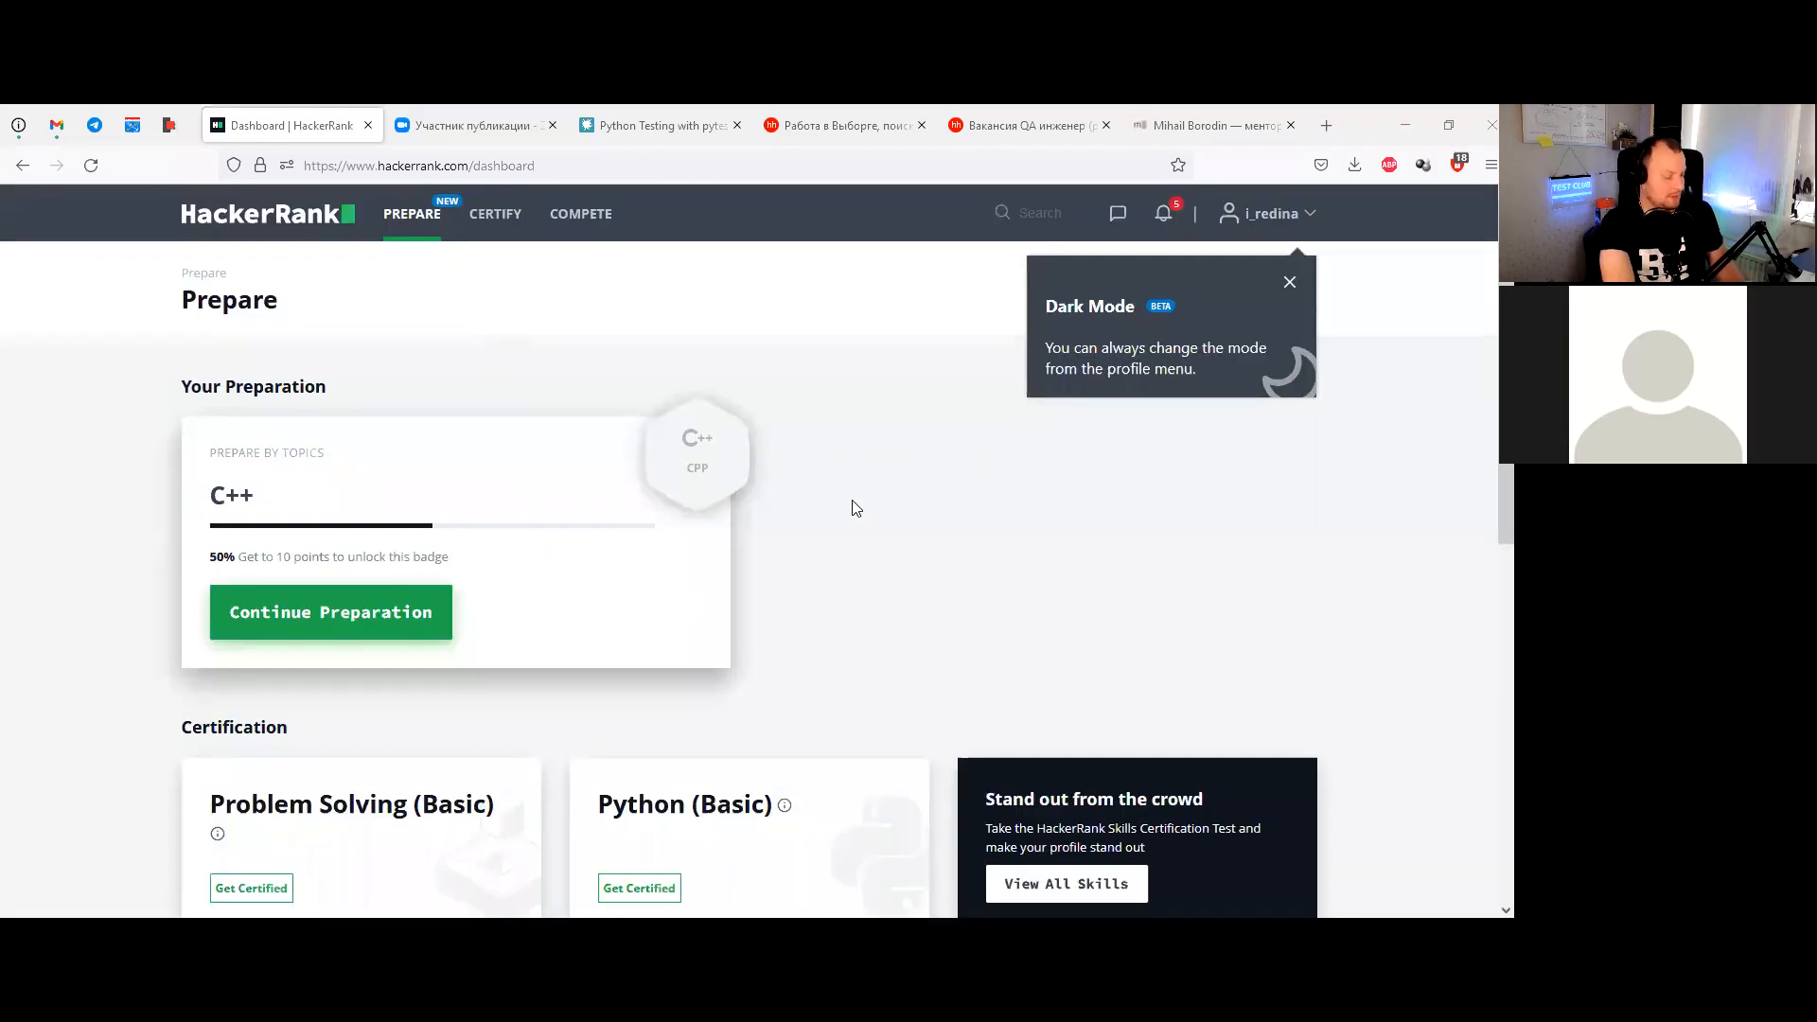
{"action": "mouse_move", "coordinate": [816, 532]}
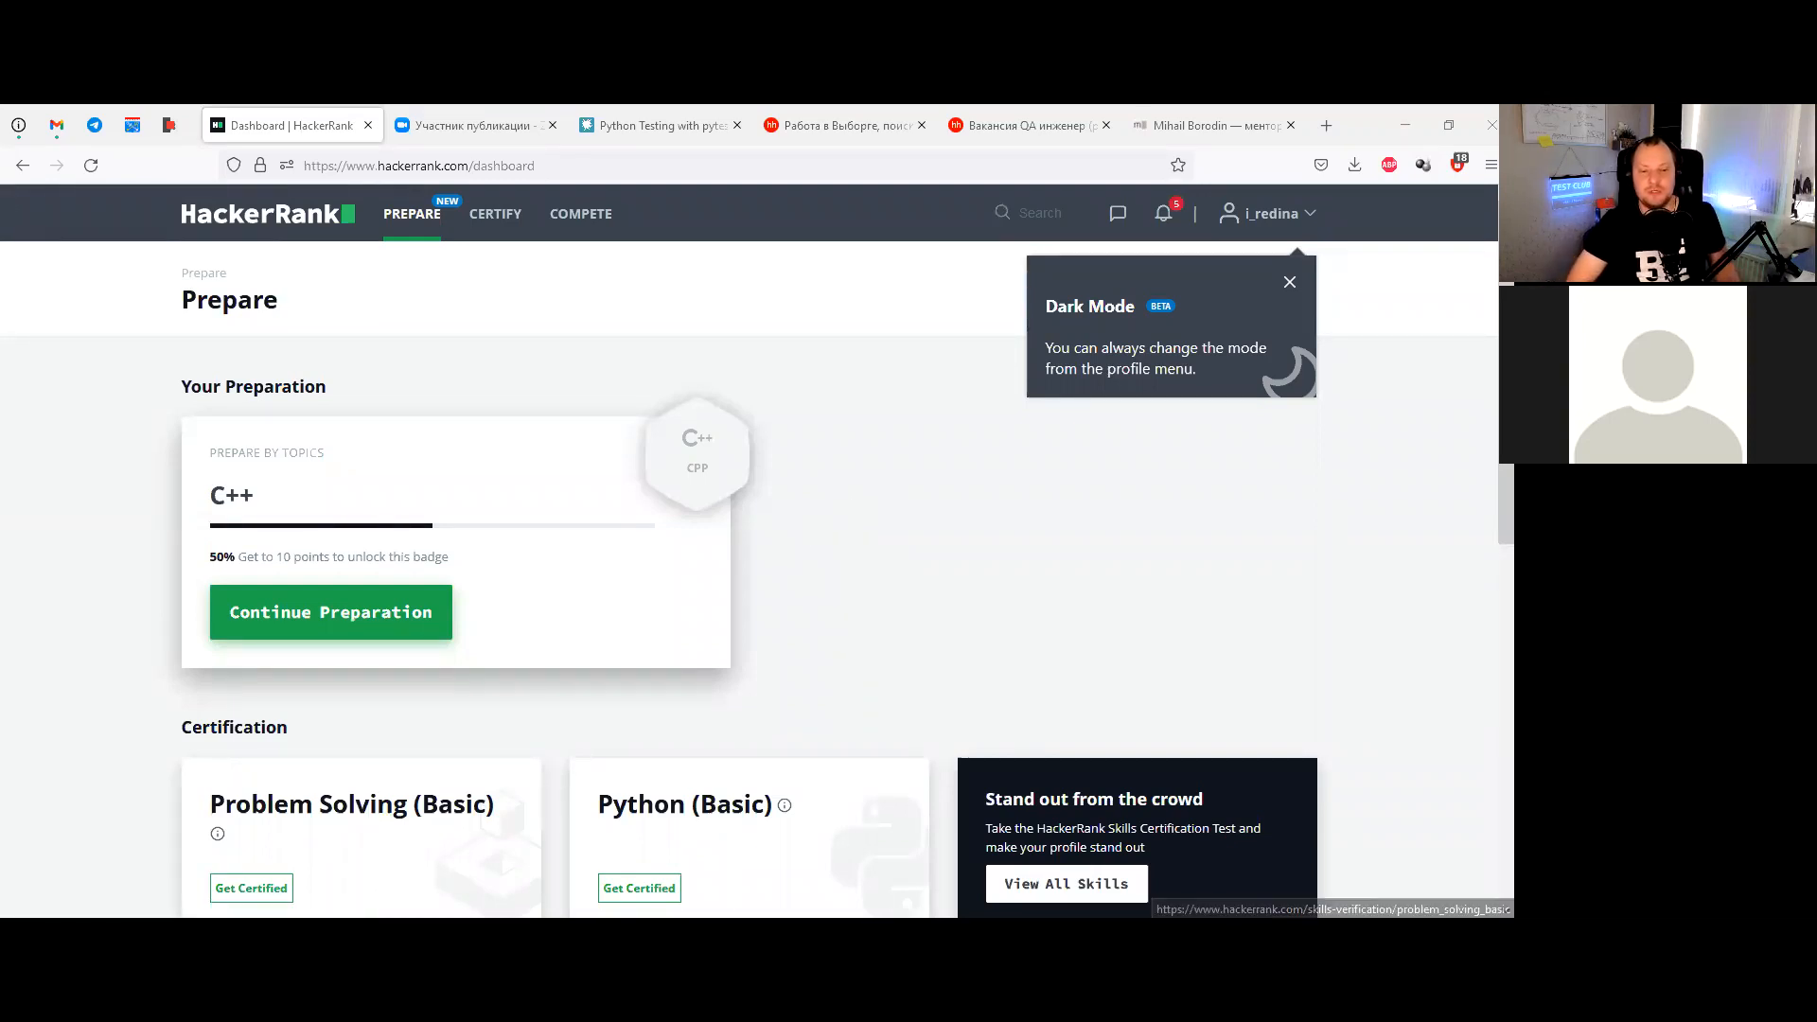
{"action": "mouse_move", "coordinate": [352, 224]}
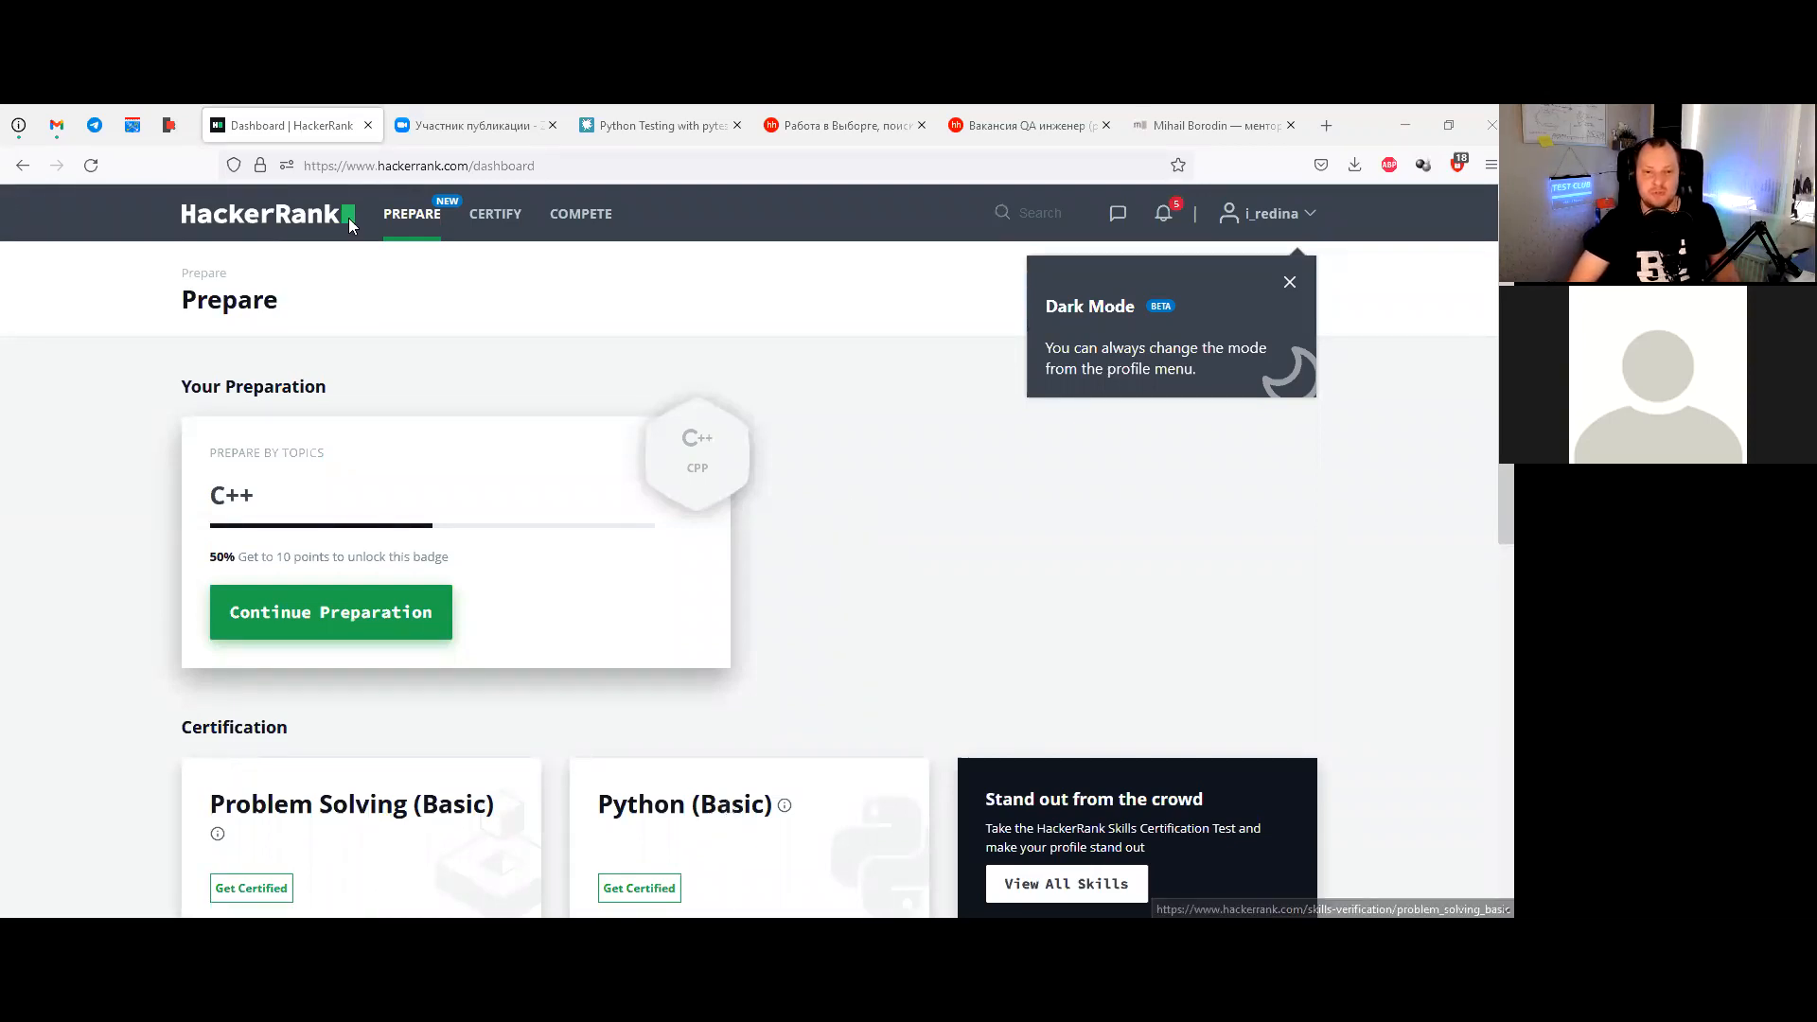
{"action": "left_click", "coordinate": [95, 125]}
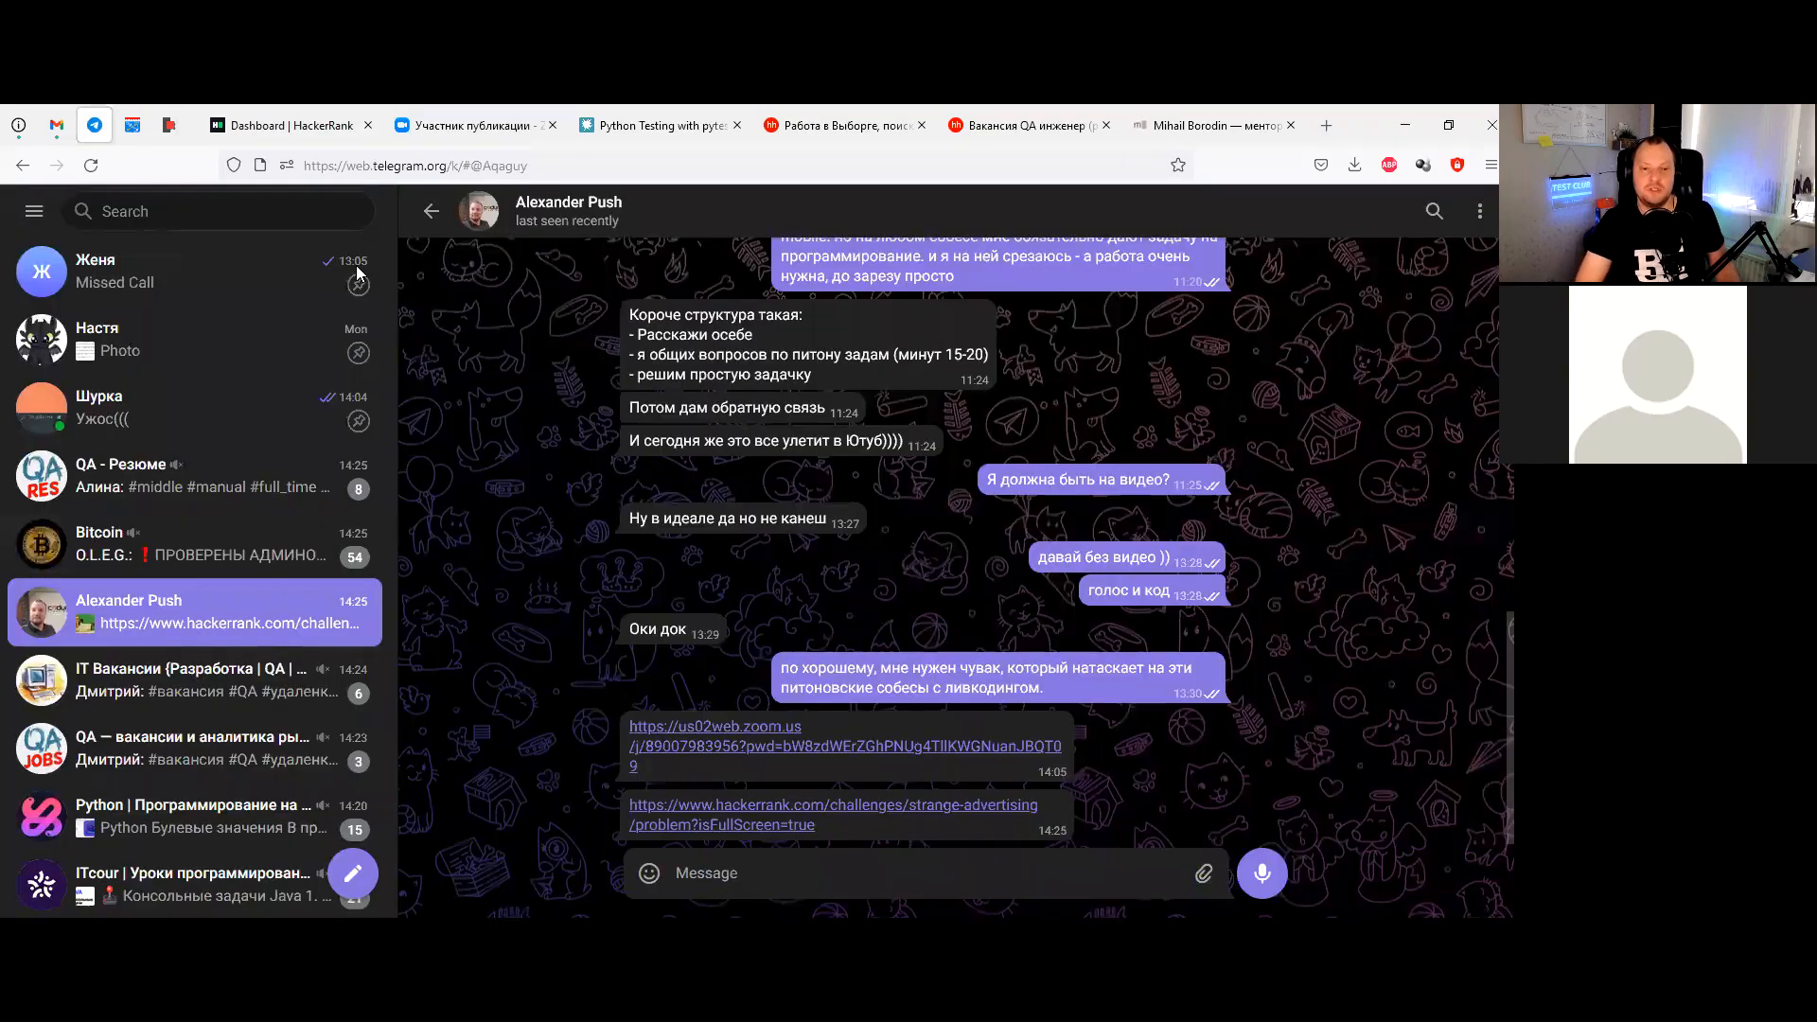
Follow the shared strange-advertising link so the Viral Advertising challenge loads
{"action": "left_click", "coordinate": [833, 814]}
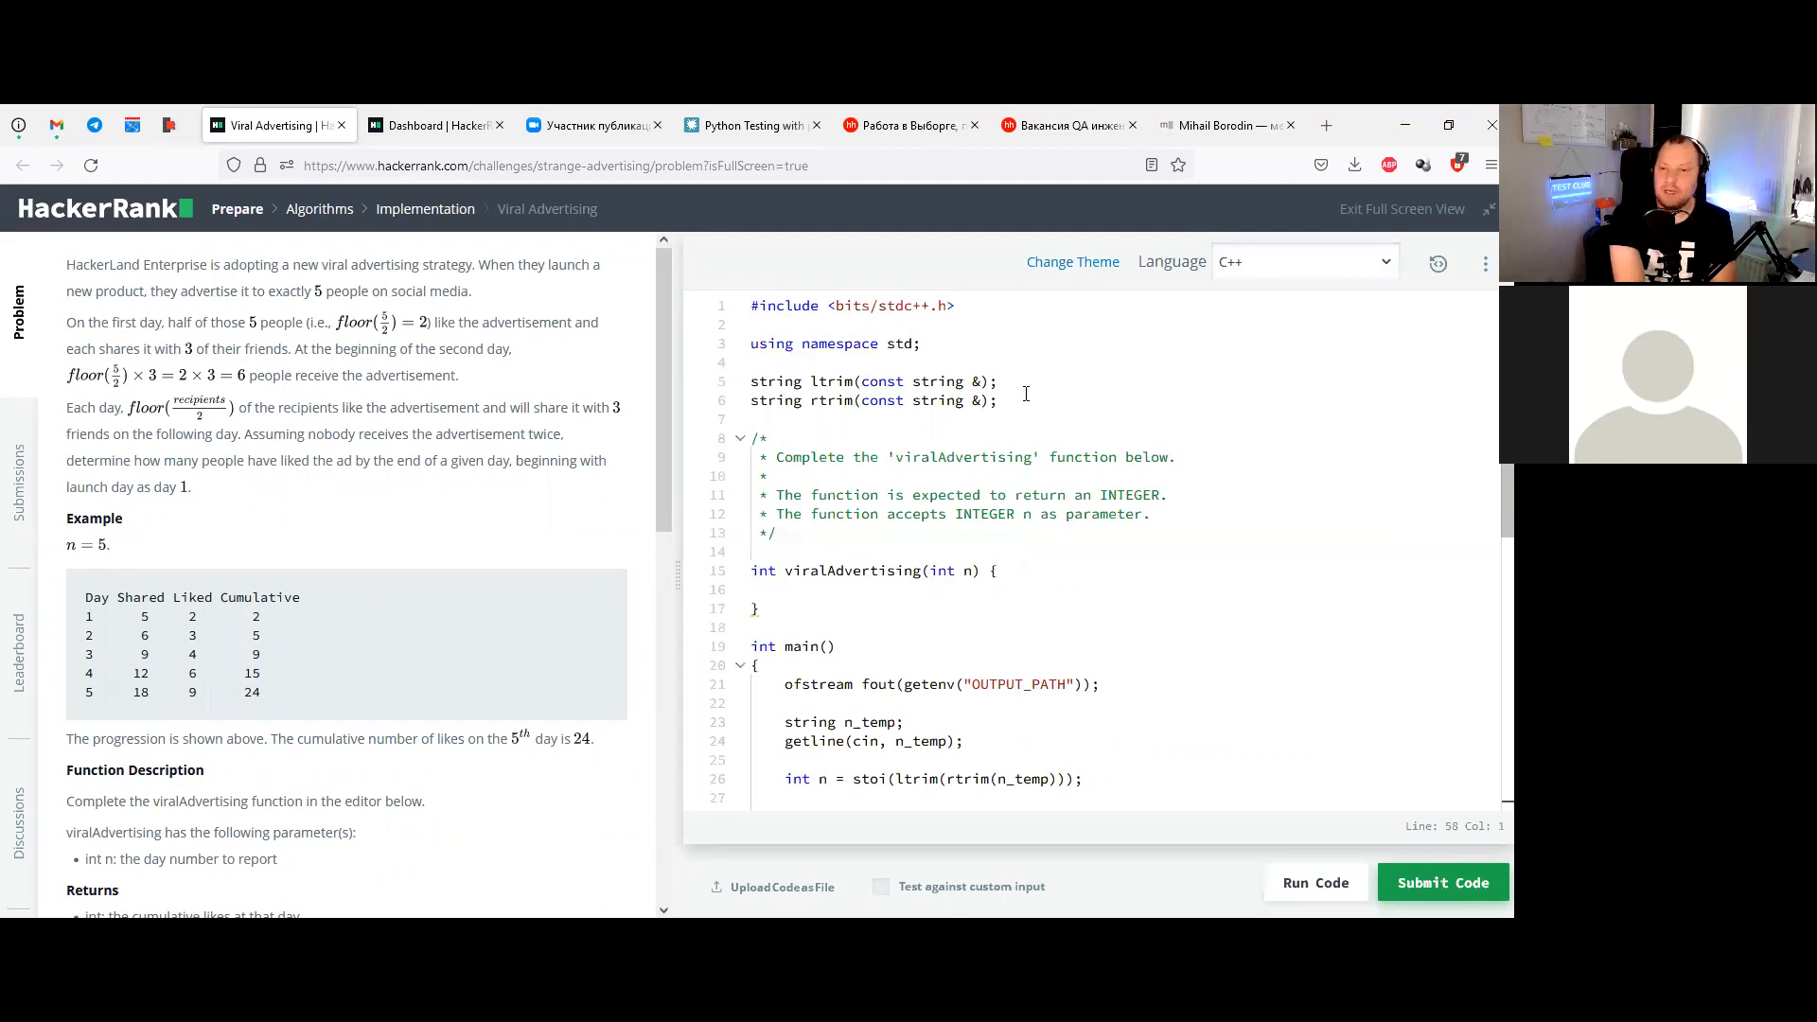
{"action": "mouse_move", "coordinate": [1030, 401]}
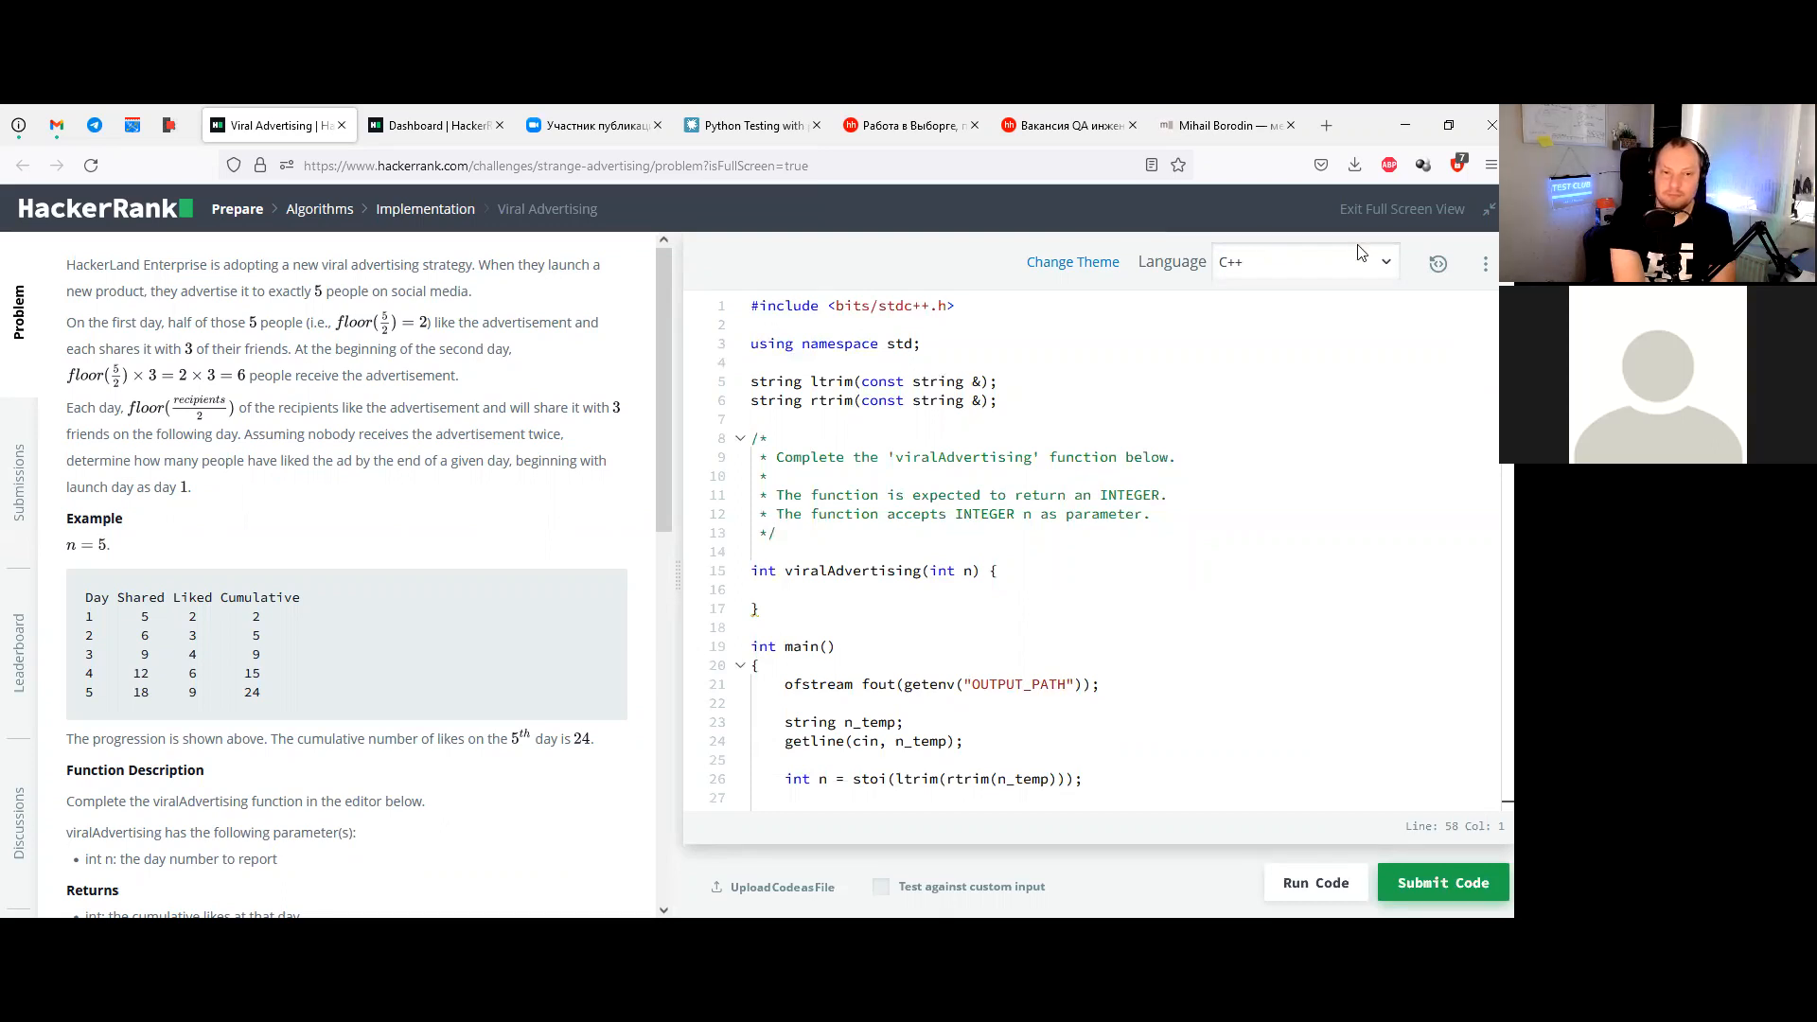
Change the editor language to Python 3 and read through the problem description
{"action": "left_click", "coordinate": [1304, 262]}
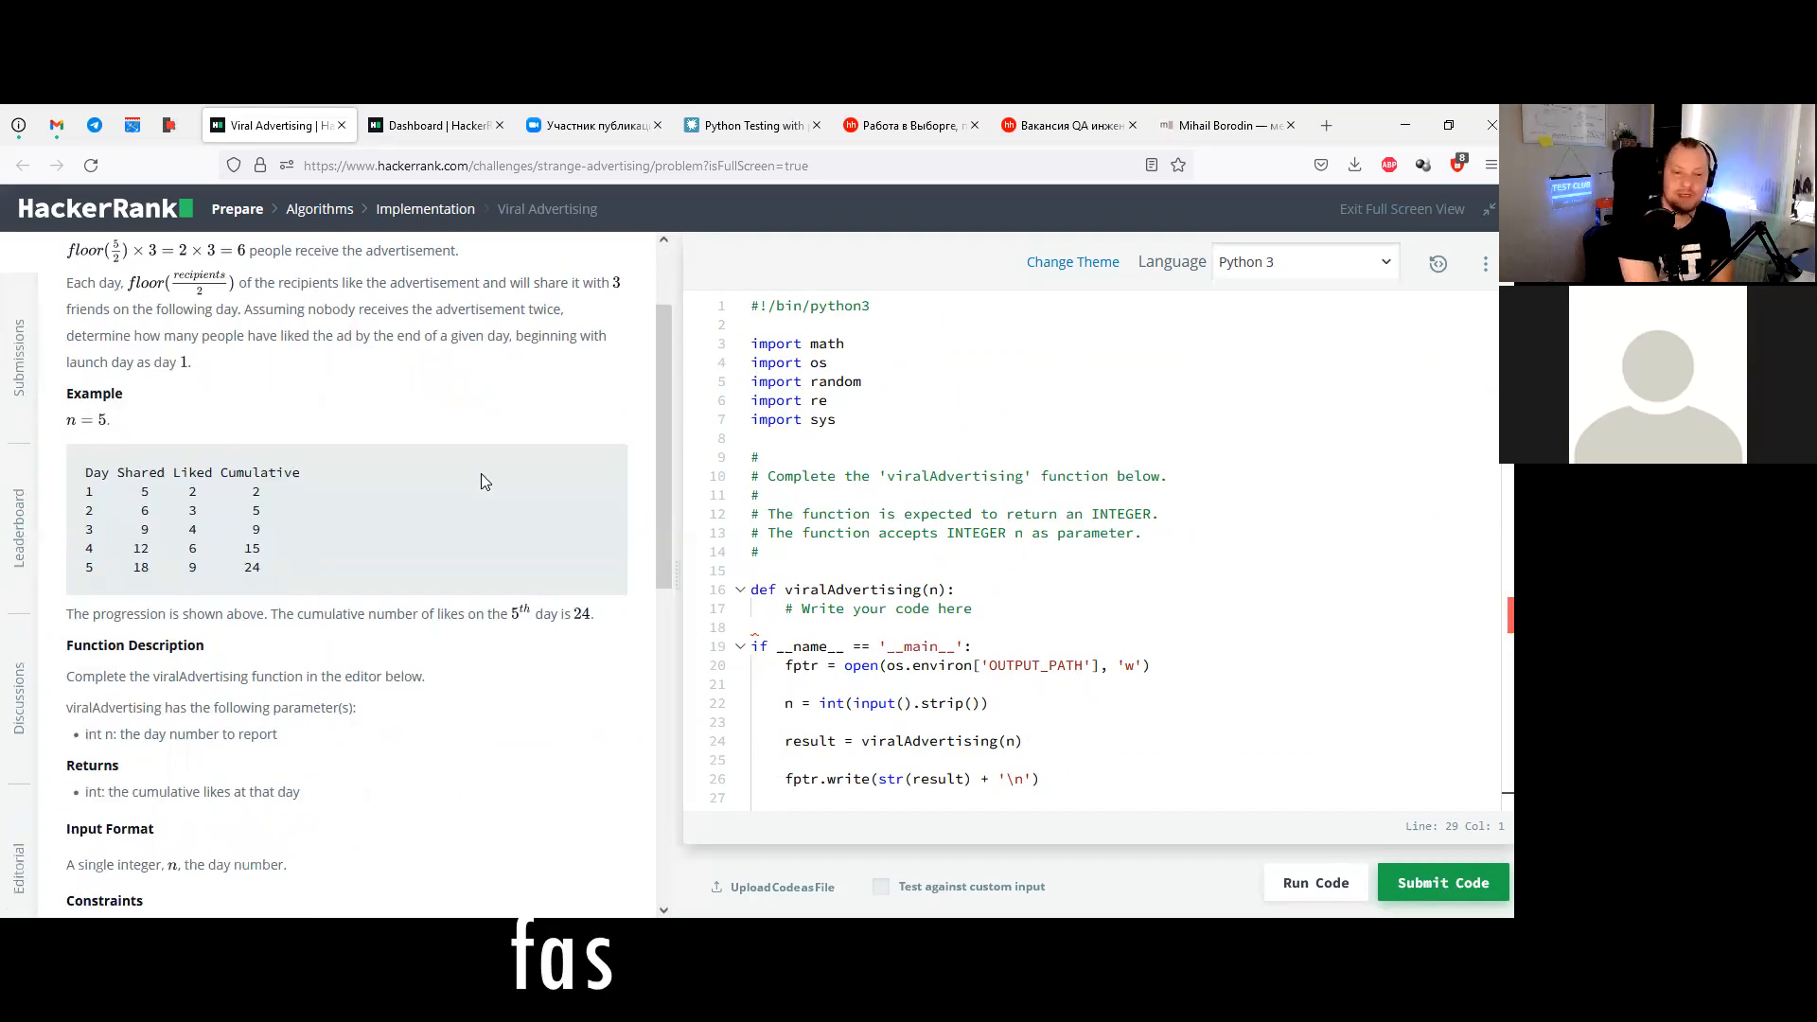
{"action": "scroll", "scroll_direction": "down", "scroll_amount": 3}
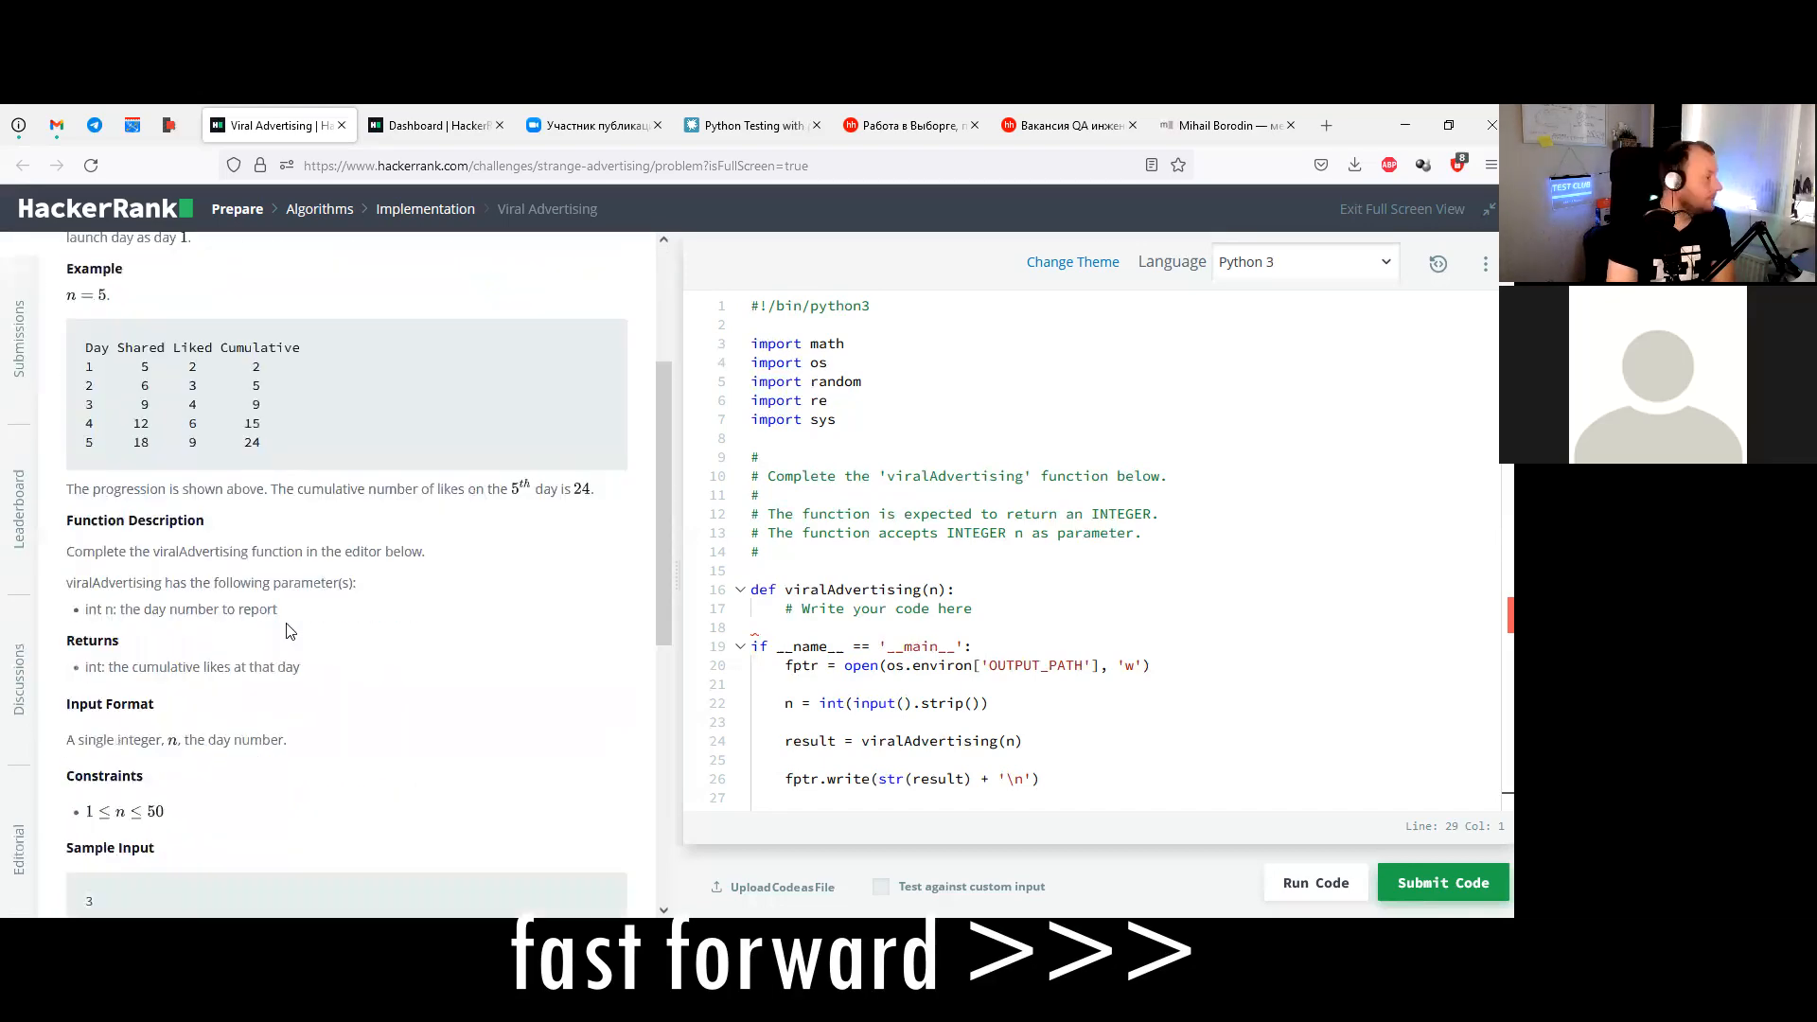
{"action": "scroll", "scroll_direction": "down", "scroll_amount": 3}
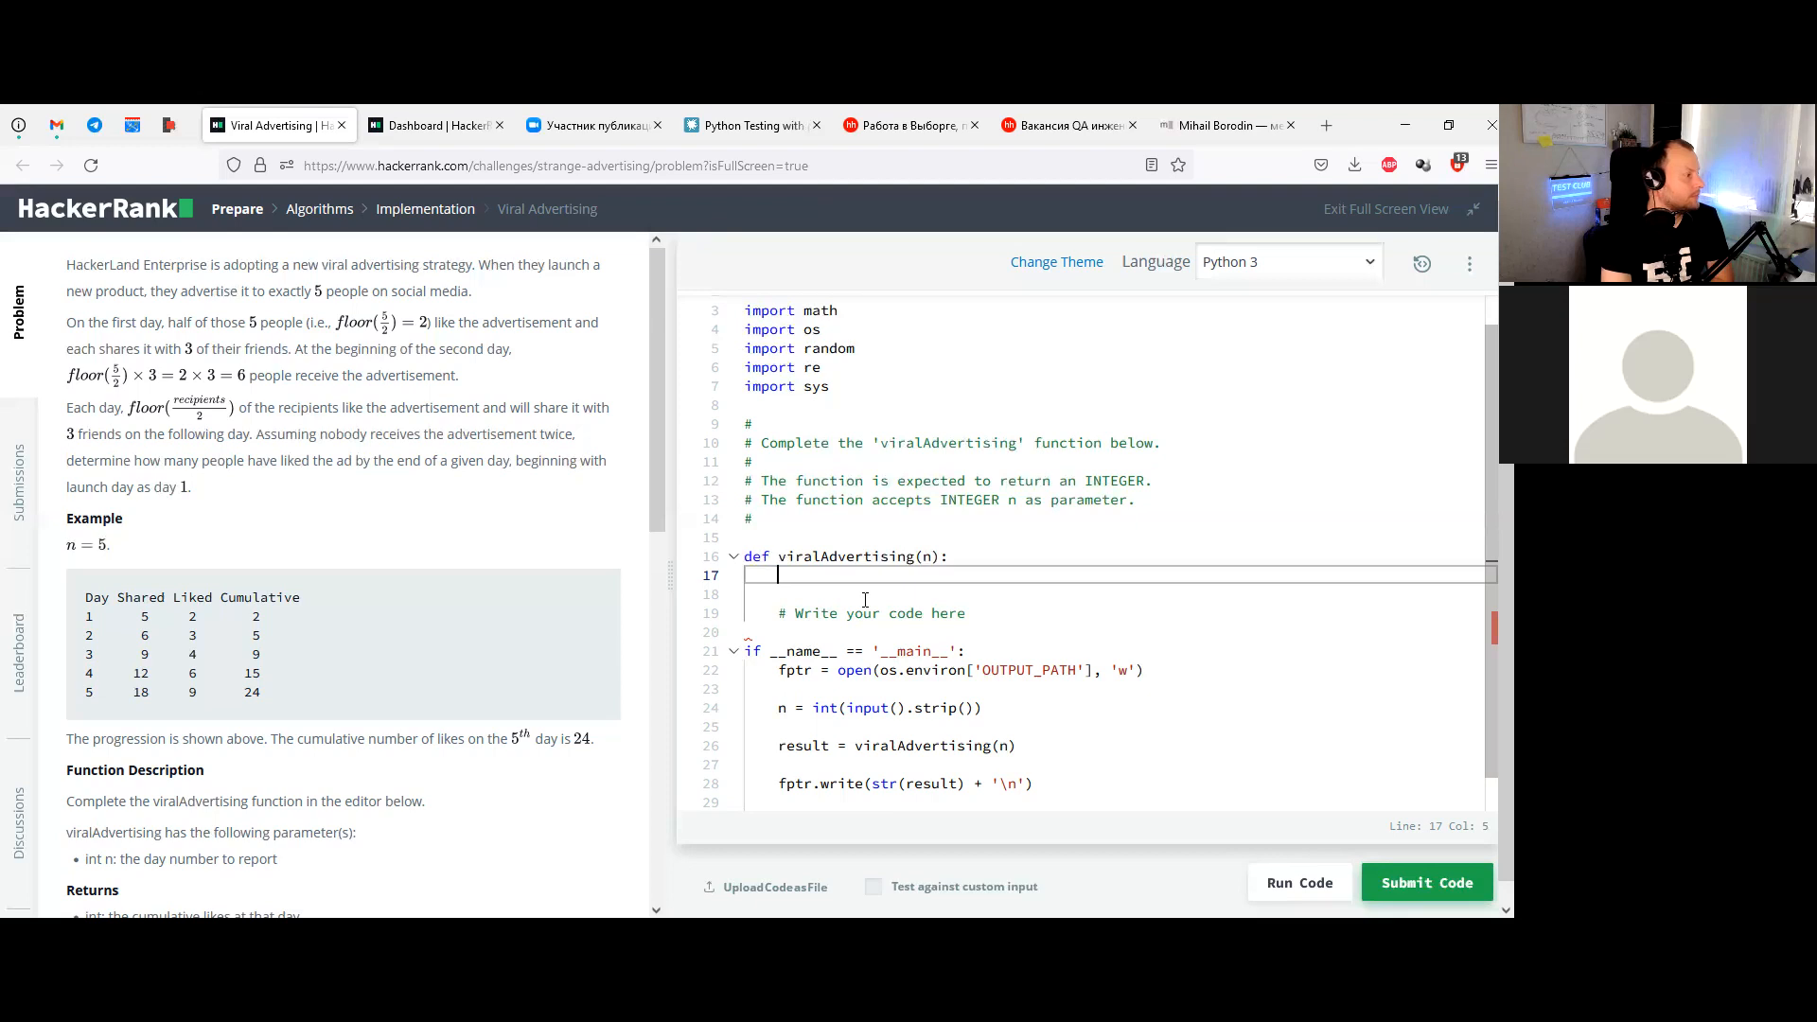
Write x=5 and x=floor(x/2)*3 as the first lines of viralAdvertising
{"action": "type", "text": "x=floor()"}
{"action": "type", "text": "x=5"}
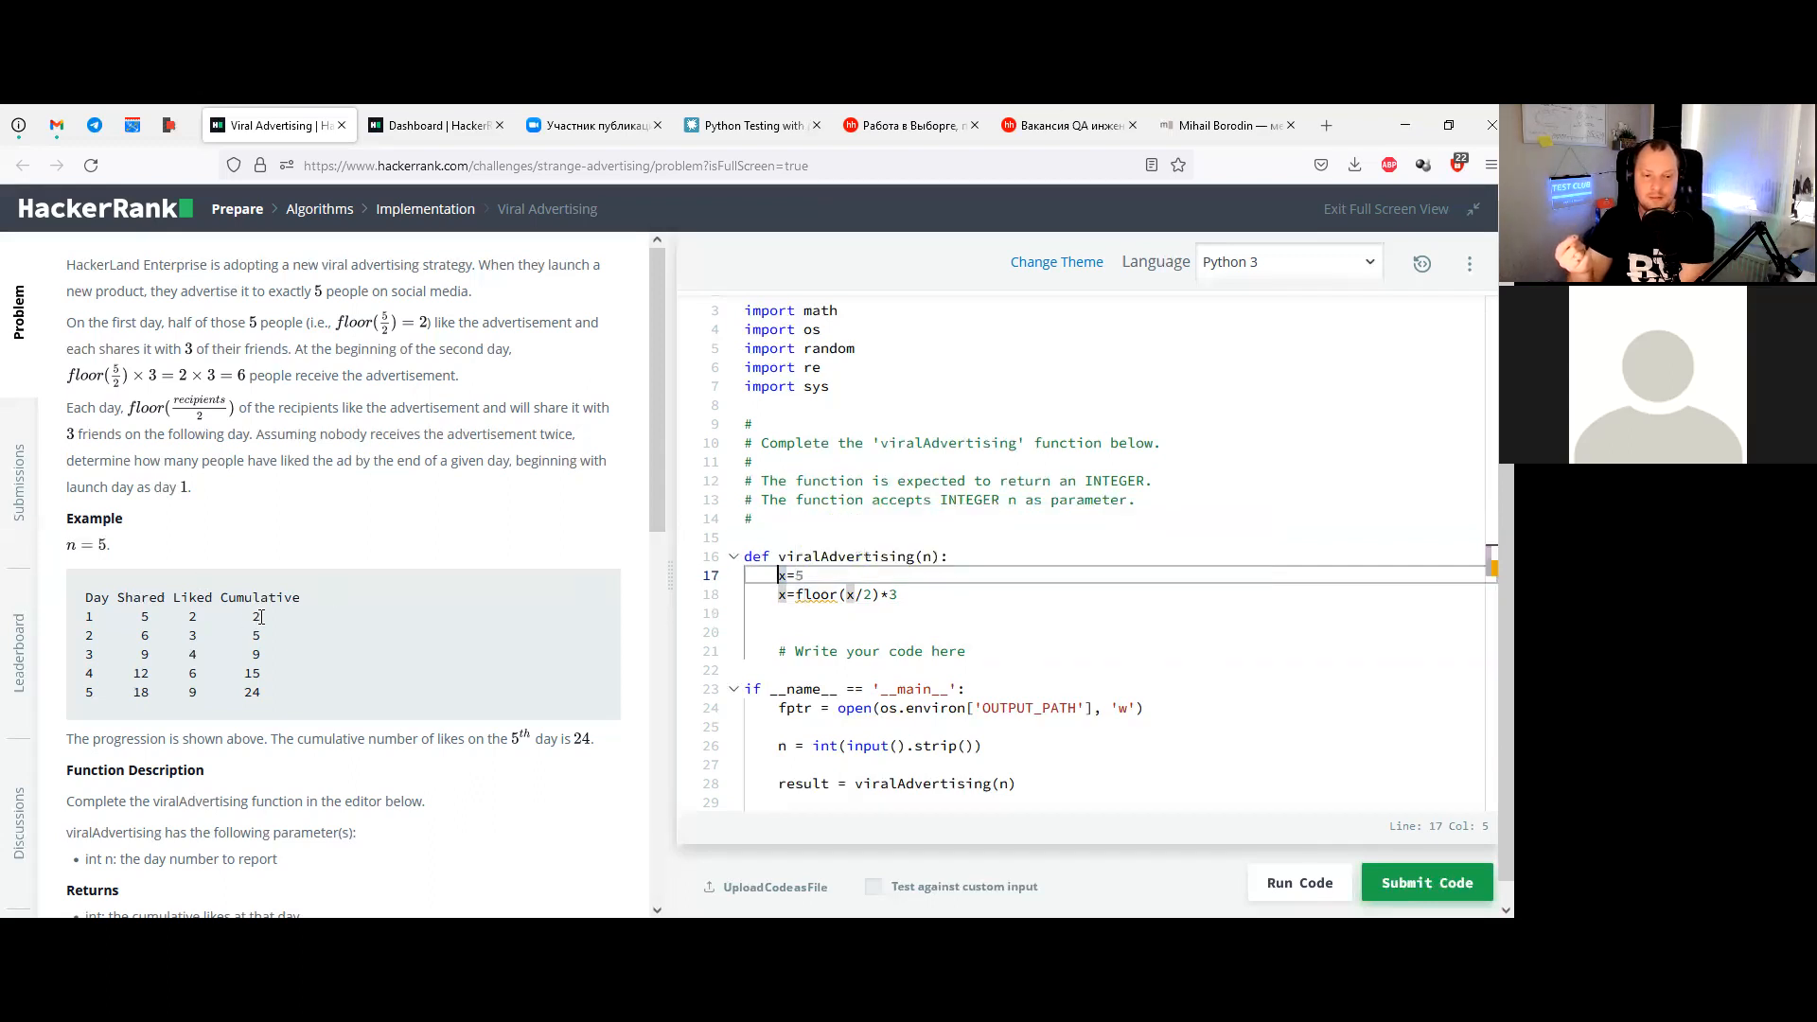
{"action": "mouse_move", "coordinate": [898, 613]}
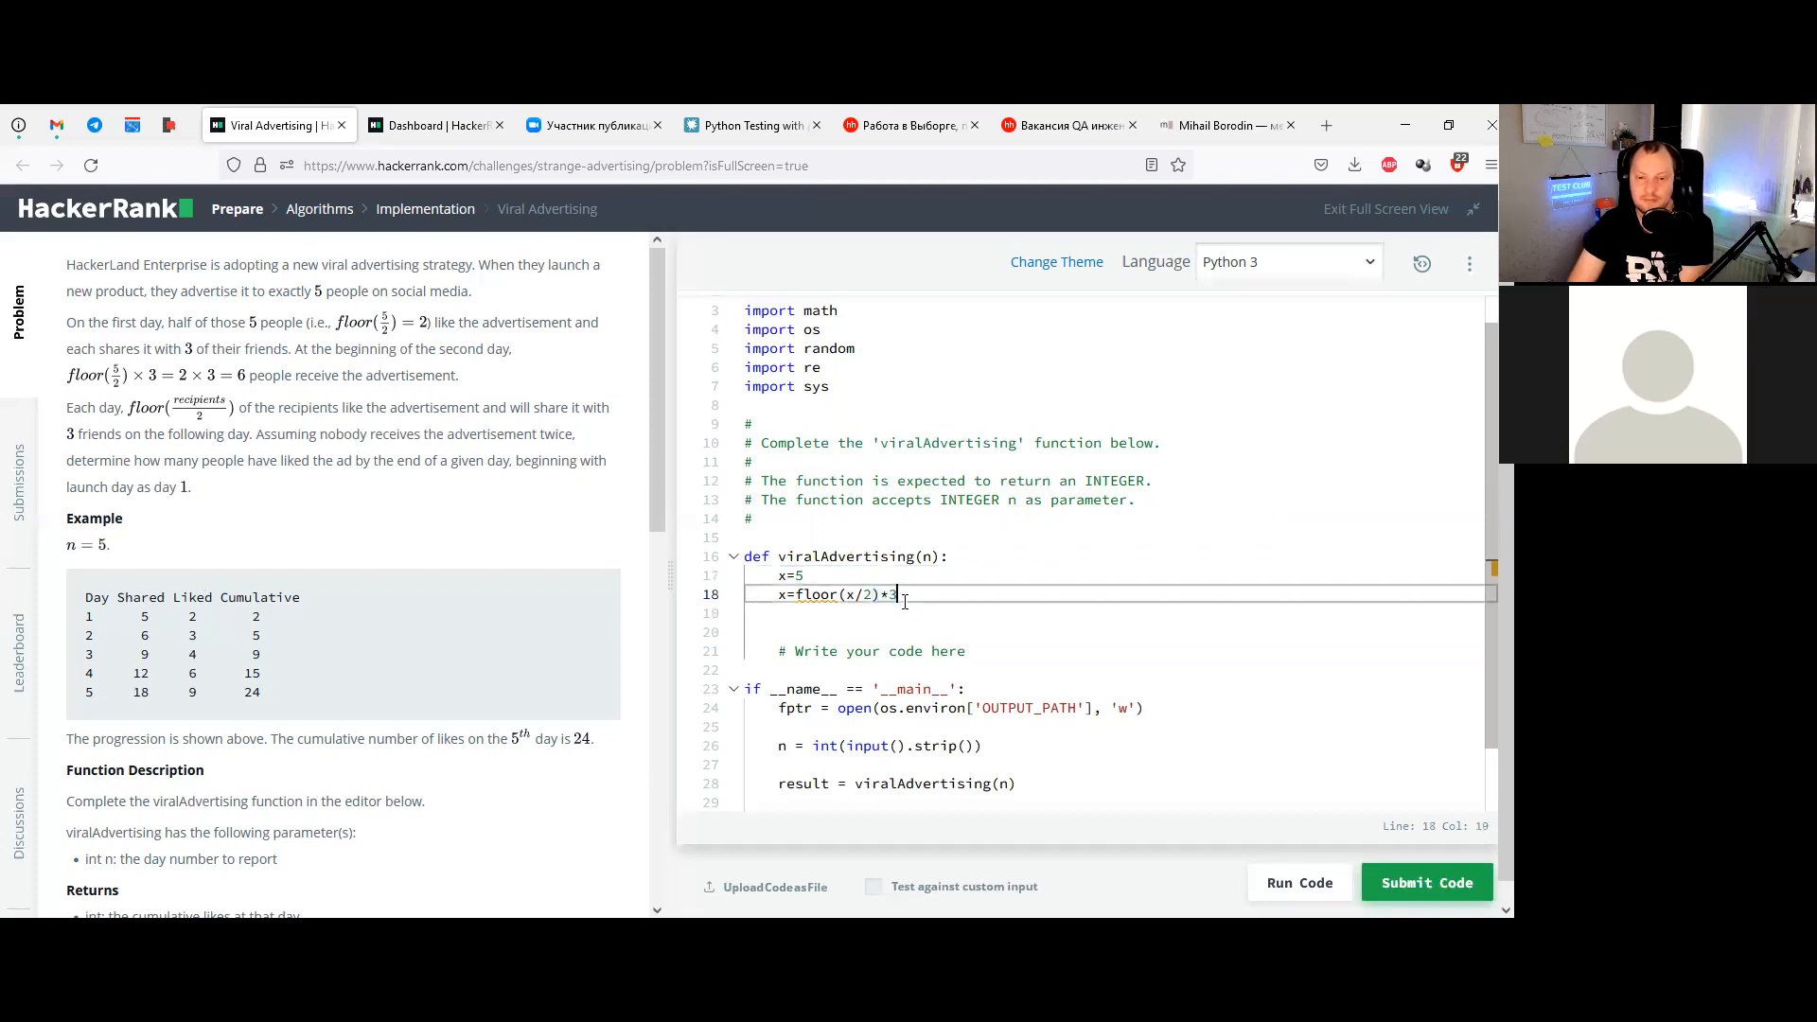
Reduce the line to x=floor(x/2), add return x, and run it to get the floor NameError
{"action": "key", "text": "Backspace"}
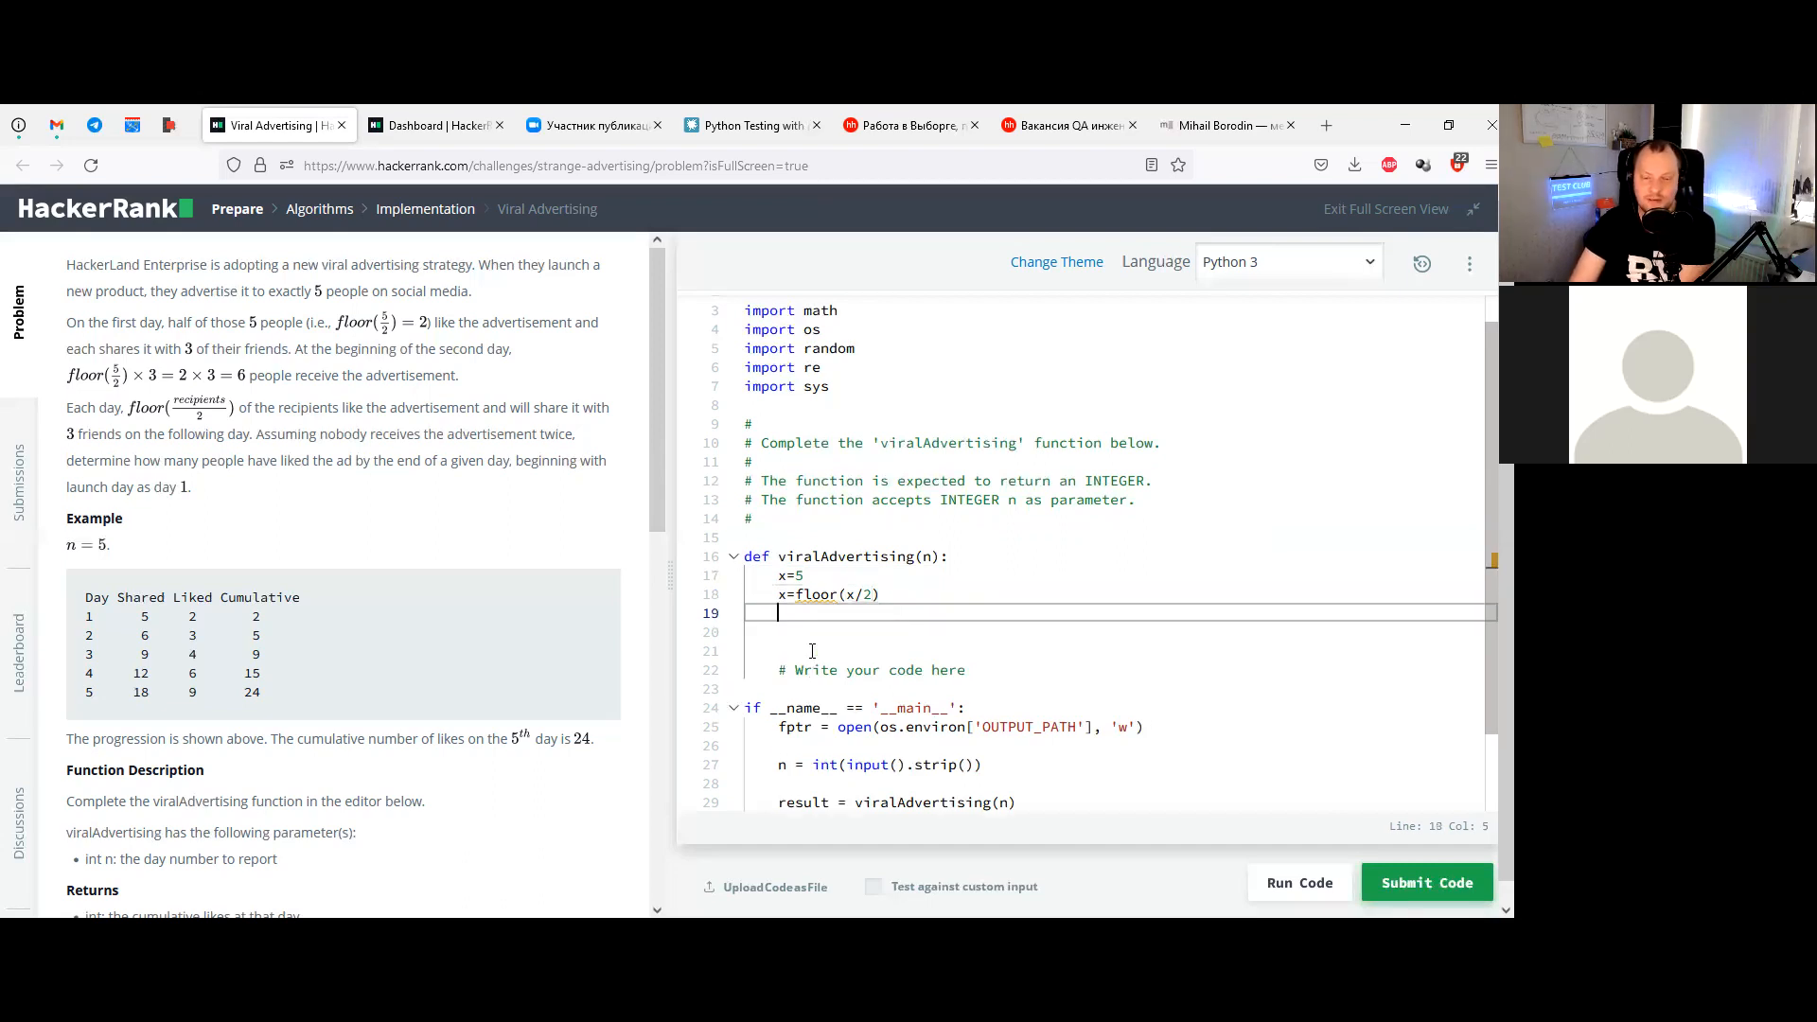
{"action": "type", "text": "print()"}
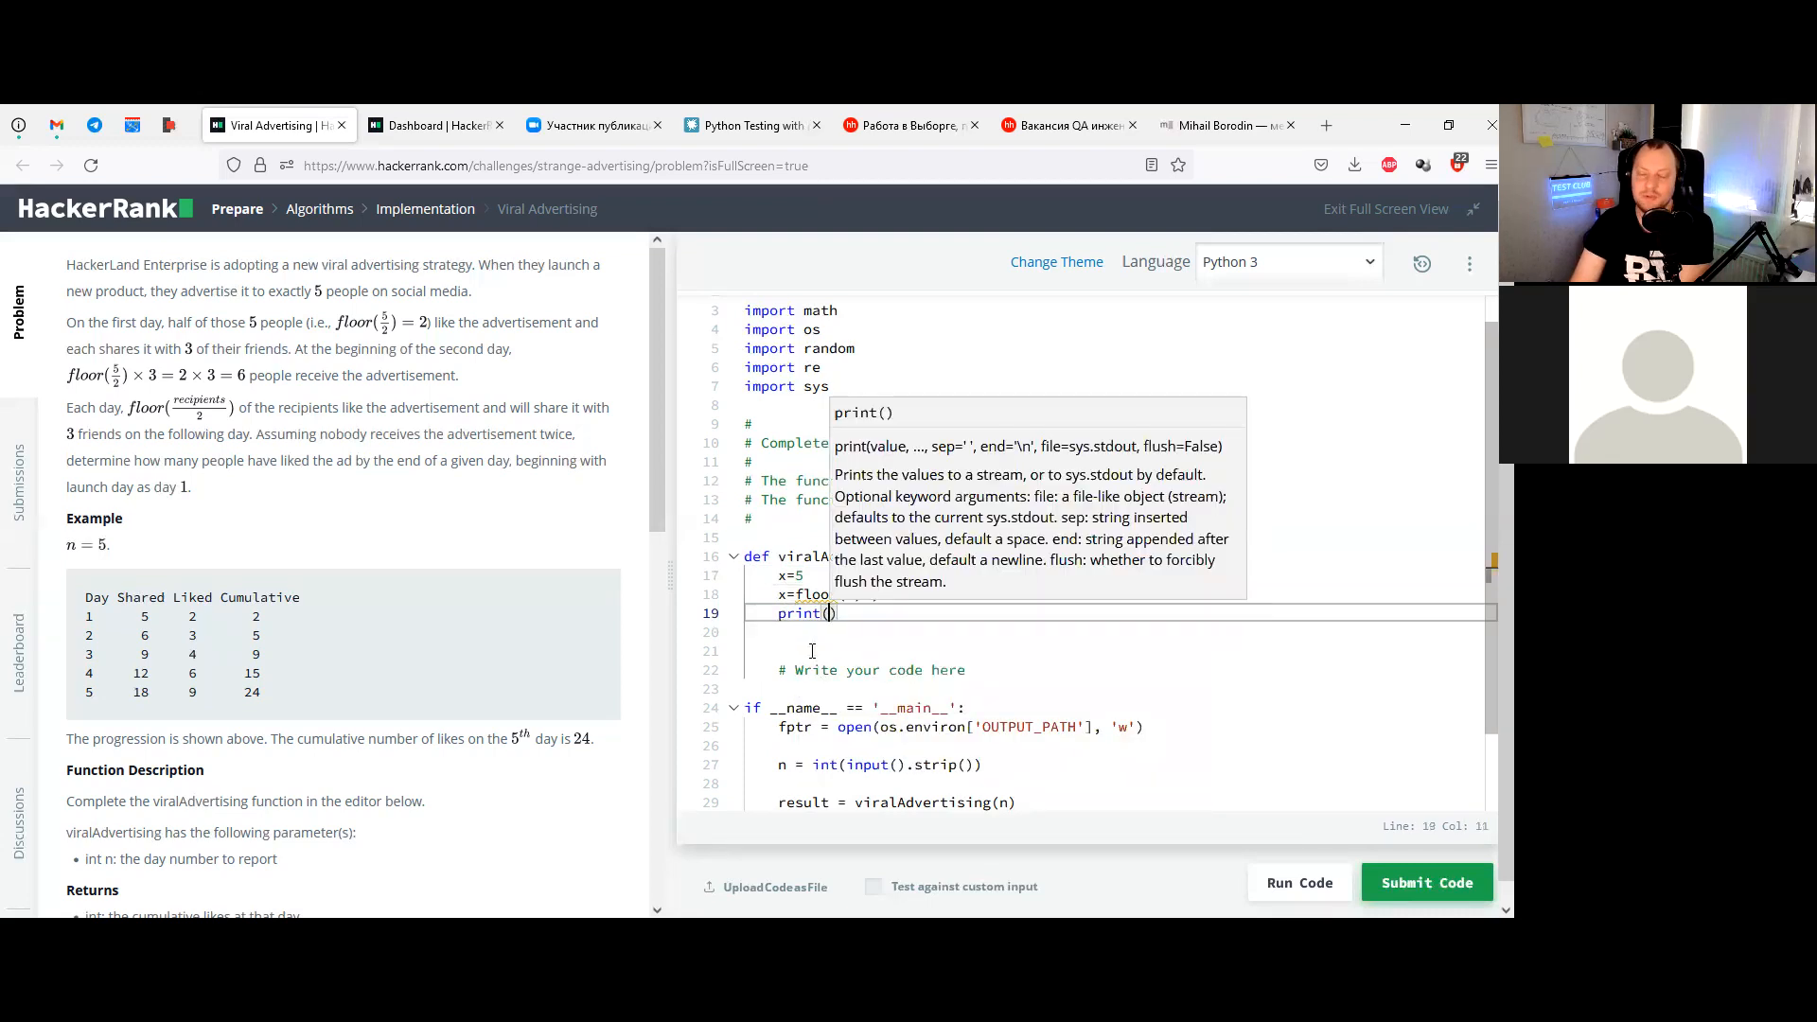
{"action": "type", "text": "x"}
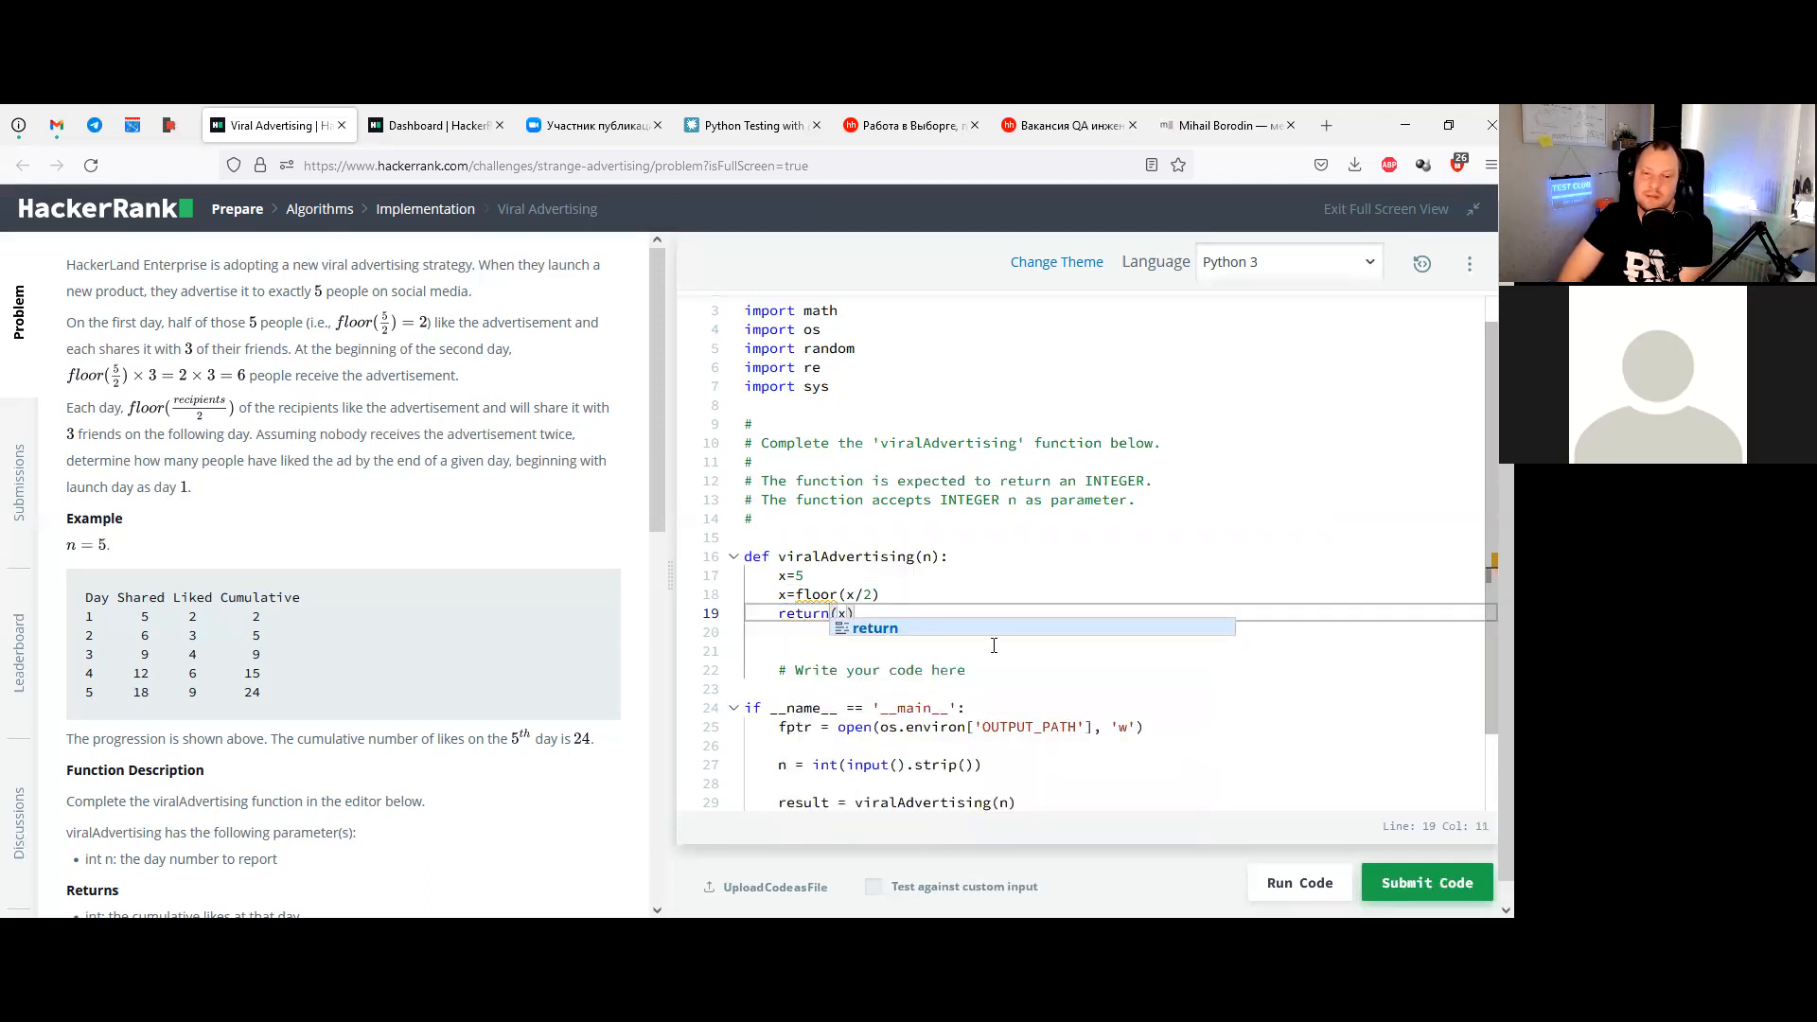
{"action": "key", "text": "Enter"}
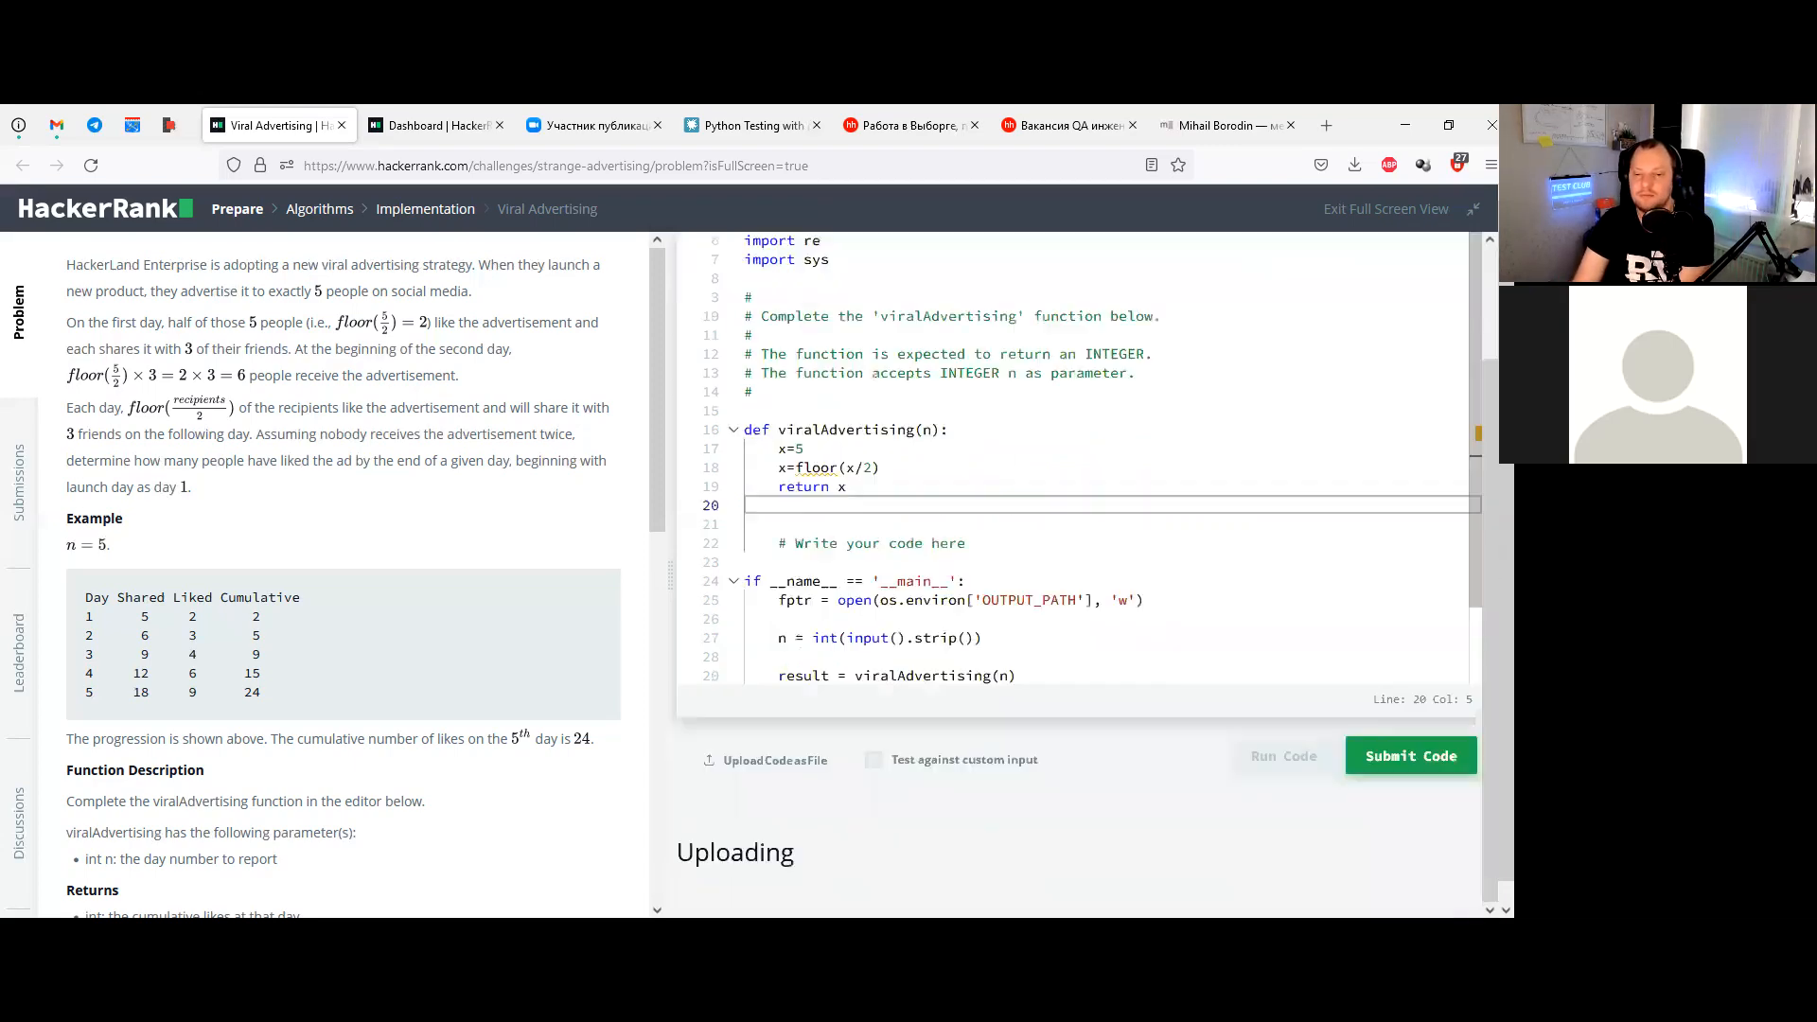
{"action": "left_click", "coordinate": [1410, 755]}
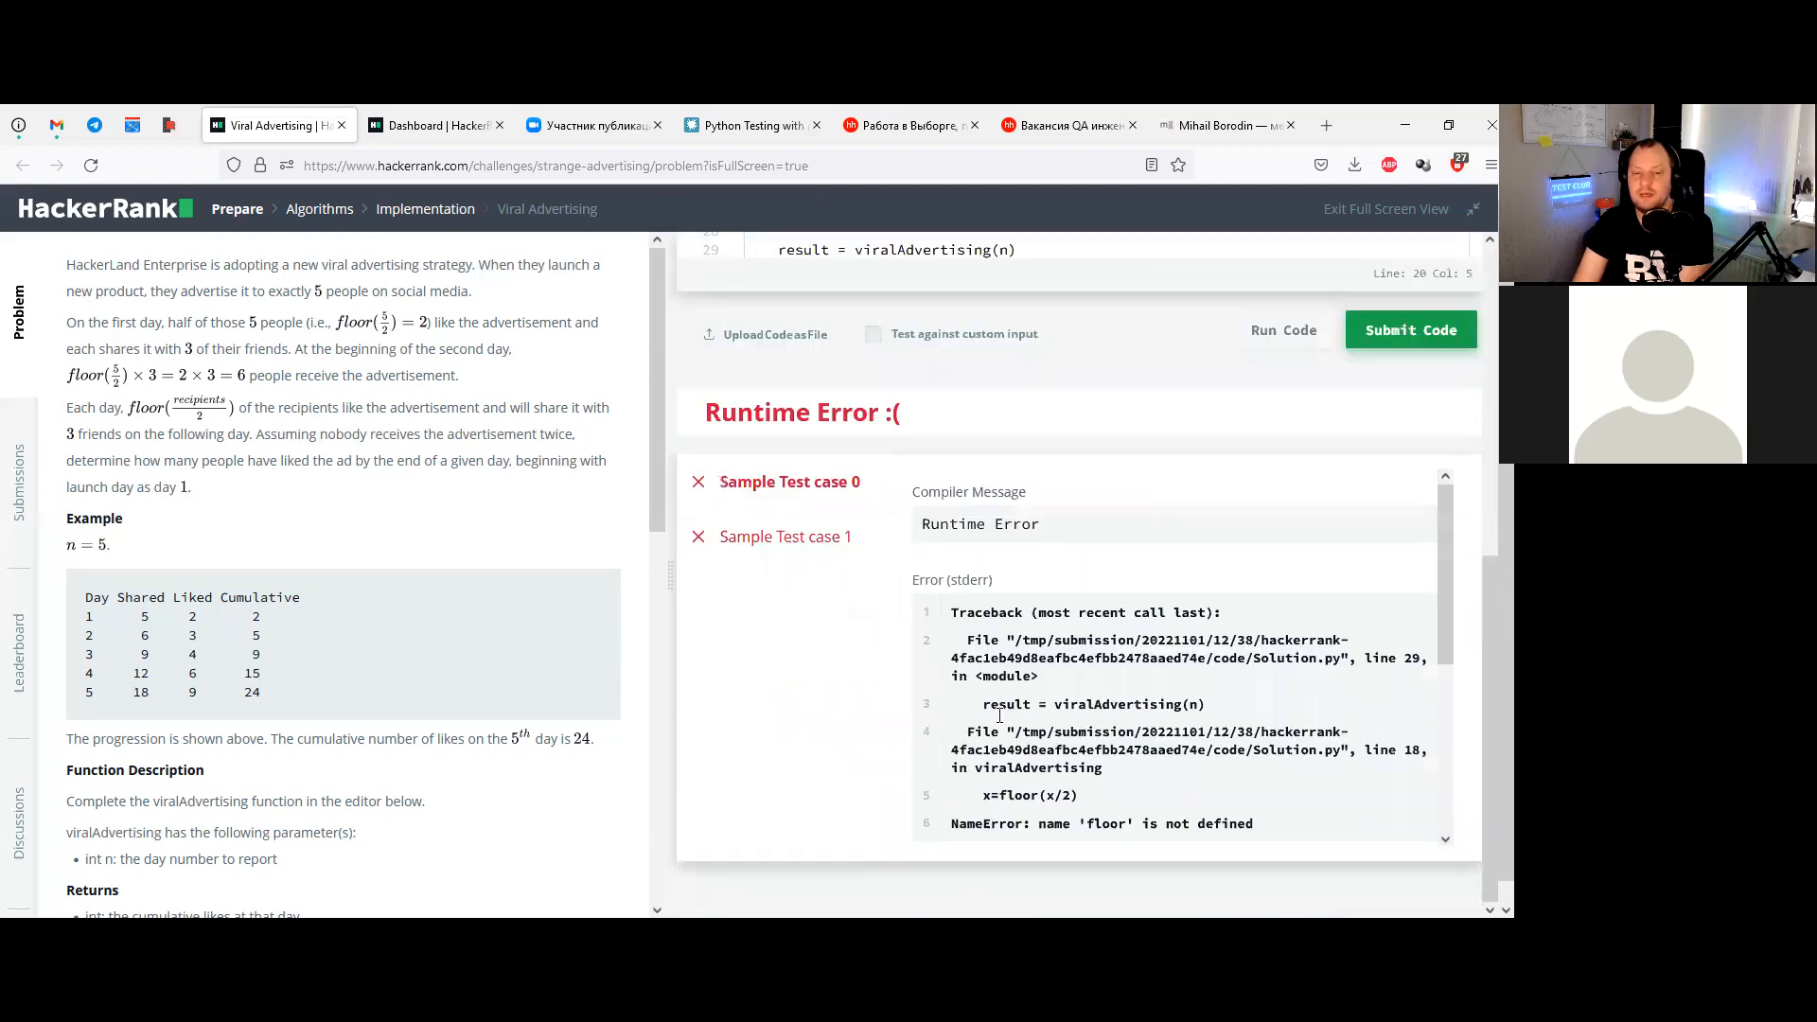
Scroll from the Runtime Error panel back to the viralAdvertising code
{"action": "scroll", "scroll_direction": "down", "scroll_amount": 3}
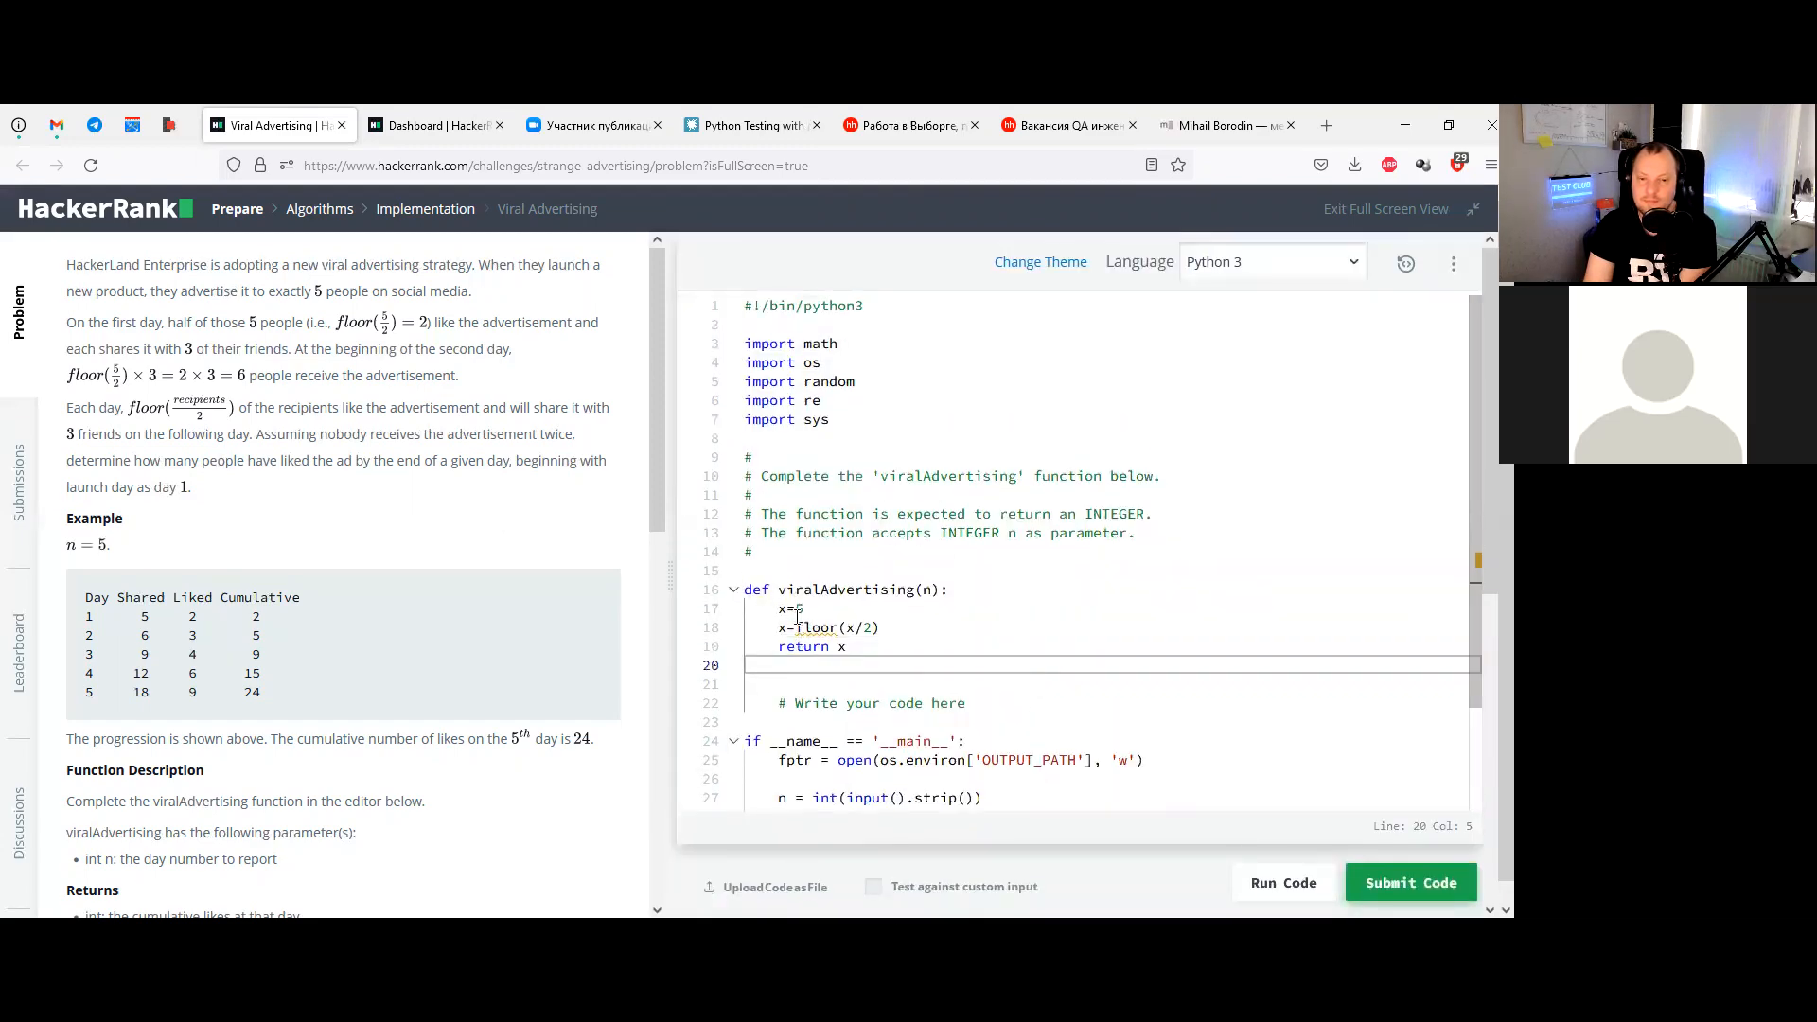
{"action": "mouse_move", "coordinate": [780, 609]}
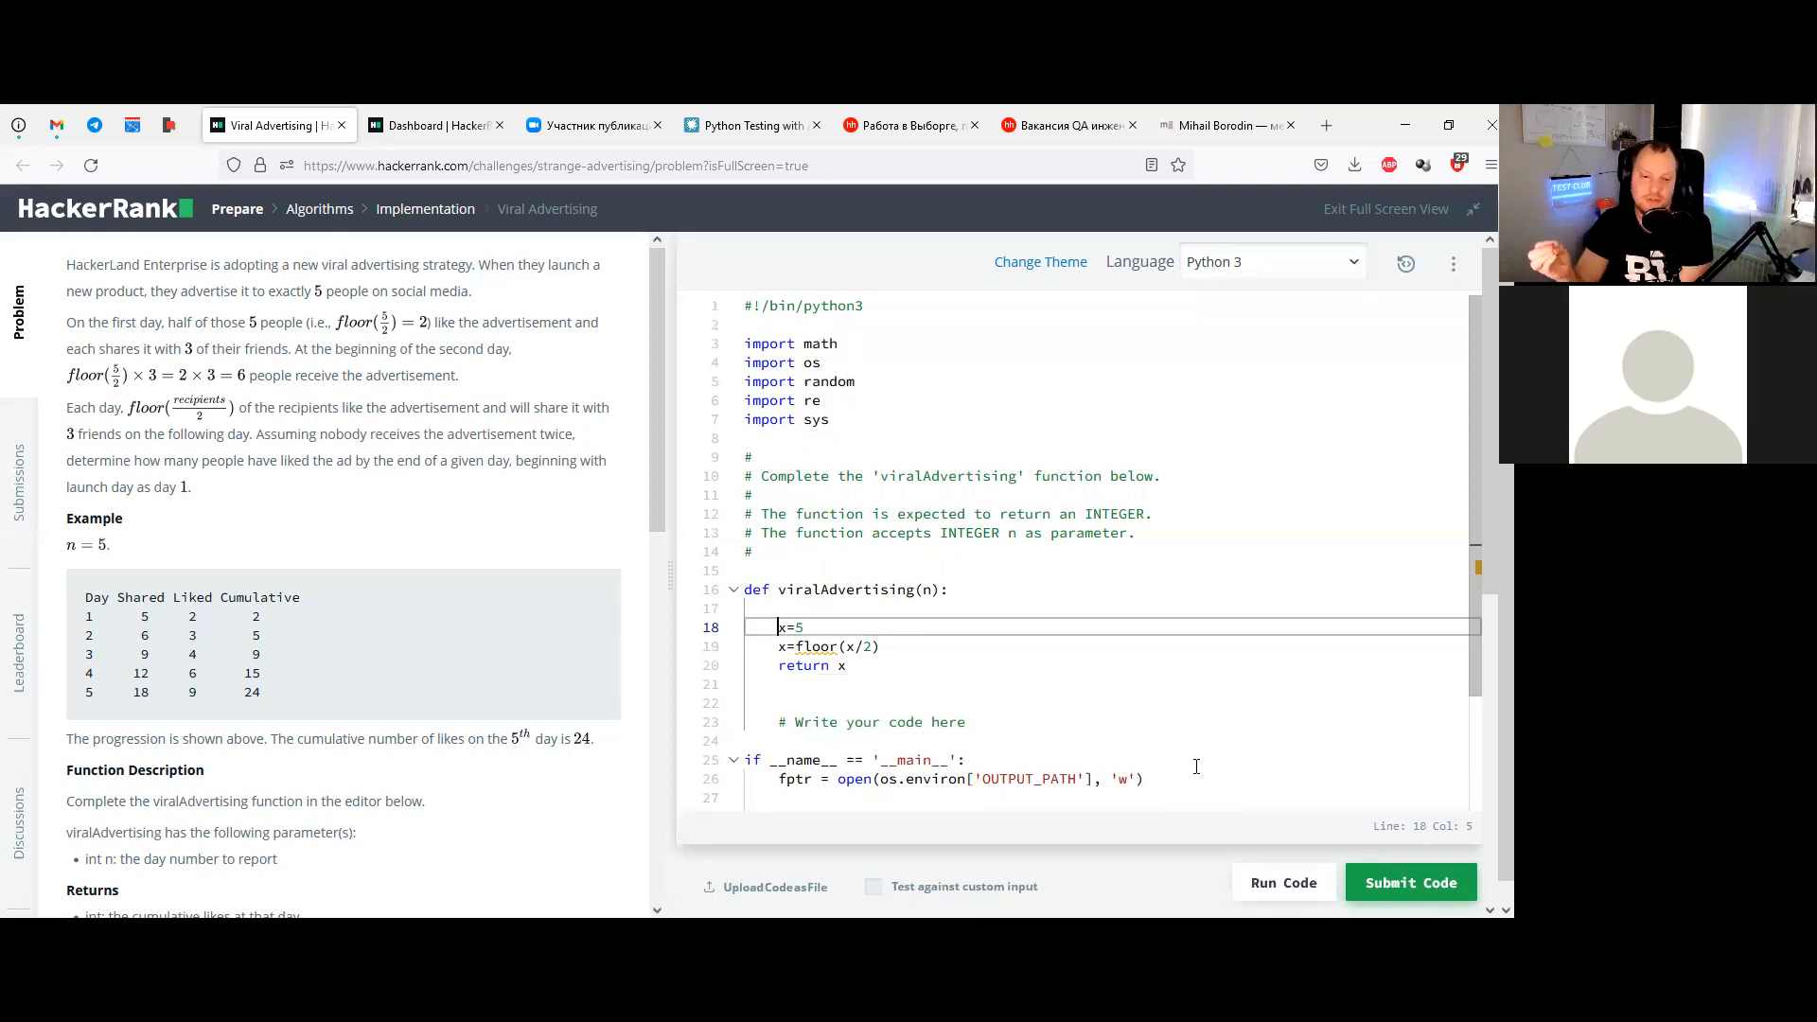
Rewrite the floor line as x=x//2 and run it, getting Wrong Answer on both samples
{"action": "left_click", "coordinate": [791, 647]}
{"action": "type", "text": "x=x//2"}
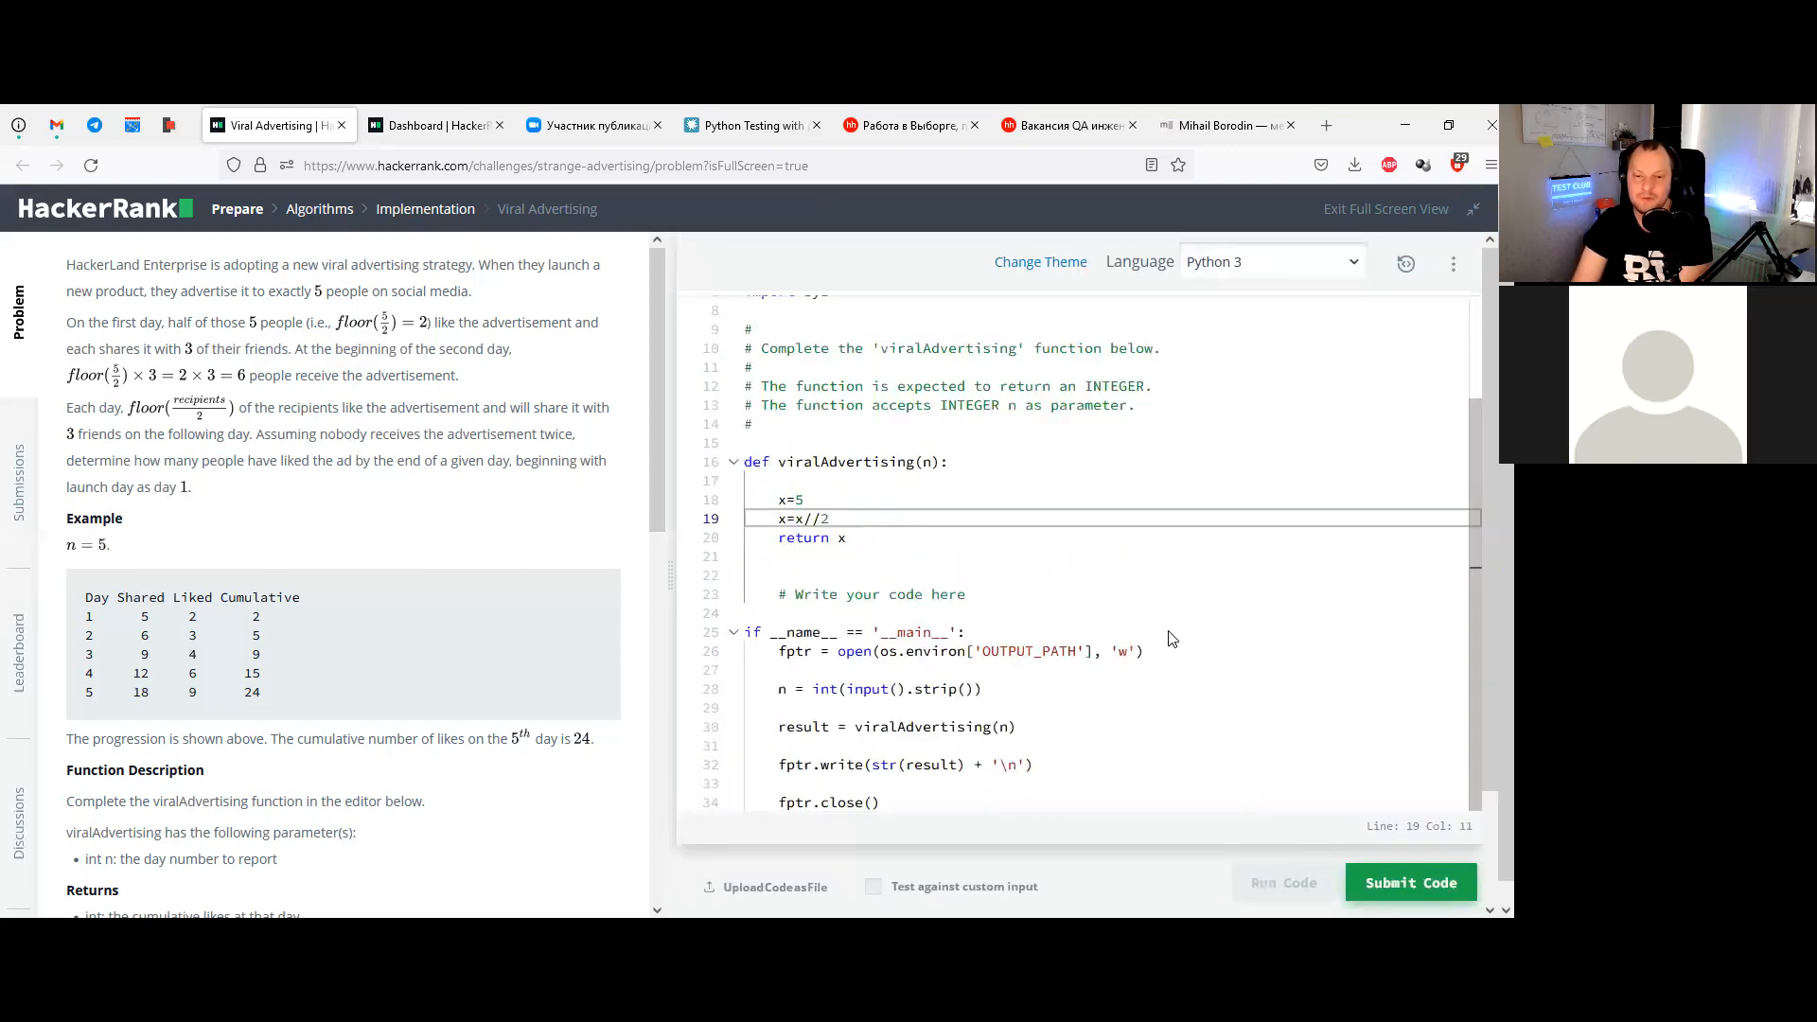
{"action": "left_click", "coordinate": [1410, 882]}
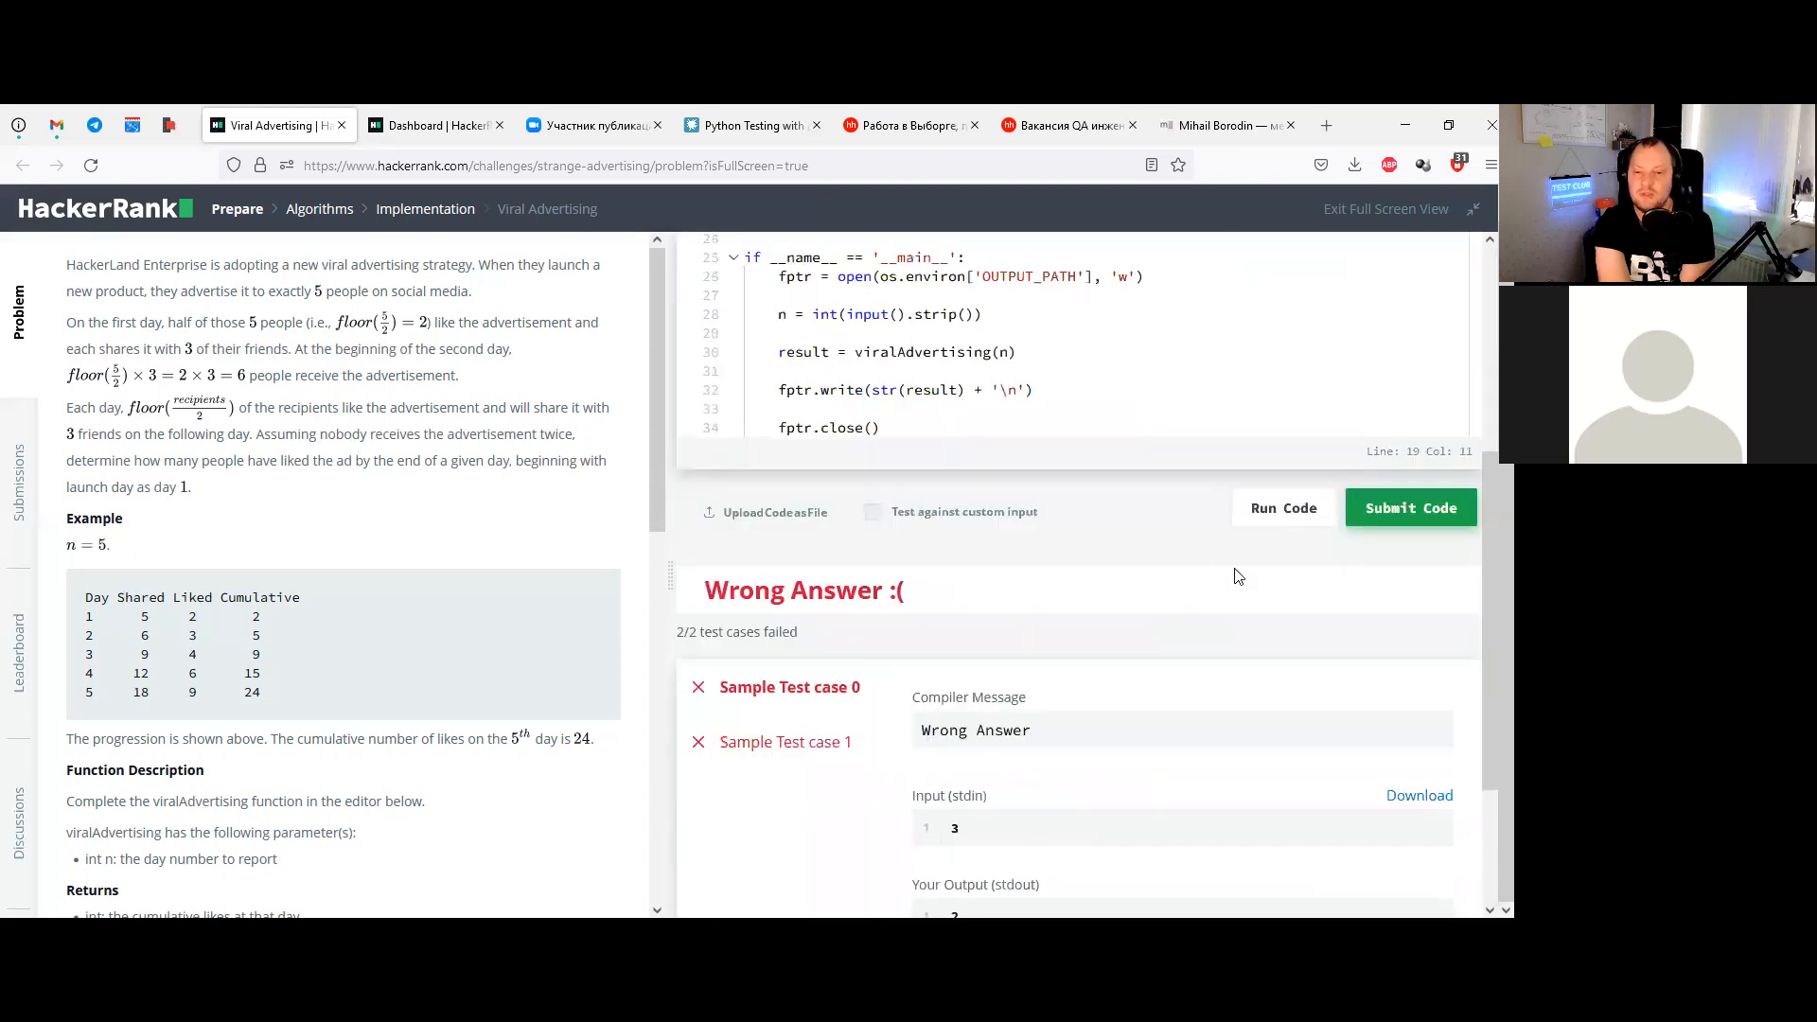
Run the x//2 draft against custom input 1 and check it compiles
{"action": "scroll", "scroll_direction": "down", "scroll_amount": 3}
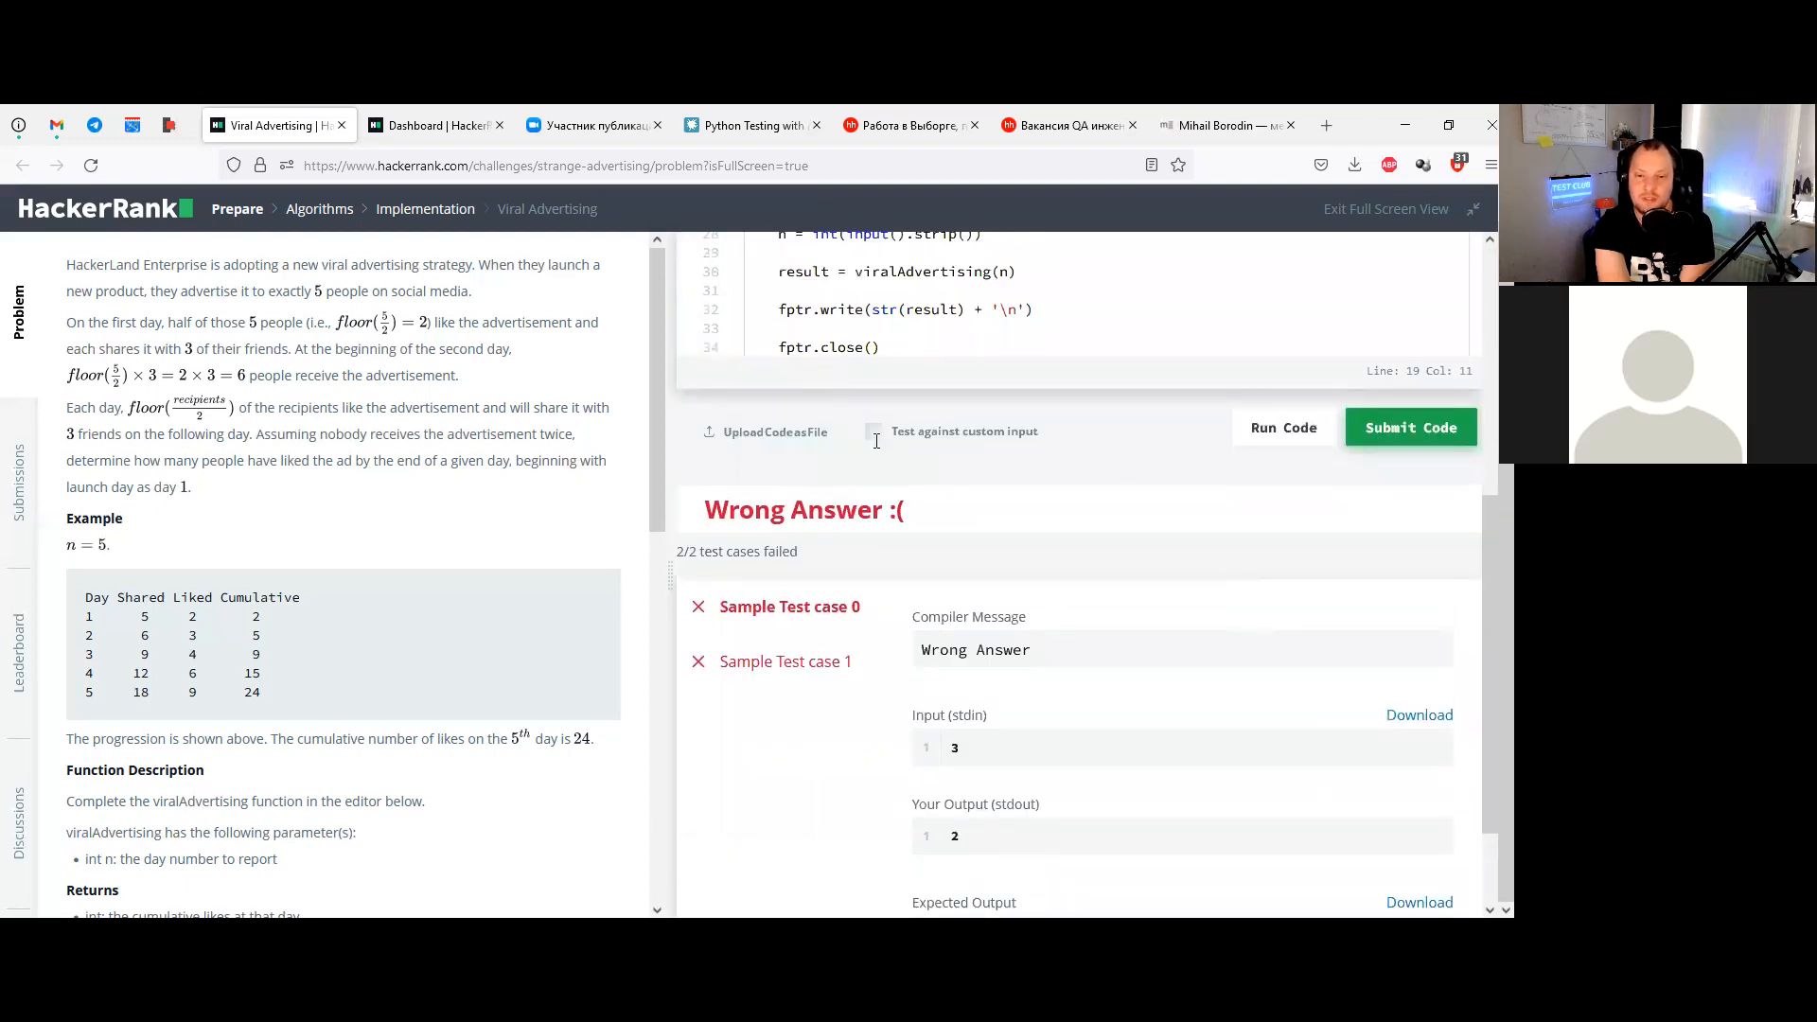
{"action": "left_click", "coordinate": [872, 432]}
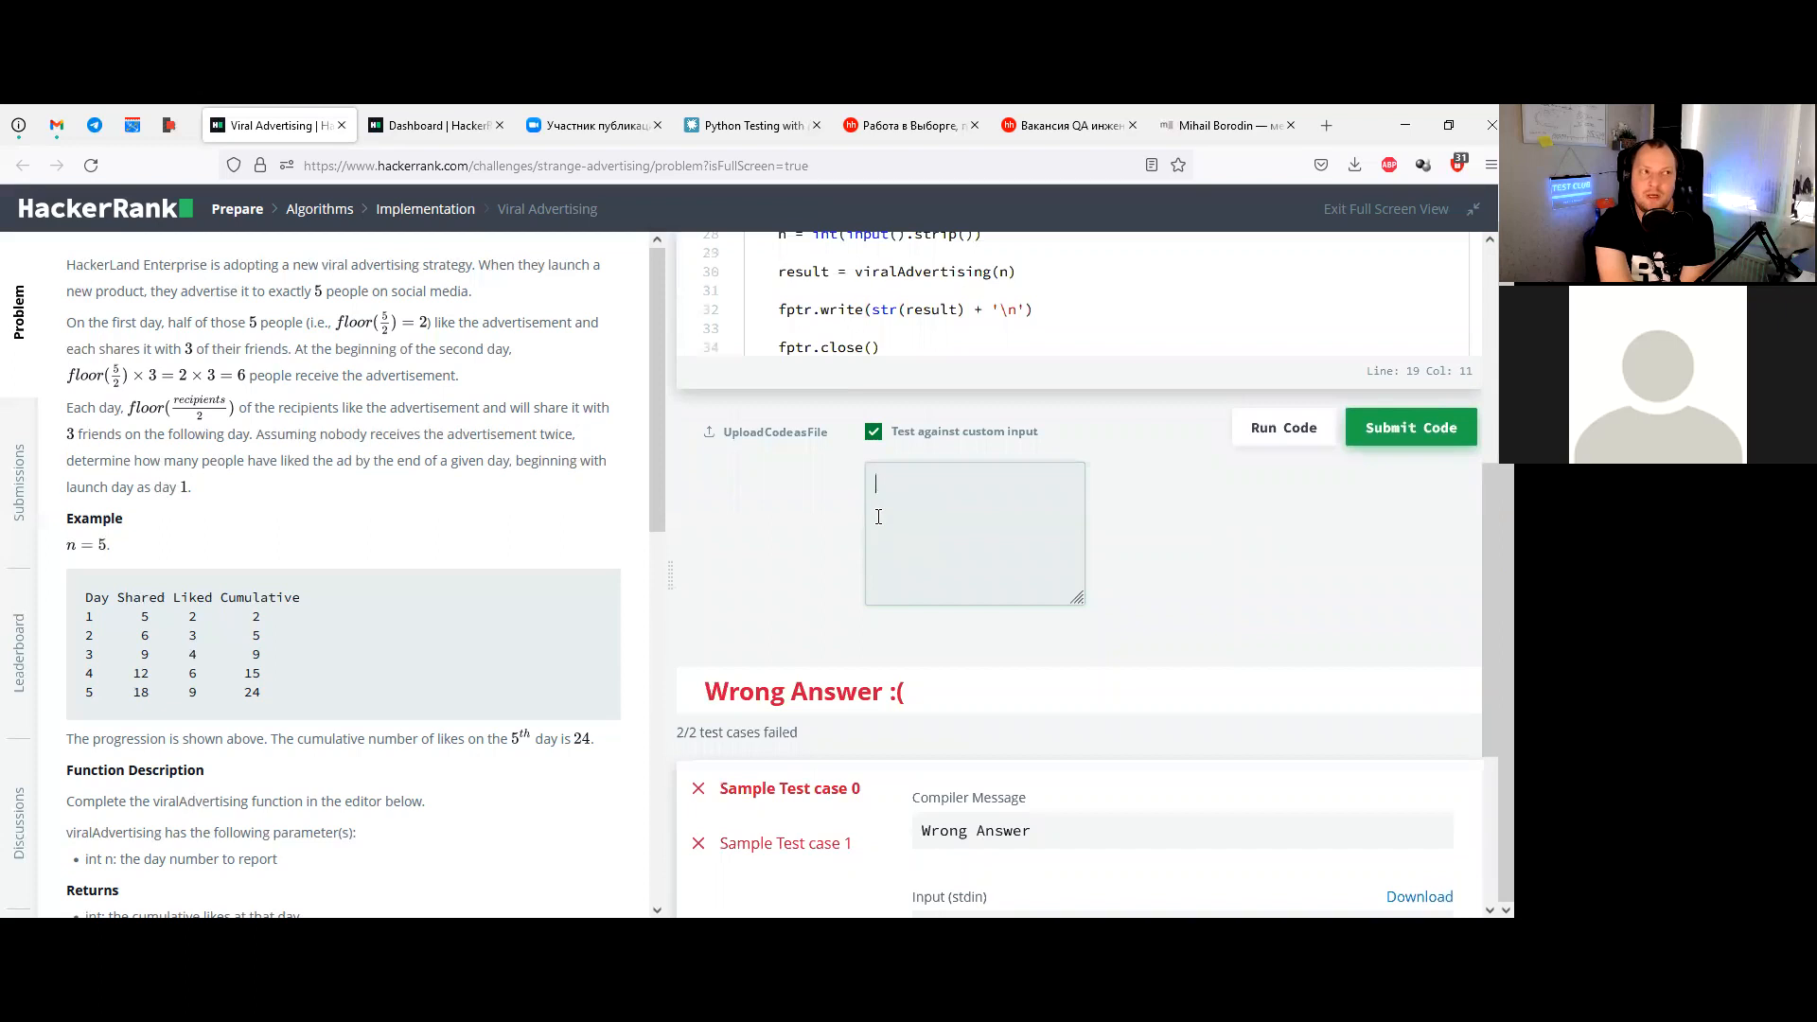
{"action": "type", "text": "1"}
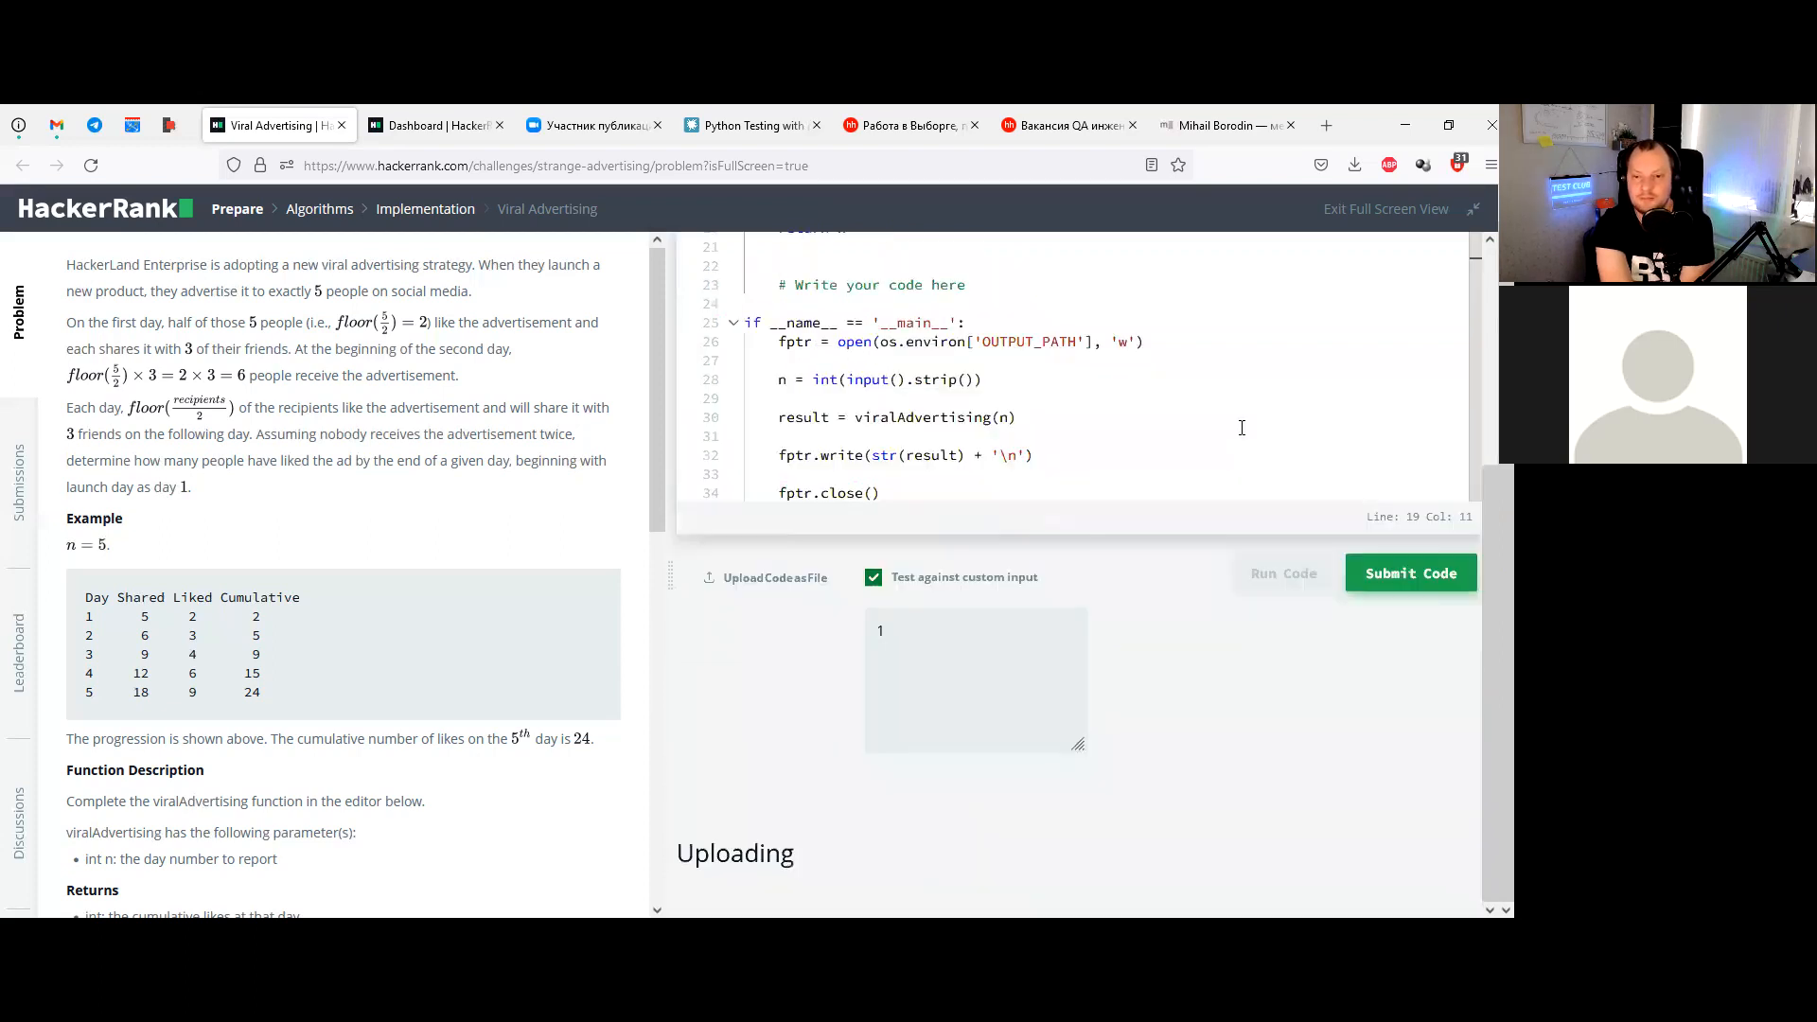
{"action": "left_click", "coordinate": [1283, 574]}
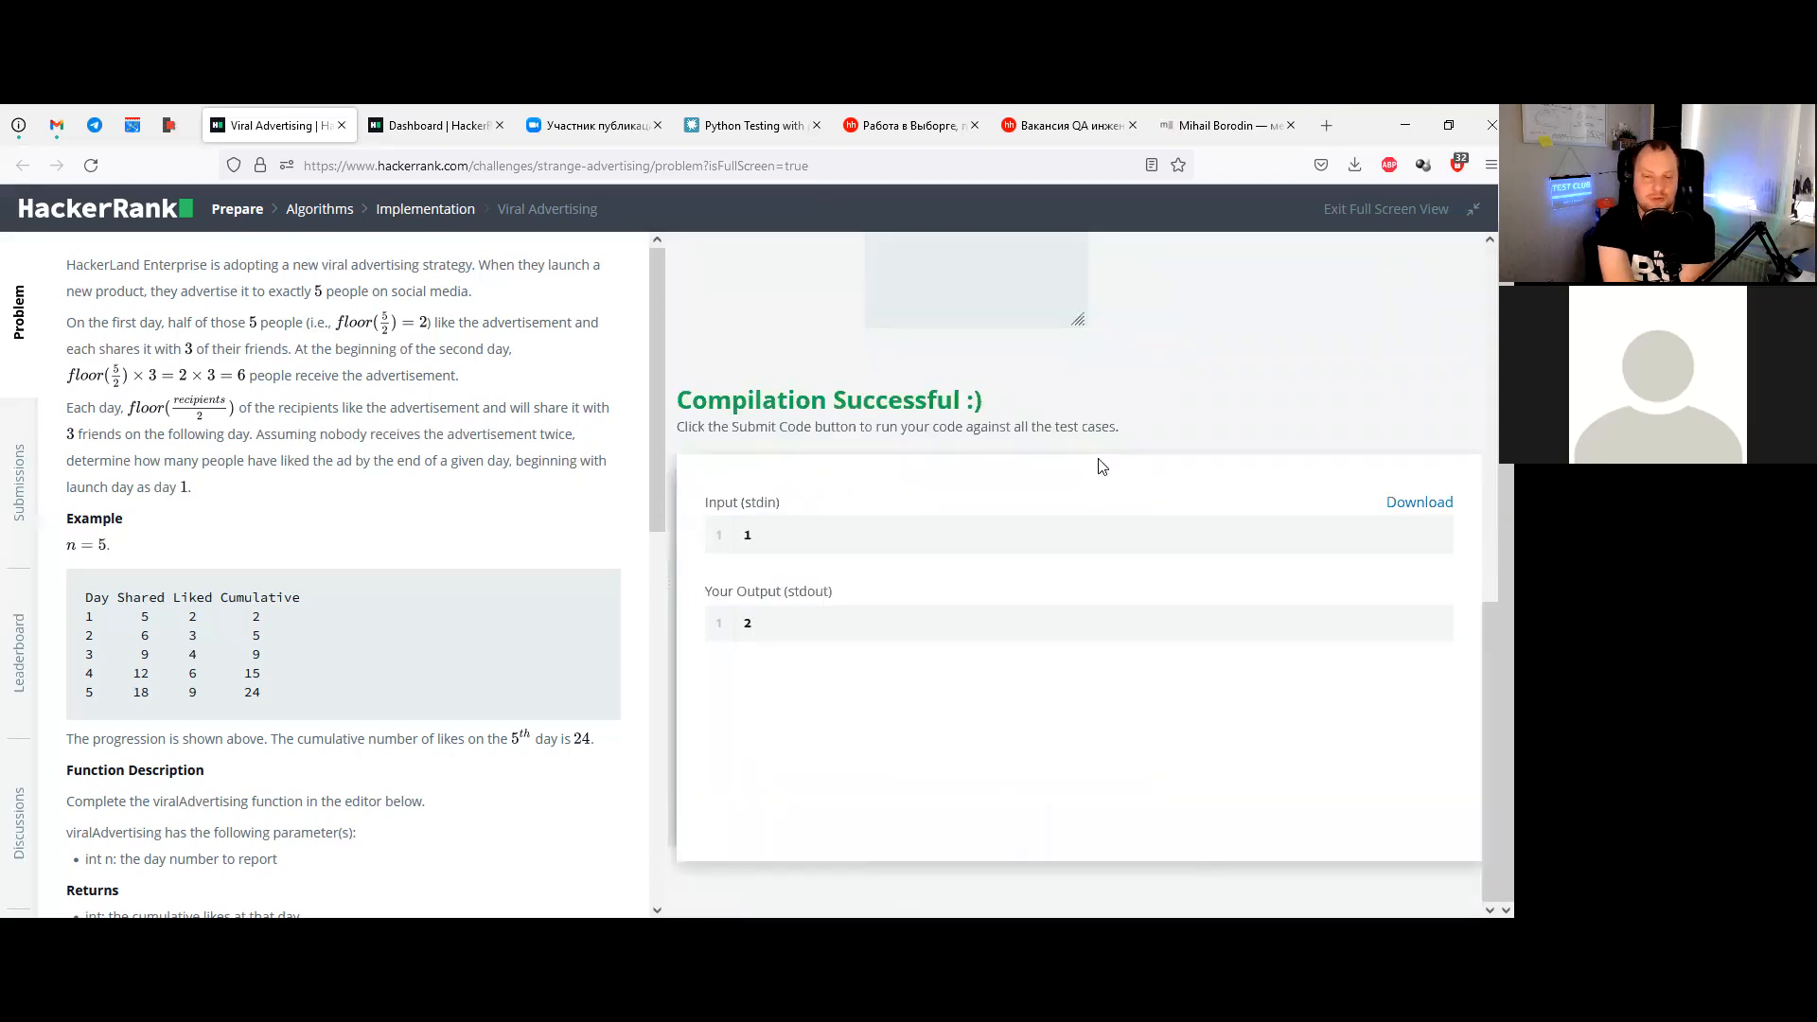
{"action": "mouse_move", "coordinate": [1053, 632]}
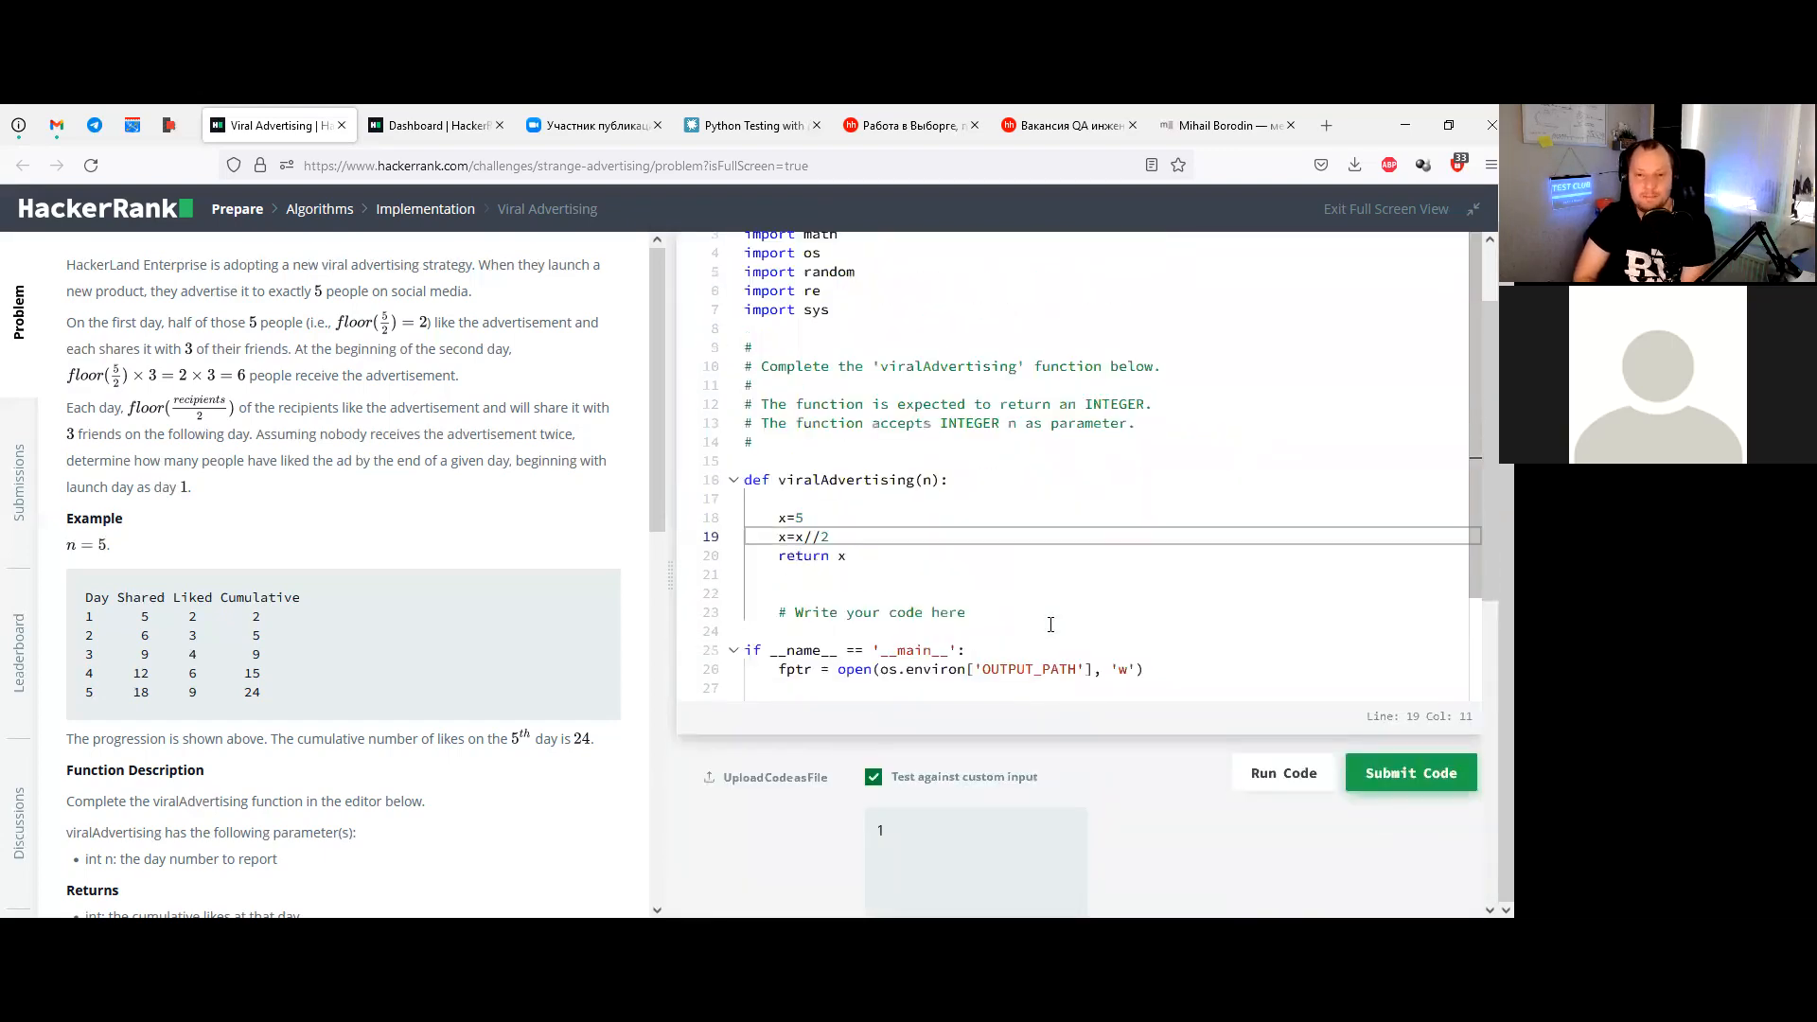
{"action": "left_click", "coordinate": [1284, 773]}
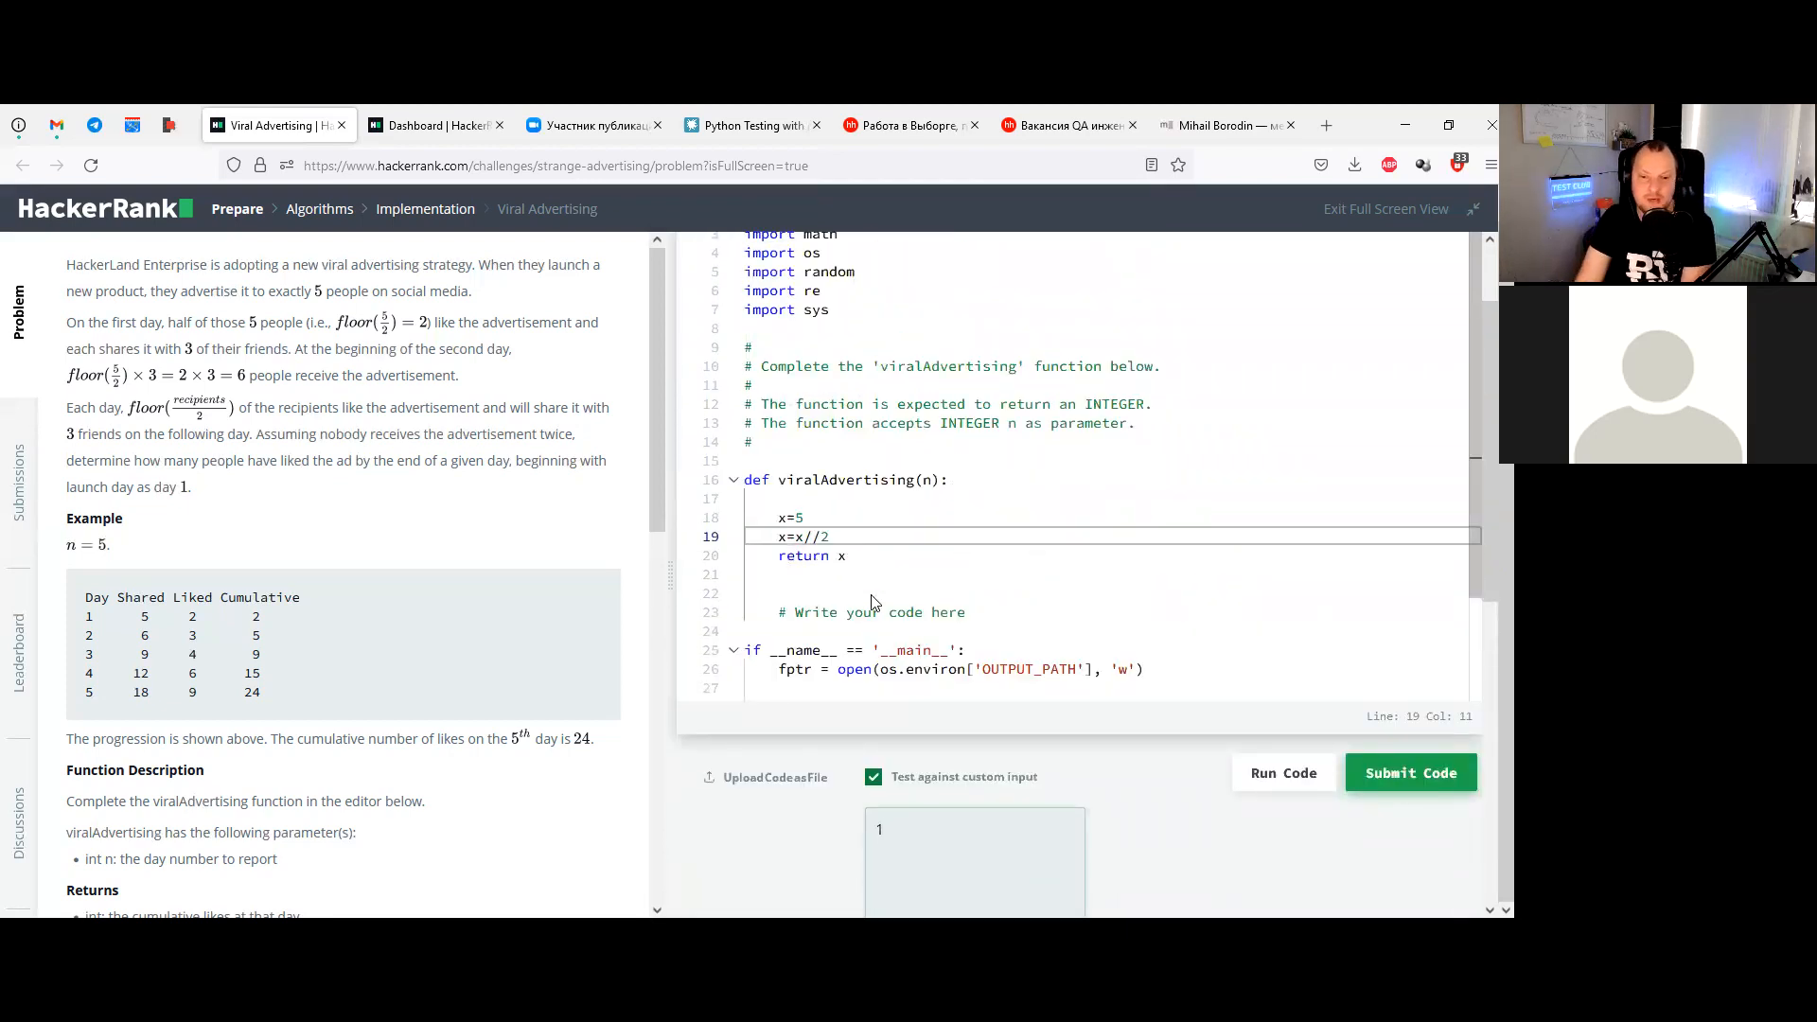
Run it against custom input 2, see output 2, and return to the editor
{"action": "left_click", "coordinate": [888, 829]}
{"action": "type", "text": "2"}
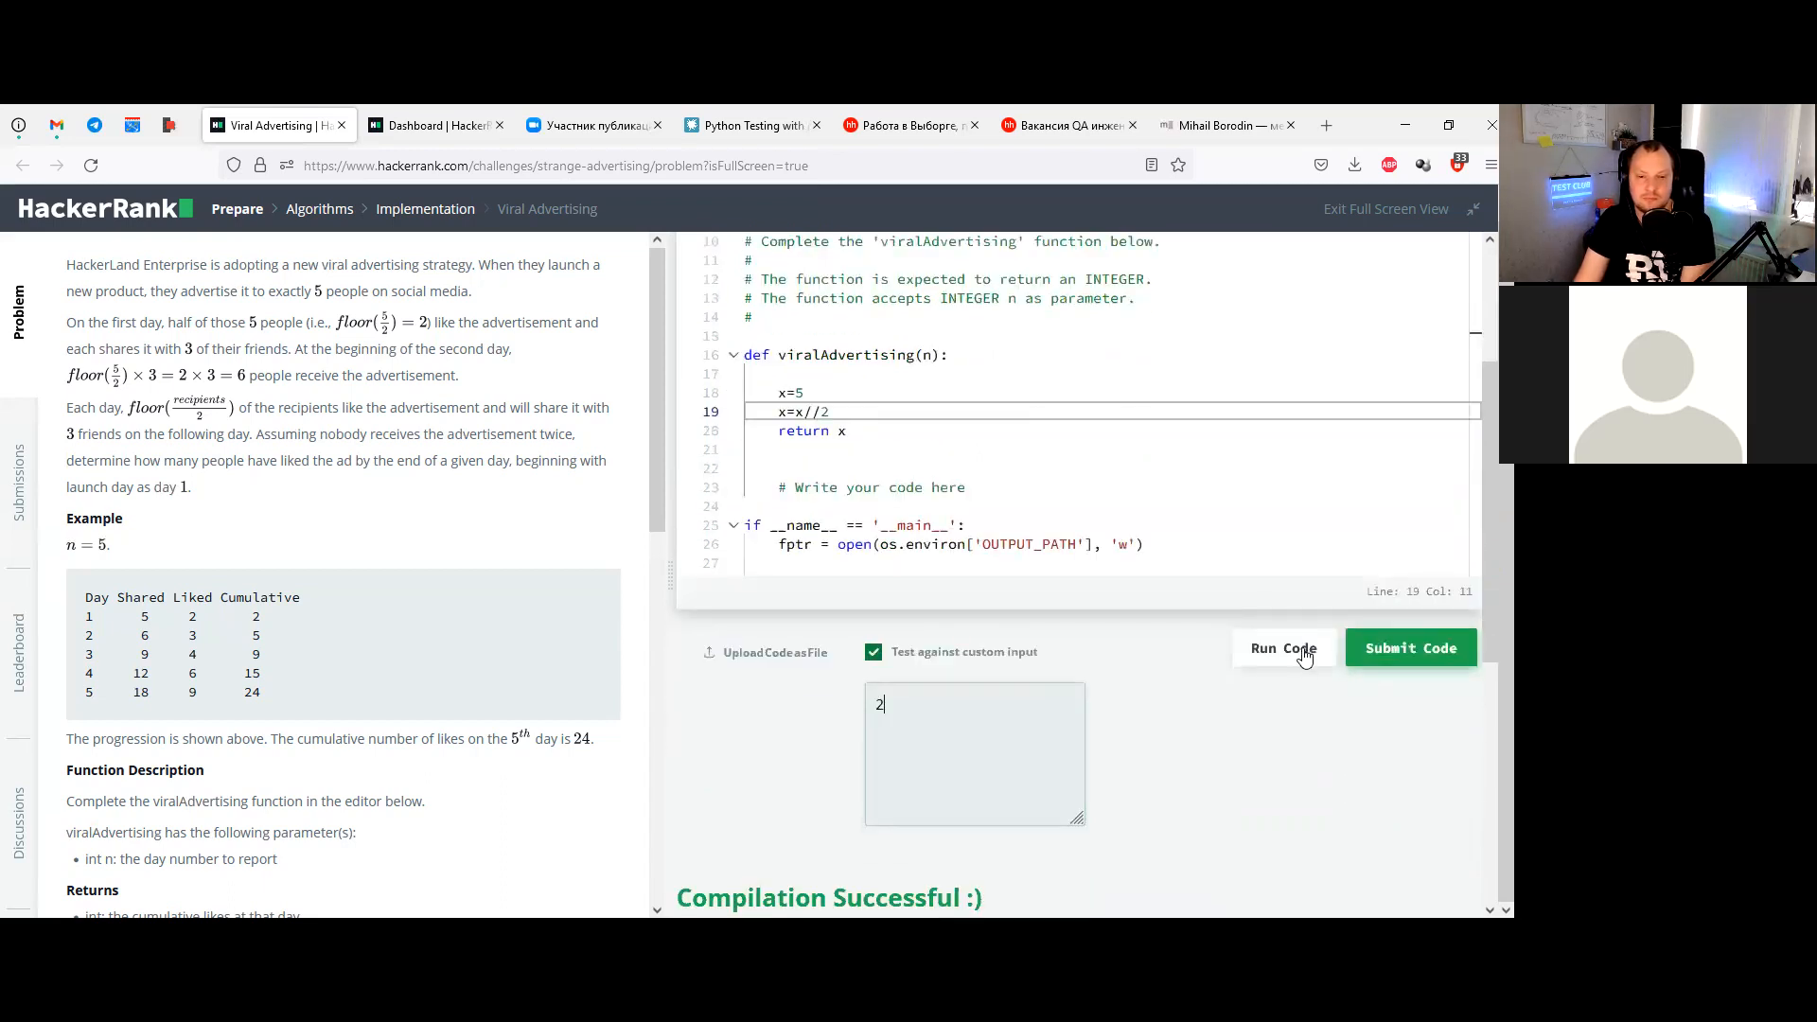
{"action": "left_click", "coordinate": [1283, 647]}
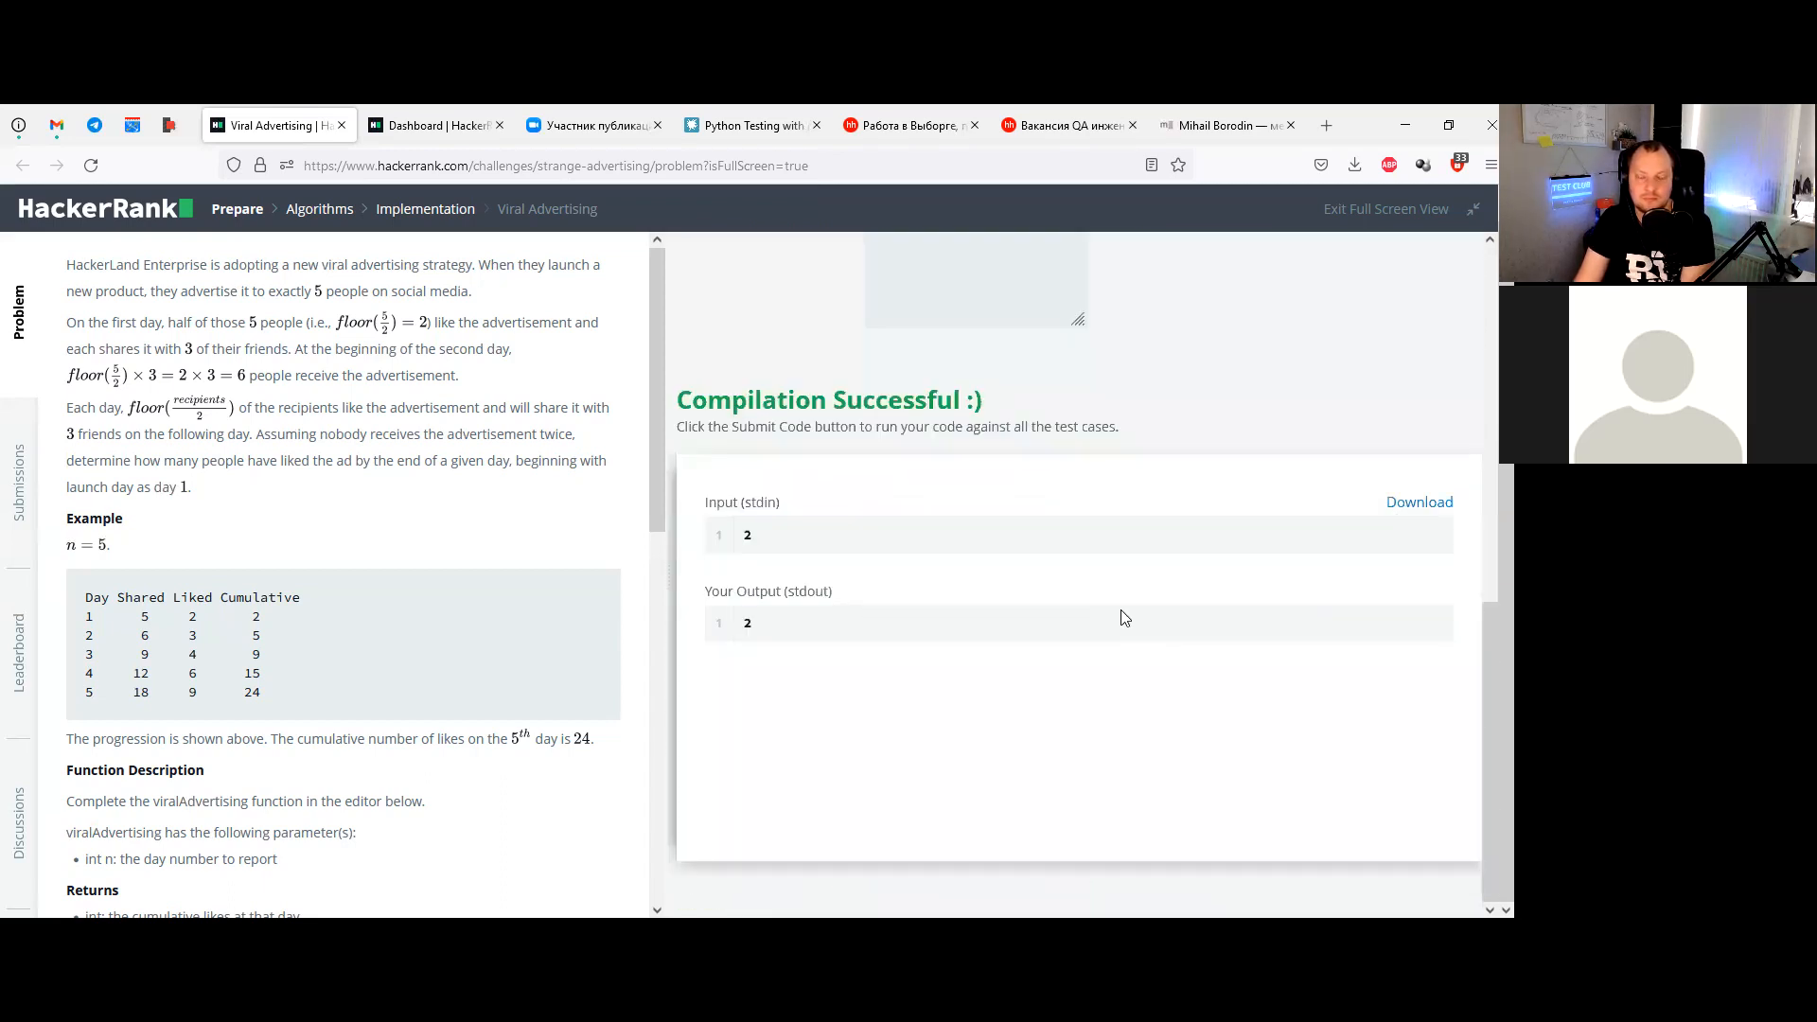
{"action": "mouse_move", "coordinate": [1121, 609]}
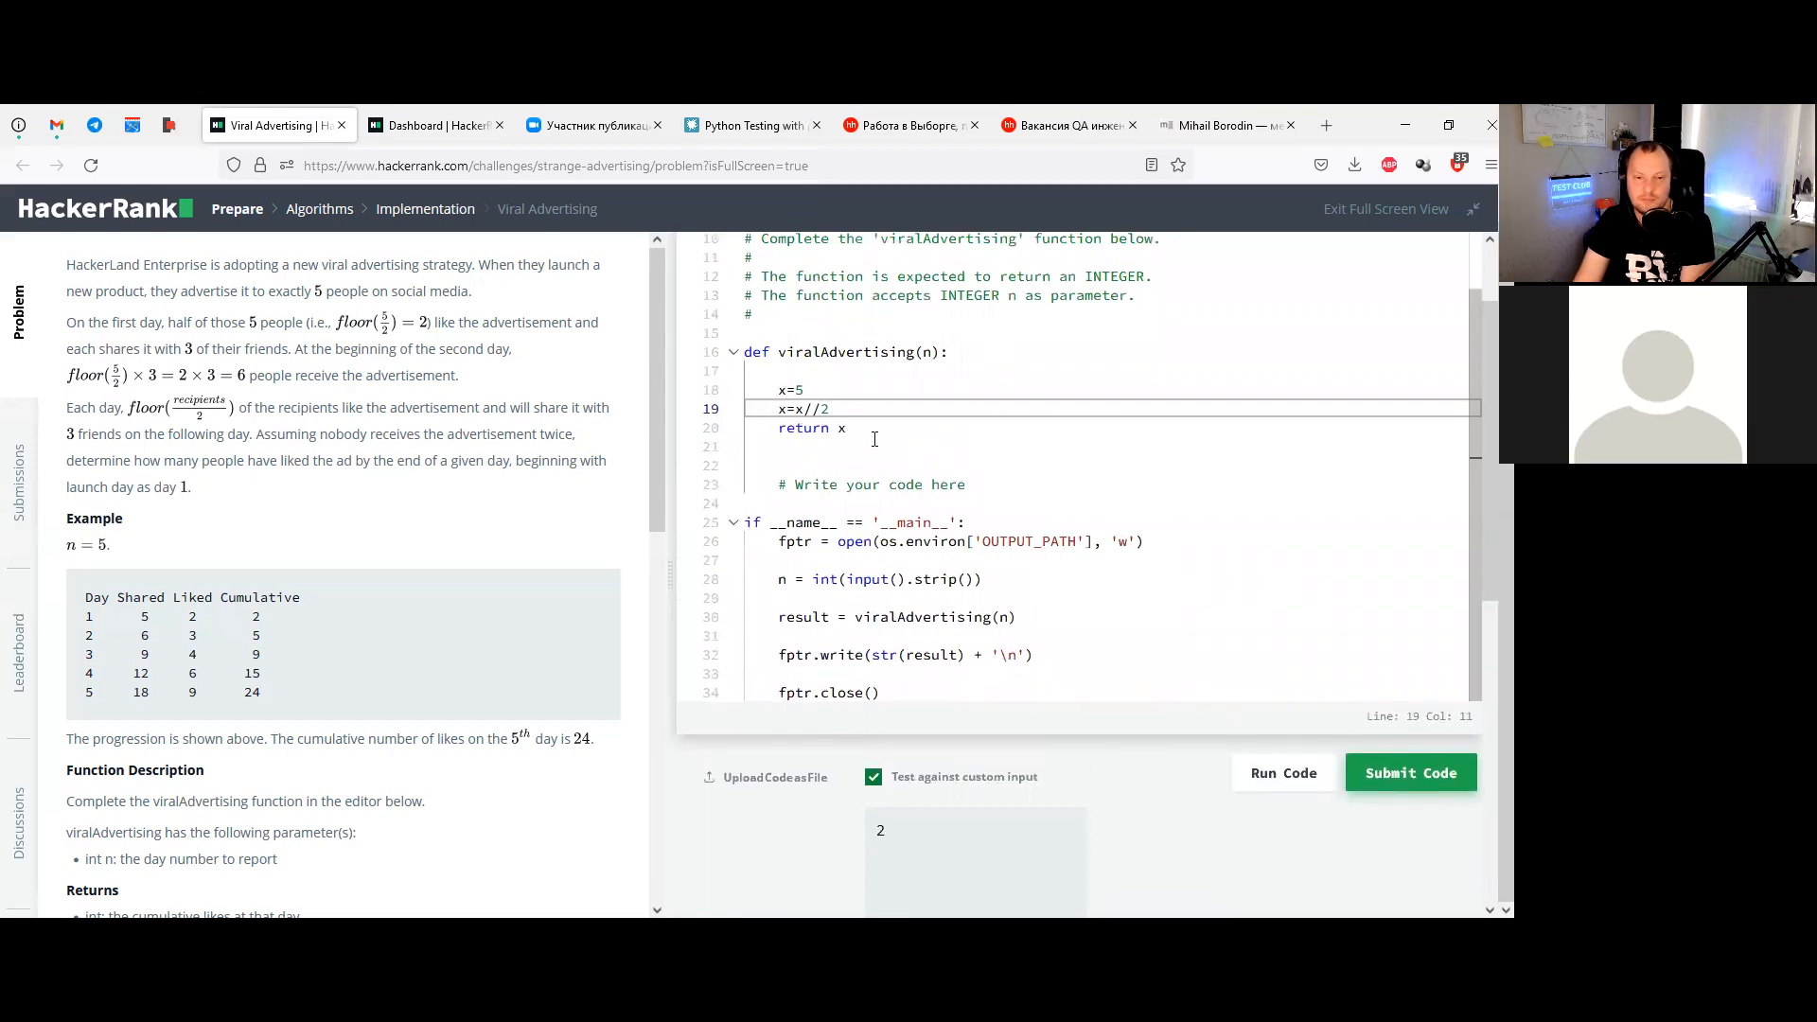
{"action": "left_click", "coordinate": [1284, 773]}
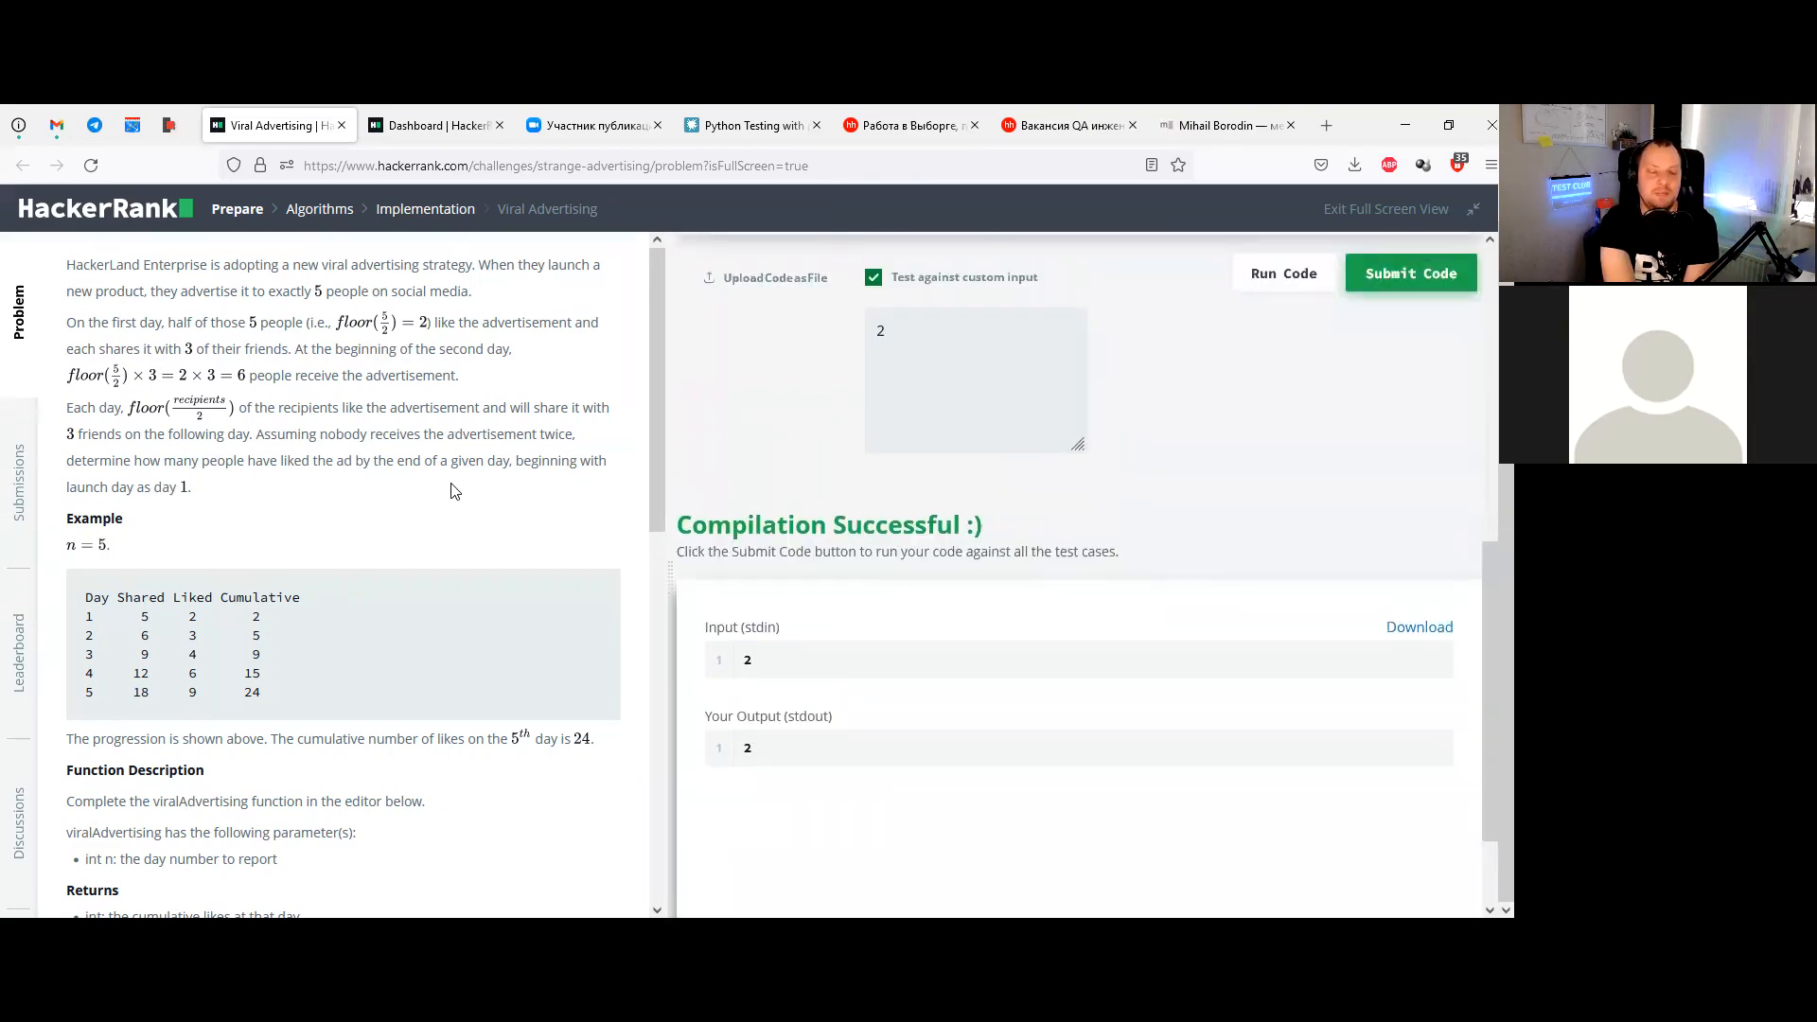
{"action": "scroll", "scroll_direction": "down", "scroll_amount": 3}
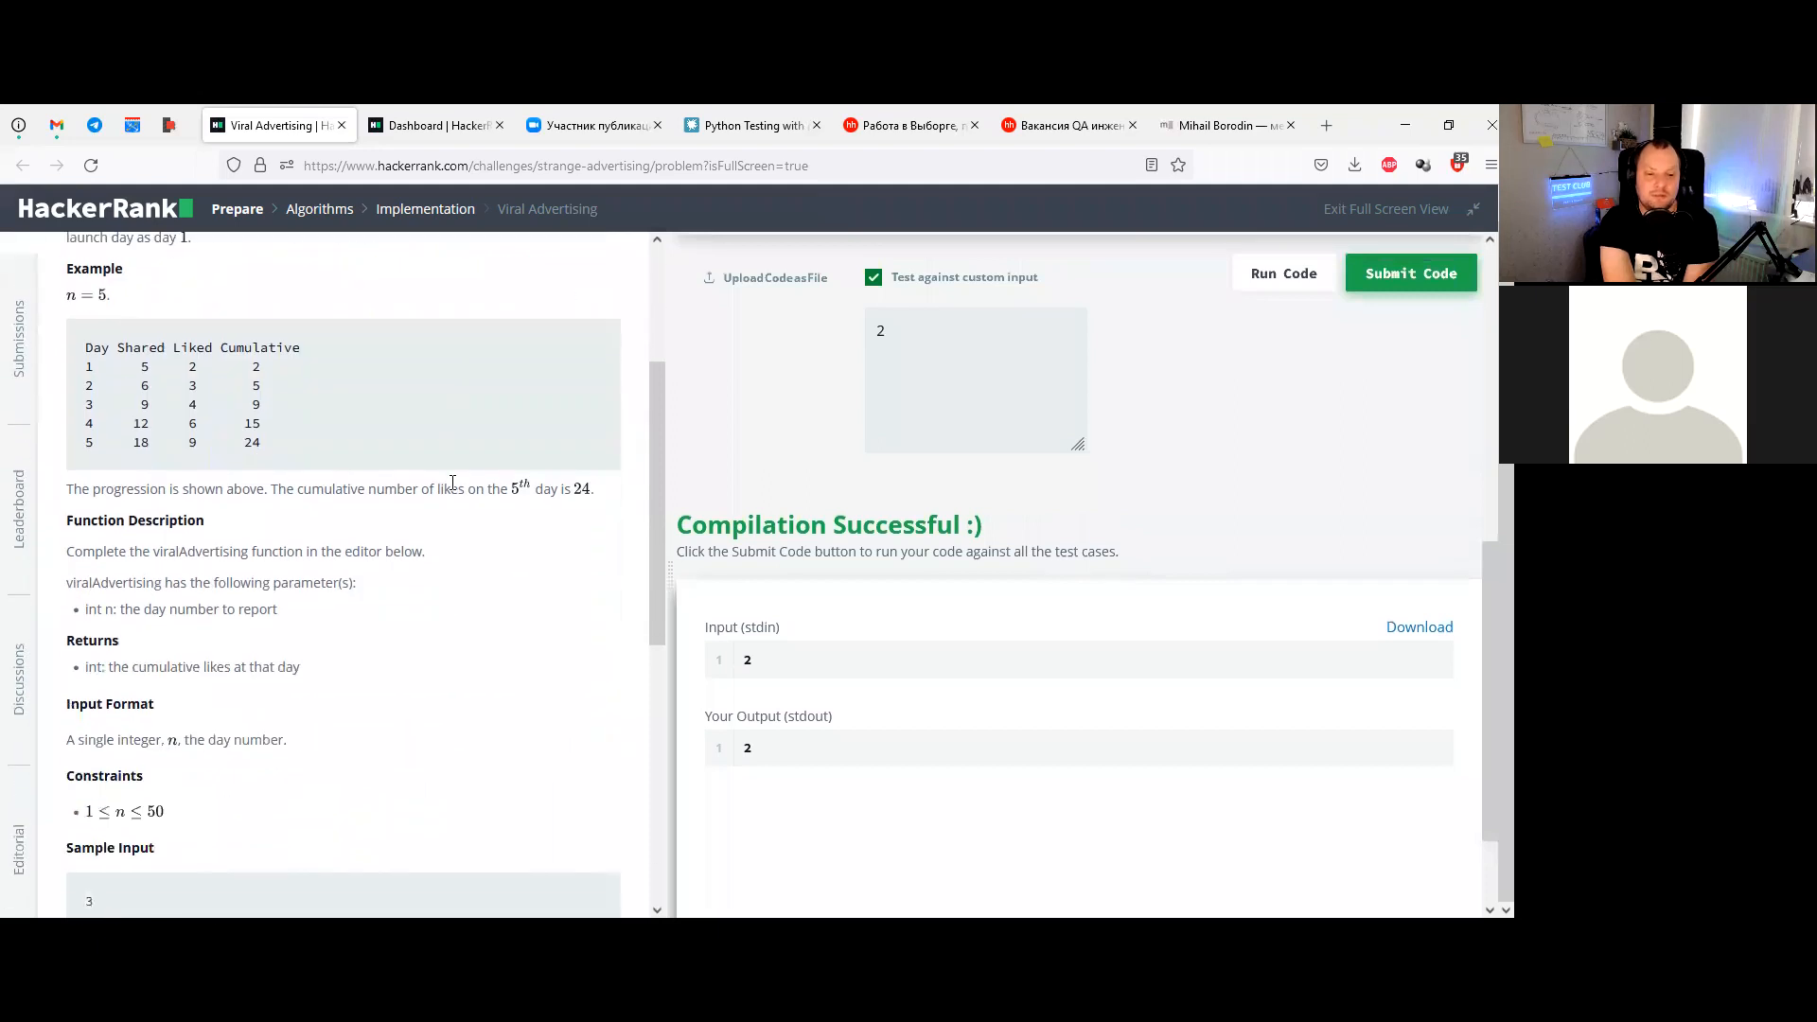
{"action": "double_click", "coordinate": [254, 386]}
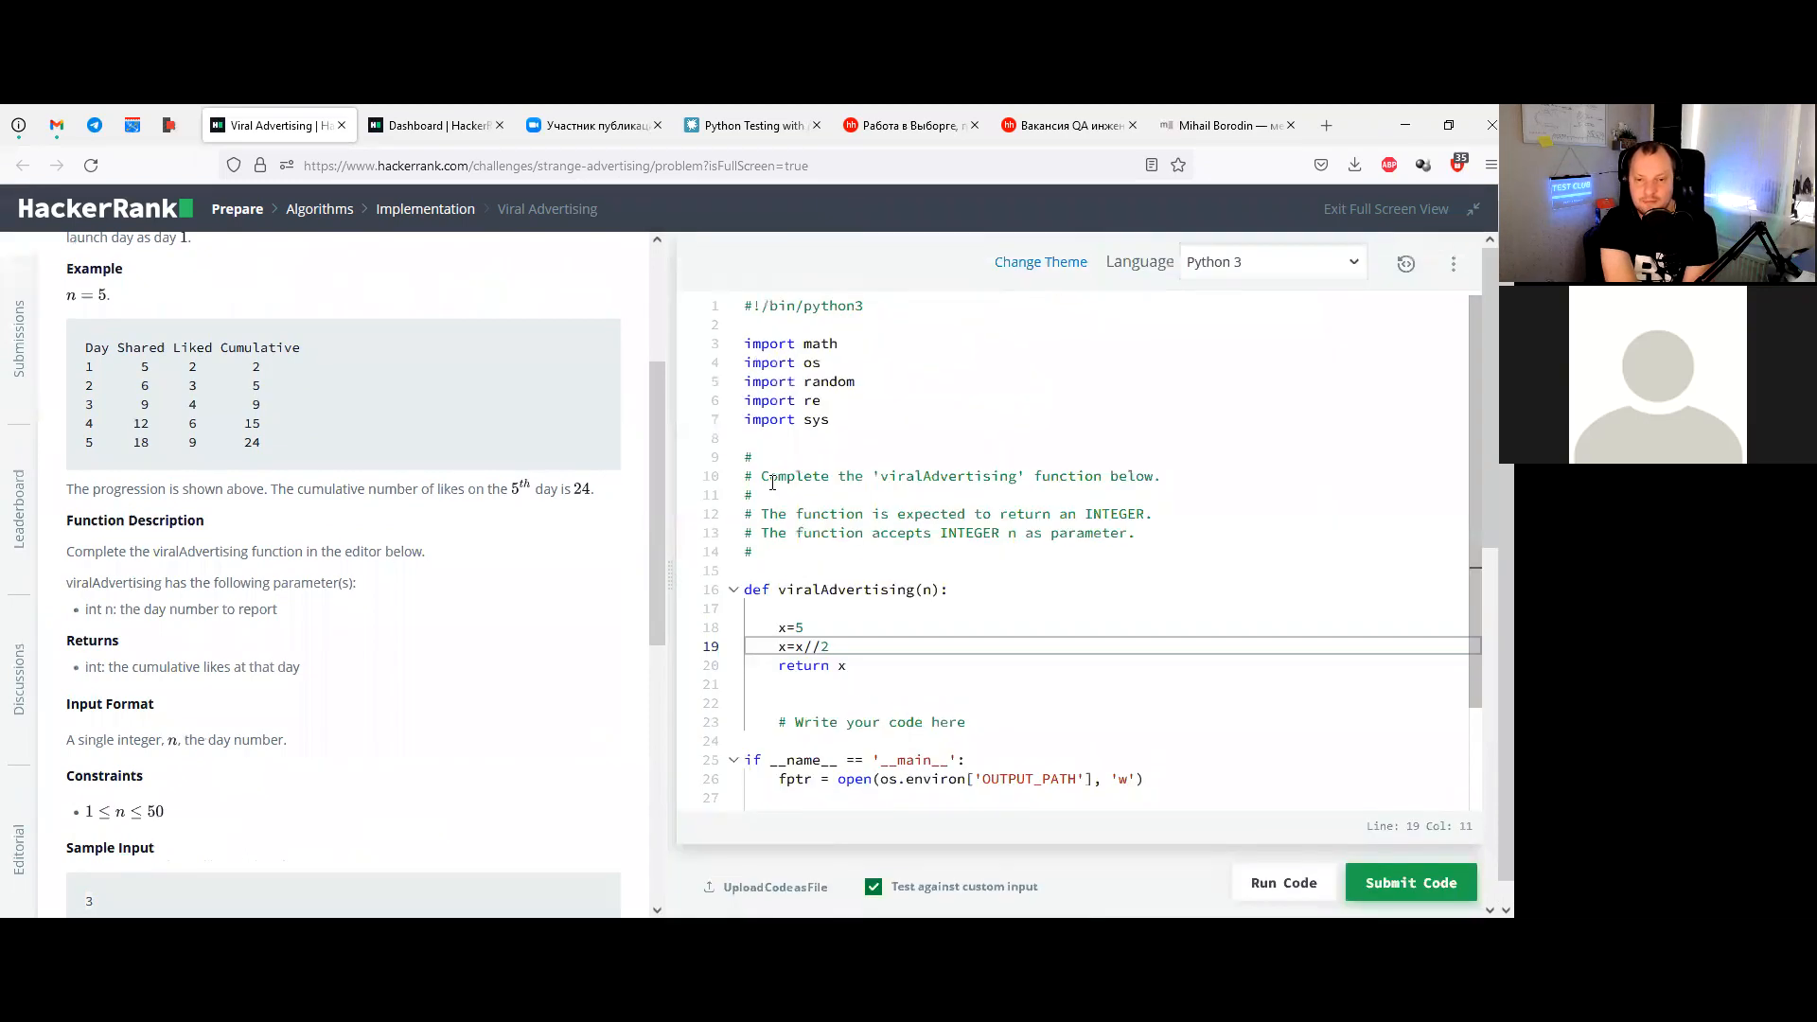
Insert a blank line between x=x//2 and return x for the next calculation
{"action": "scroll", "scroll_direction": "down", "scroll_amount": 3}
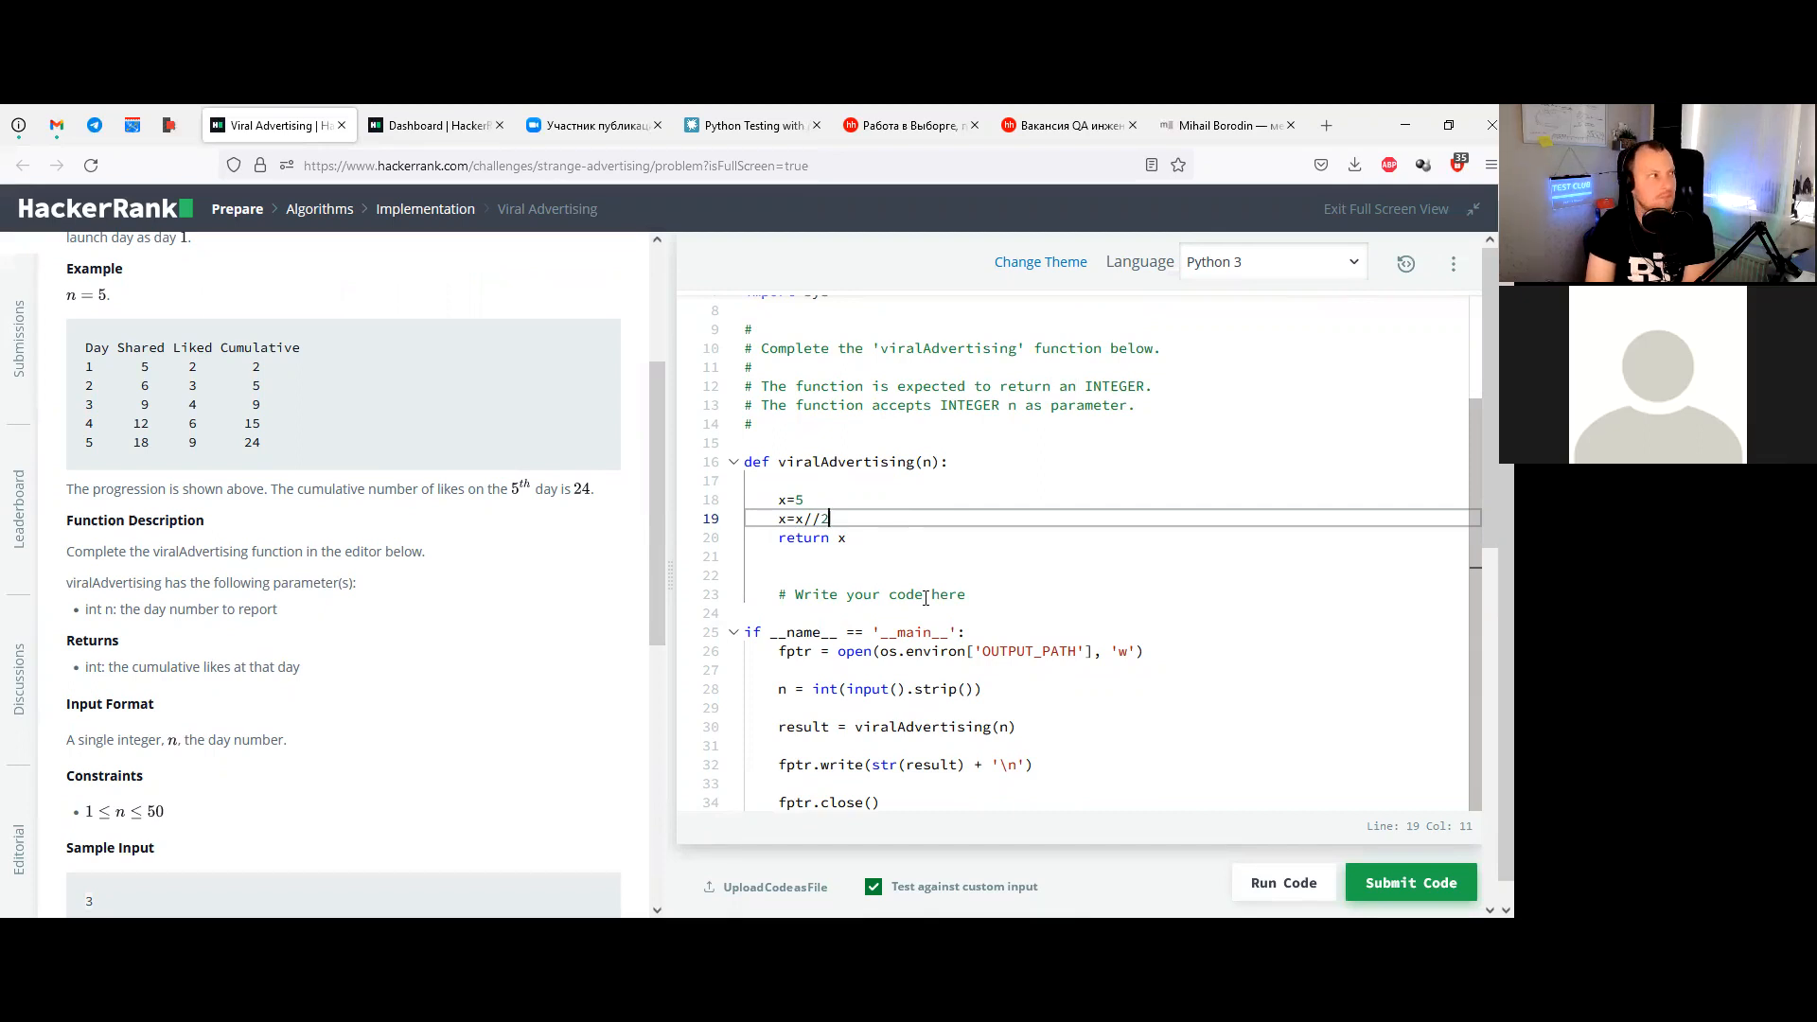
{"action": "key", "text": "Enter"}
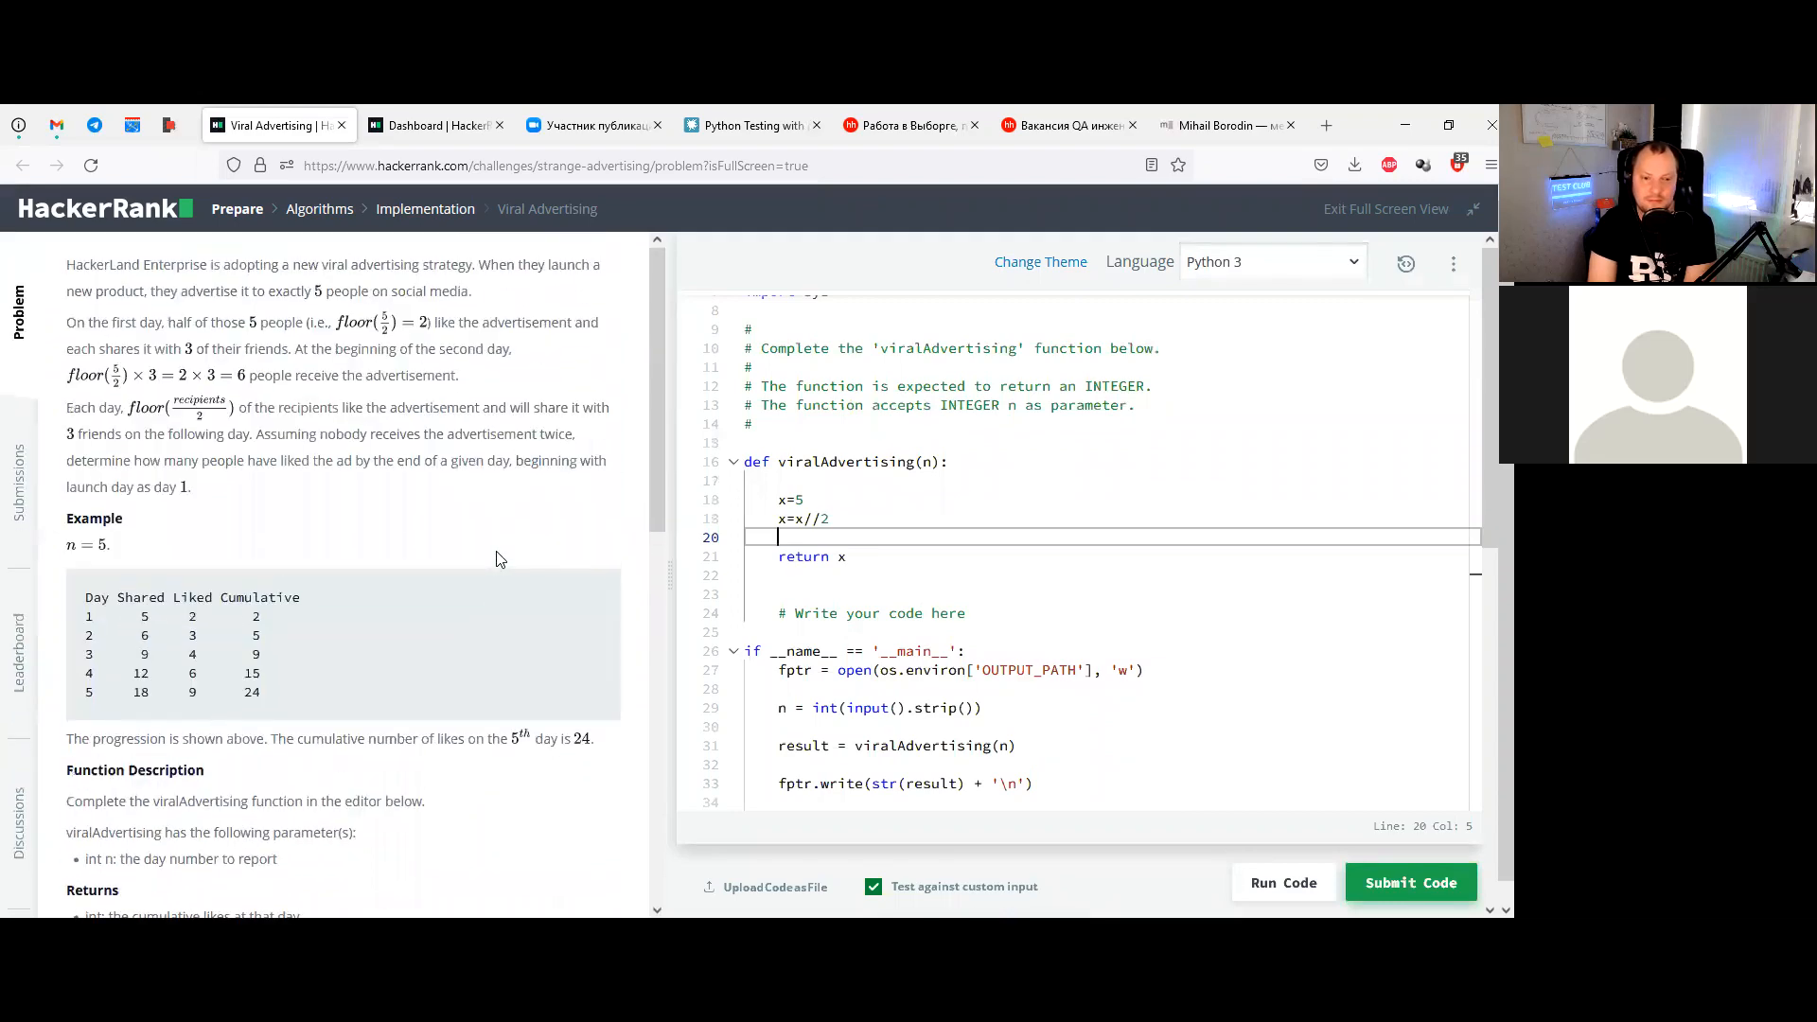
{"action": "mouse_move", "coordinate": [491, 572]}
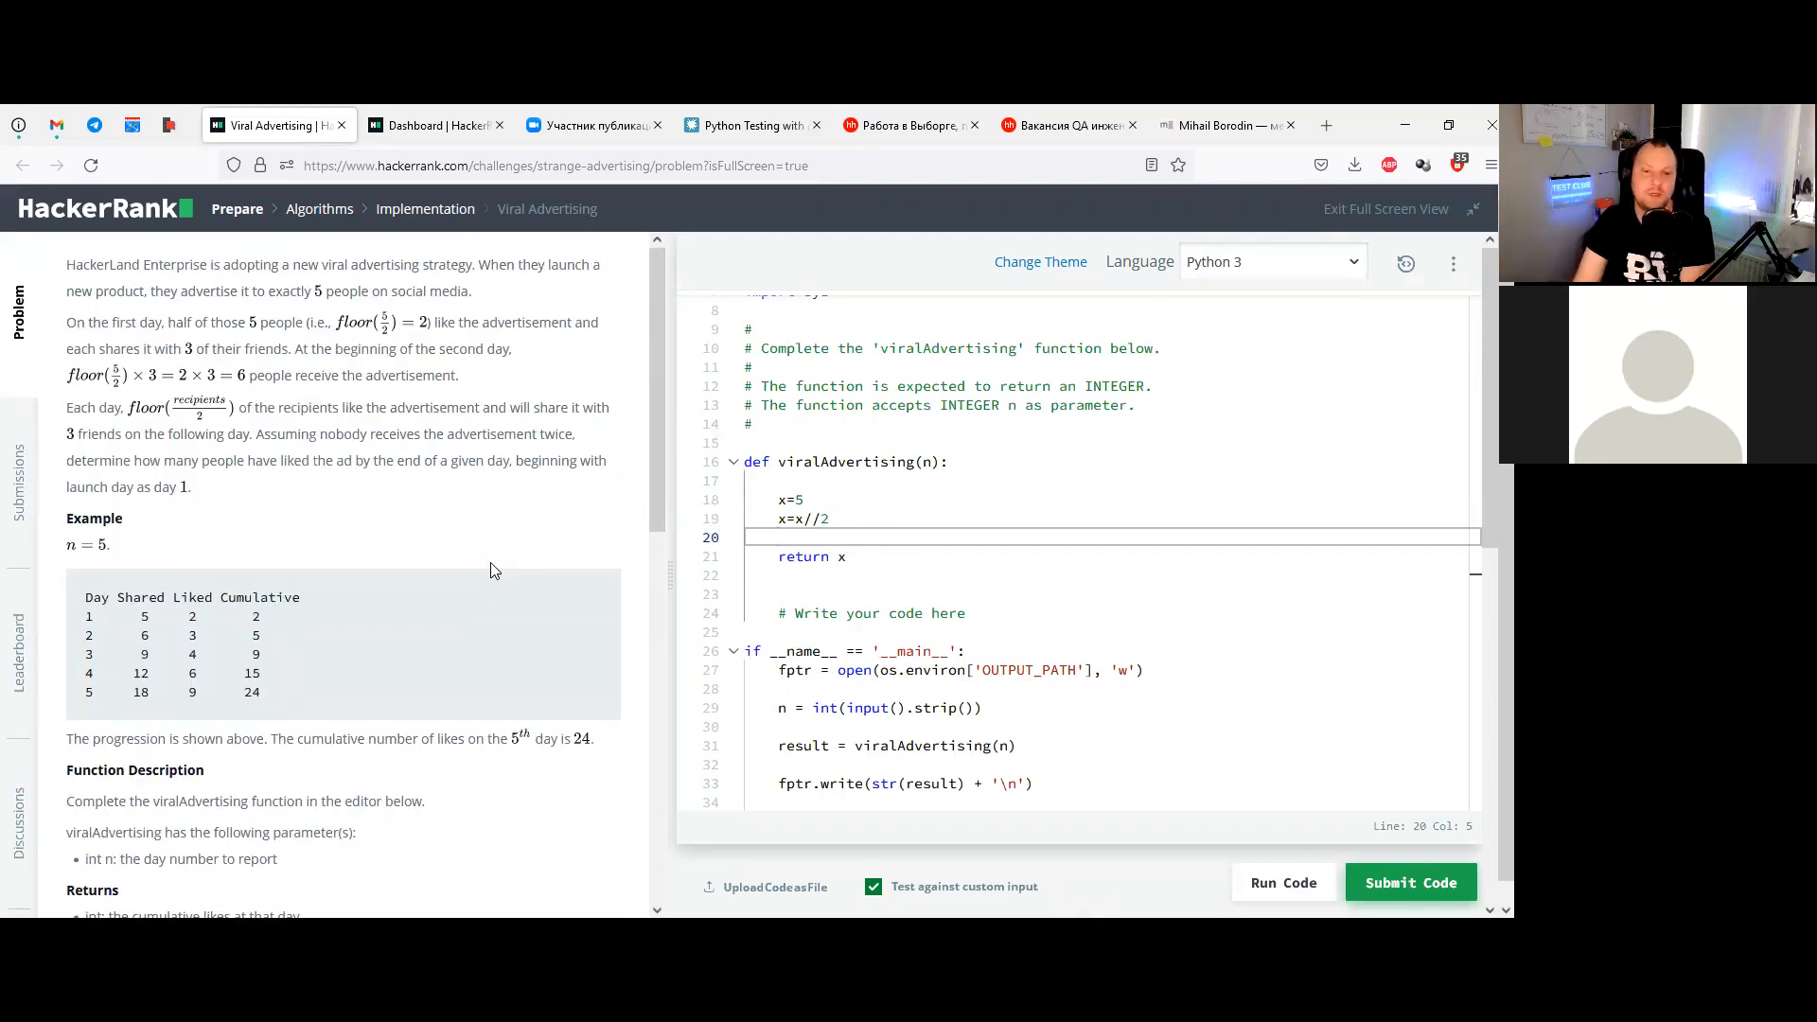
{"action": "scroll", "scroll_direction": "down", "scroll_amount": 3}
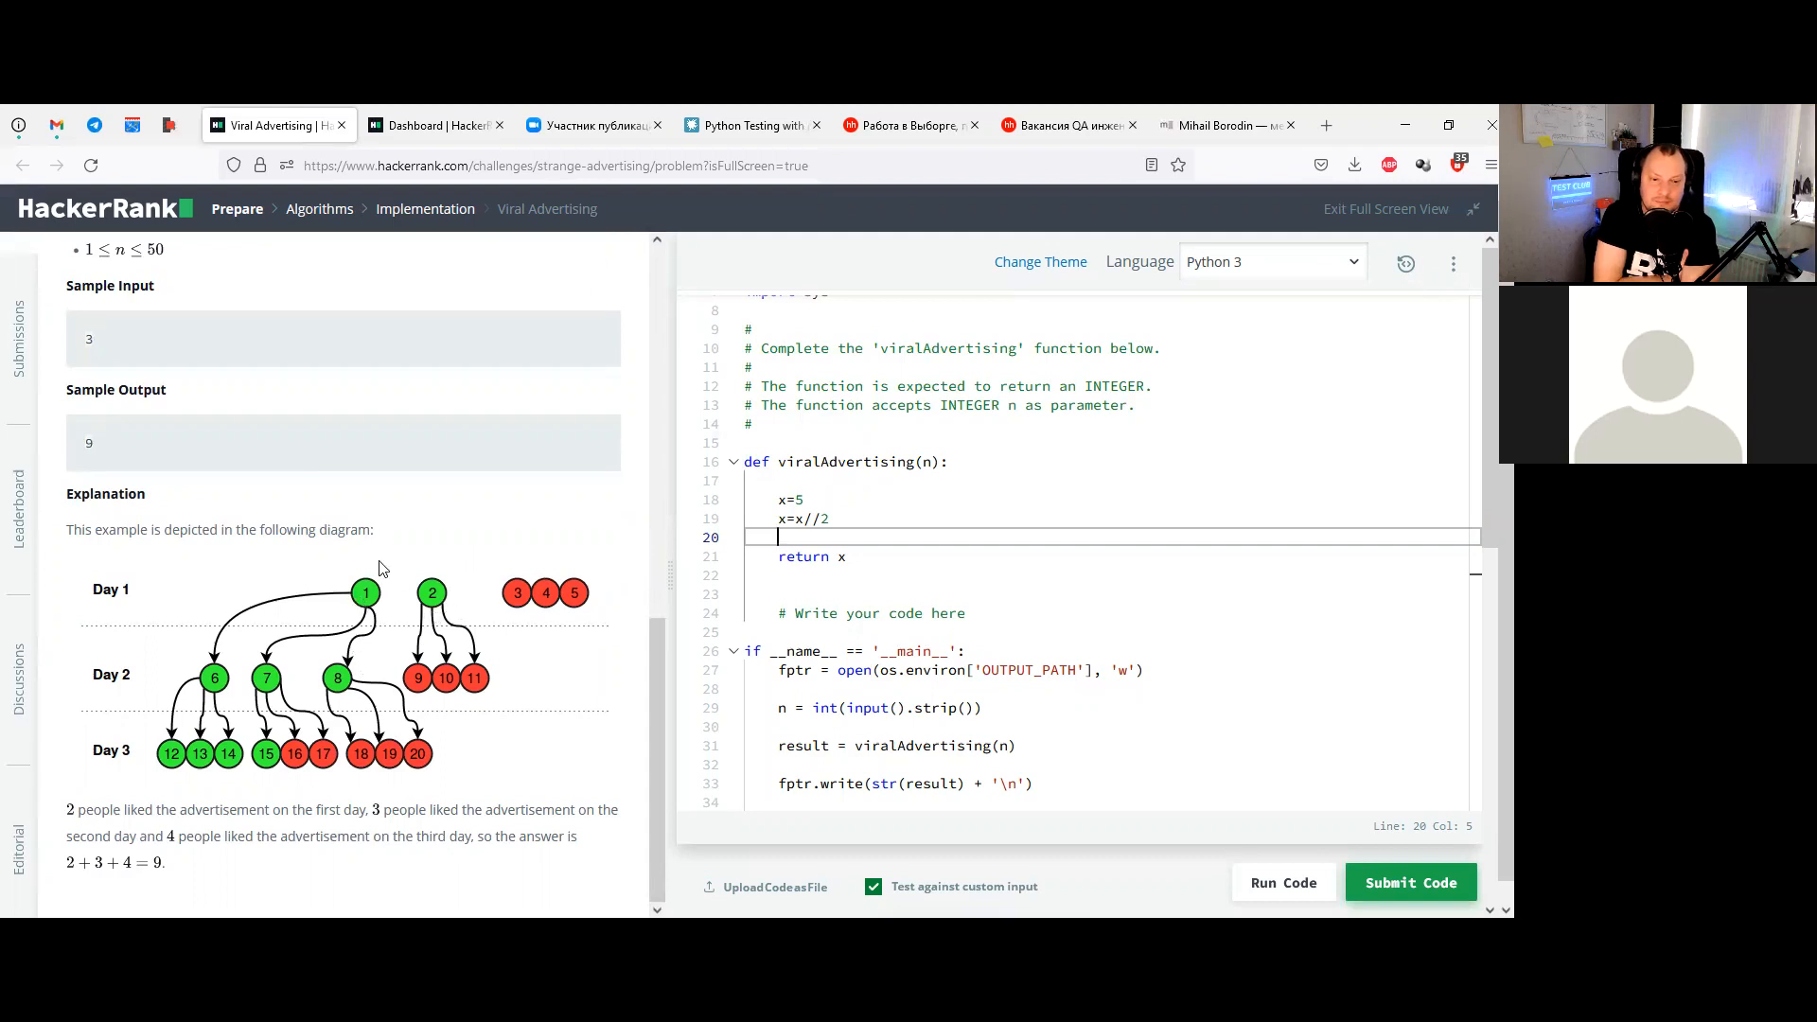
{"action": "mouse_move", "coordinate": [509, 658]}
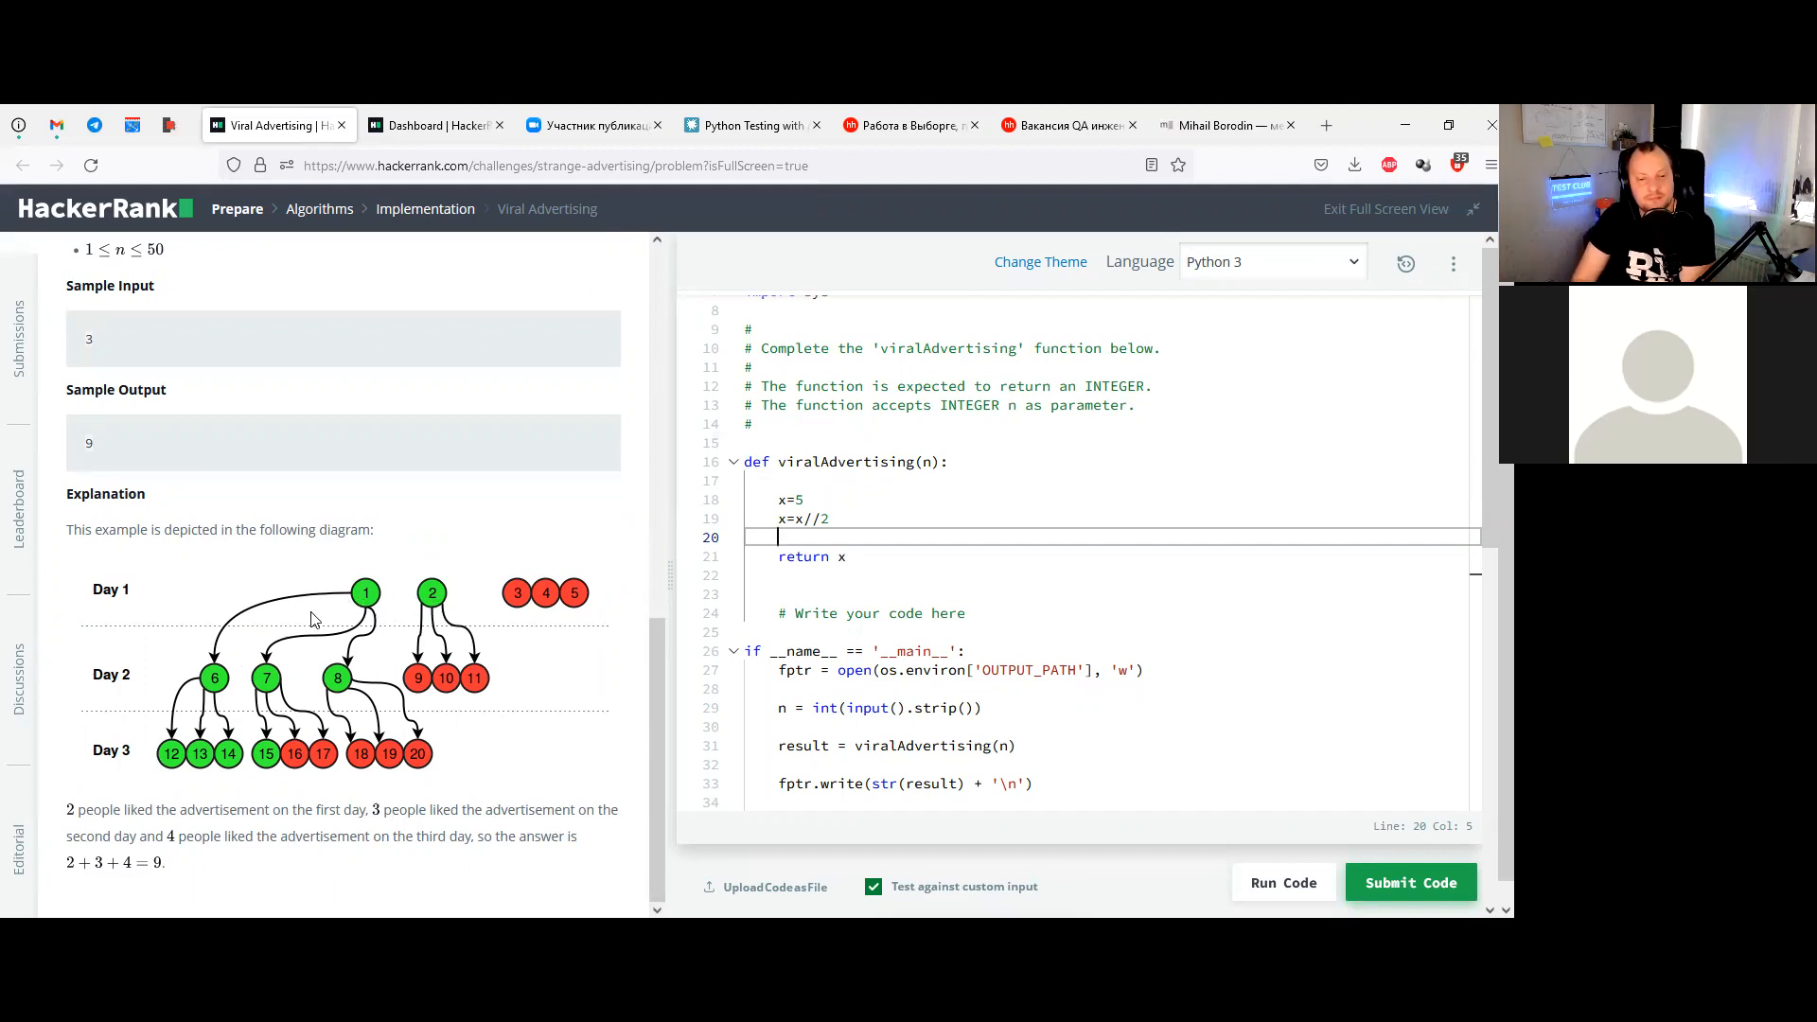
{"action": "mouse_move", "coordinate": [345, 704]}
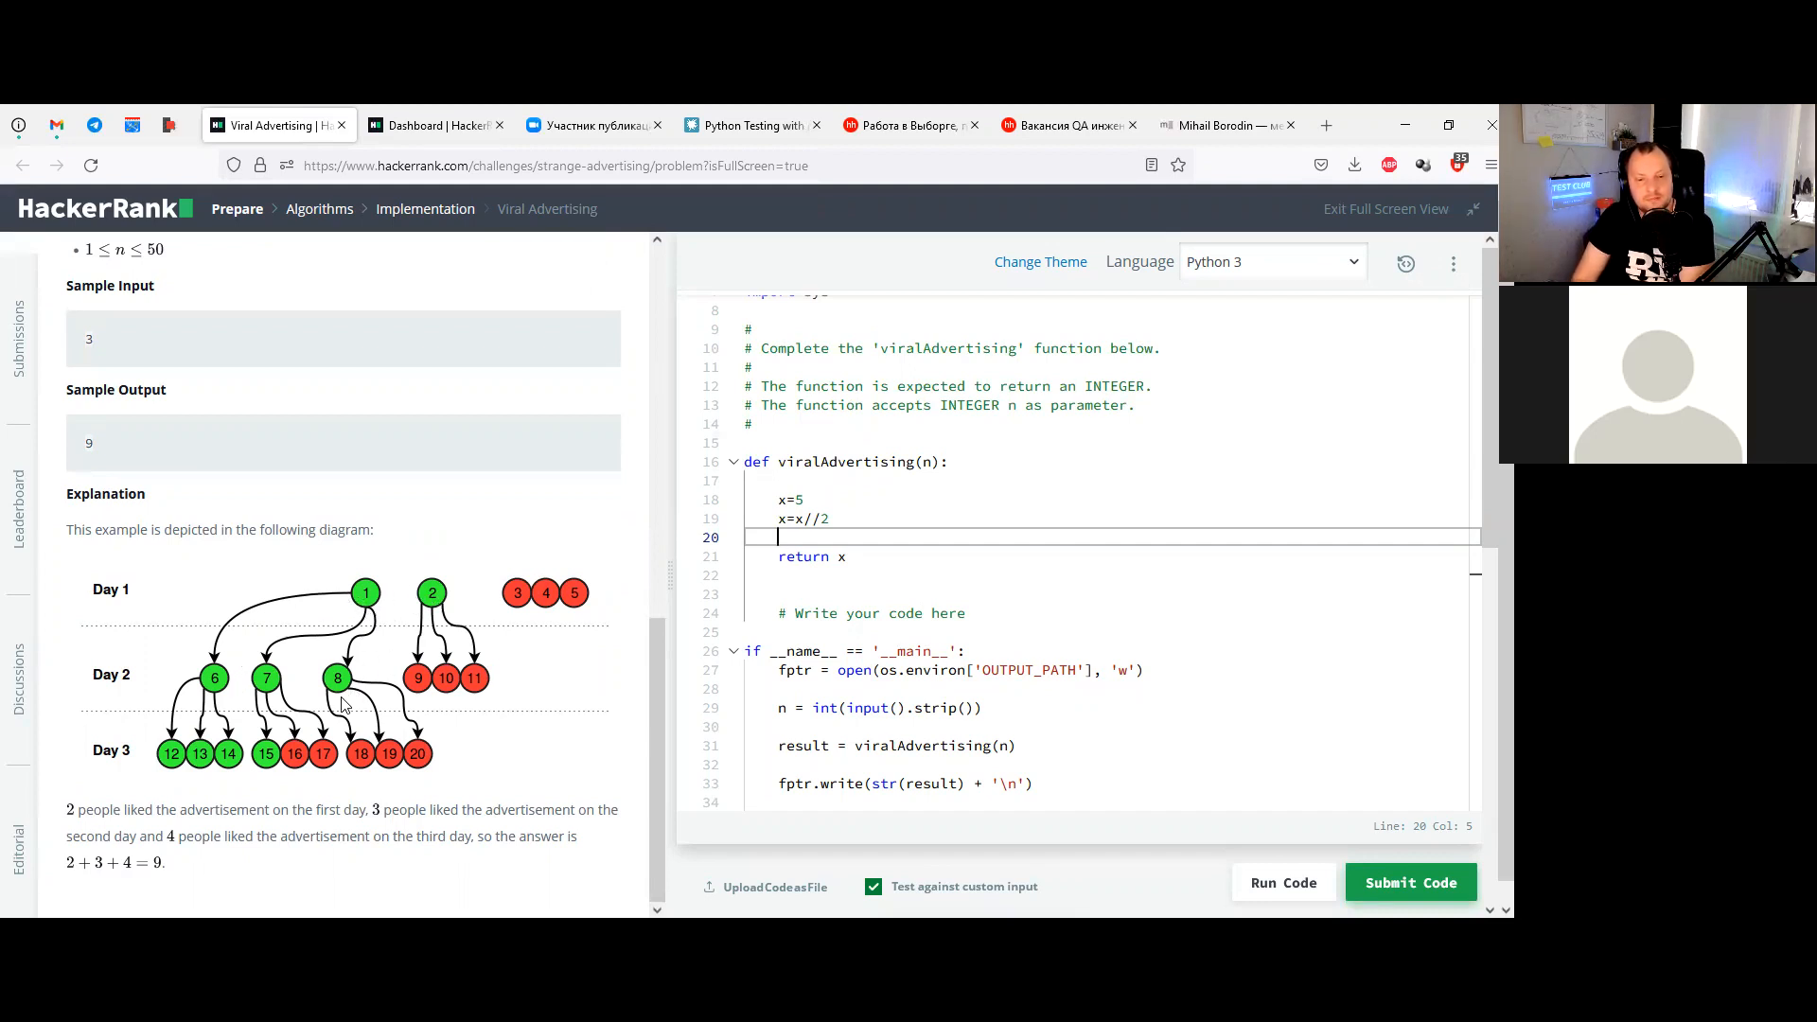
{"action": "mouse_move", "coordinate": [403, 549]}
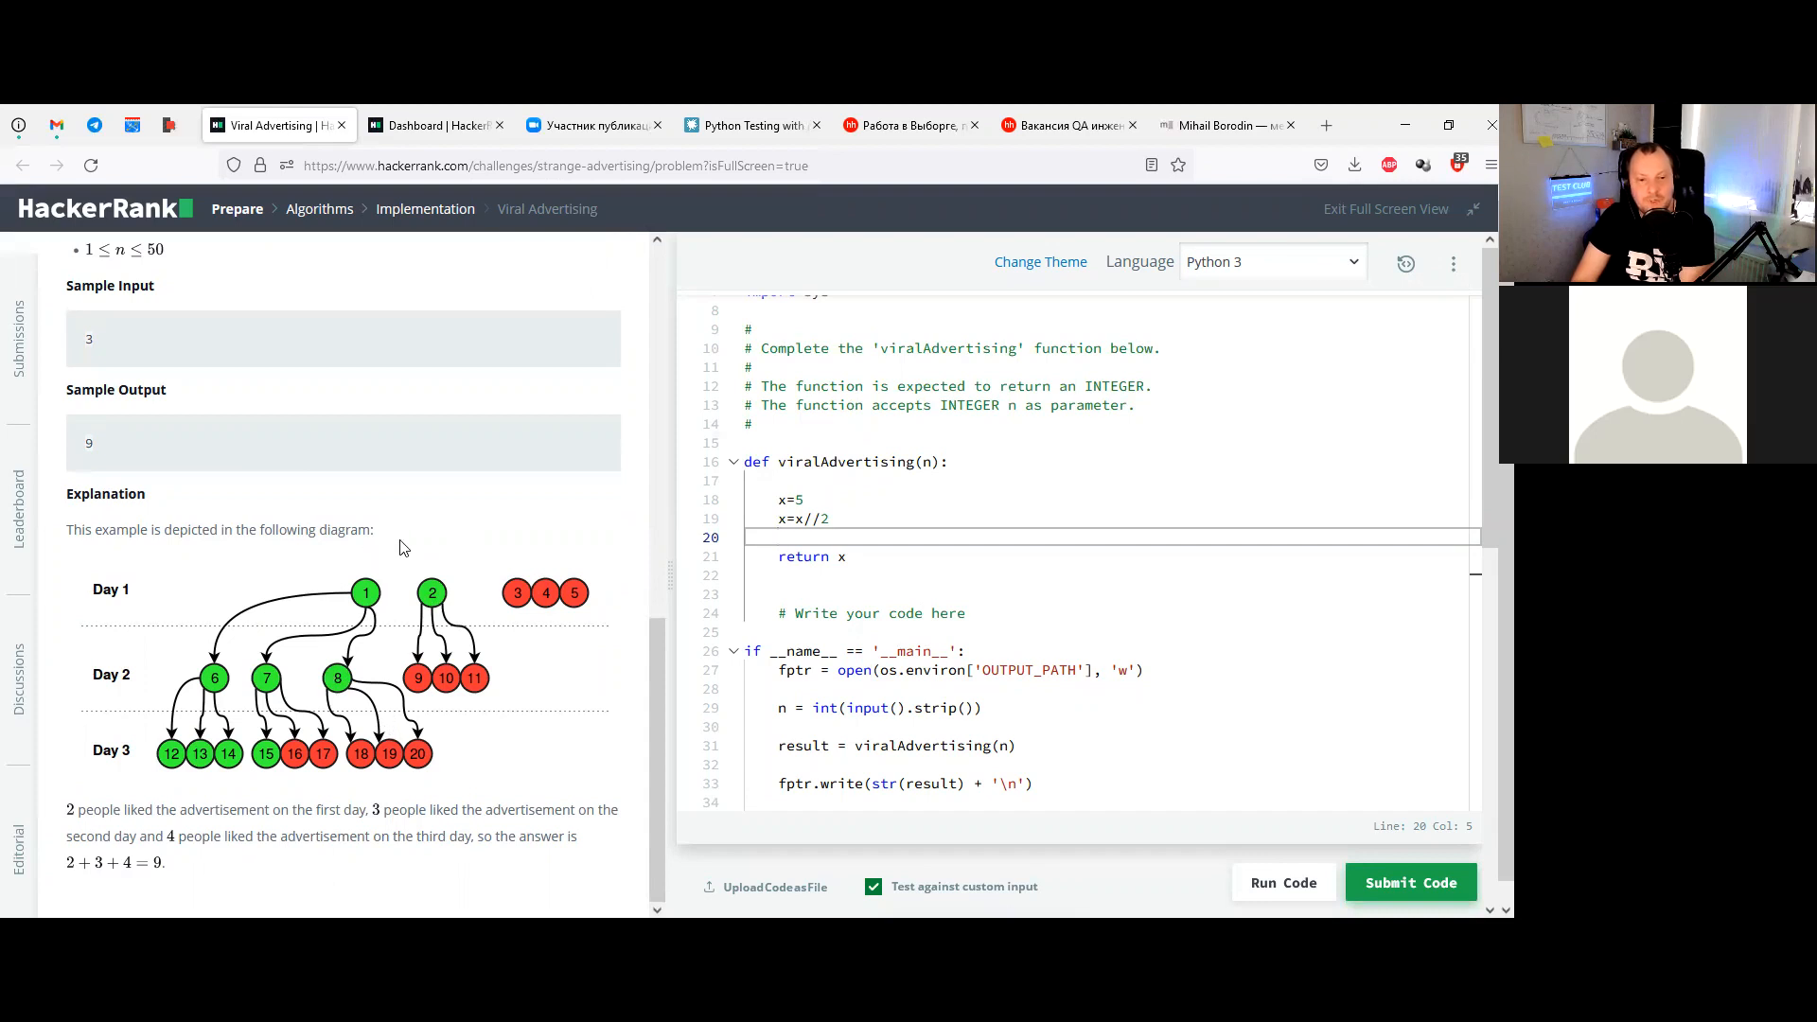
{"action": "mouse_move", "coordinate": [315, 653]}
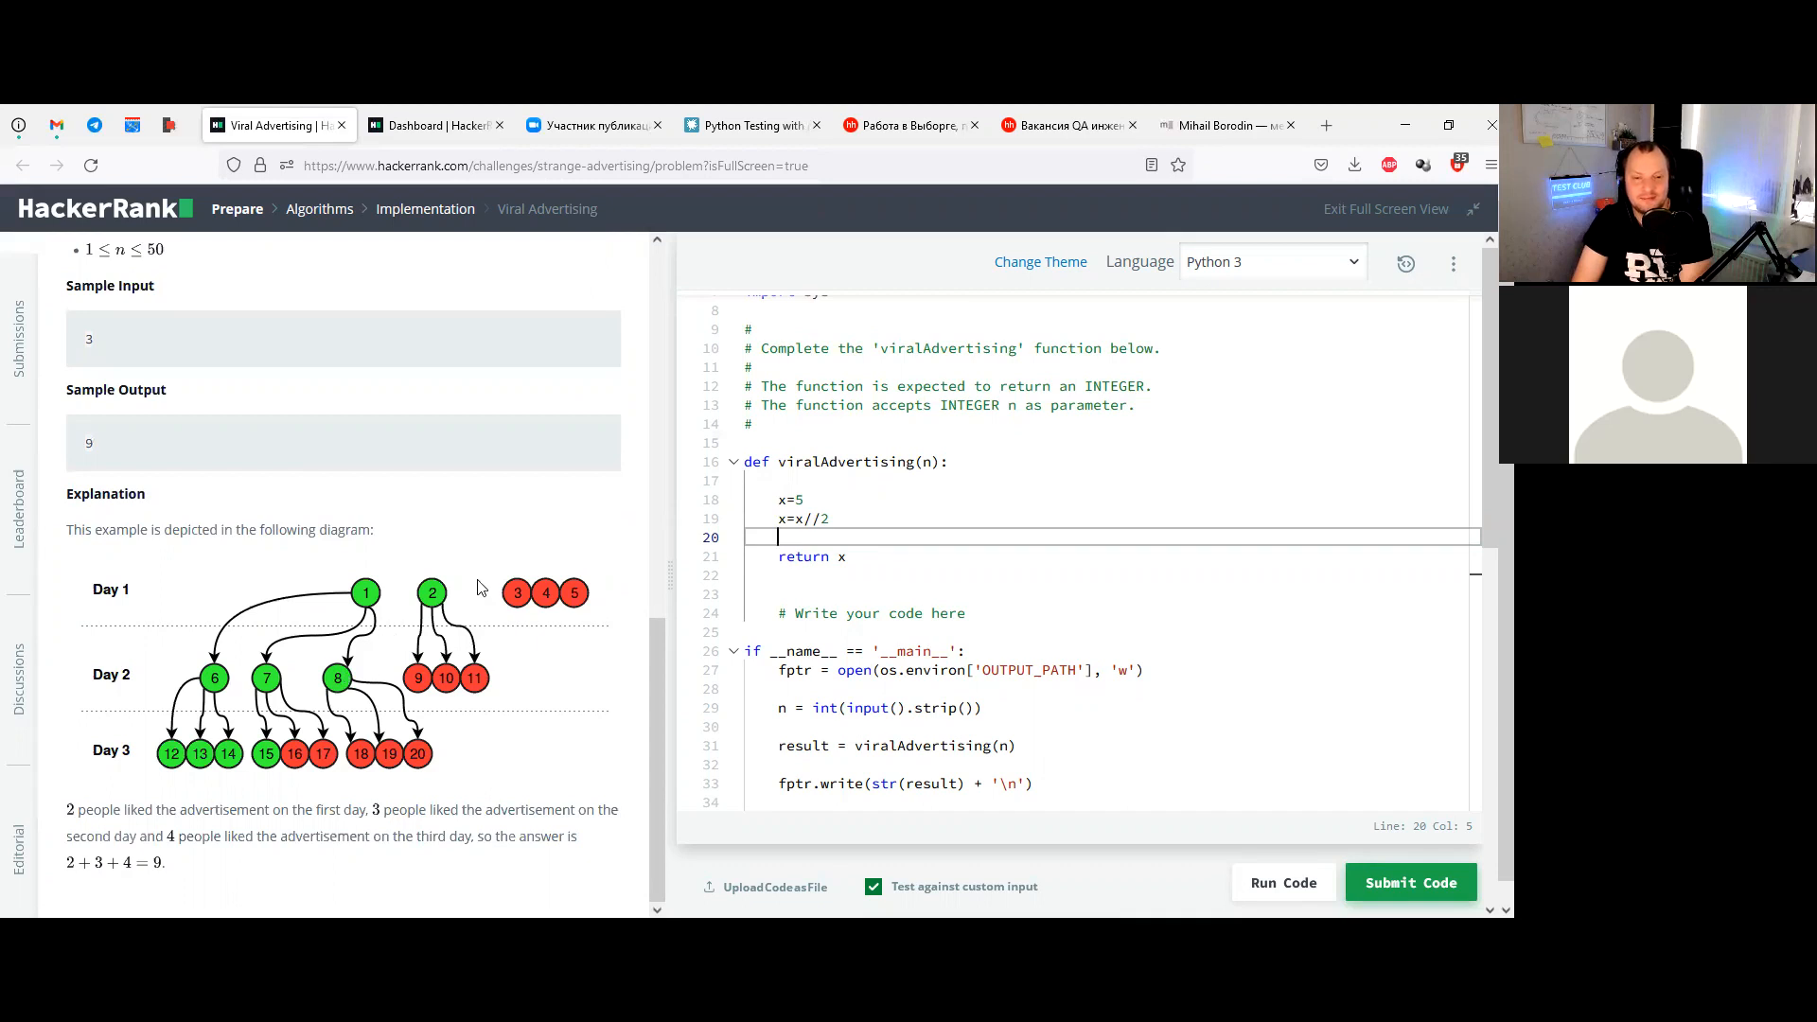
{"action": "mouse_move", "coordinate": [646, 511]}
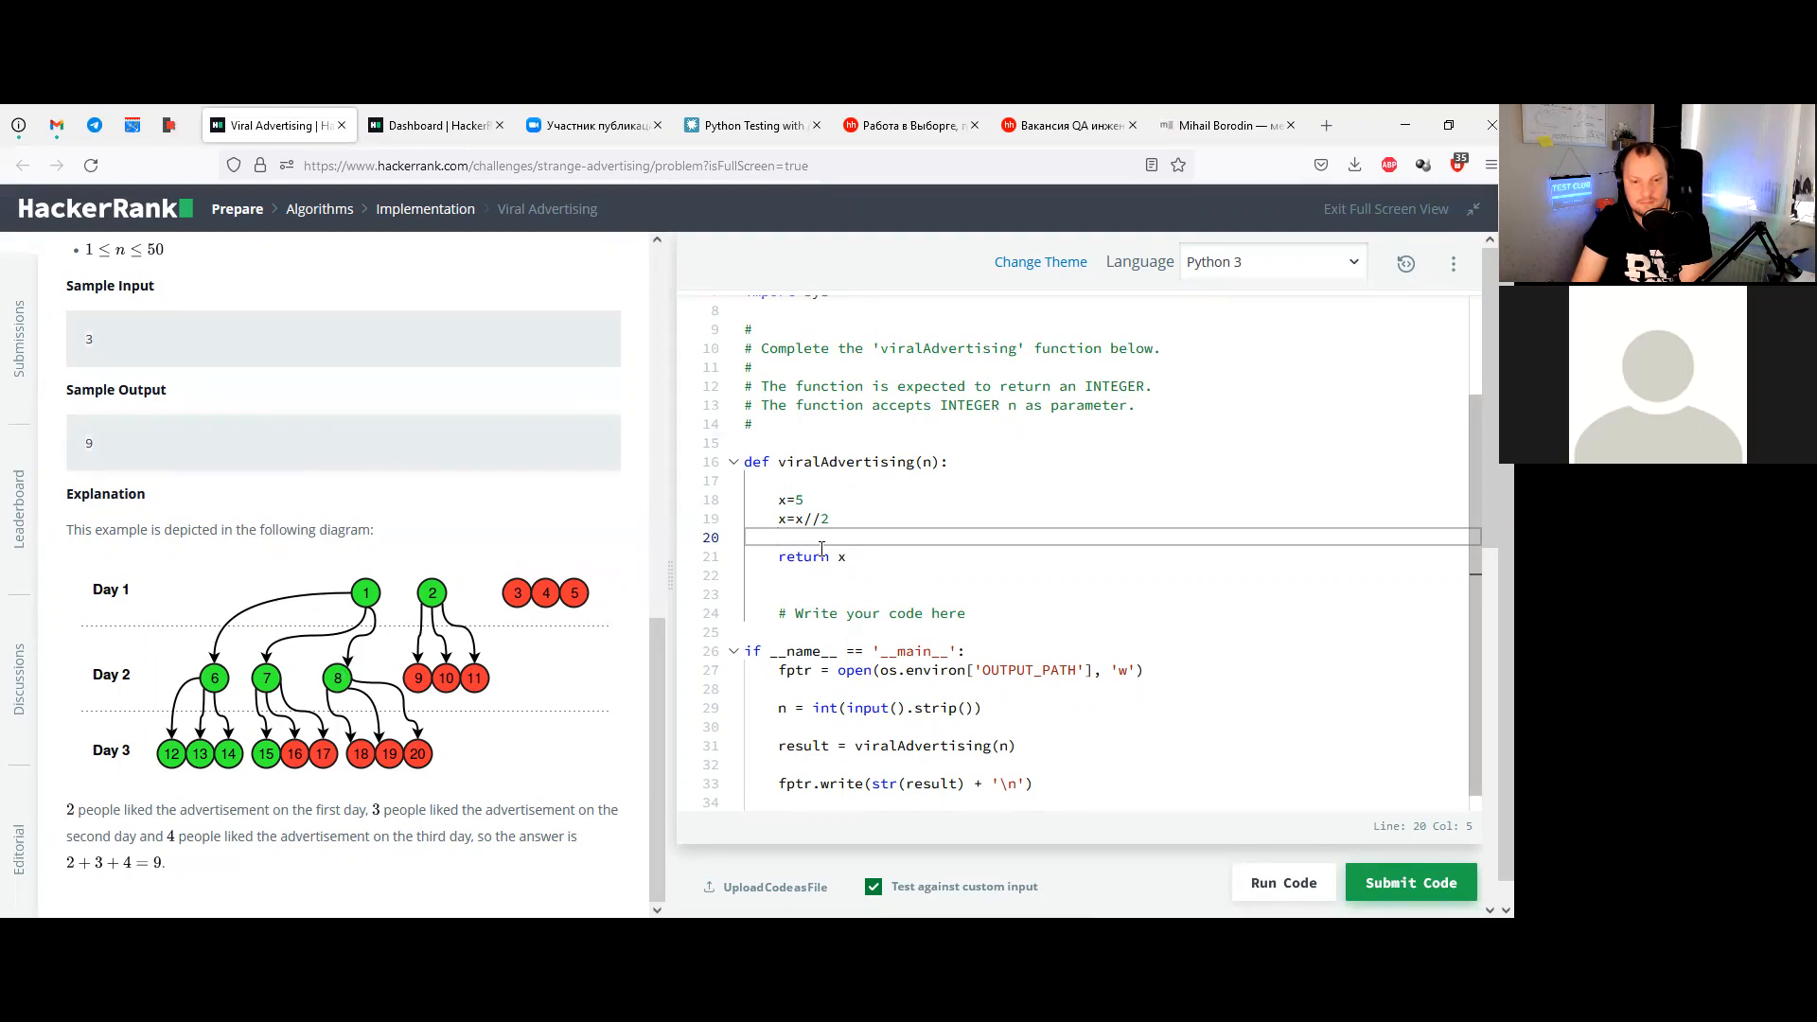
View the sample input 3, output 9 and the day-by-day explanation diagram
{"action": "type", "text": "x"}
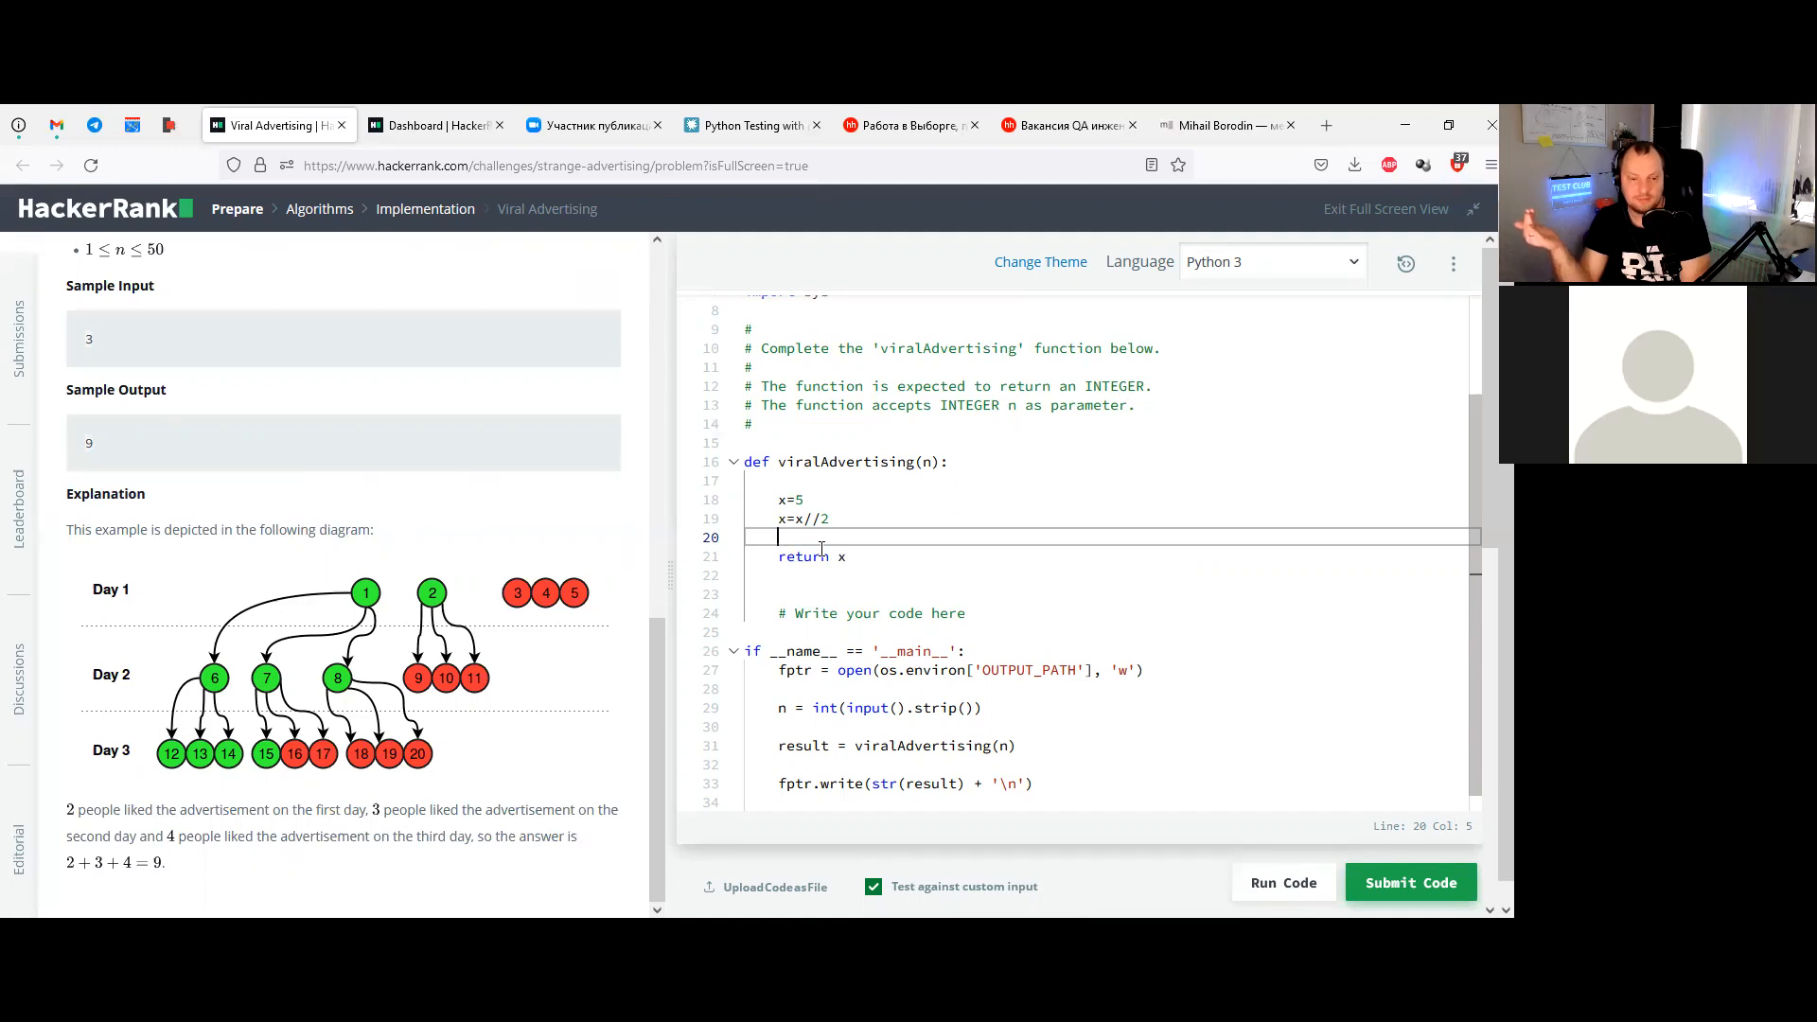
Write the line x=(x//2)*n in viralAdvertising before the return statement
{"action": "type", "text": "x"}
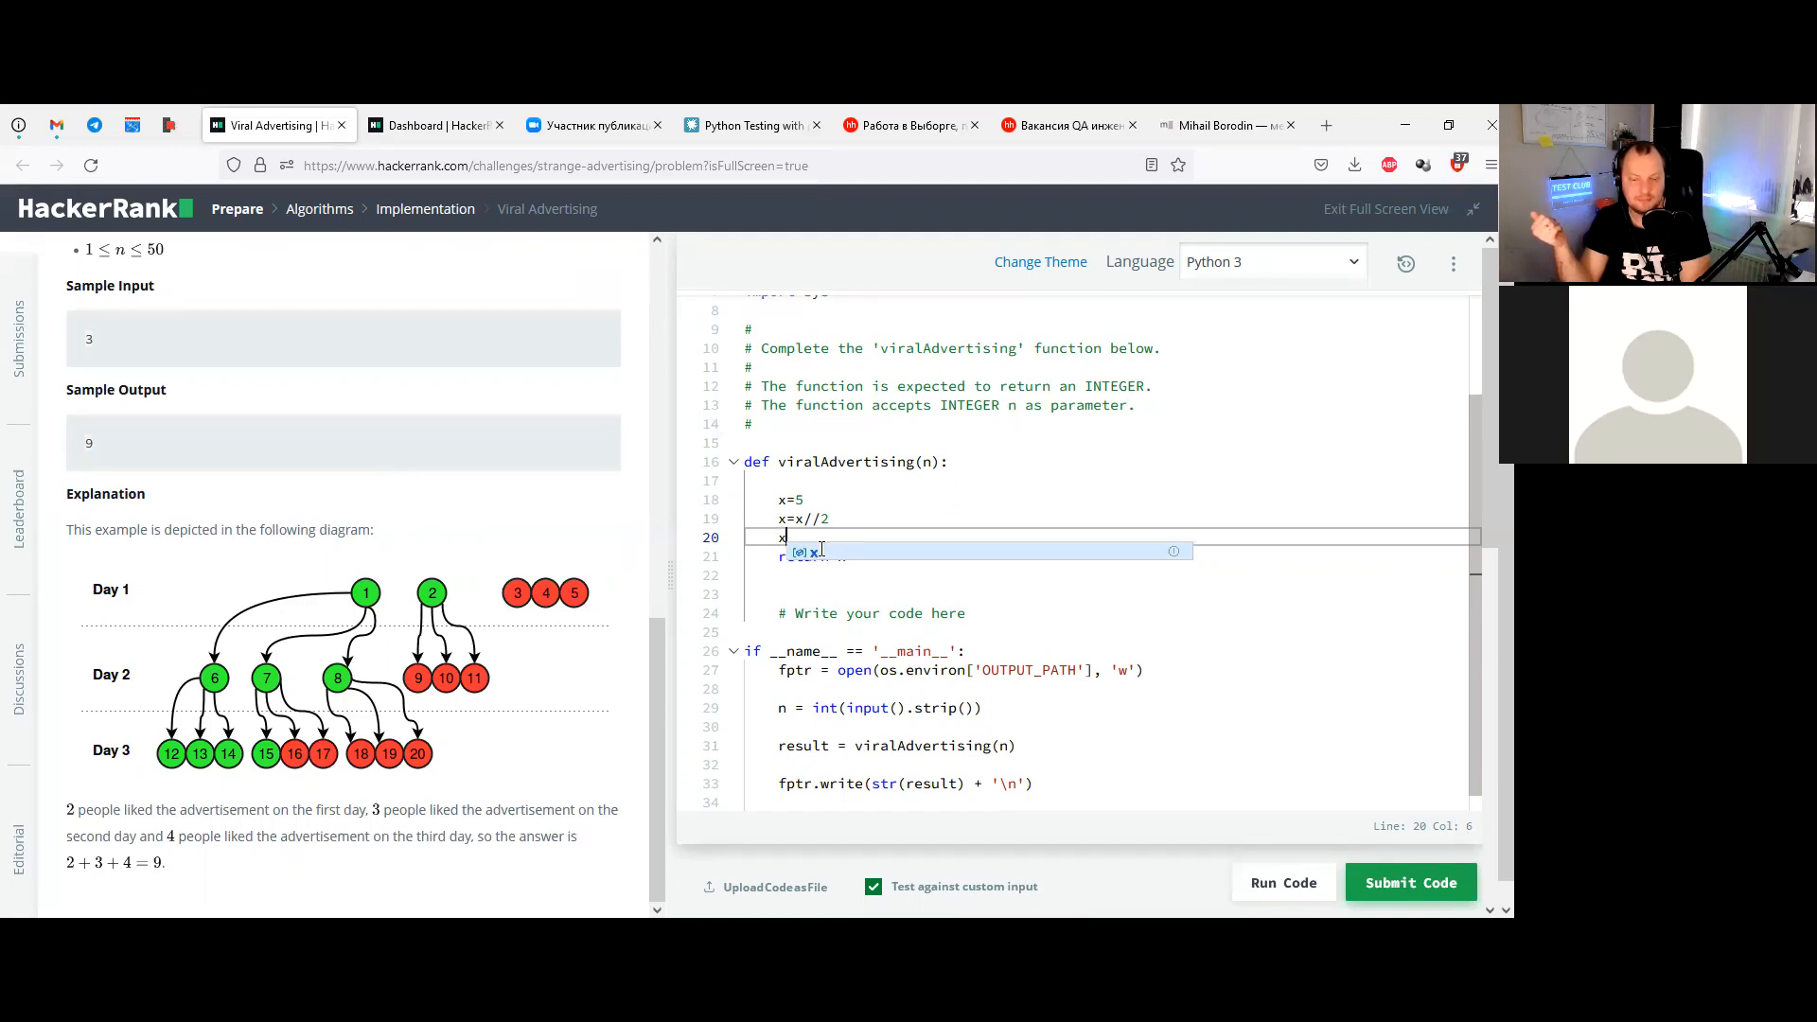
{"action": "type", "text": "="}
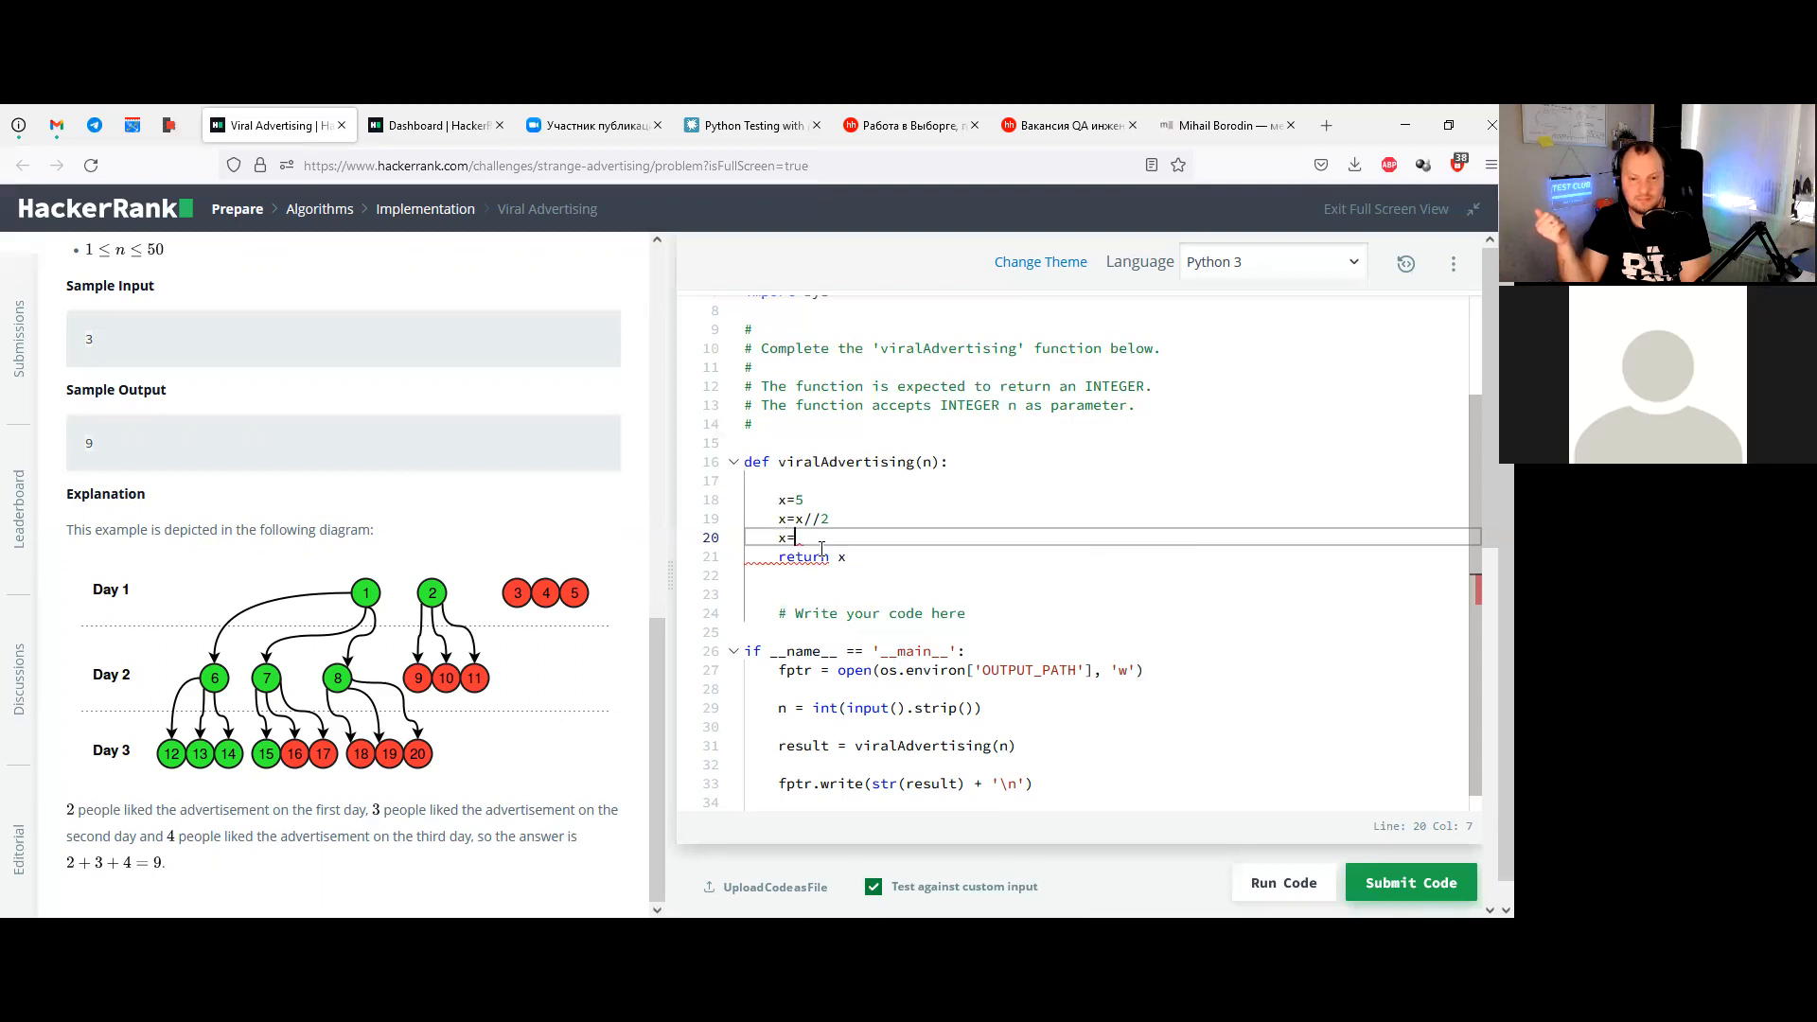
{"action": "type", "text": "x"}
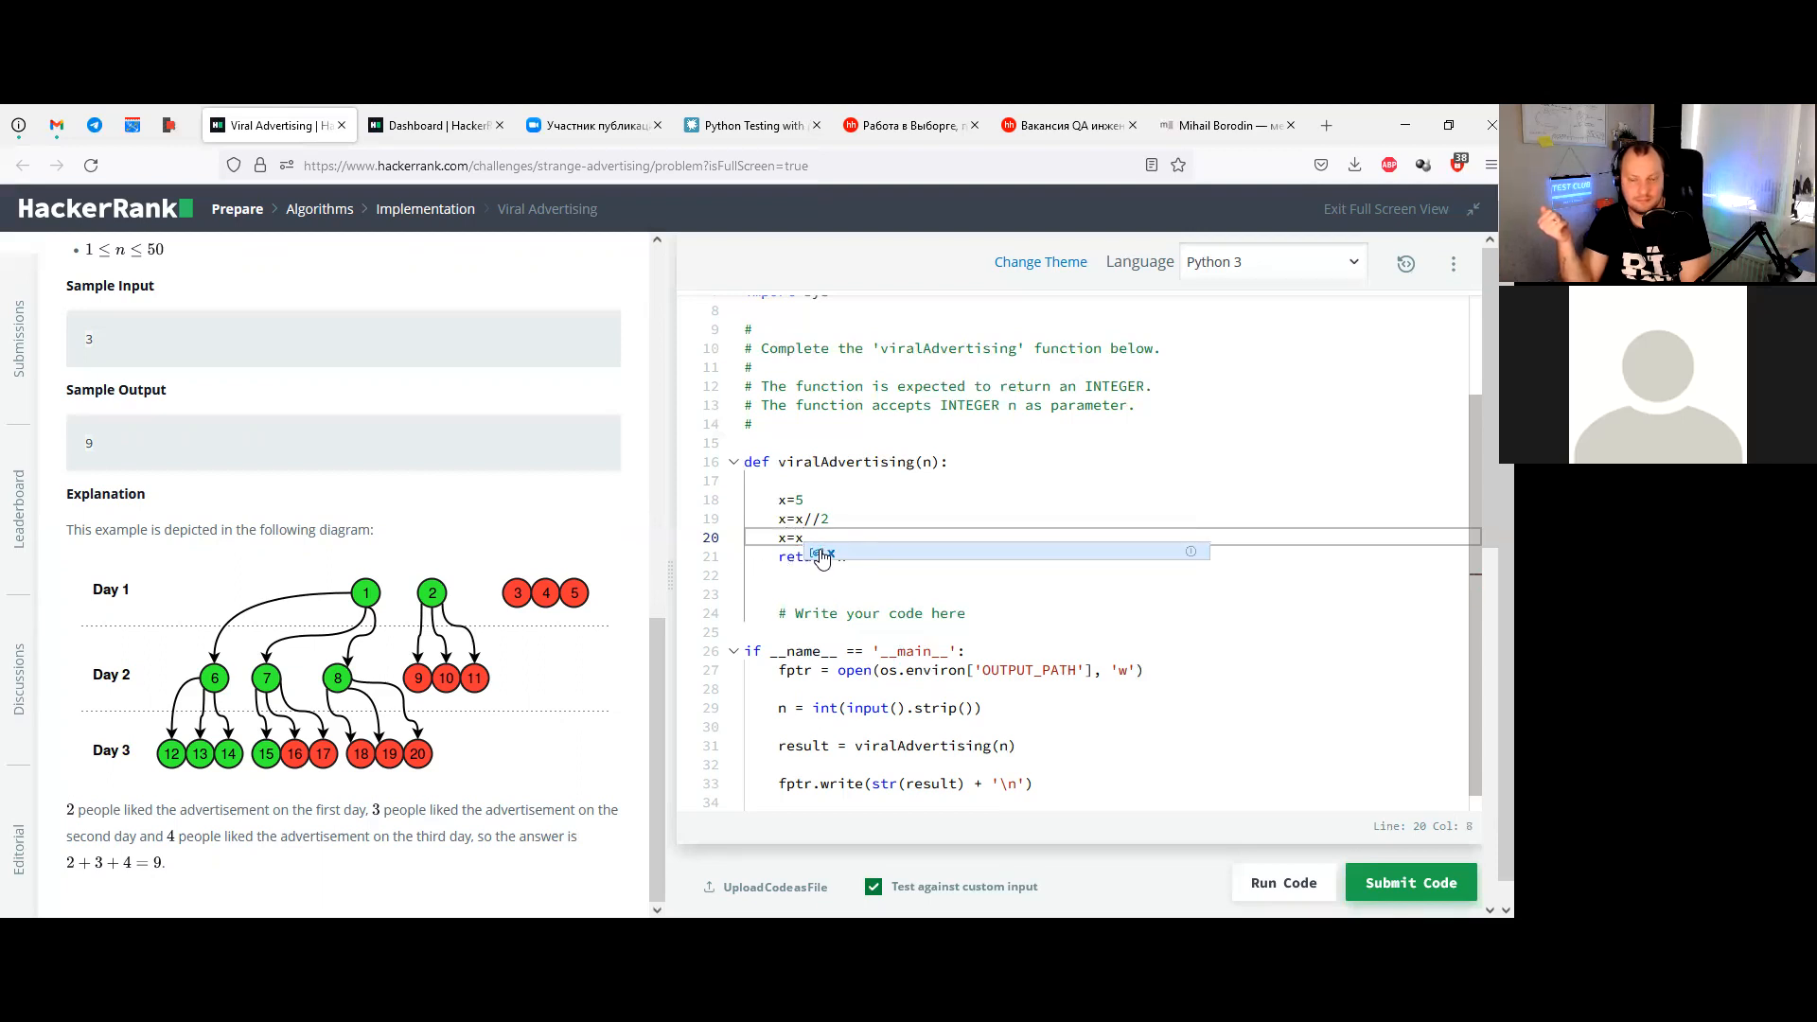
{"action": "type", "text": "//2"}
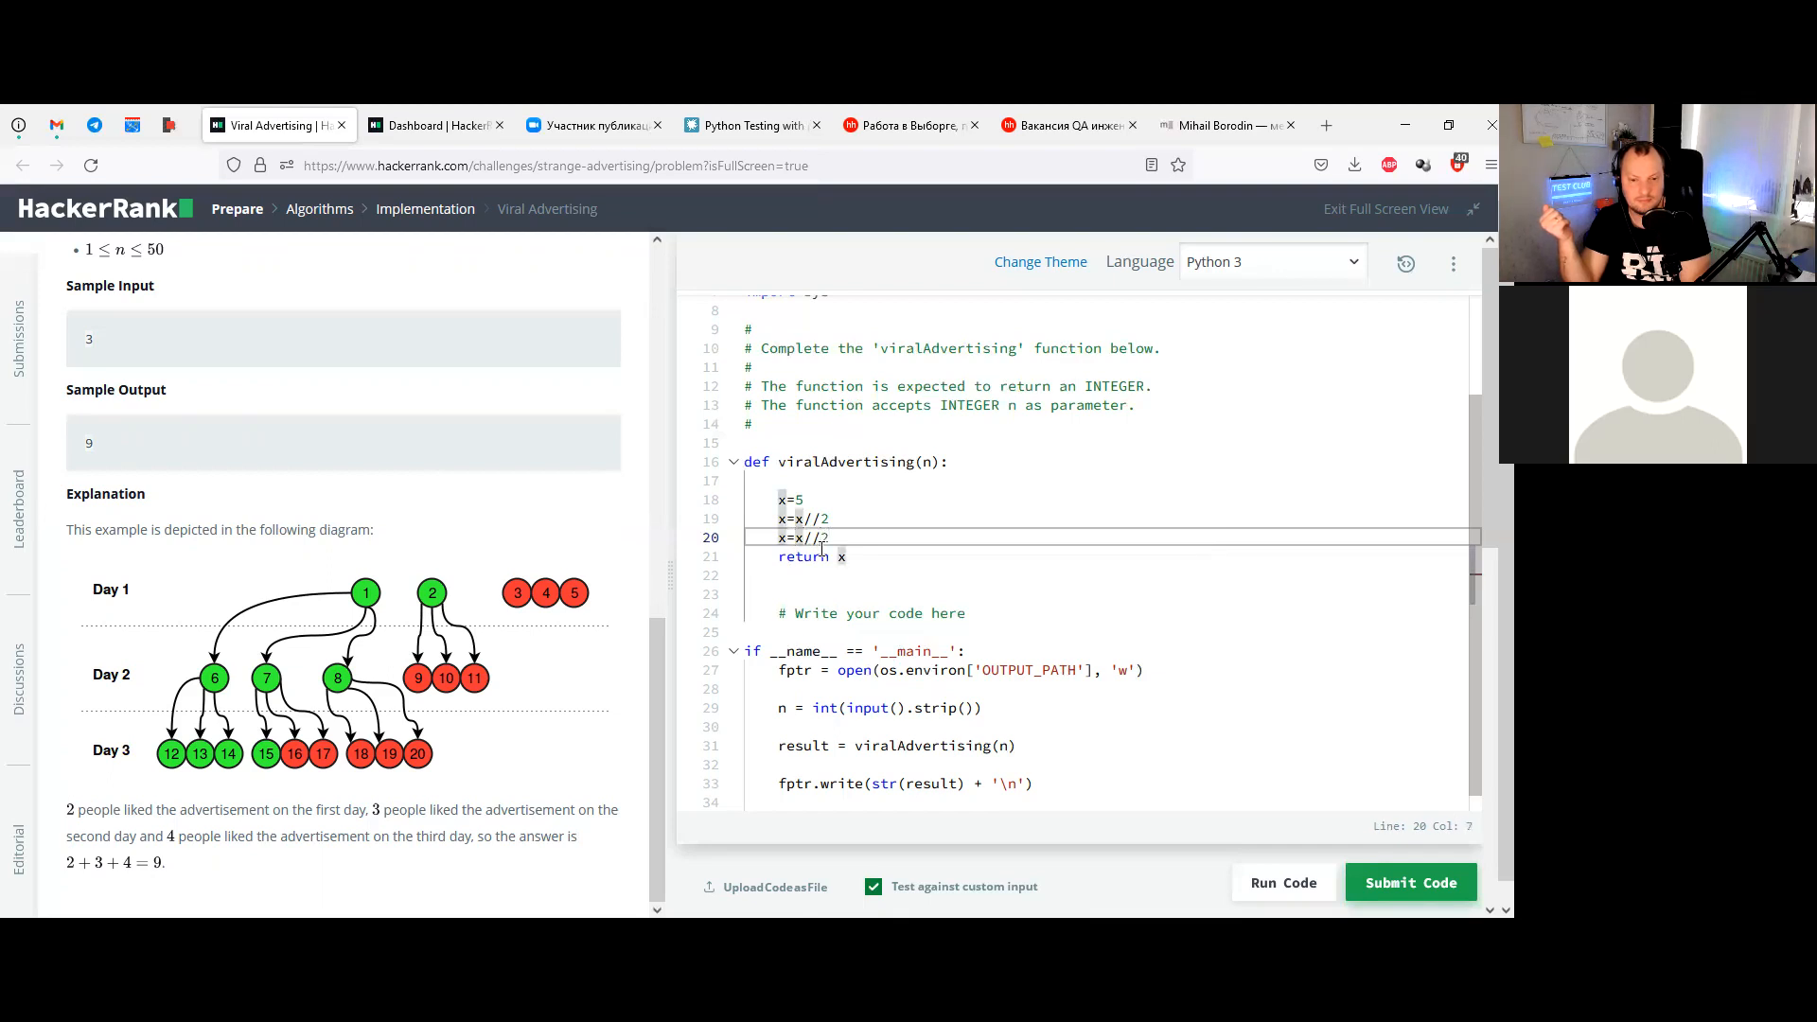
{"action": "type", "text": "("}
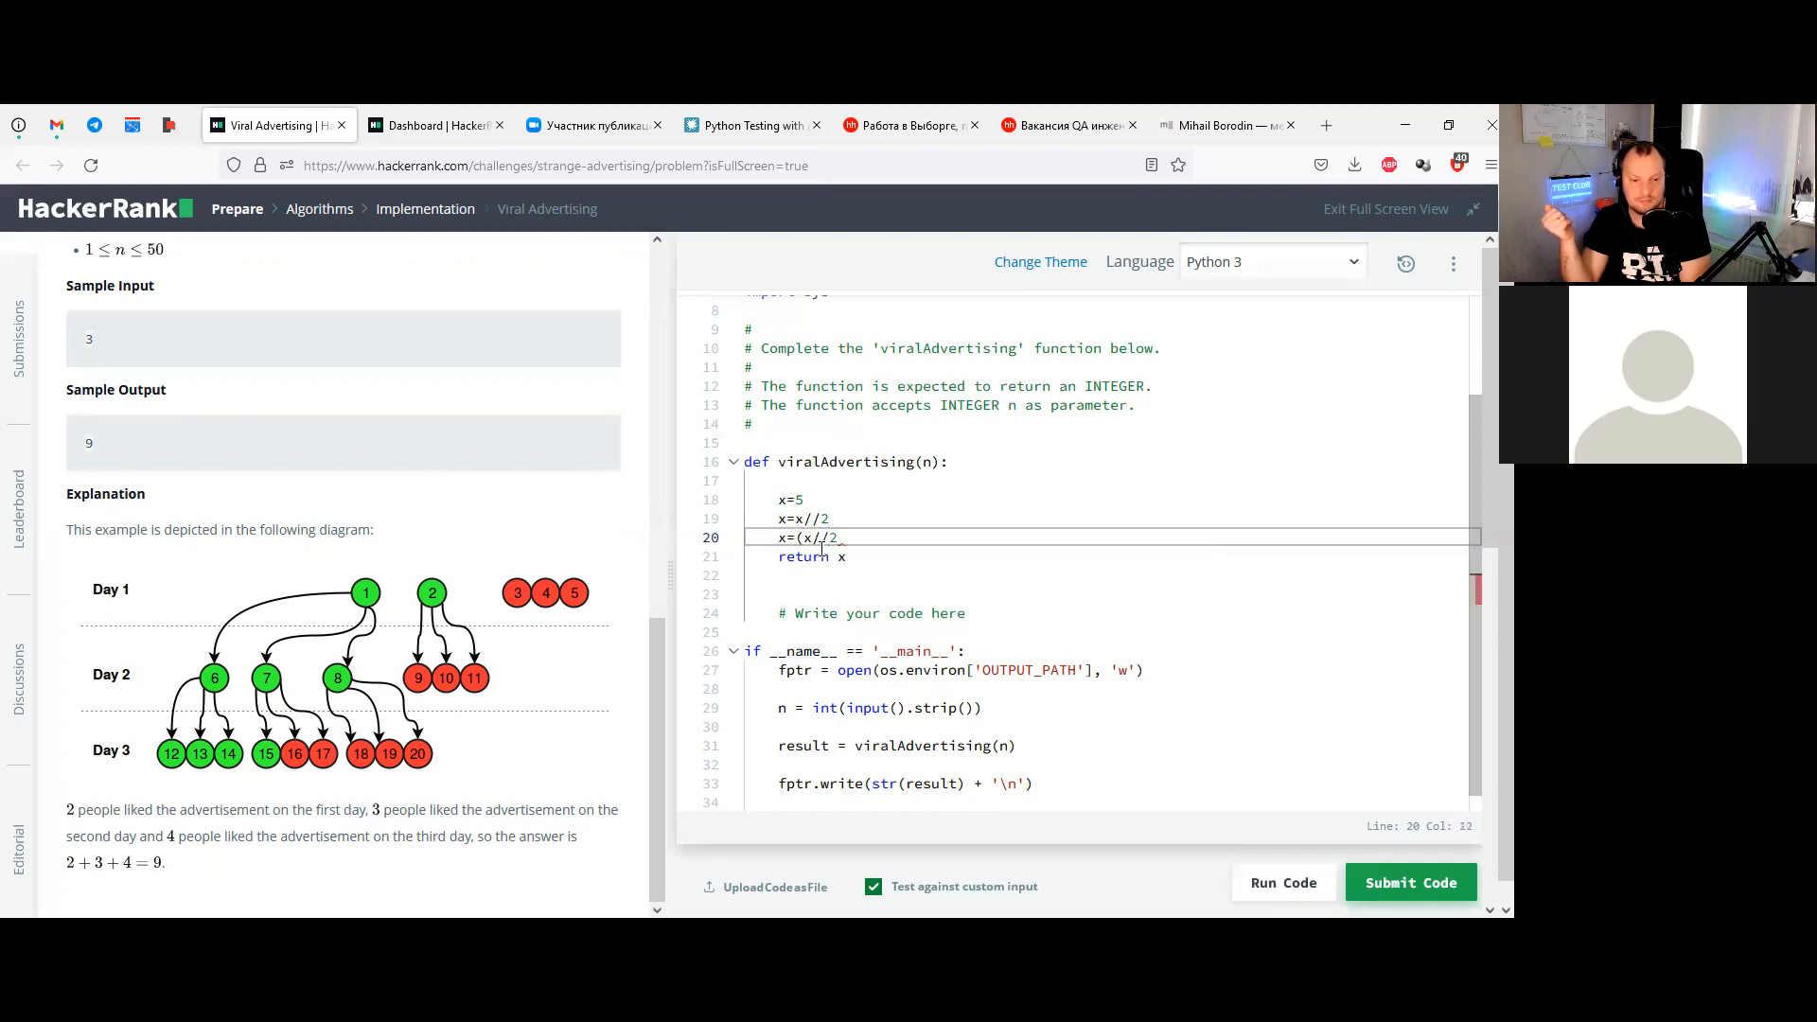
{"action": "type", "text": ")"}
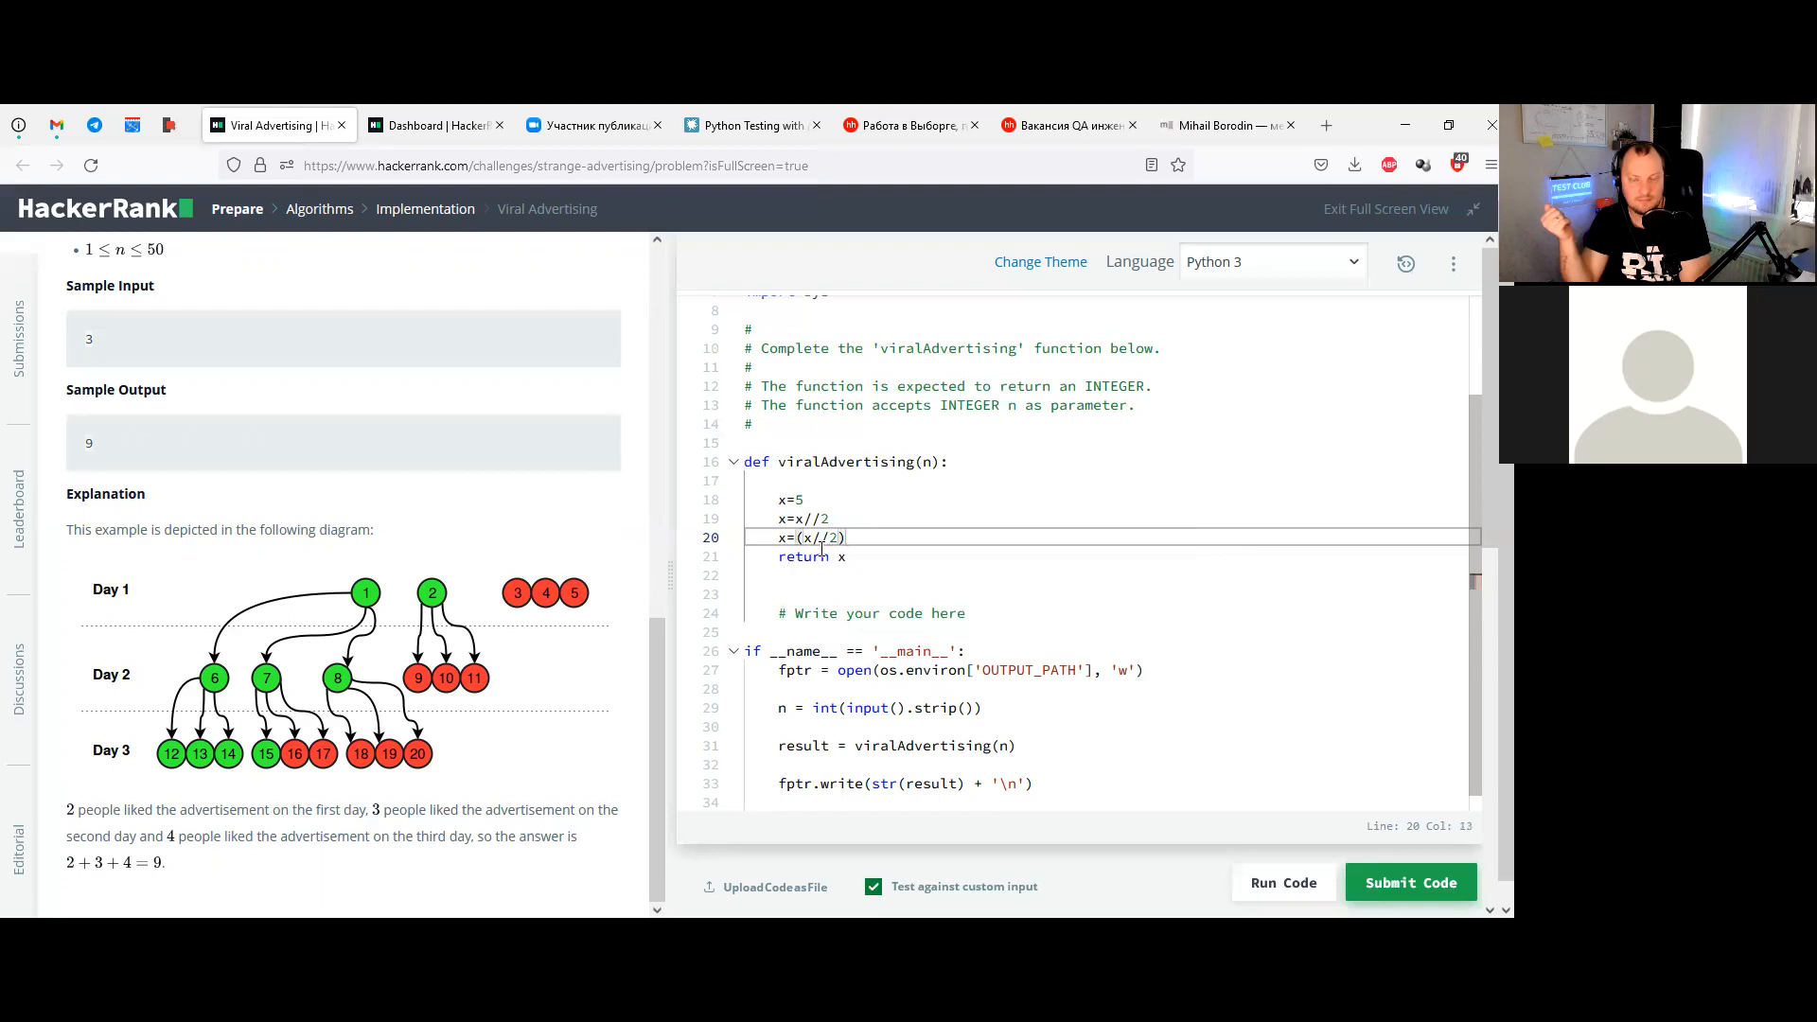
{"action": "type", "text": "*"}
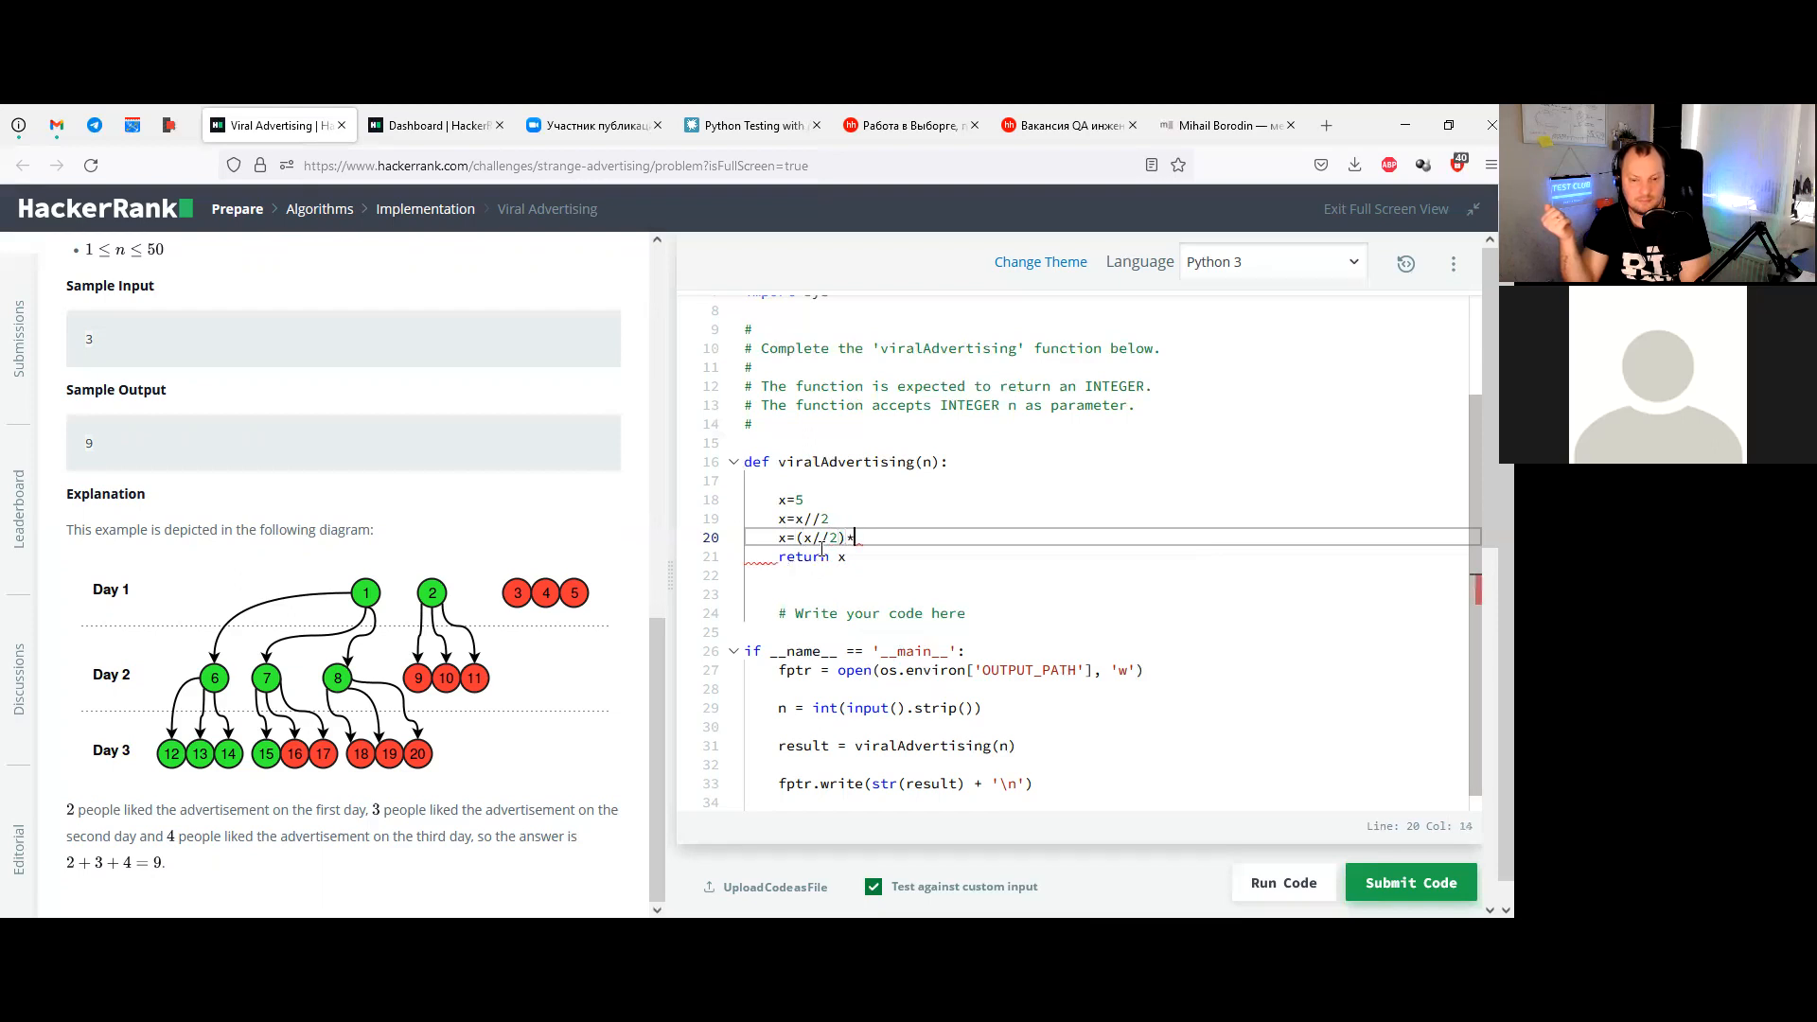
{"action": "type", "text": "n"}
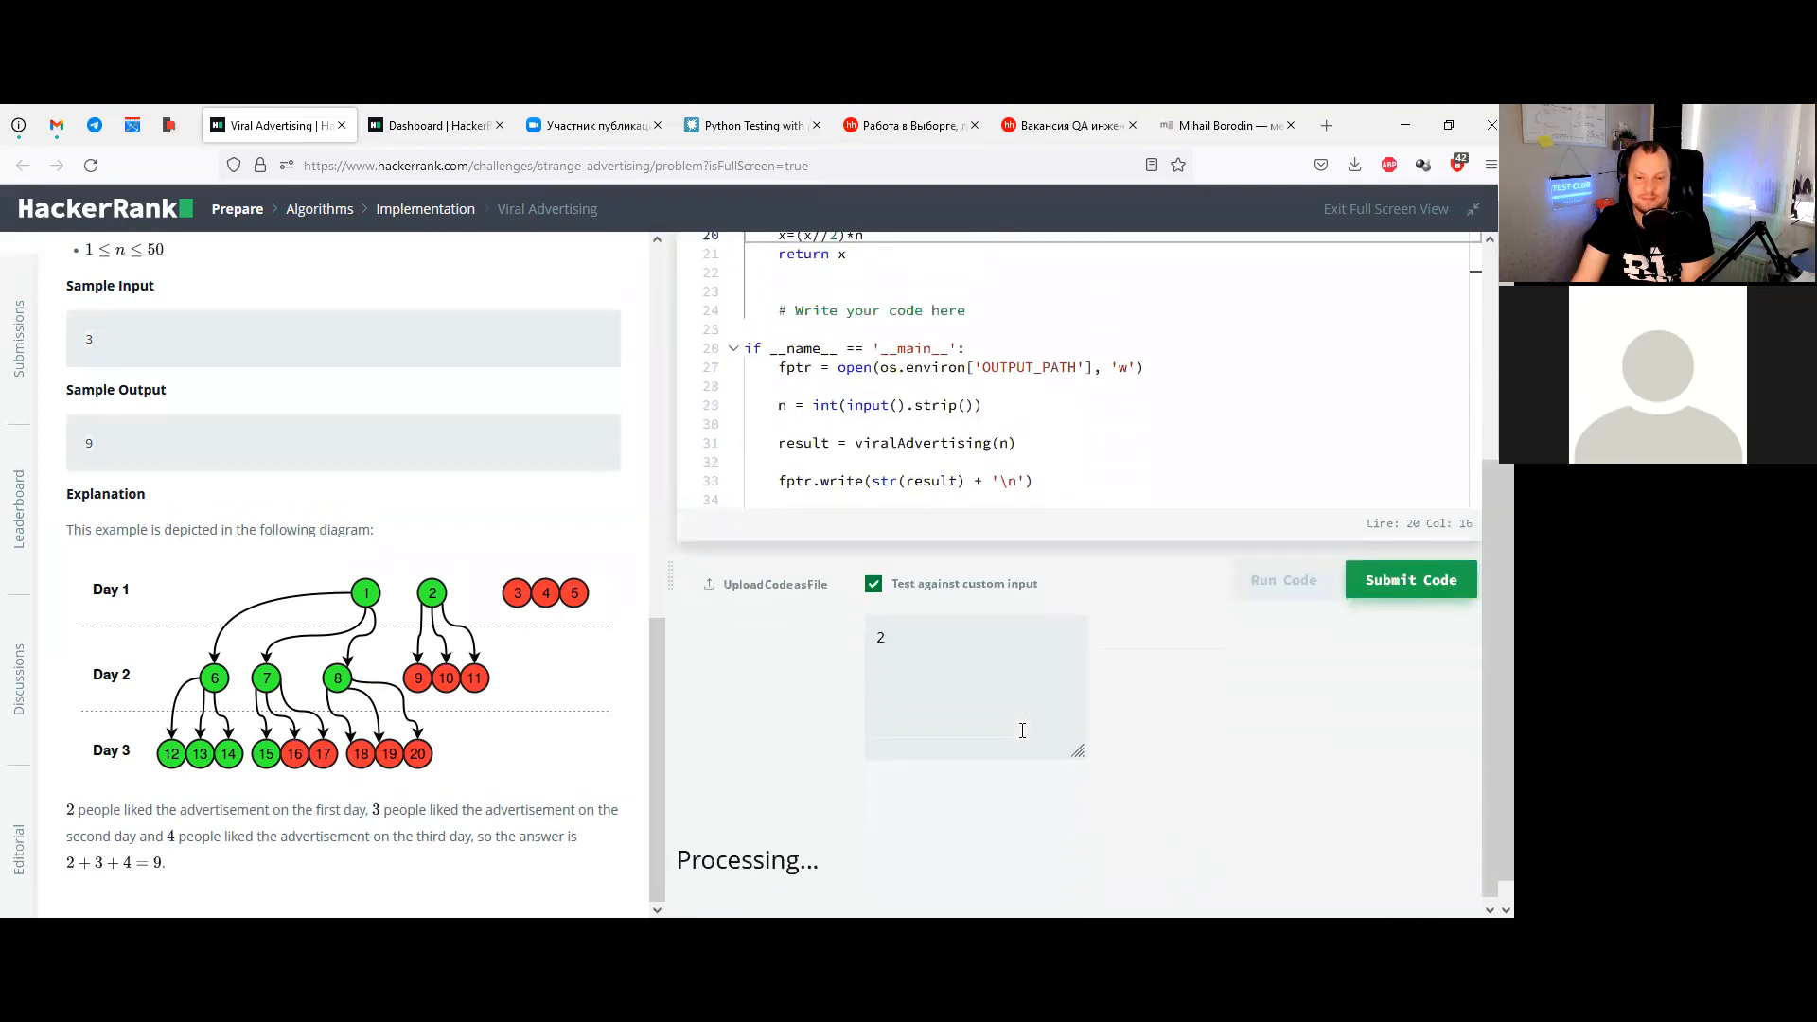
Adjust line 20 around the x=(x//2)*n expression, inserting a + near n
{"action": "left_click", "coordinate": [1284, 581]}
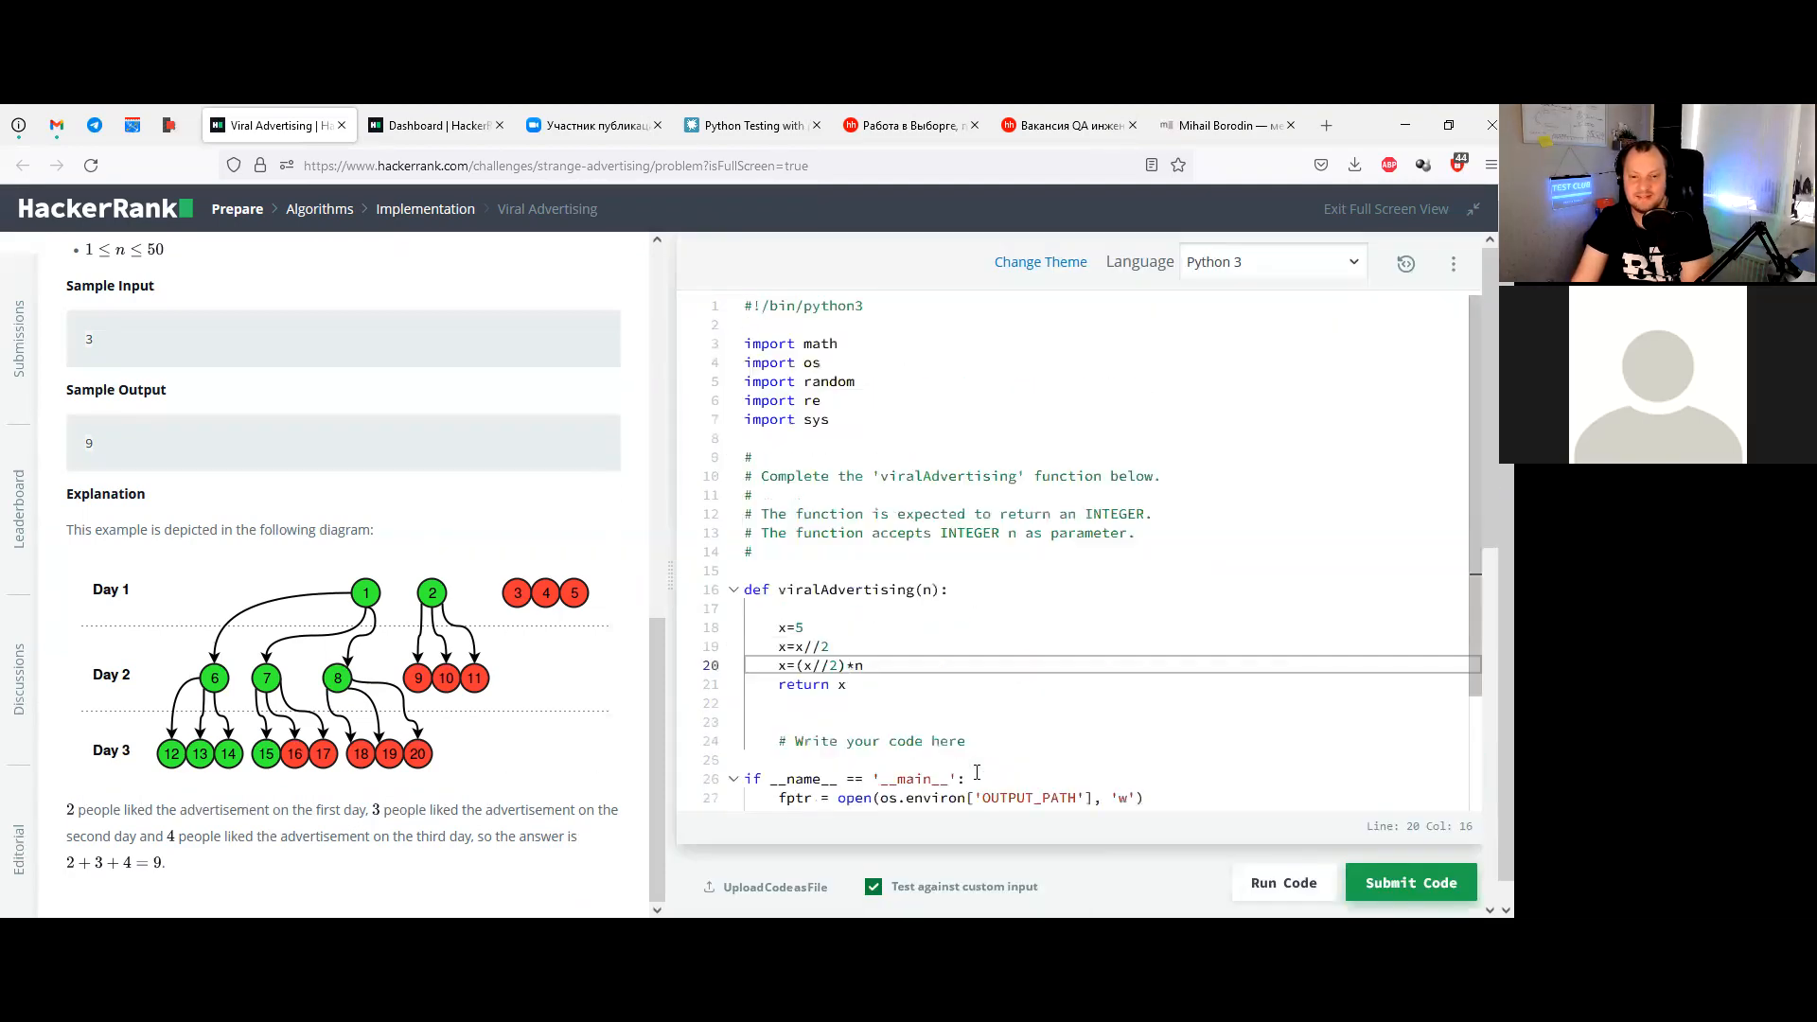
{"action": "left_click", "coordinate": [1284, 882]}
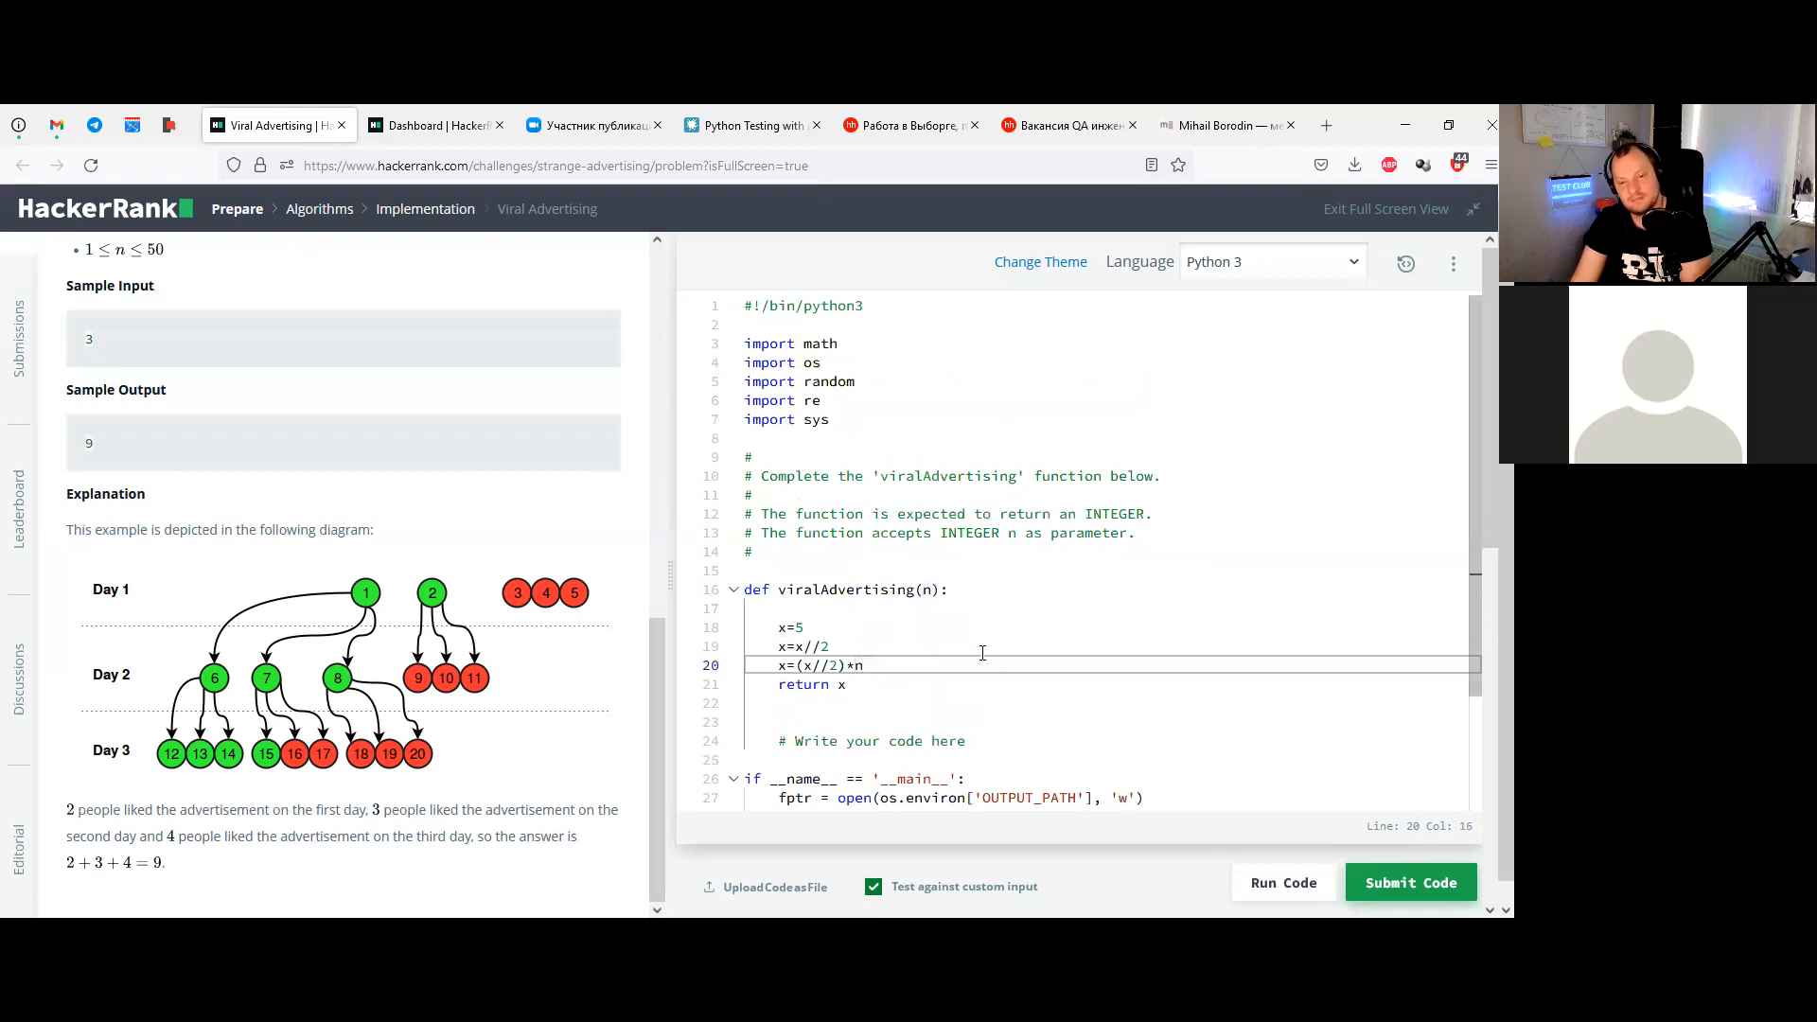
{"action": "type", "text": "+"}
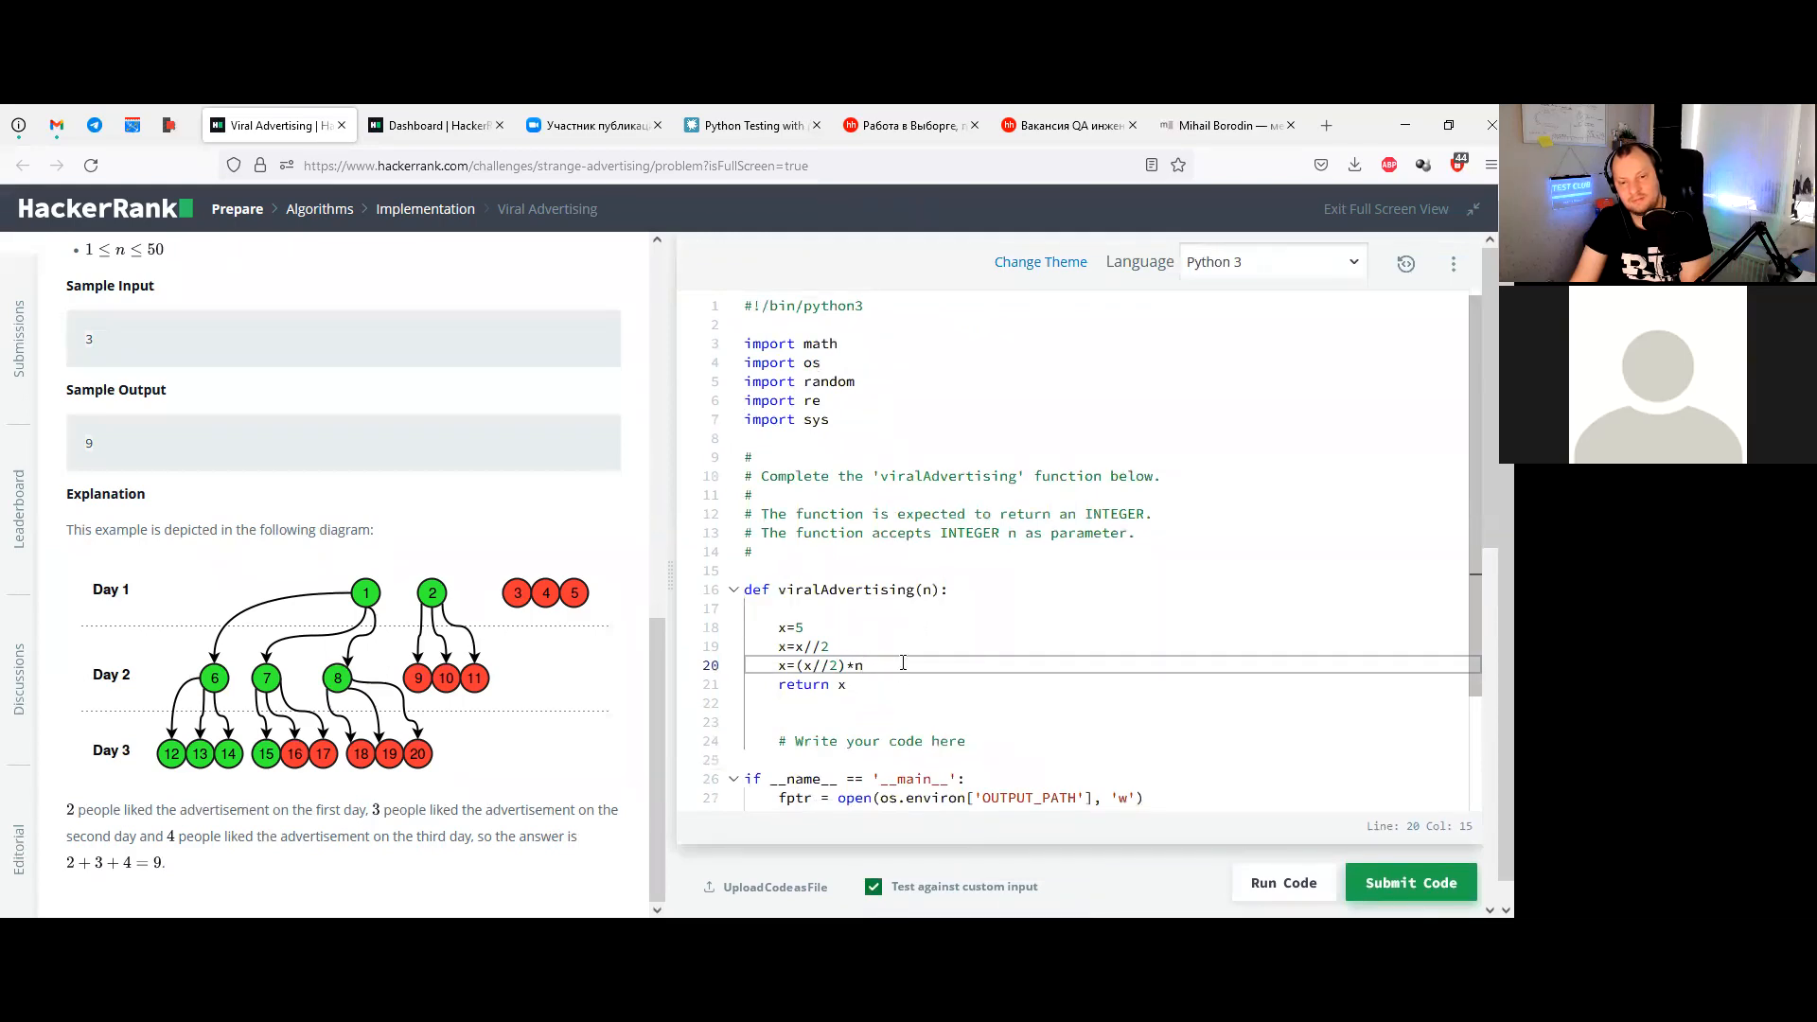
{"action": "left_click", "coordinate": [1284, 882]}
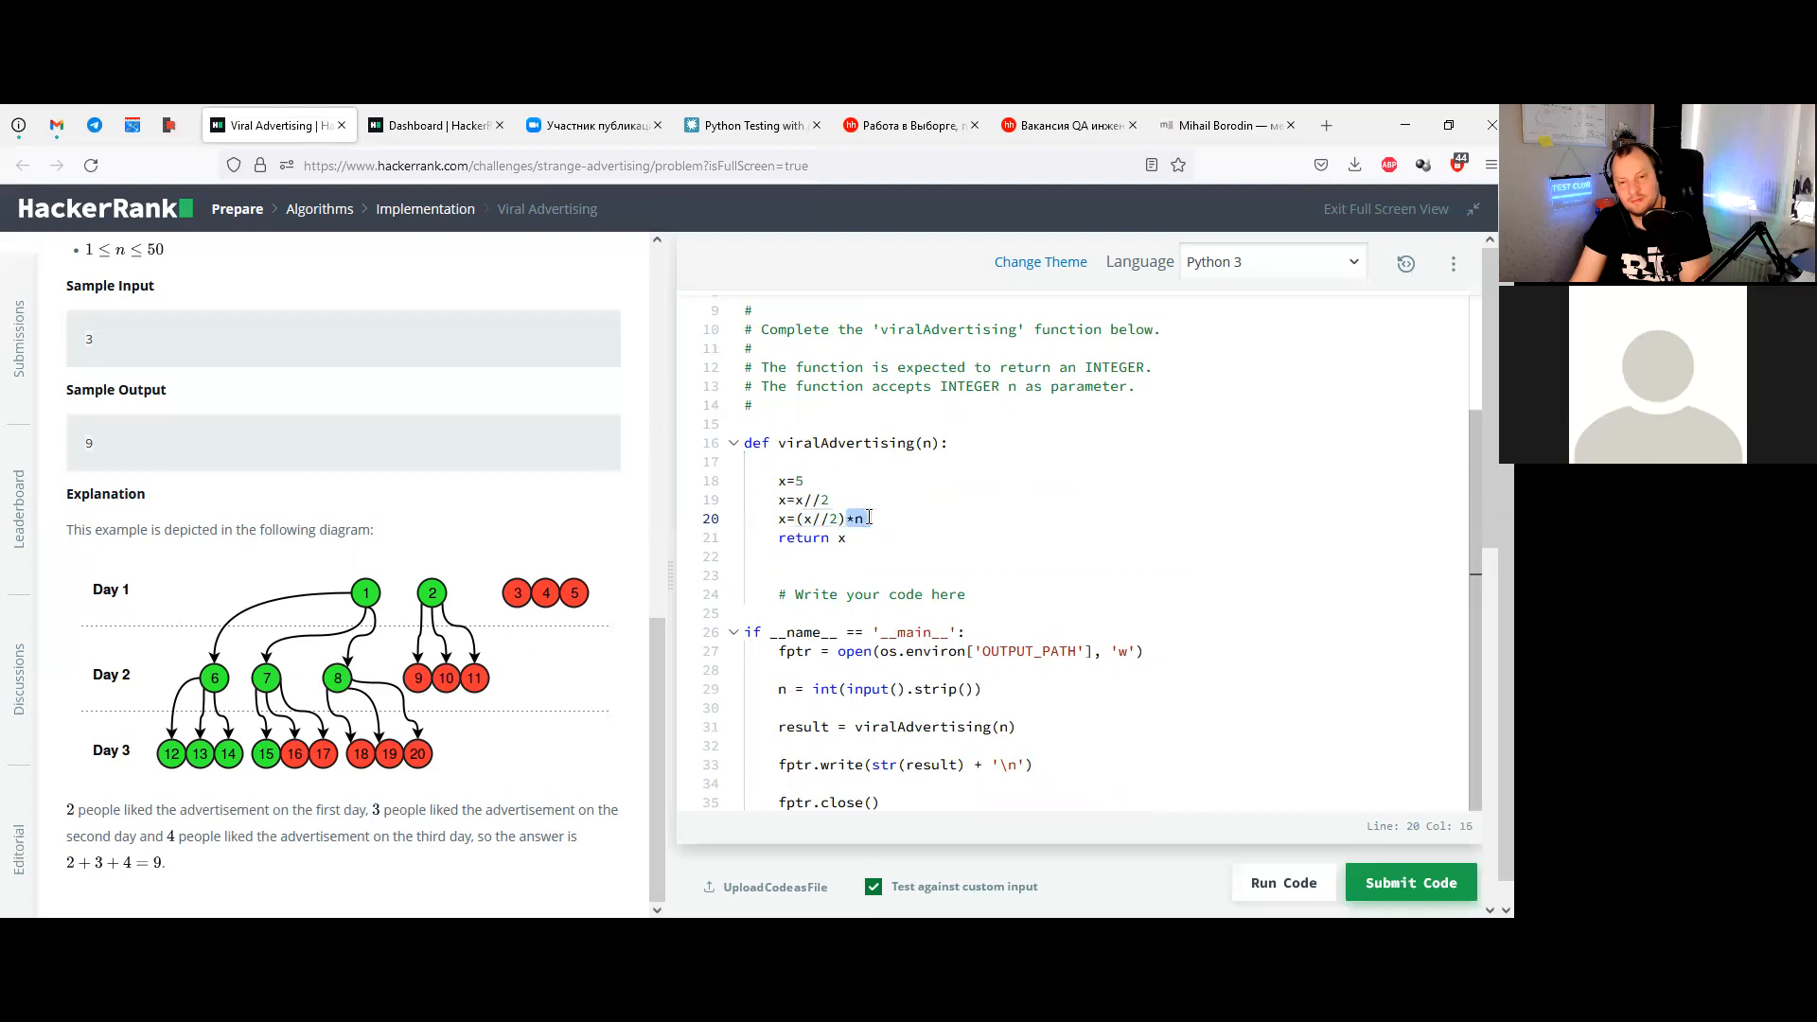
Comment out the x=x//2 line with a leading #
{"action": "left_click", "coordinate": [782, 500]}
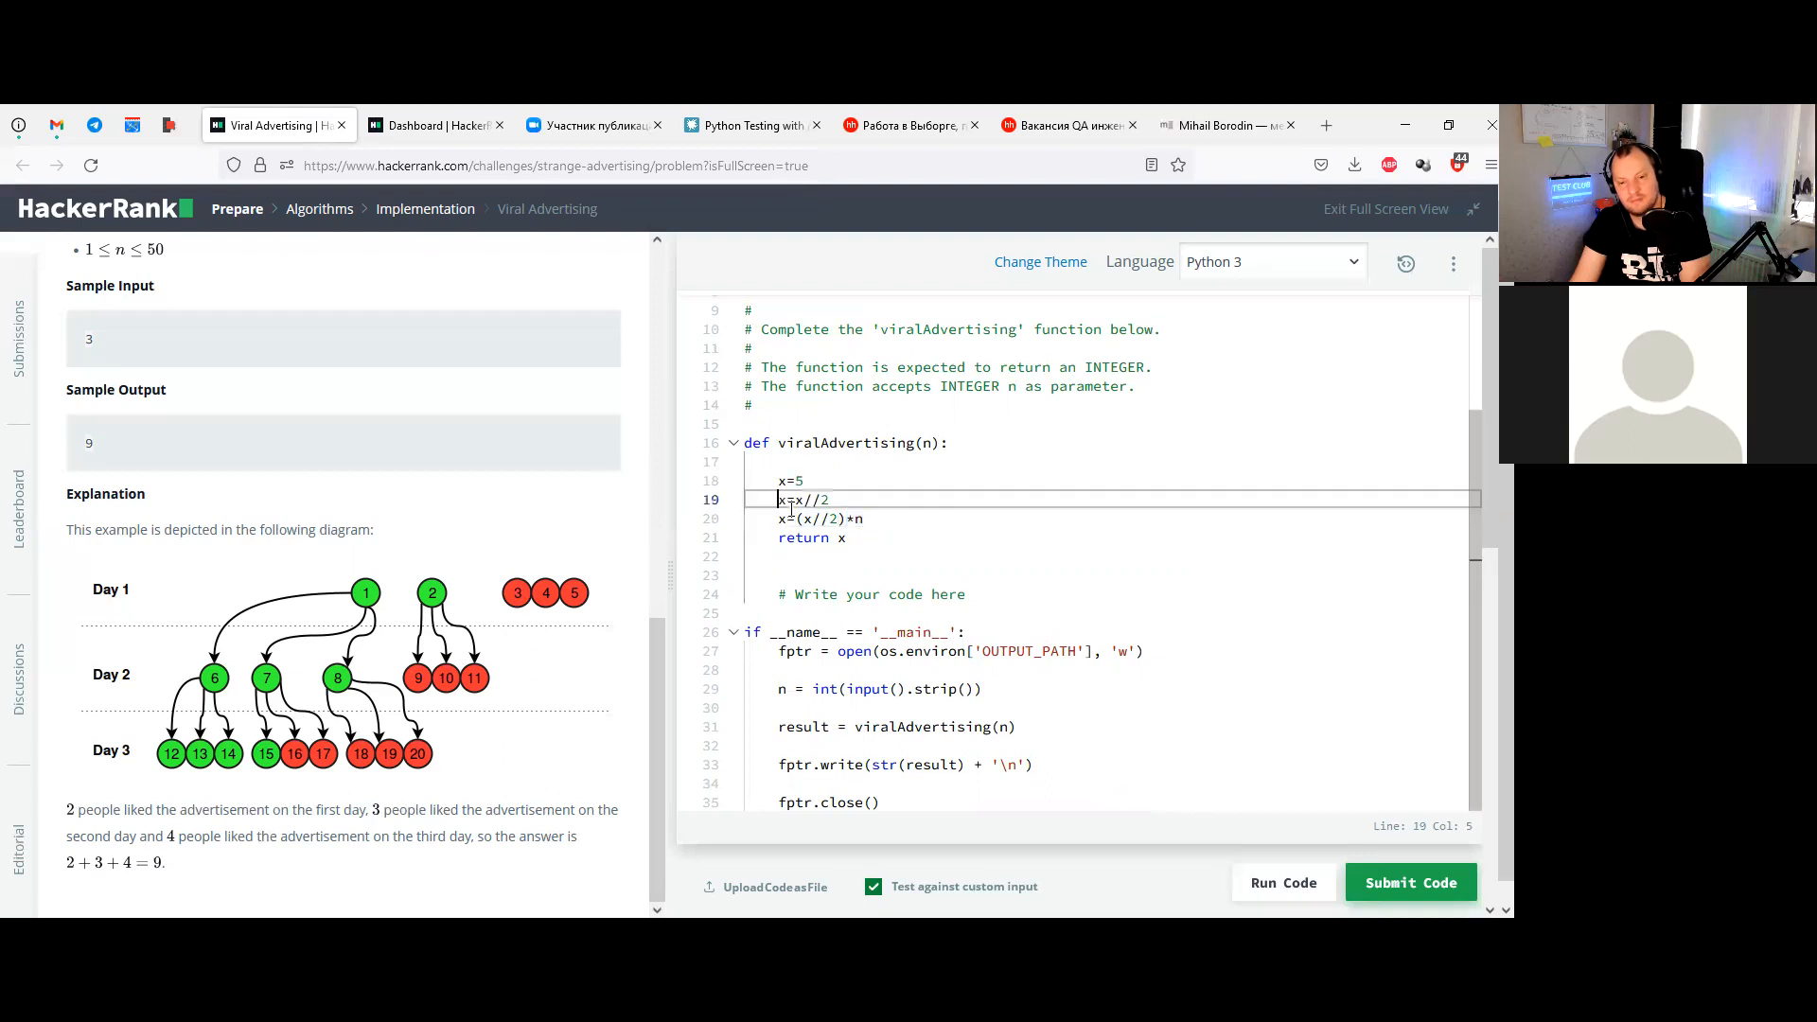
{"action": "type", "text": "#"}
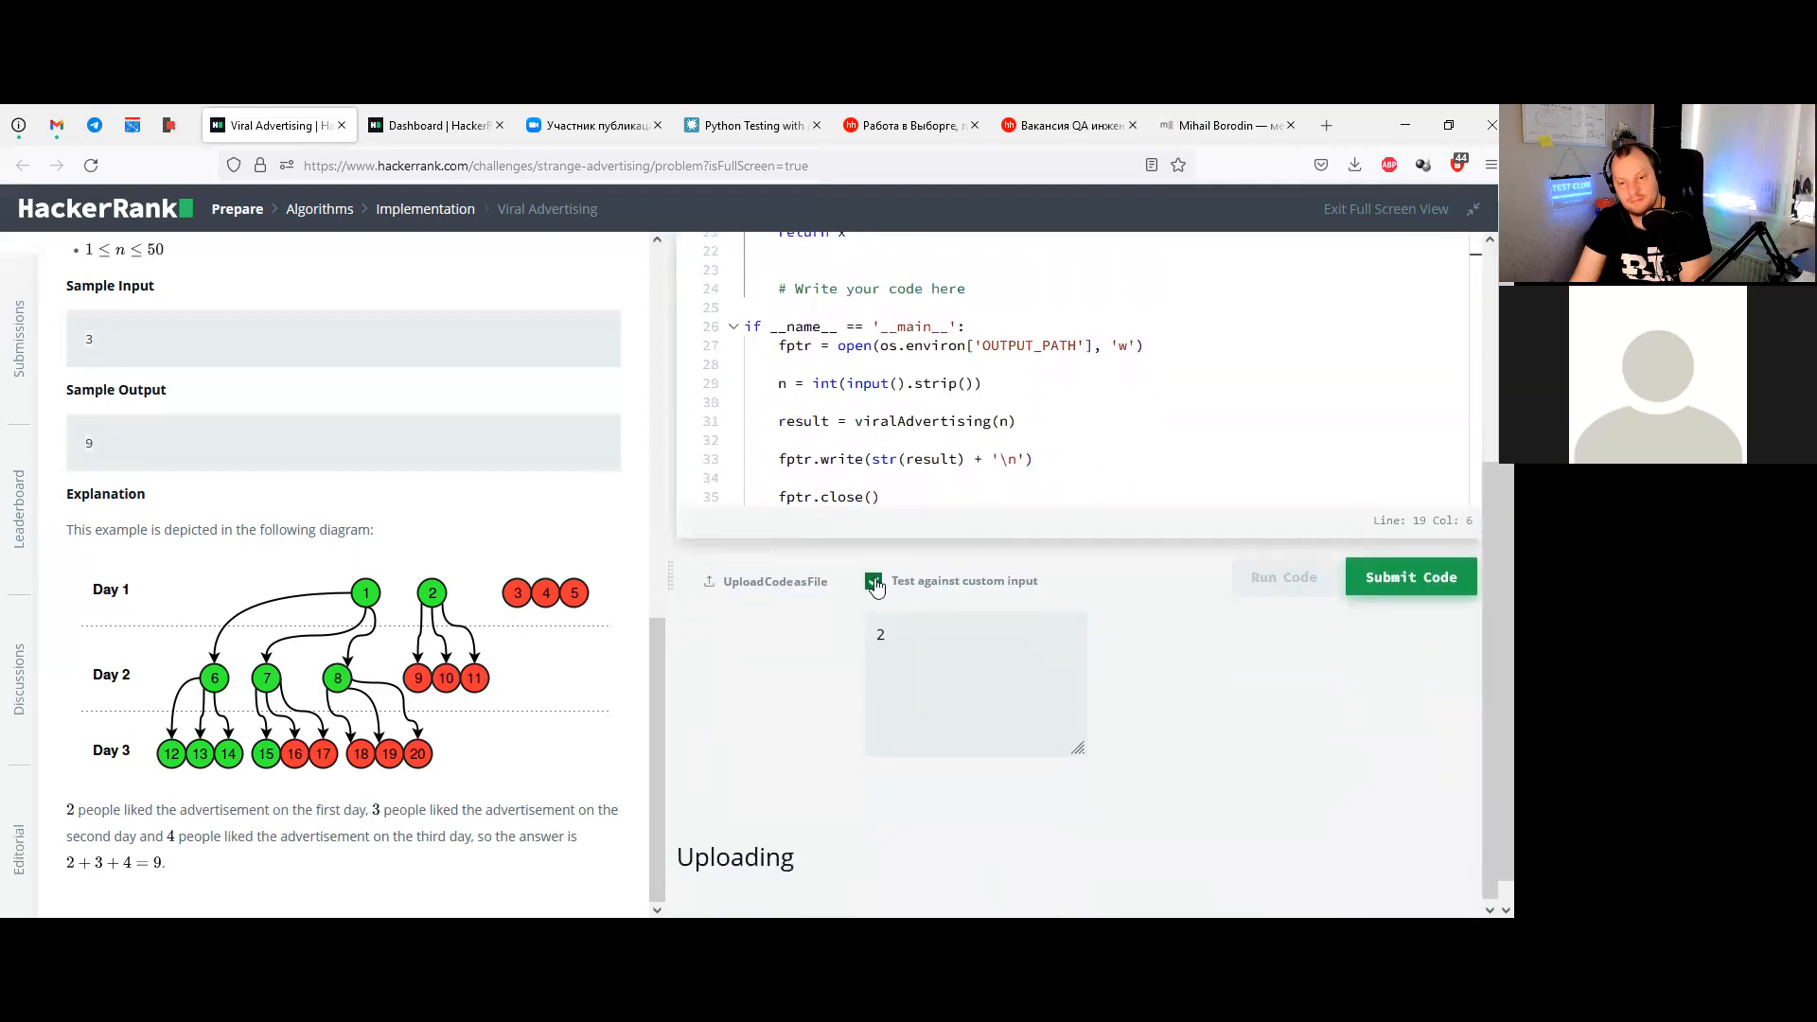
Return to the viralAdvertising code editor after the test run finishes
{"action": "left_click", "coordinate": [1284, 575]}
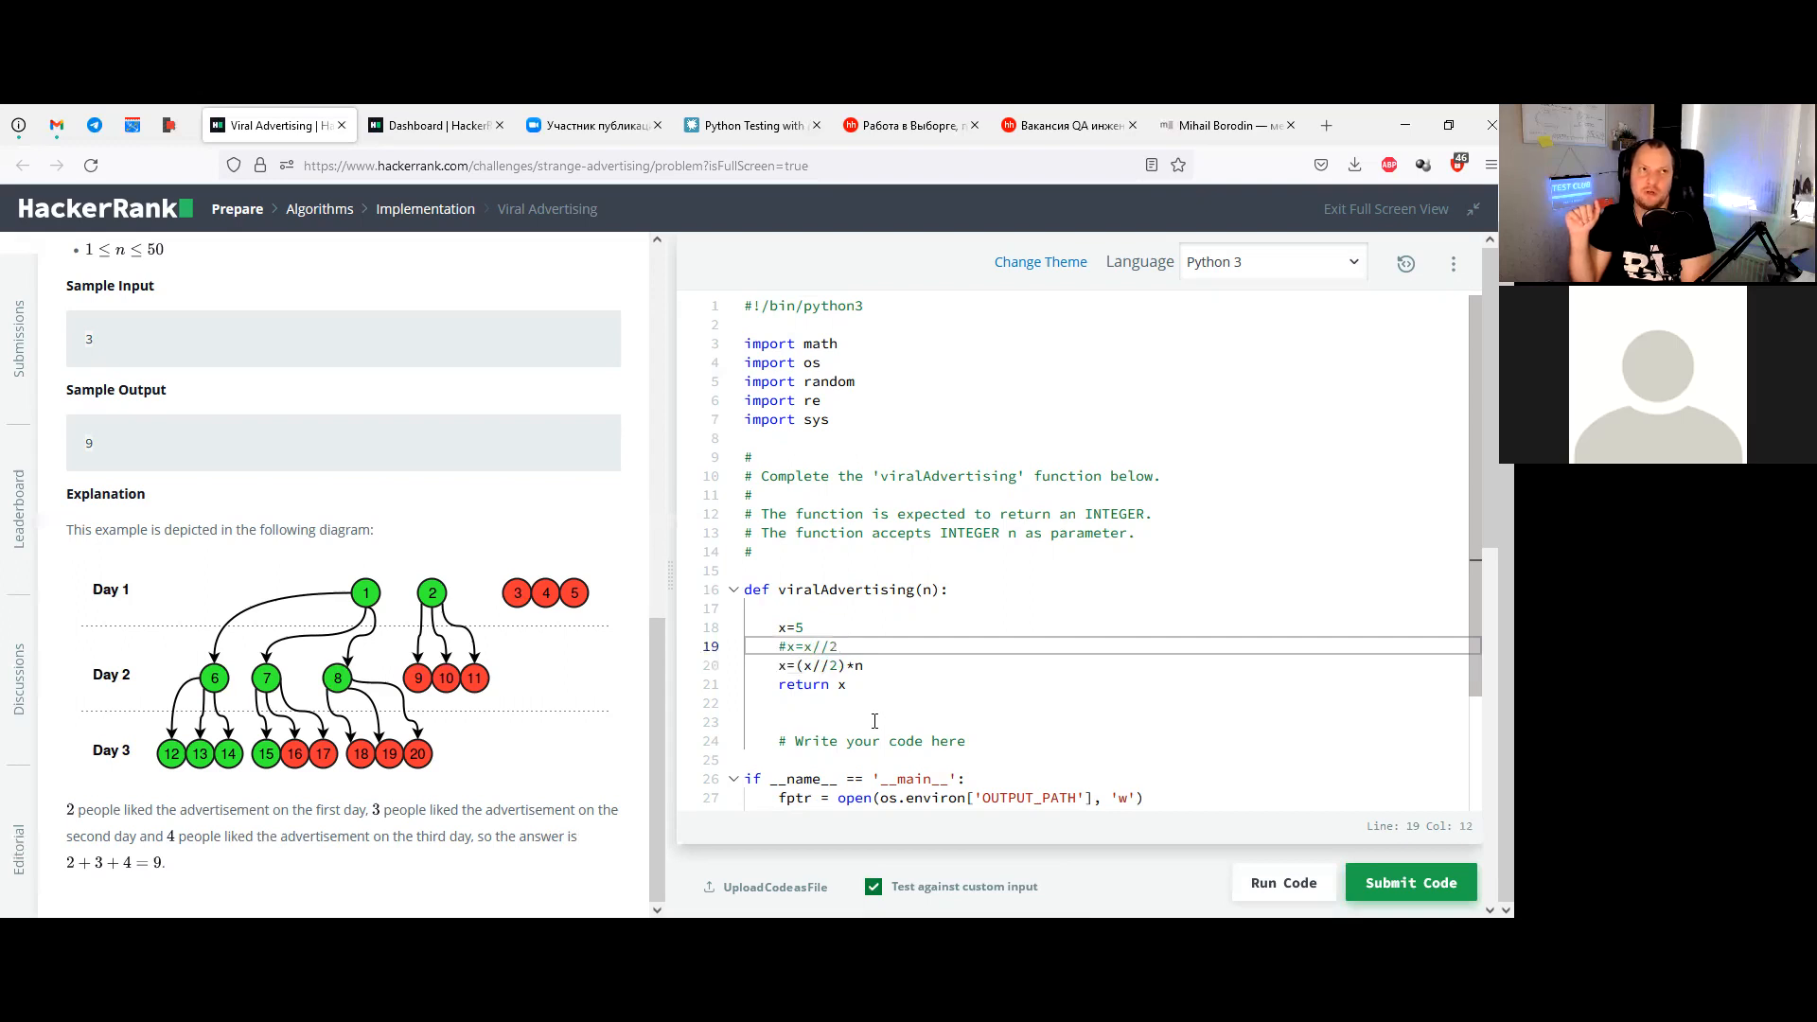
Start a for loop over range(n) on a new line below the commented-out line
{"action": "key", "text": "Enter"}
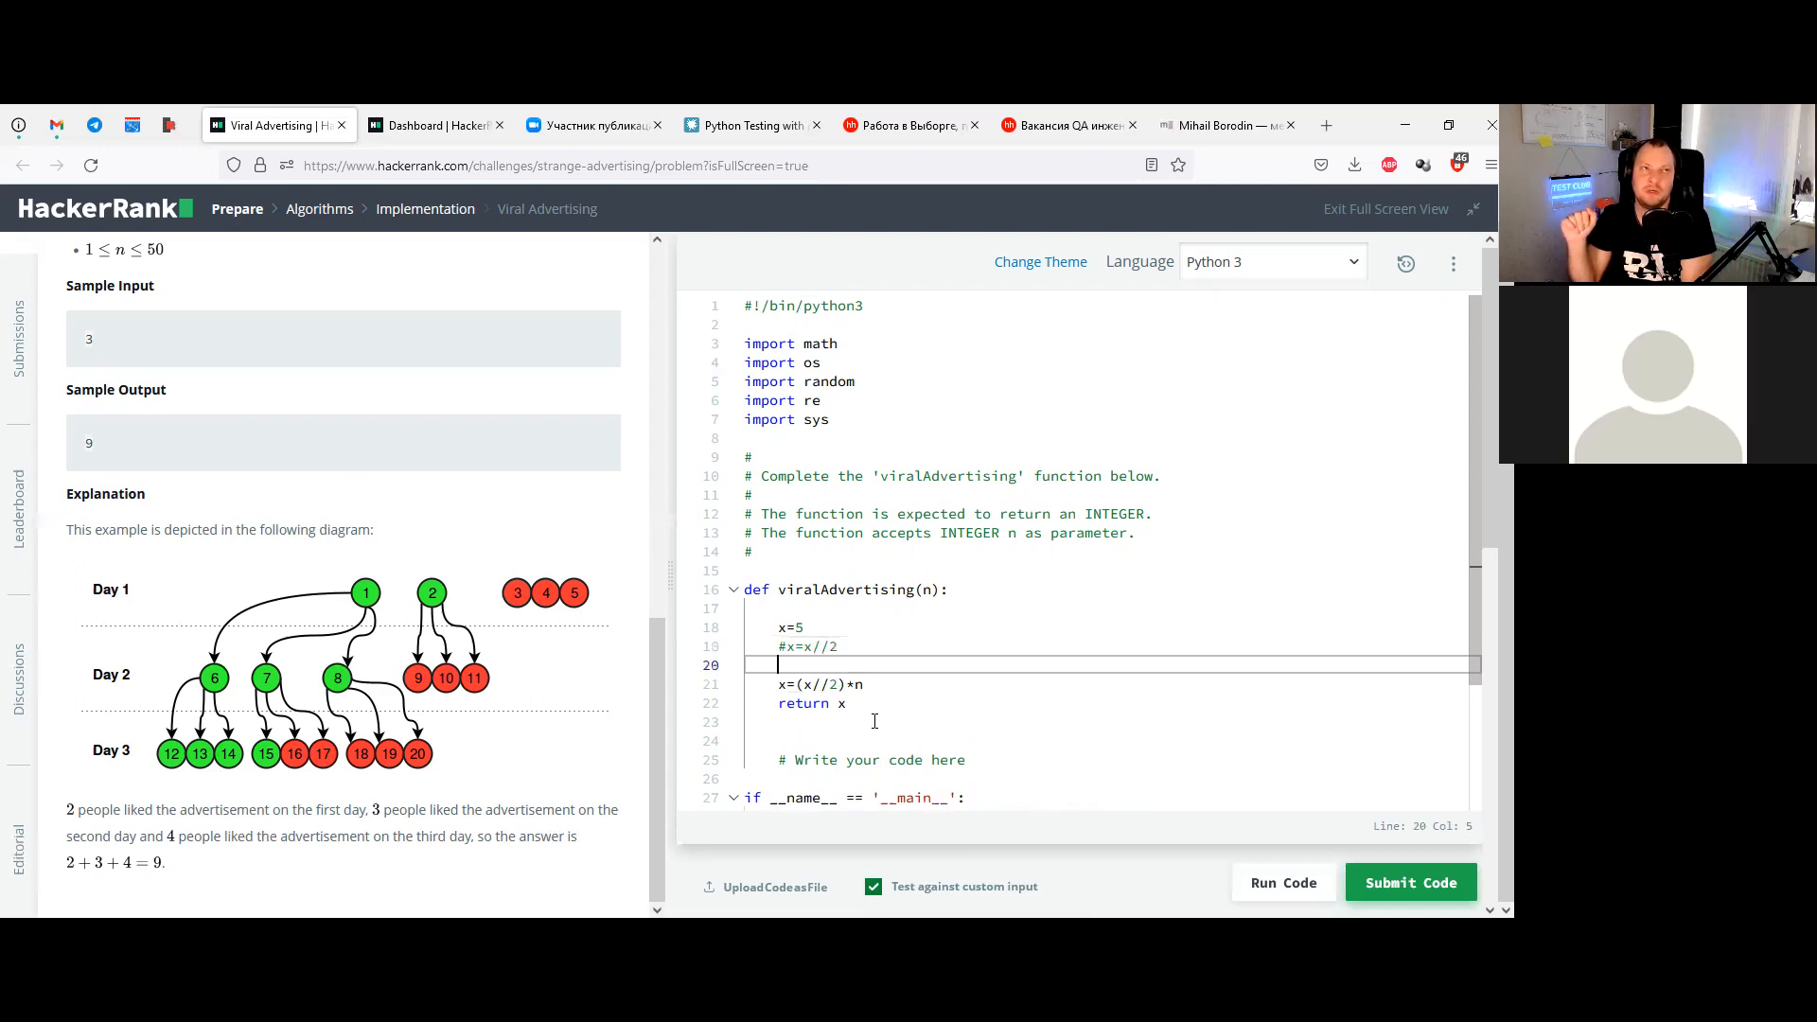
{"action": "type", "text": "fi"}
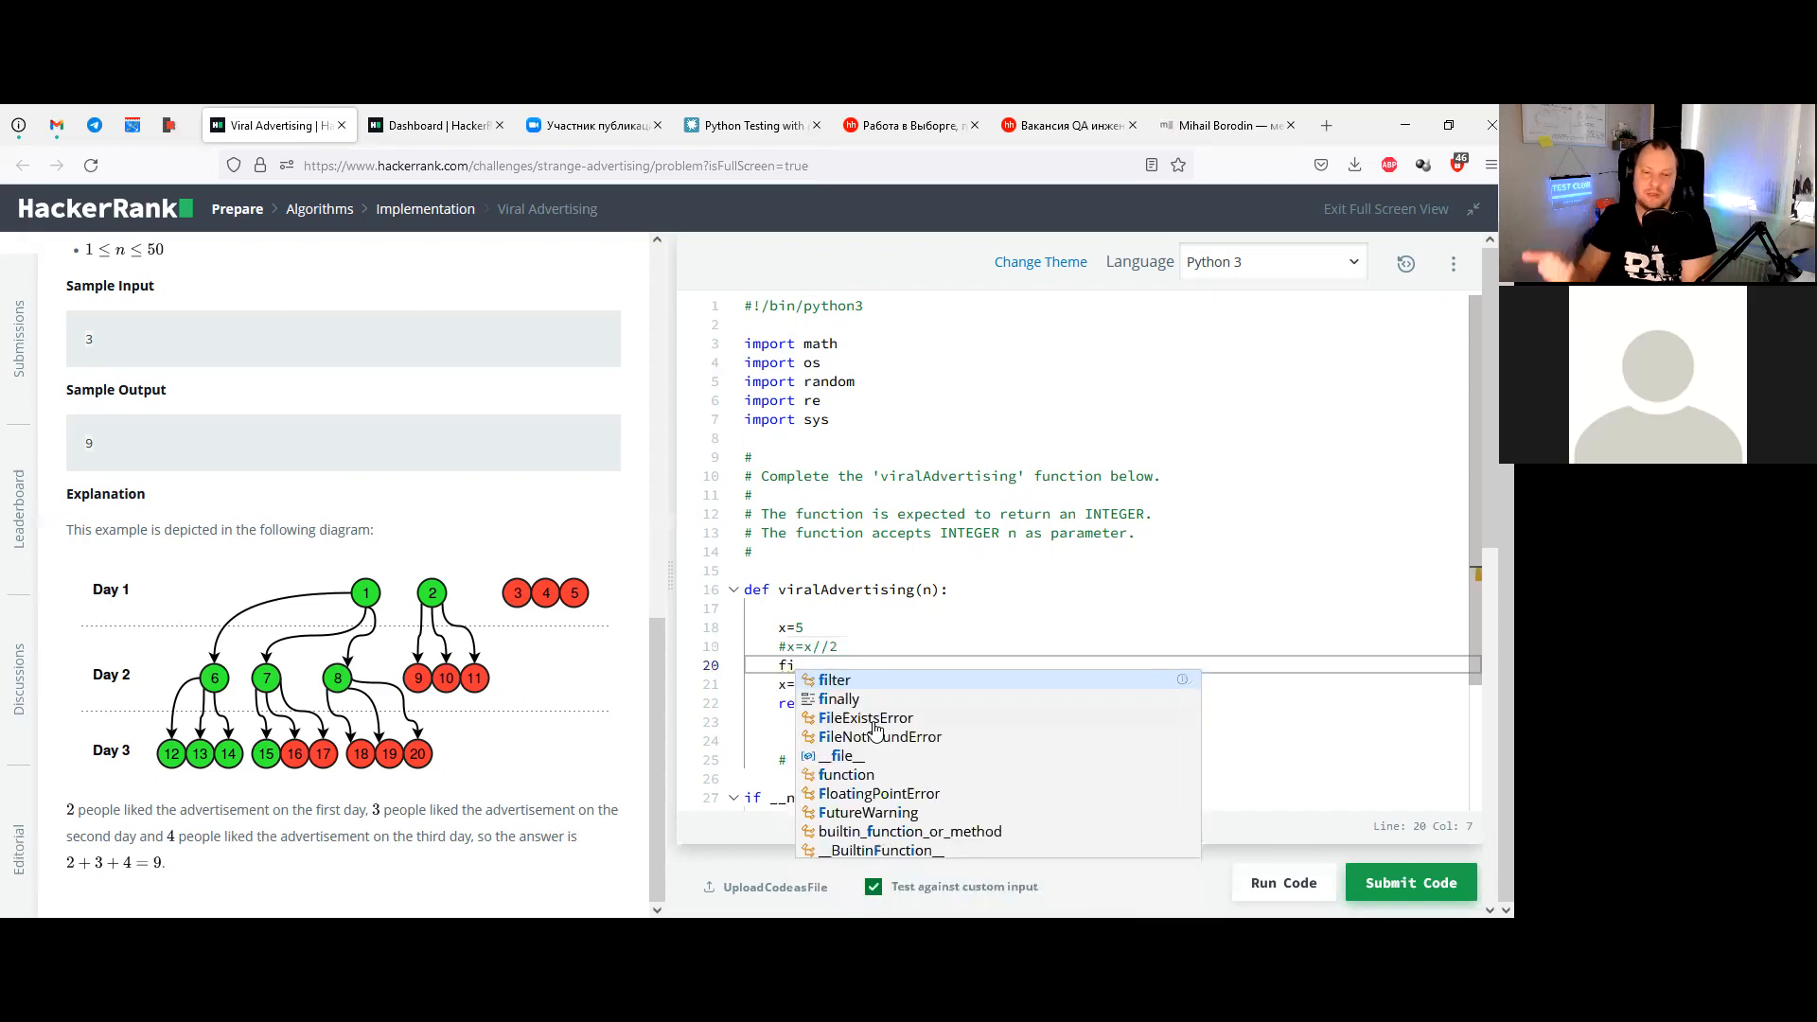
{"action": "type", "text": "or in in"}
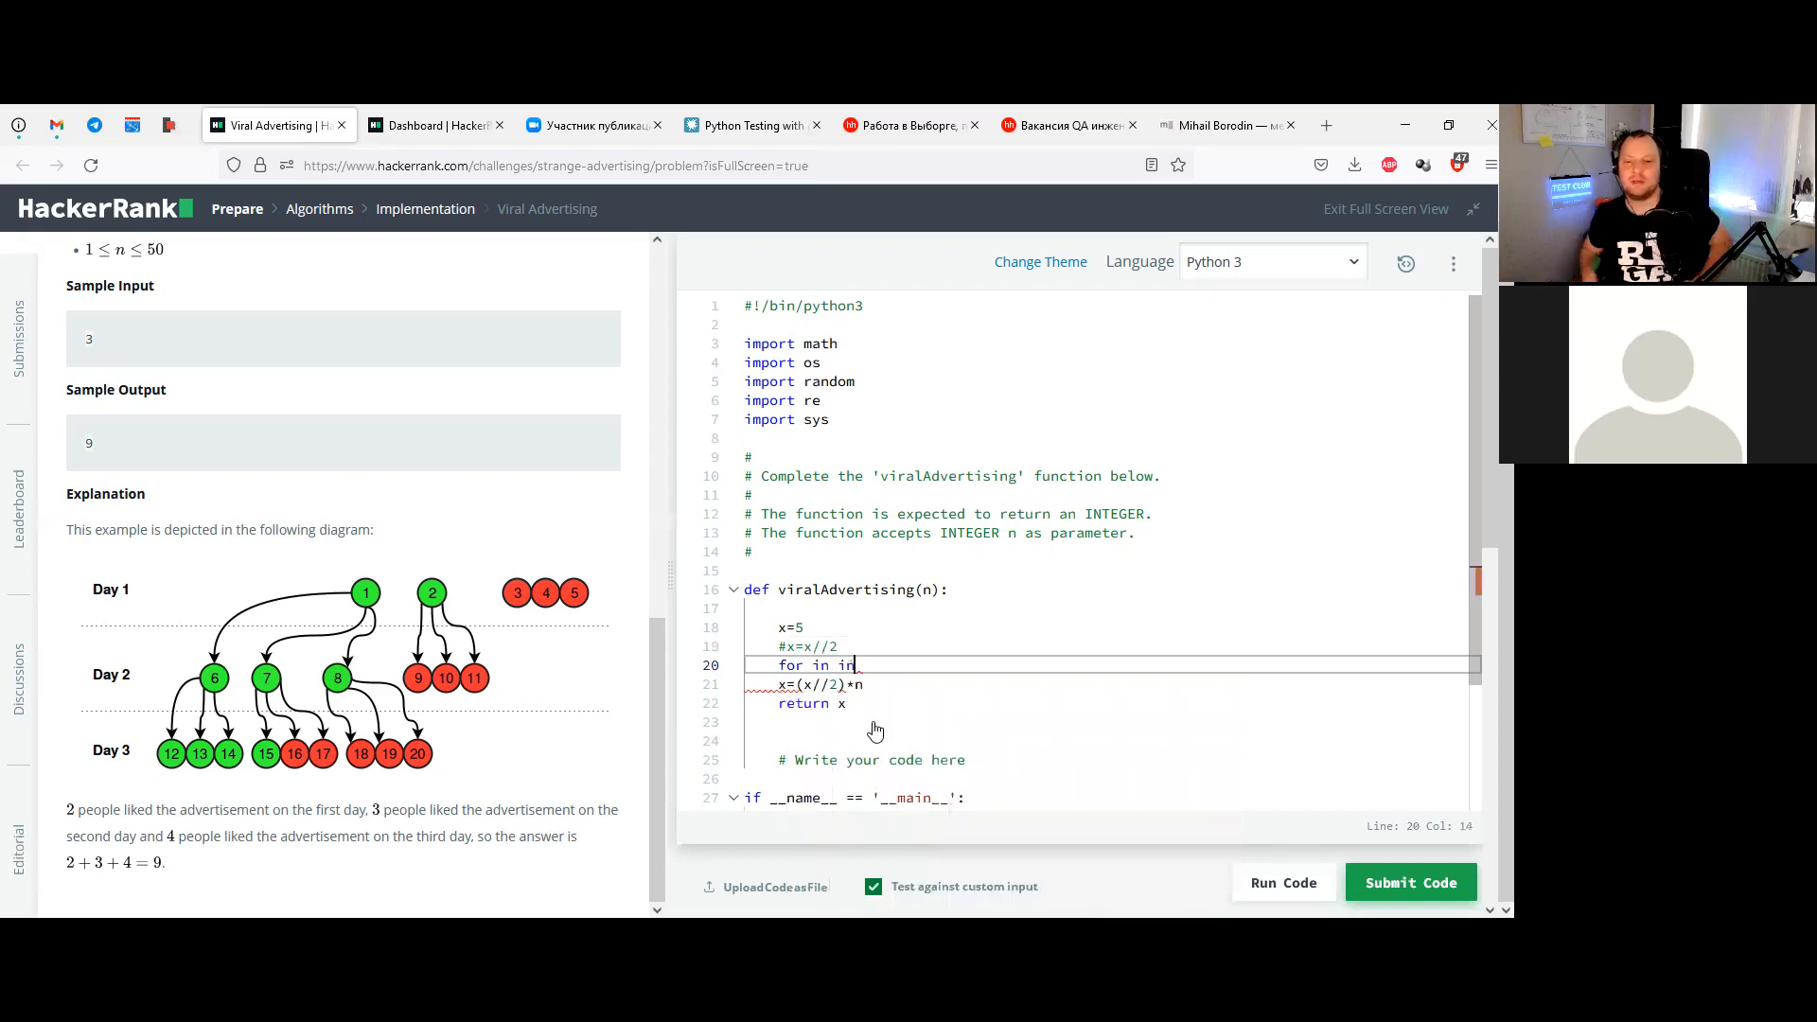
{"action": "type", "text": "rn"}
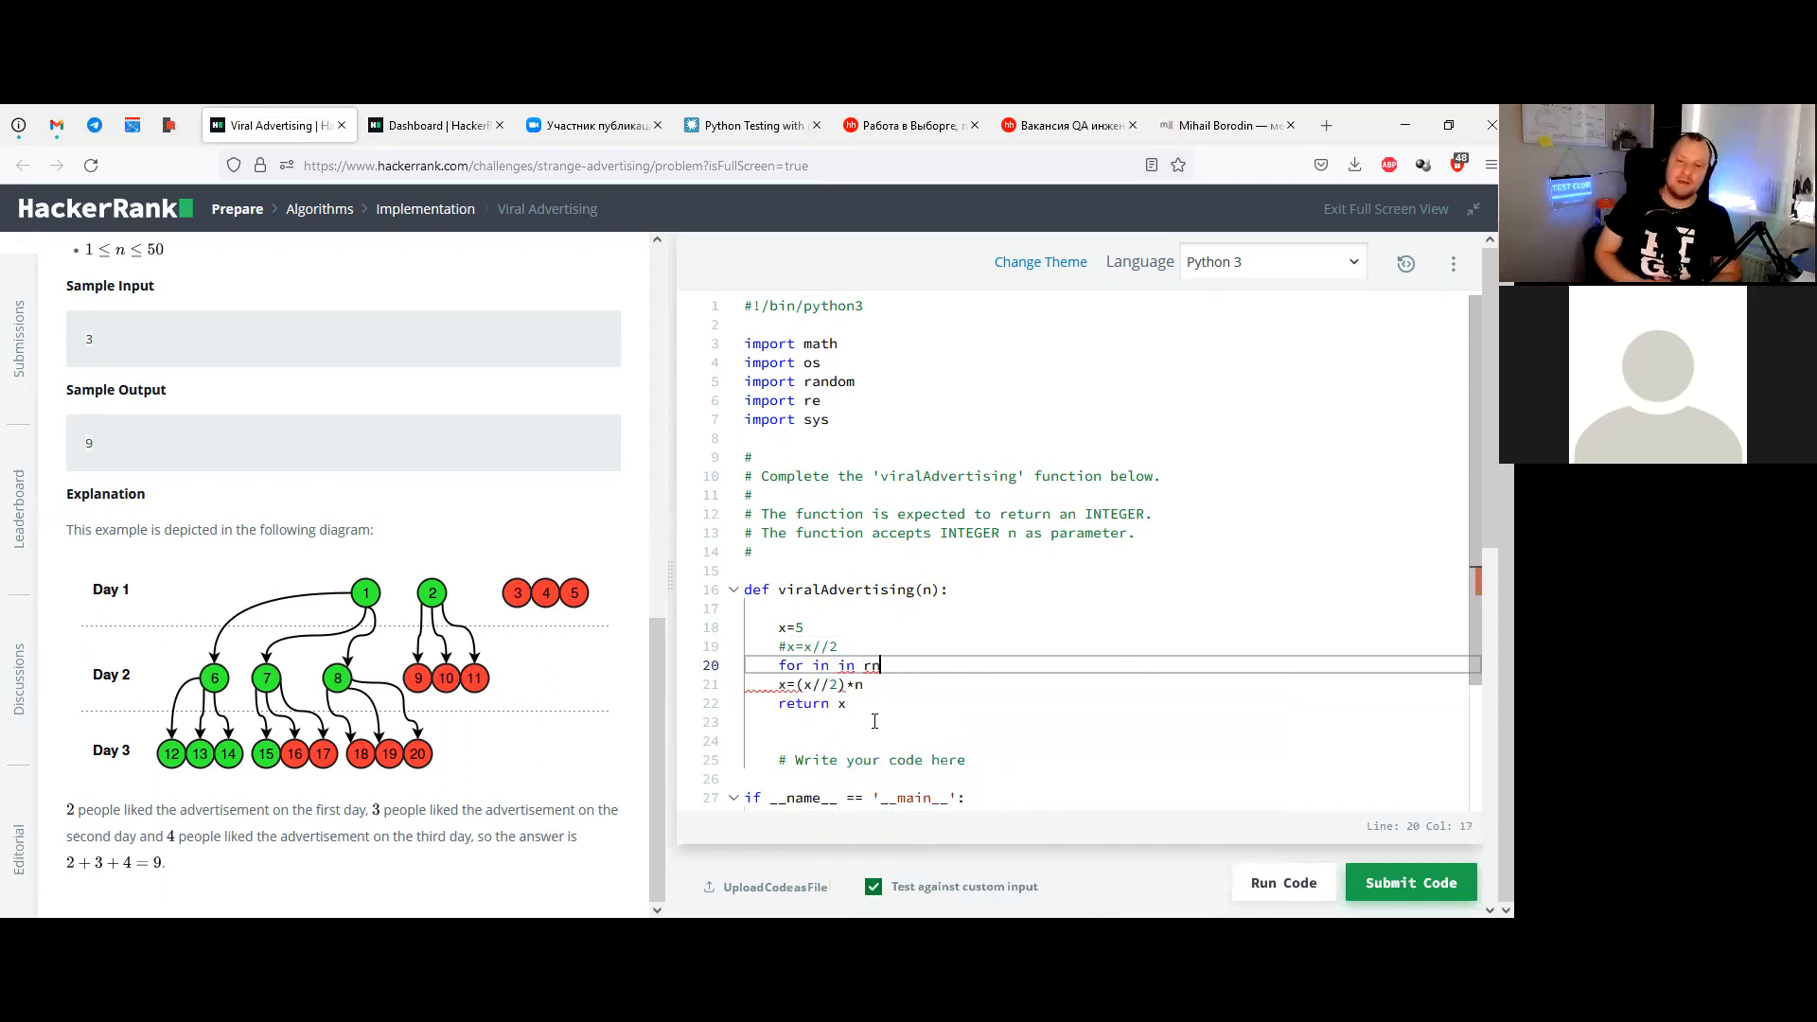
{"action": "type", "text": "ange"}
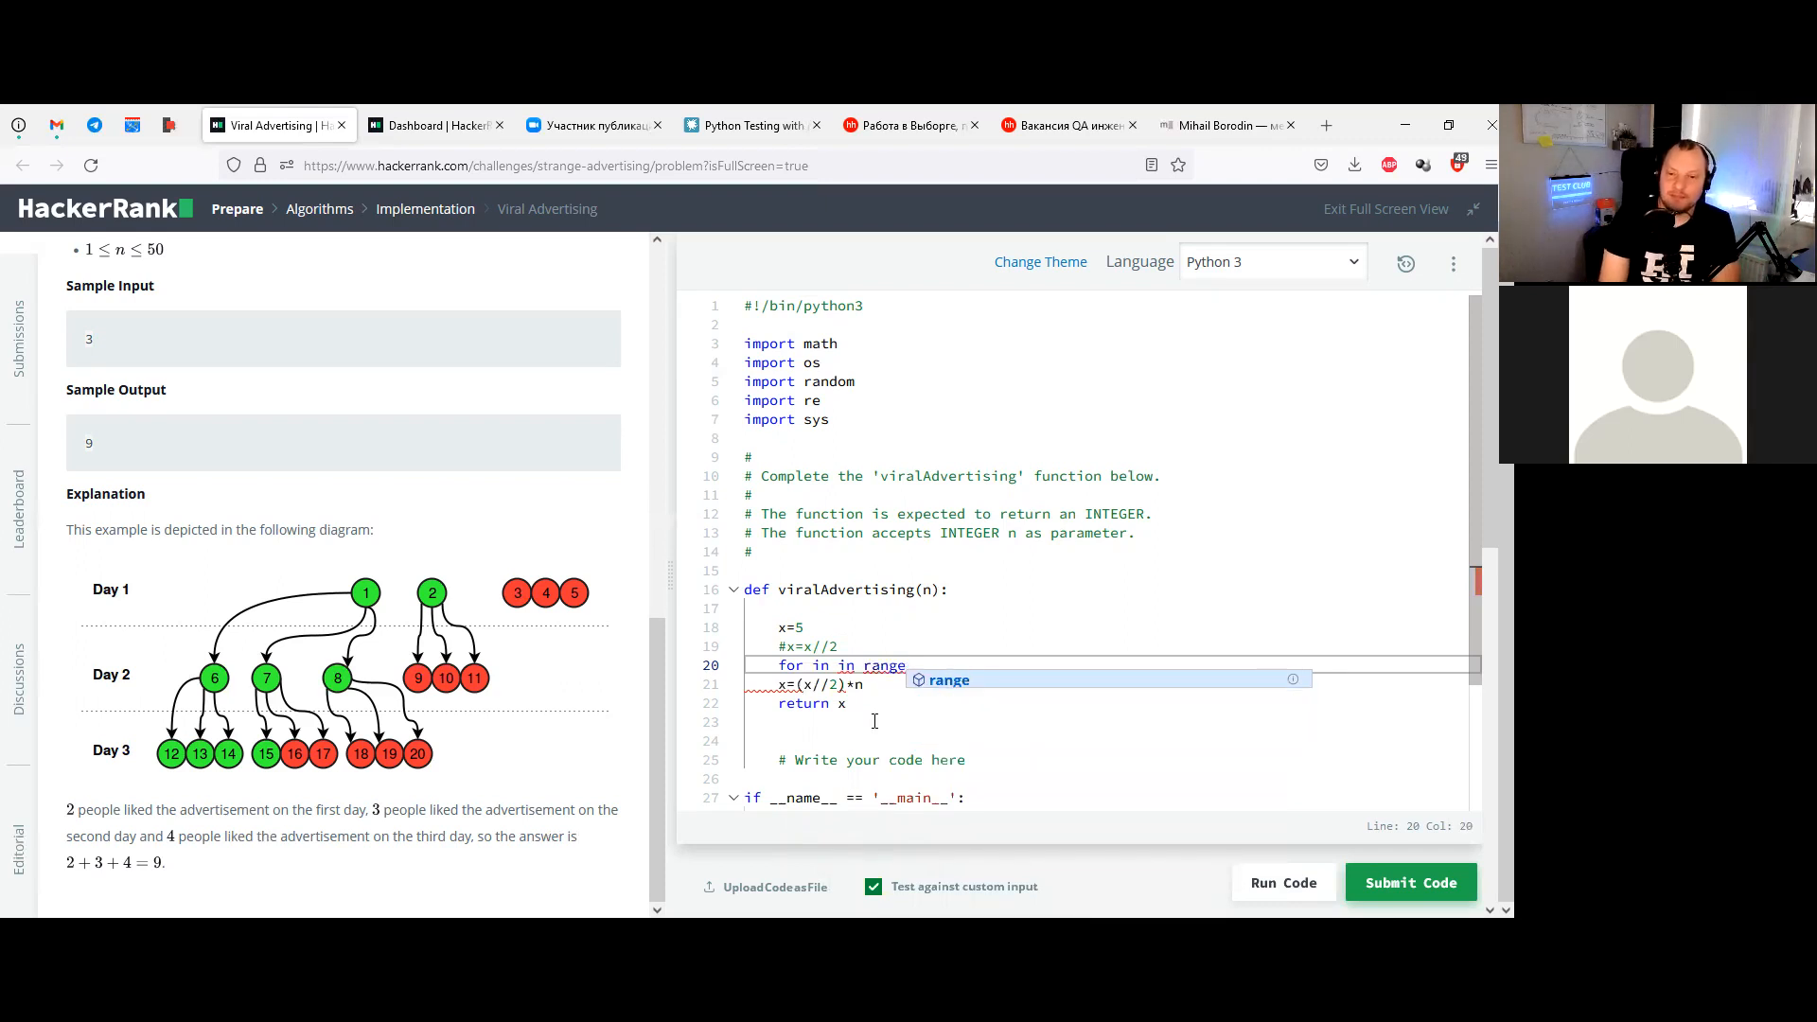
{"action": "type", "text": "()"}
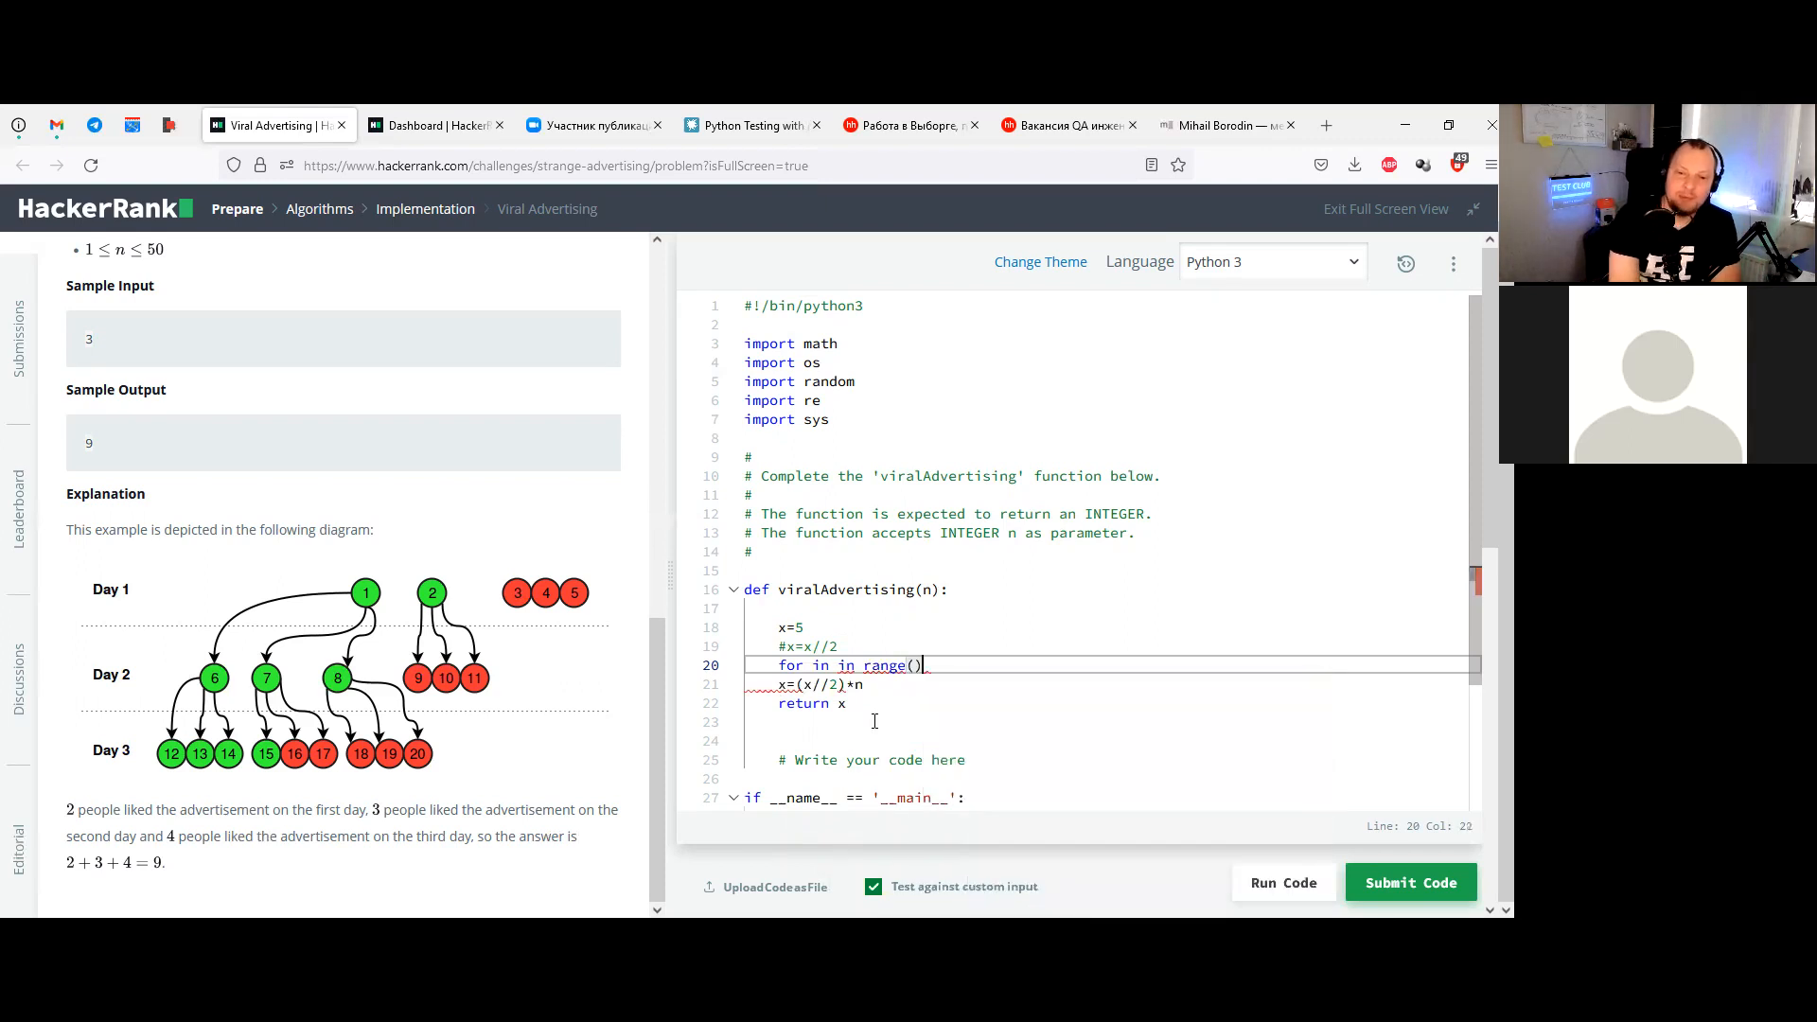
{"action": "type", "text": "n"}
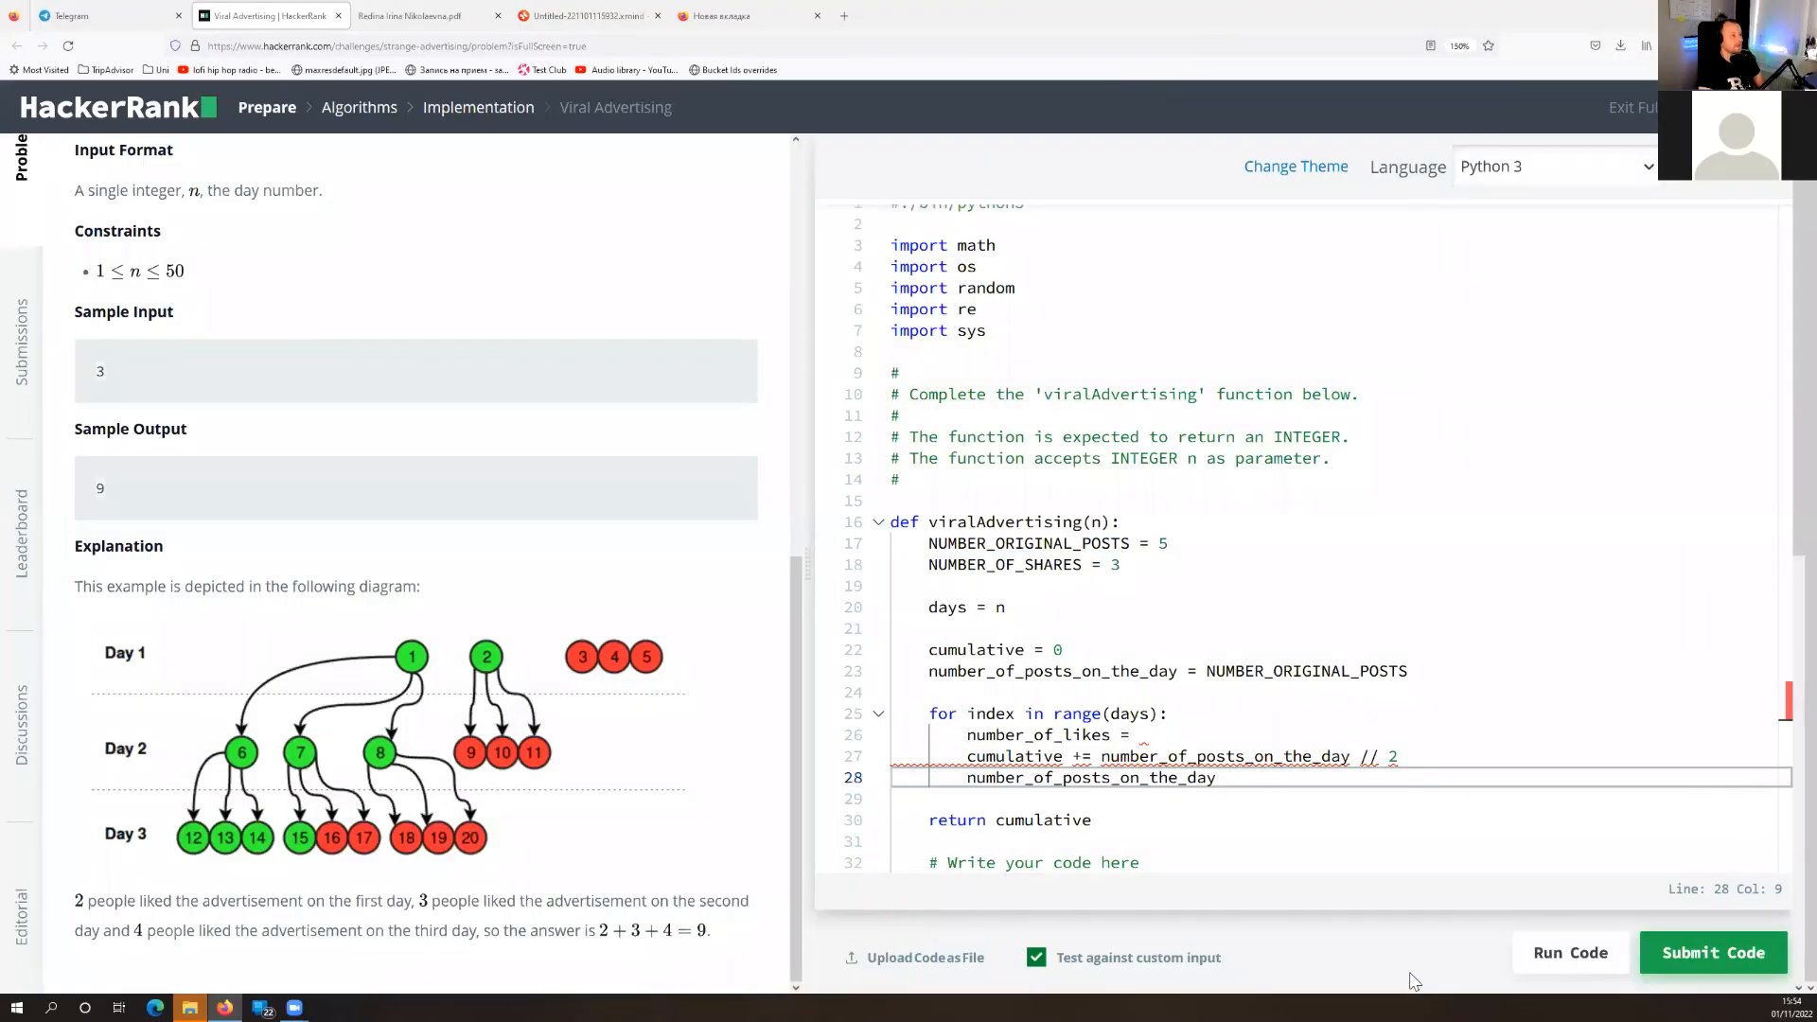
{"action": "mouse_move", "coordinate": [1399, 892]}
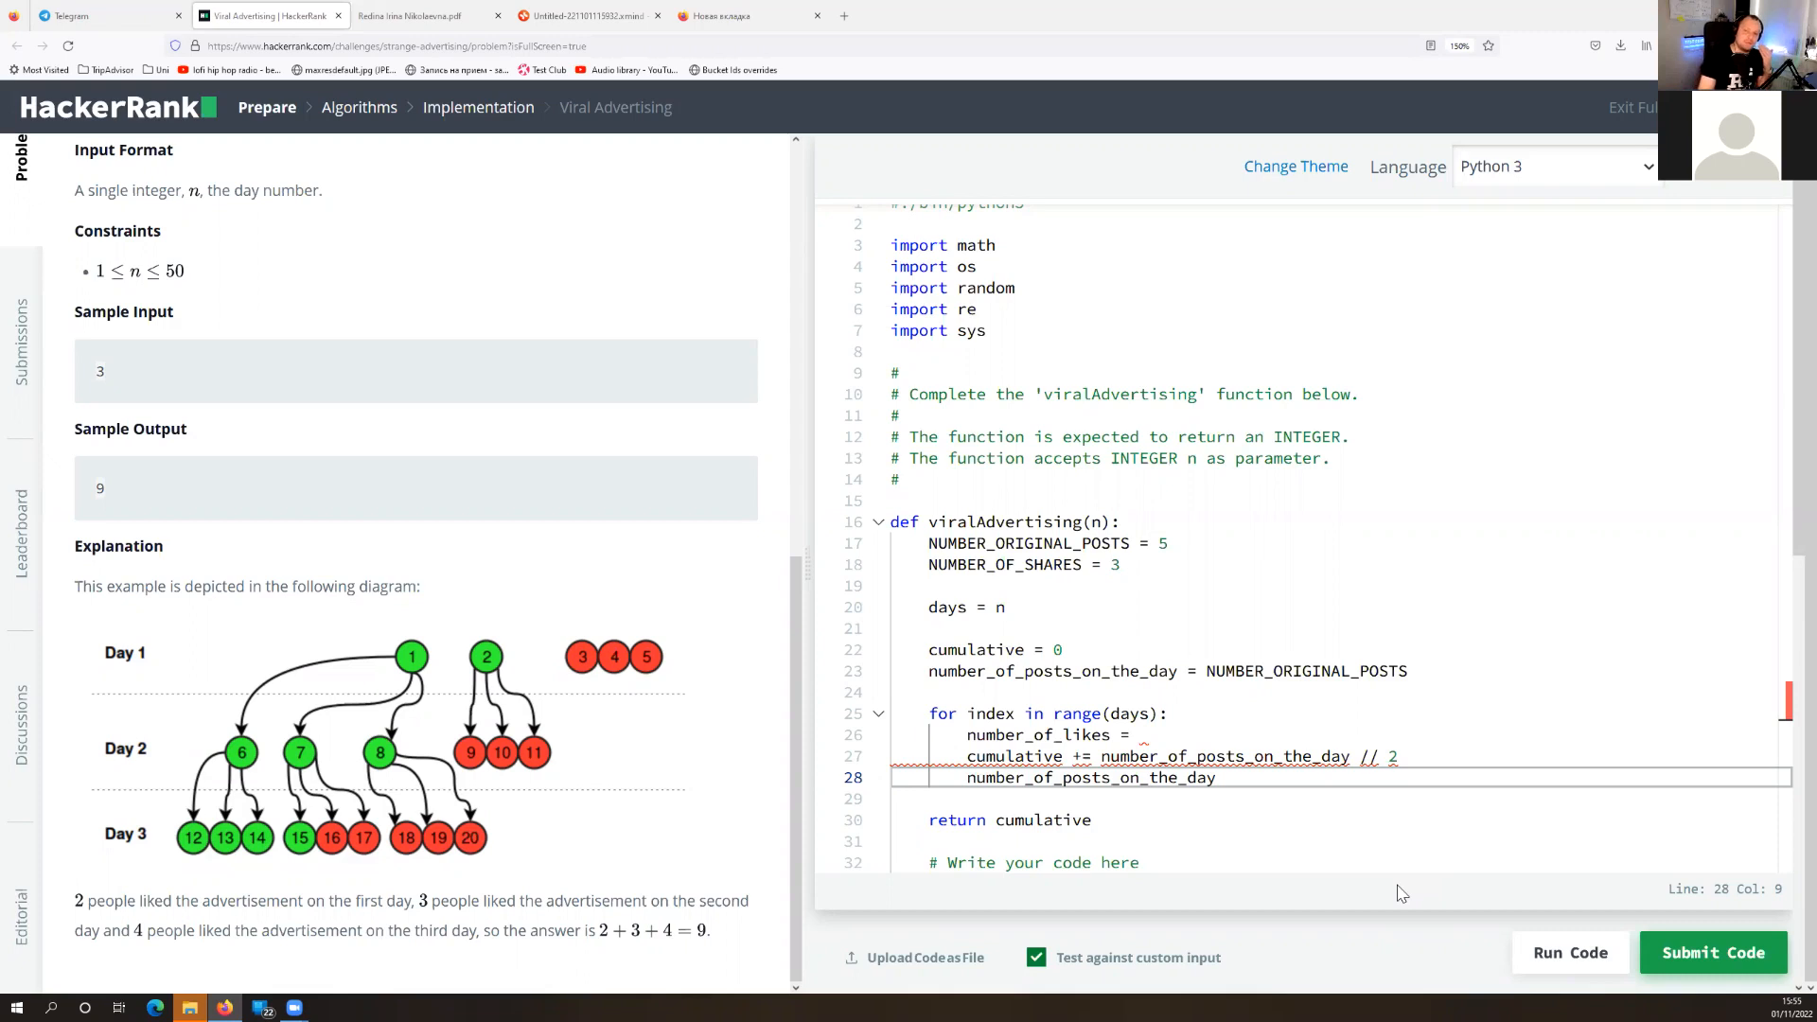
{"action": "mouse_move", "coordinate": [1479, 644]}
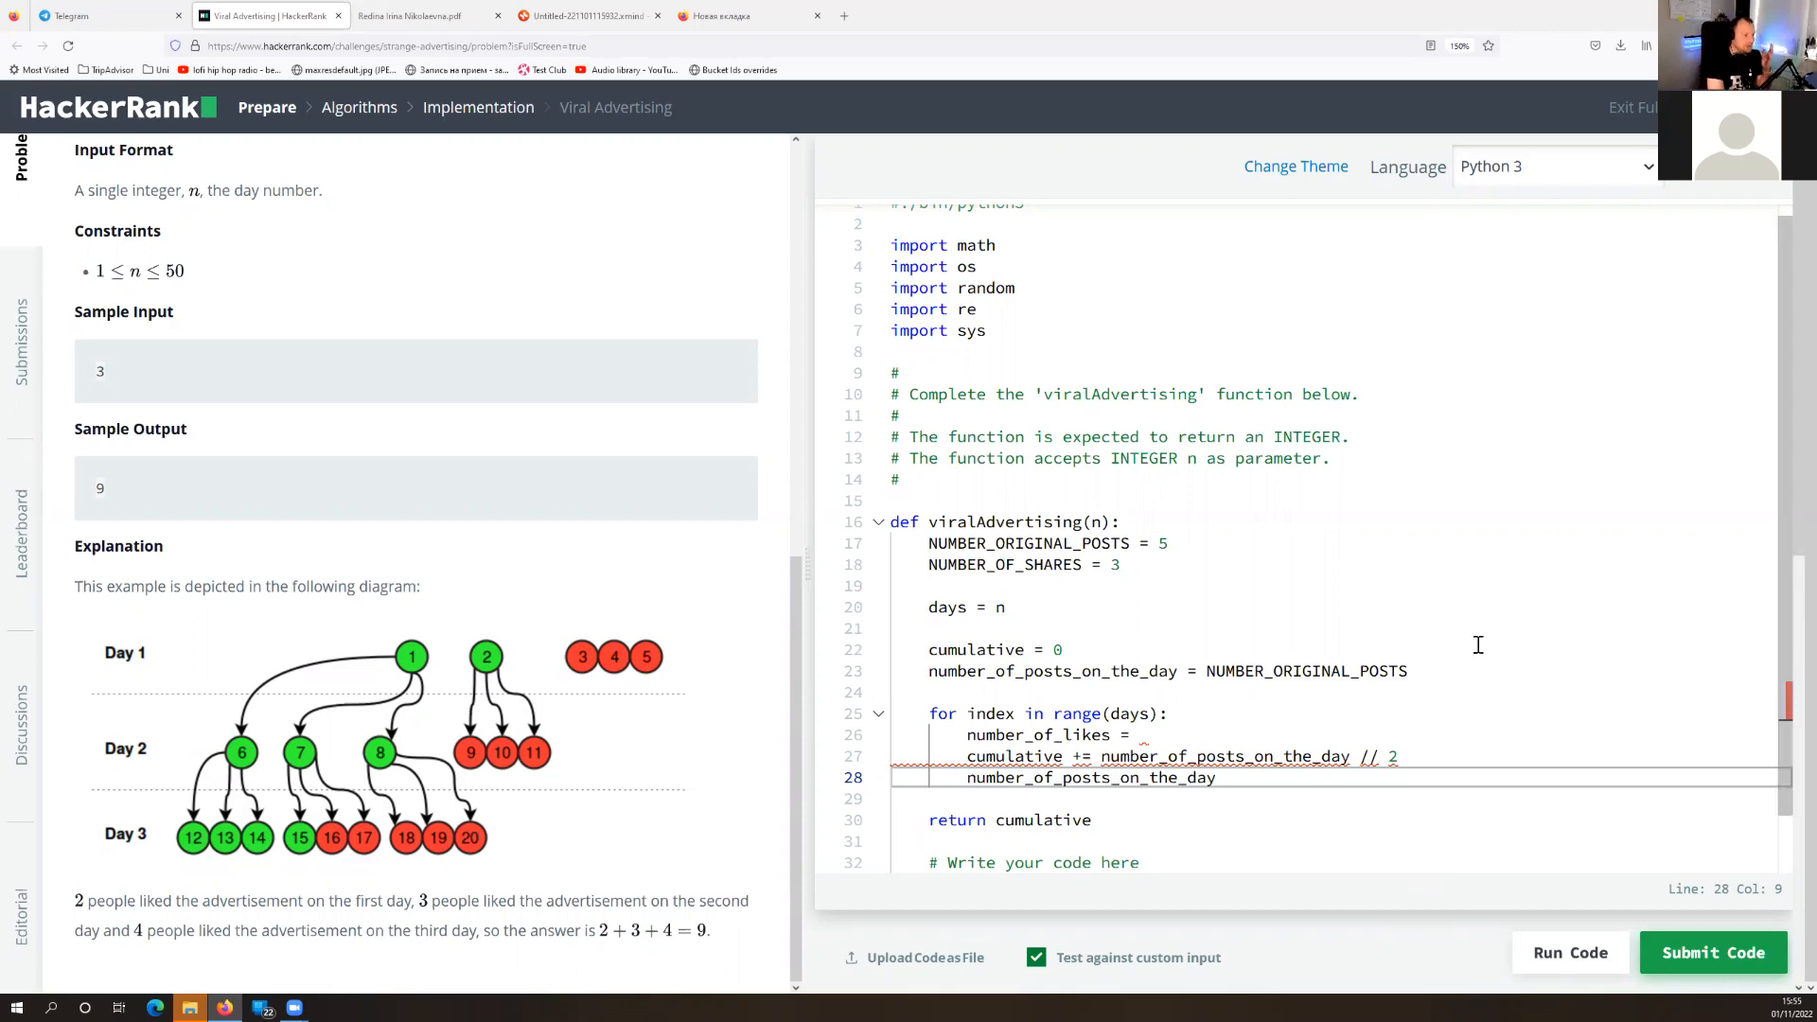
{"action": "mouse_move", "coordinate": [1354, 583]}
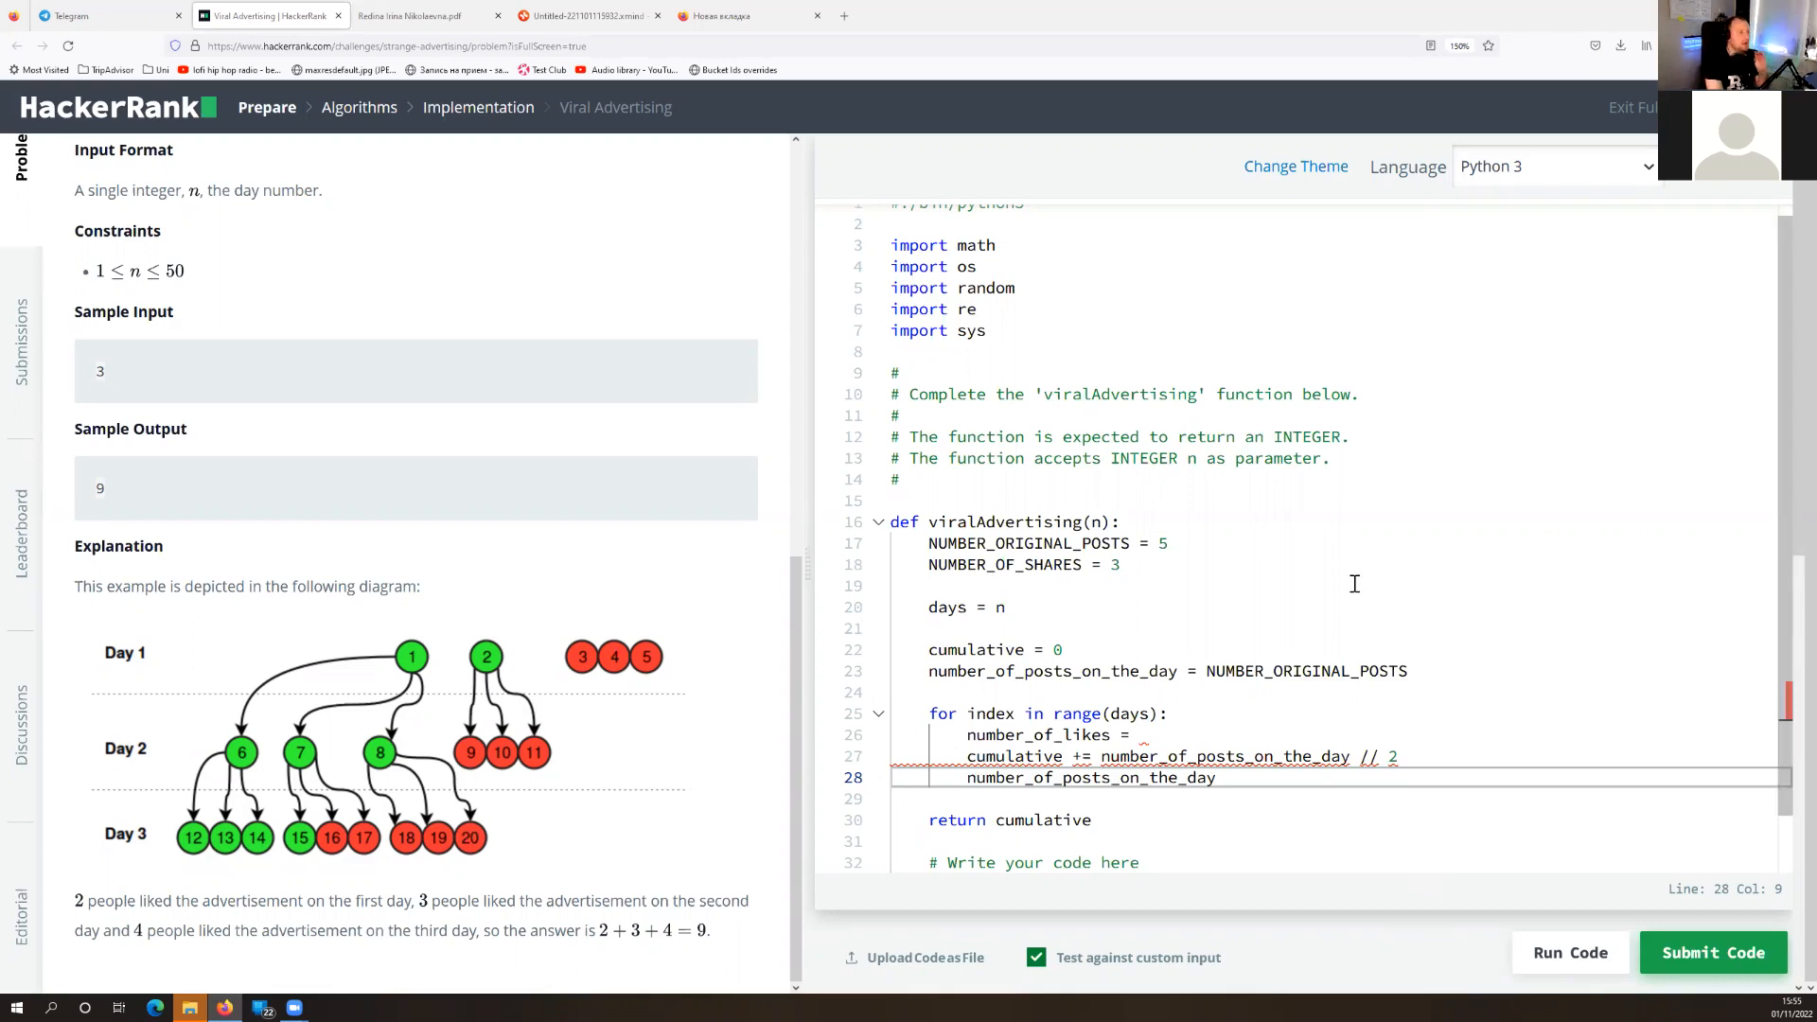
{"action": "mouse_move", "coordinate": [1098, 583]}
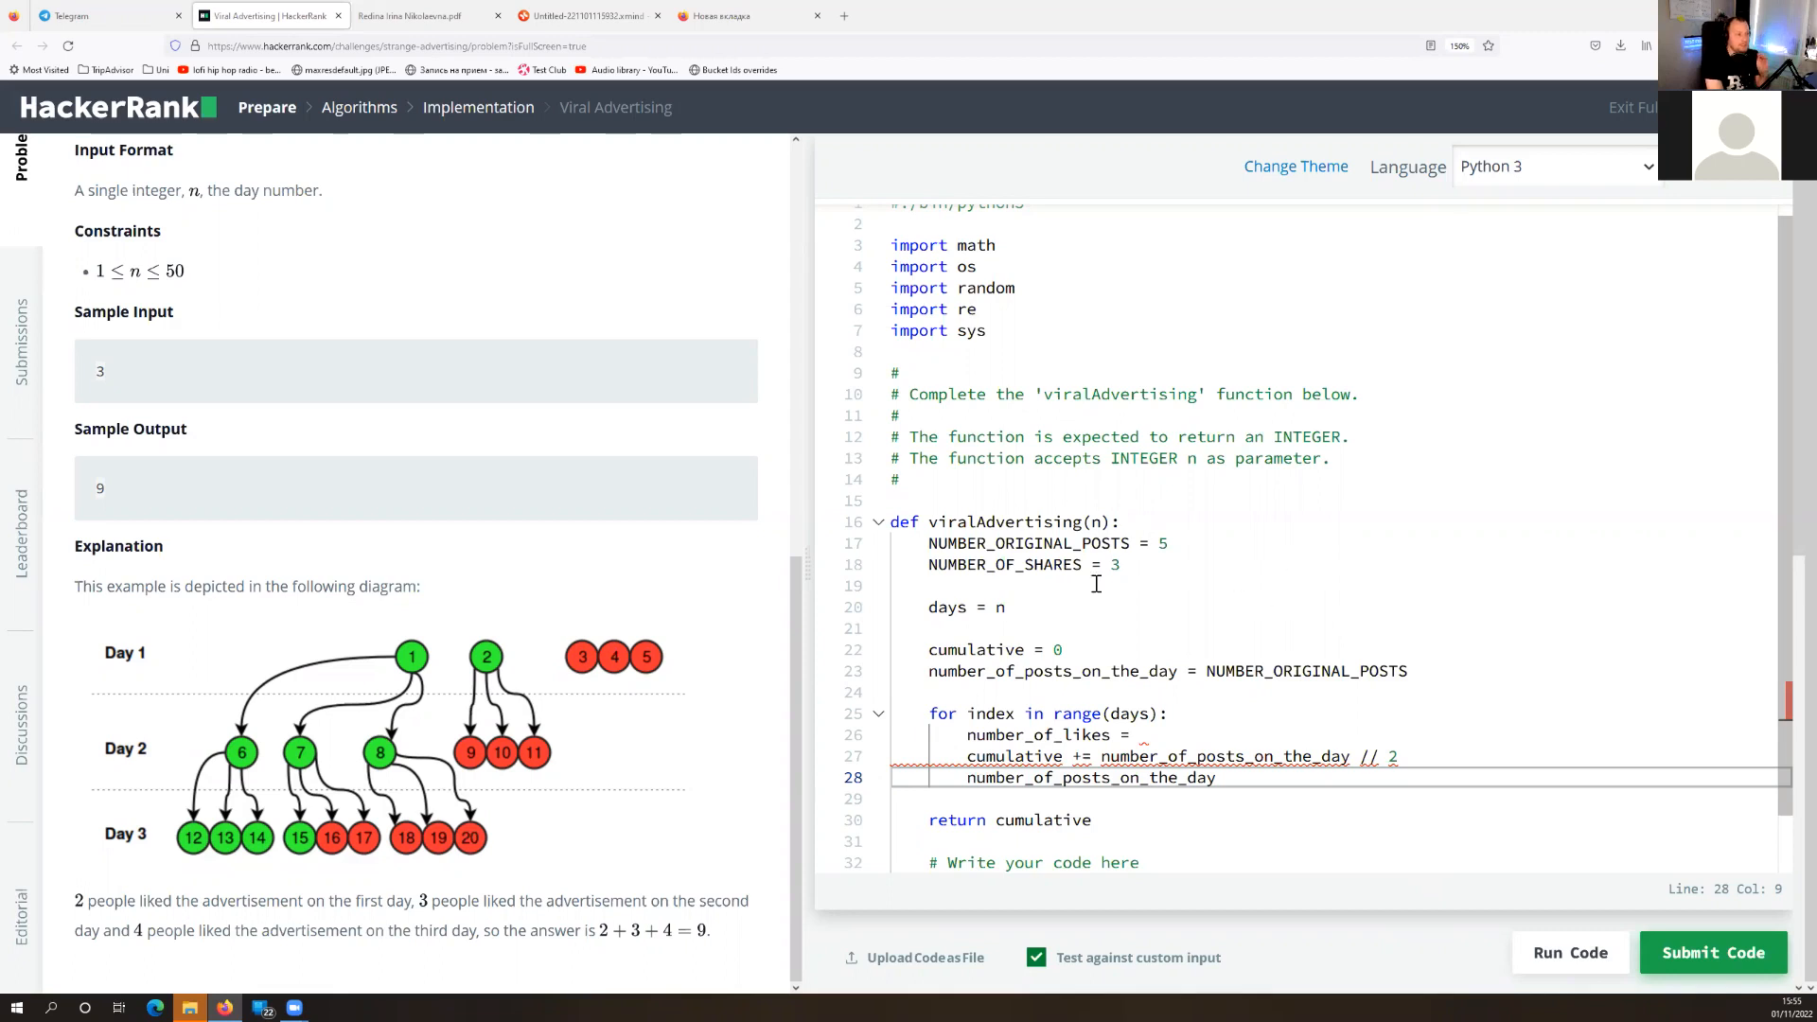
{"action": "mouse_move", "coordinate": [1117, 499]}
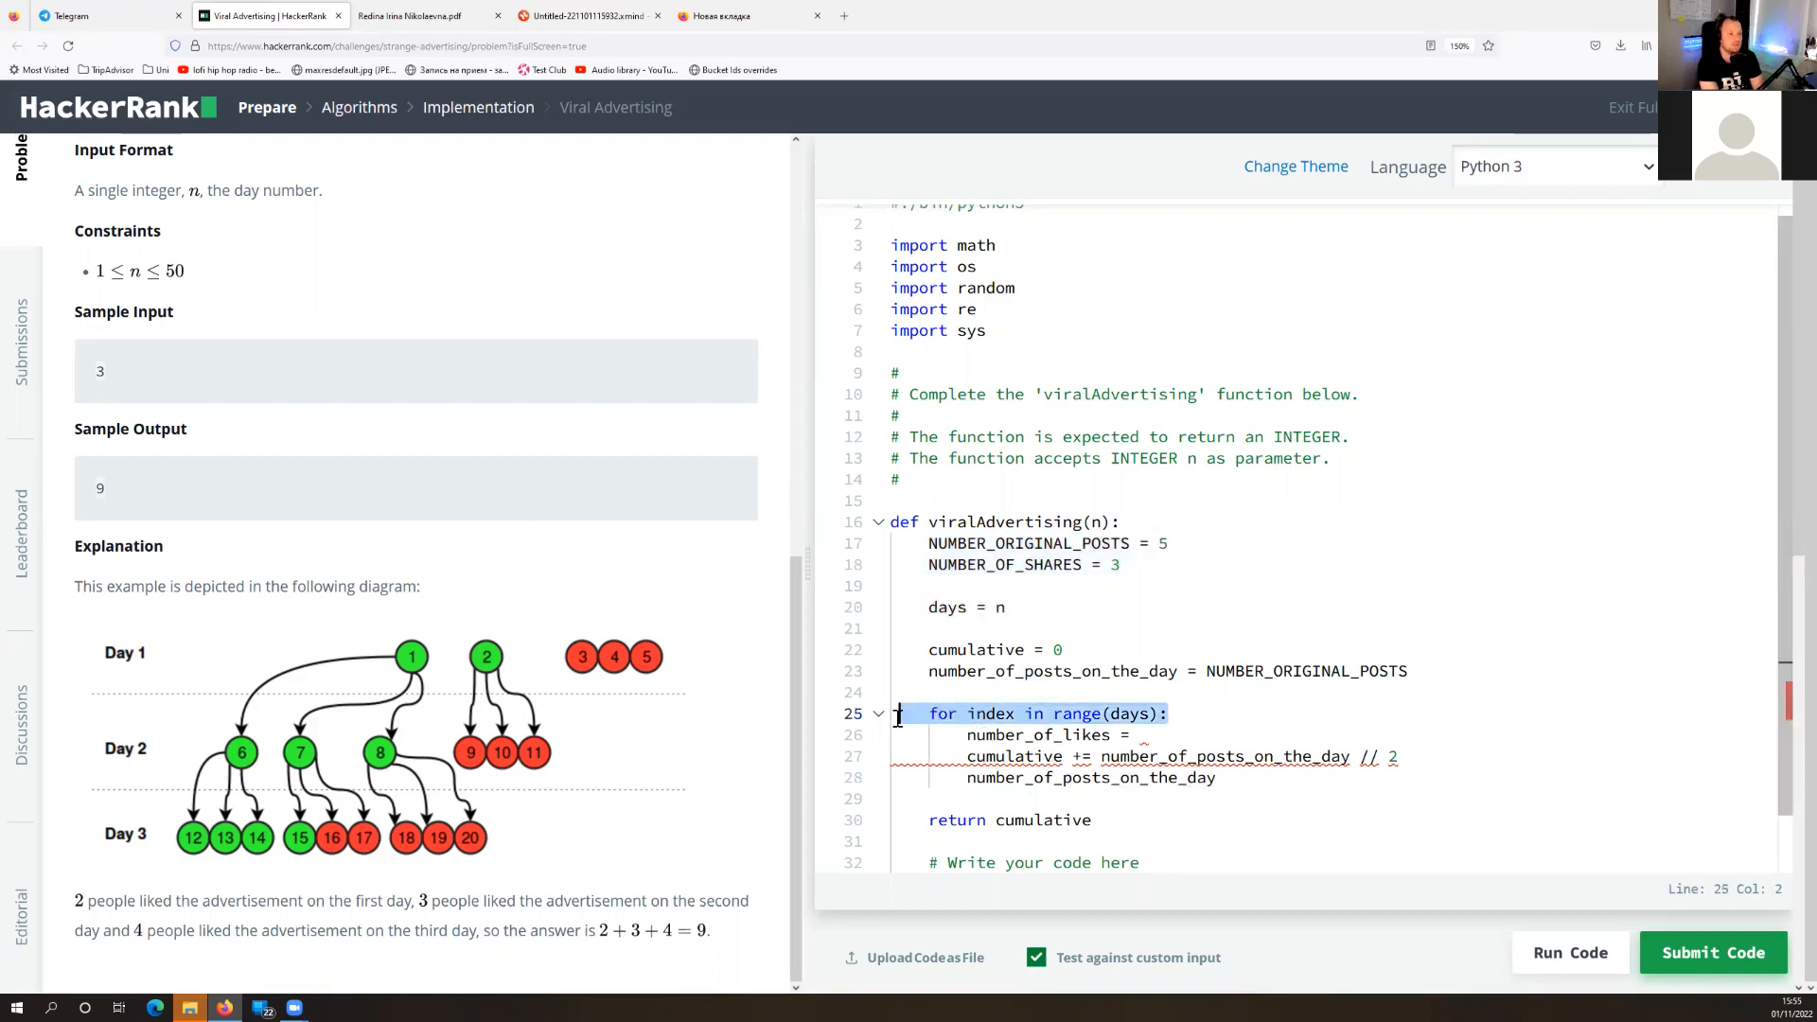
{"action": "left_click", "coordinate": [1068, 650]}
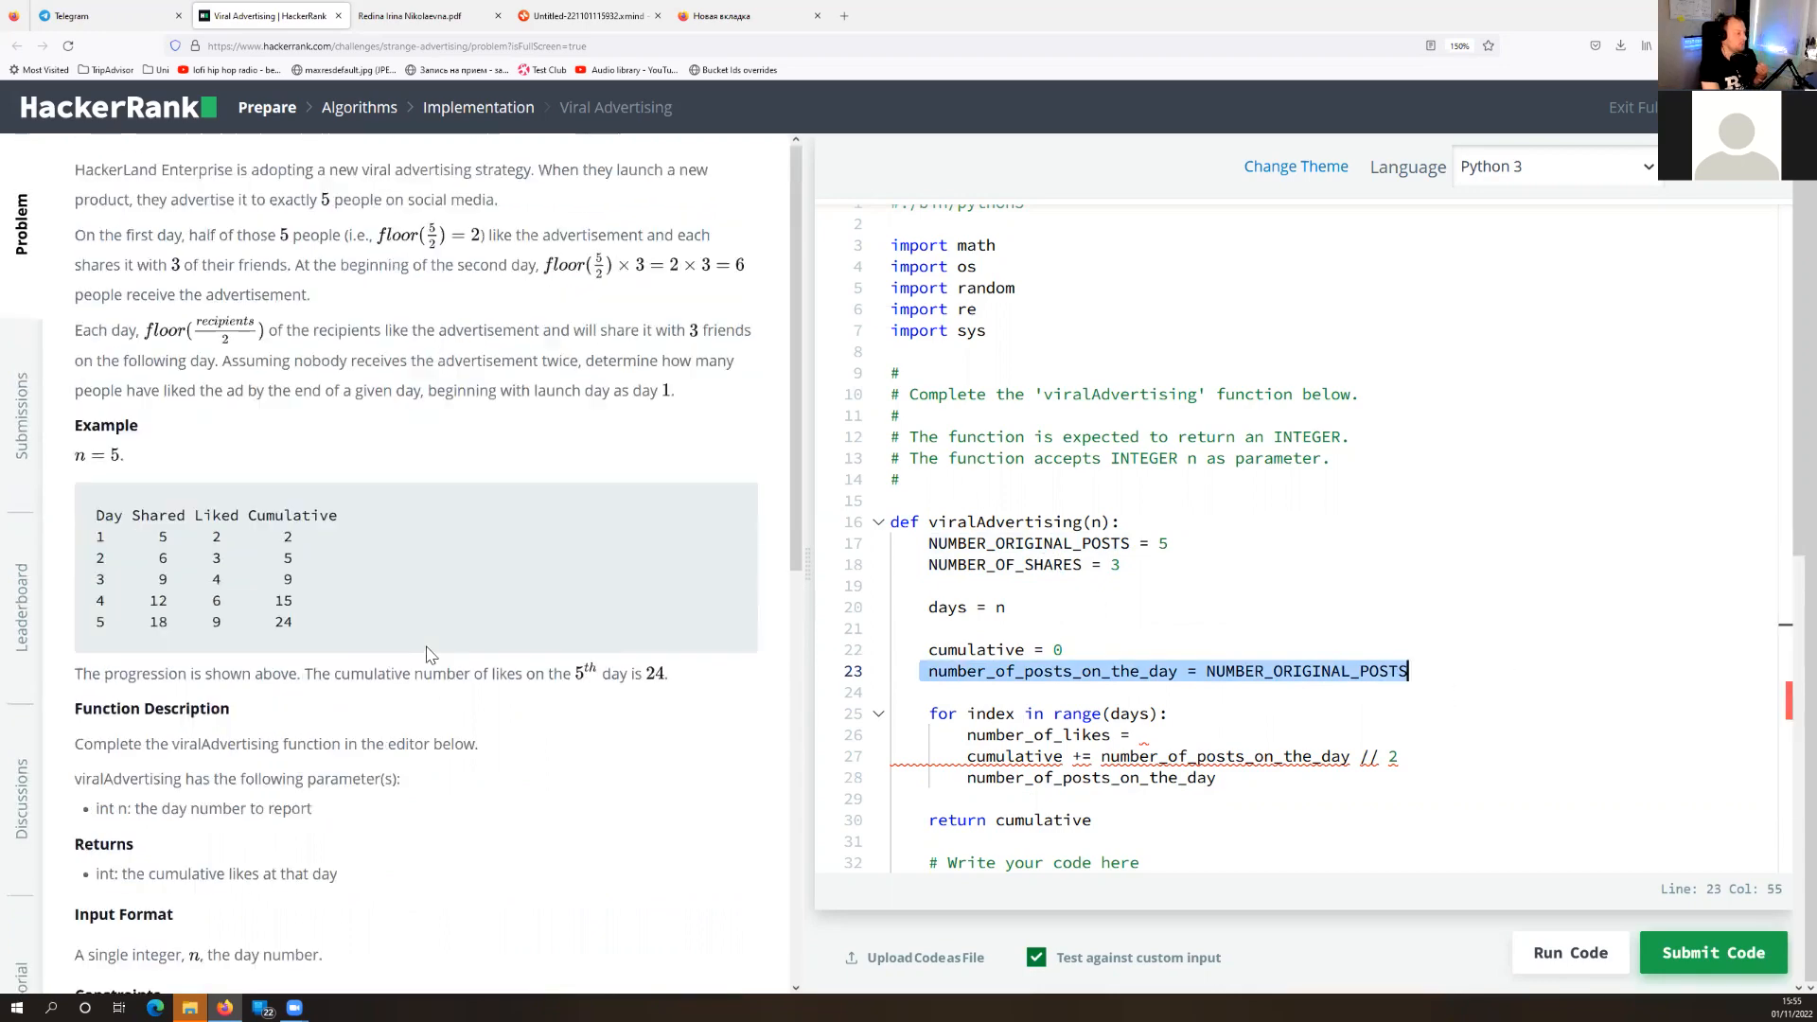
{"action": "scroll", "scroll_direction": "down", "scroll_amount": 3}
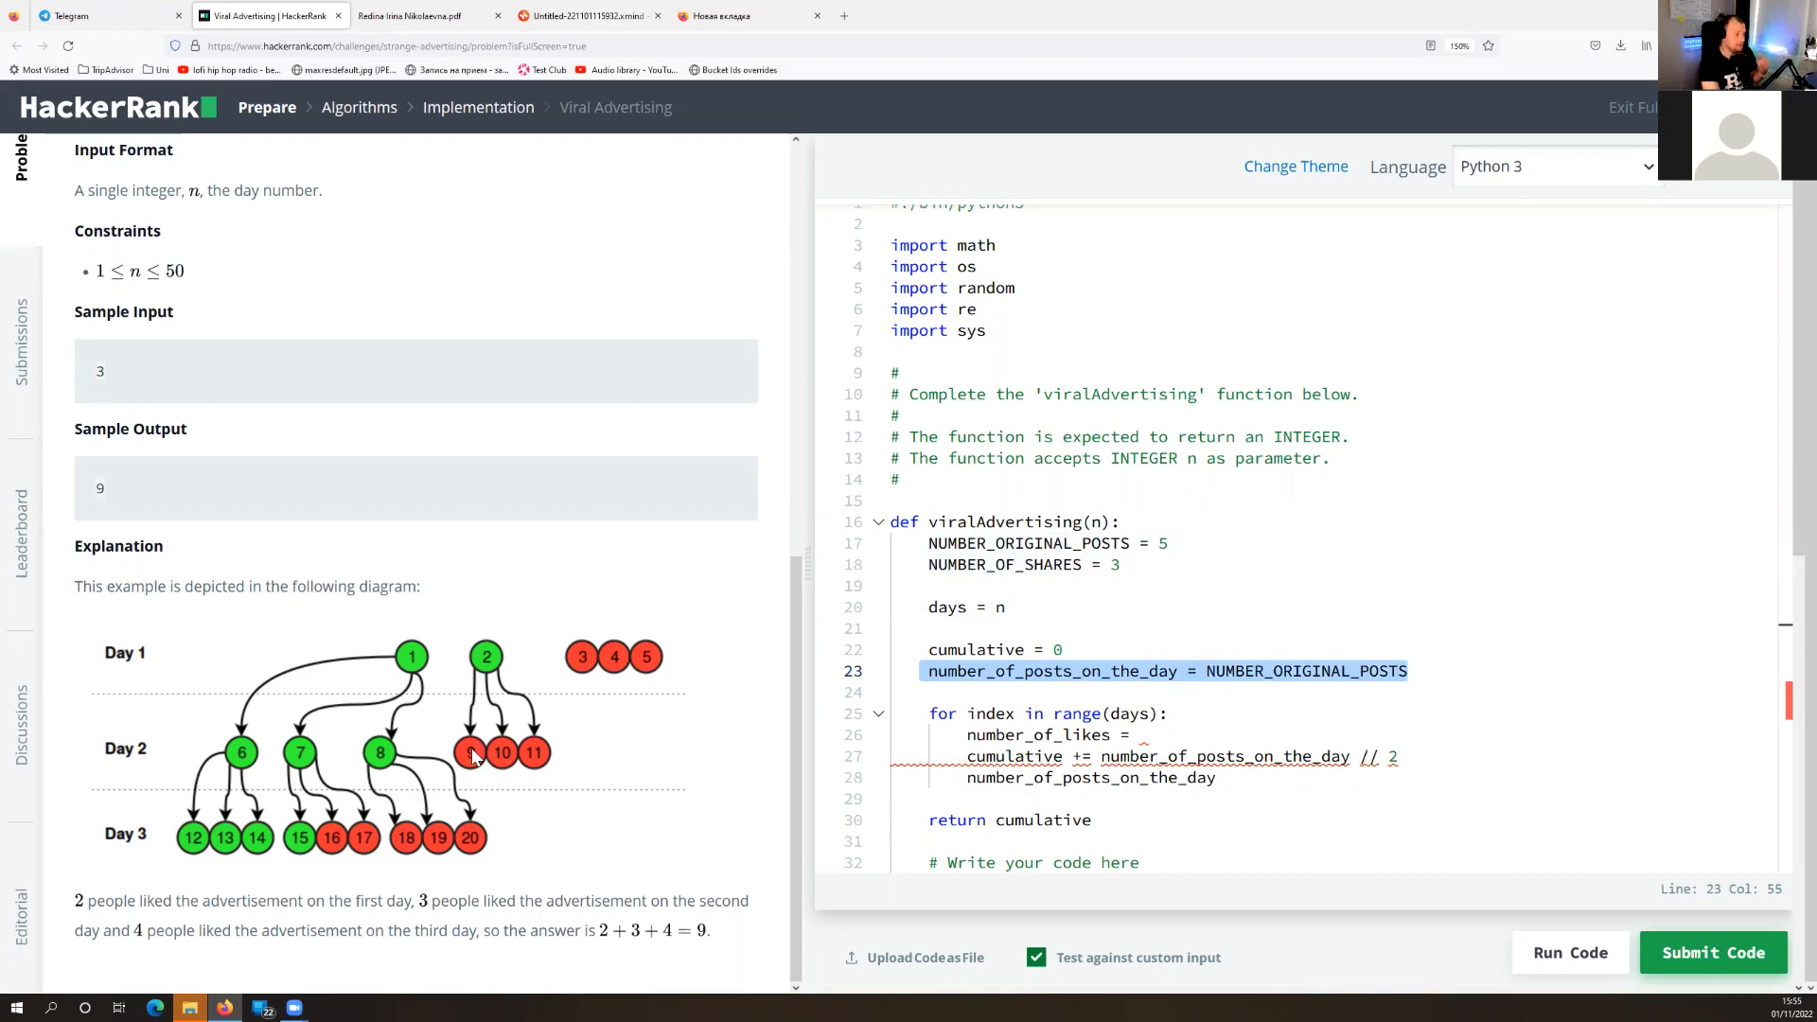
{"action": "mouse_move", "coordinate": [682, 742]}
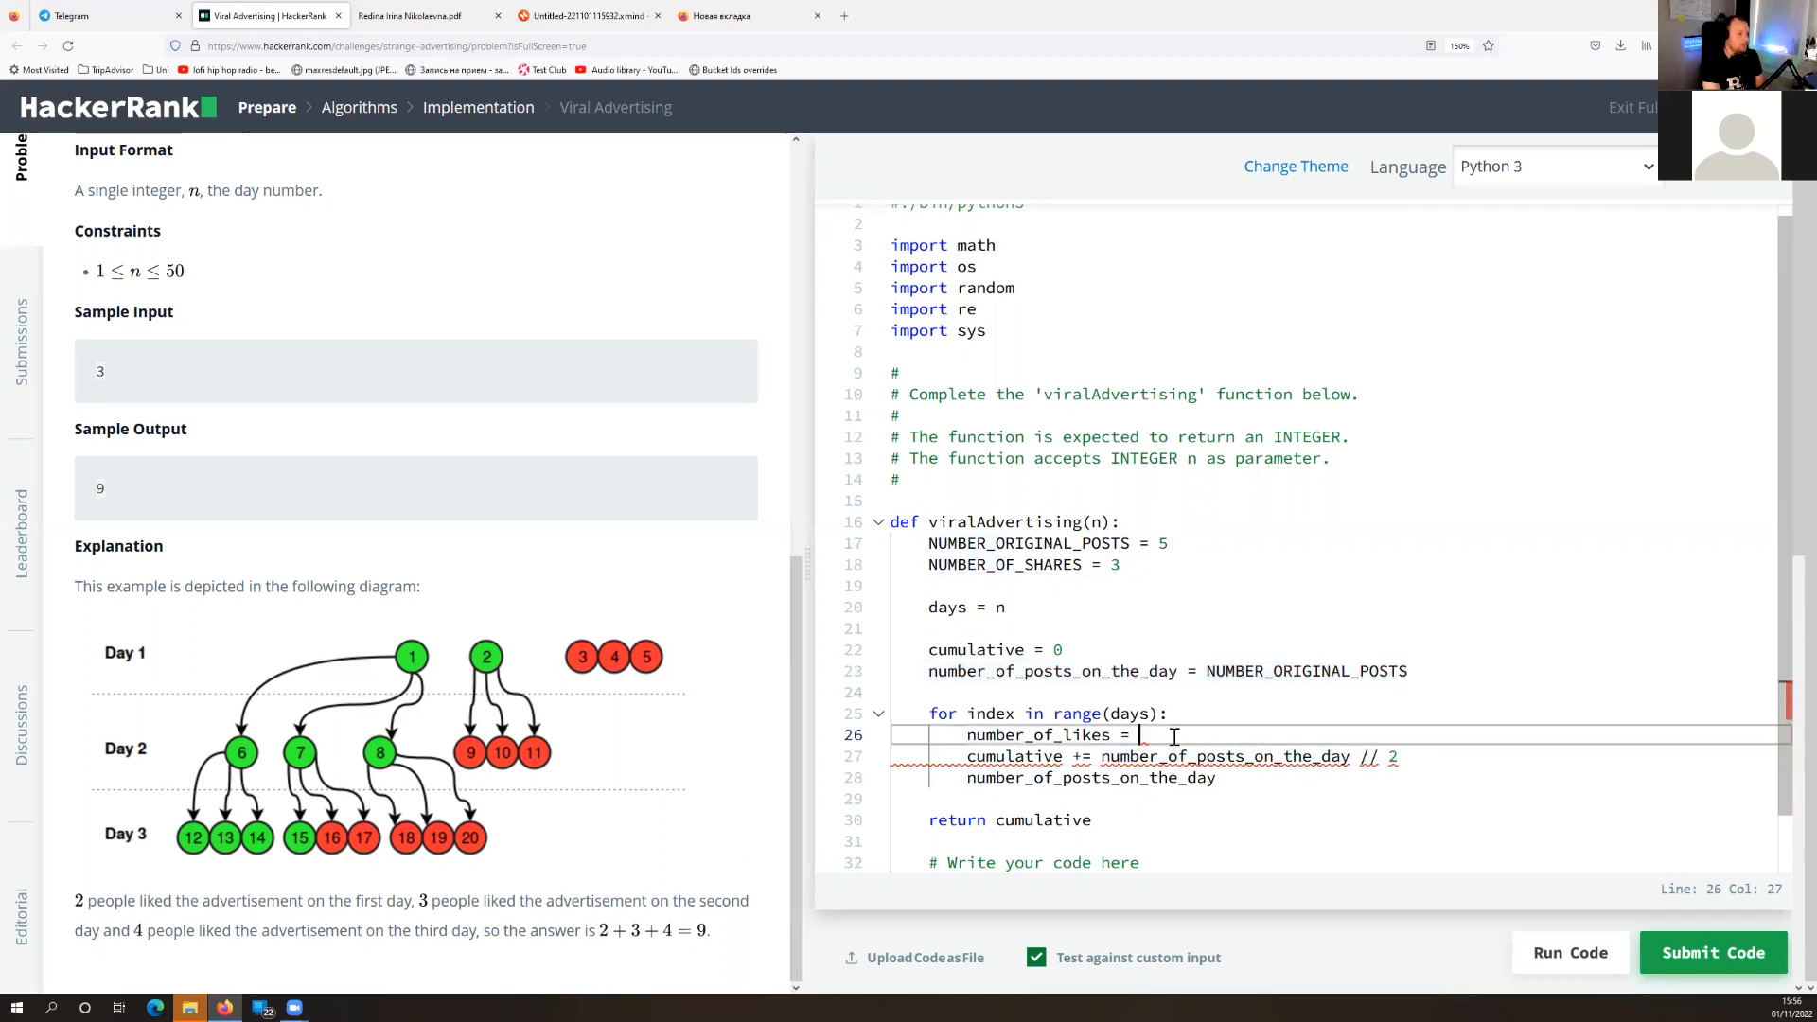
Complete the loop with posts // 2 likes and posts = number_of_likes * NUMBER_OF_SHARES, then run on custom input
{"action": "type", "text": "number_of_posts_on_the_day // 2"}
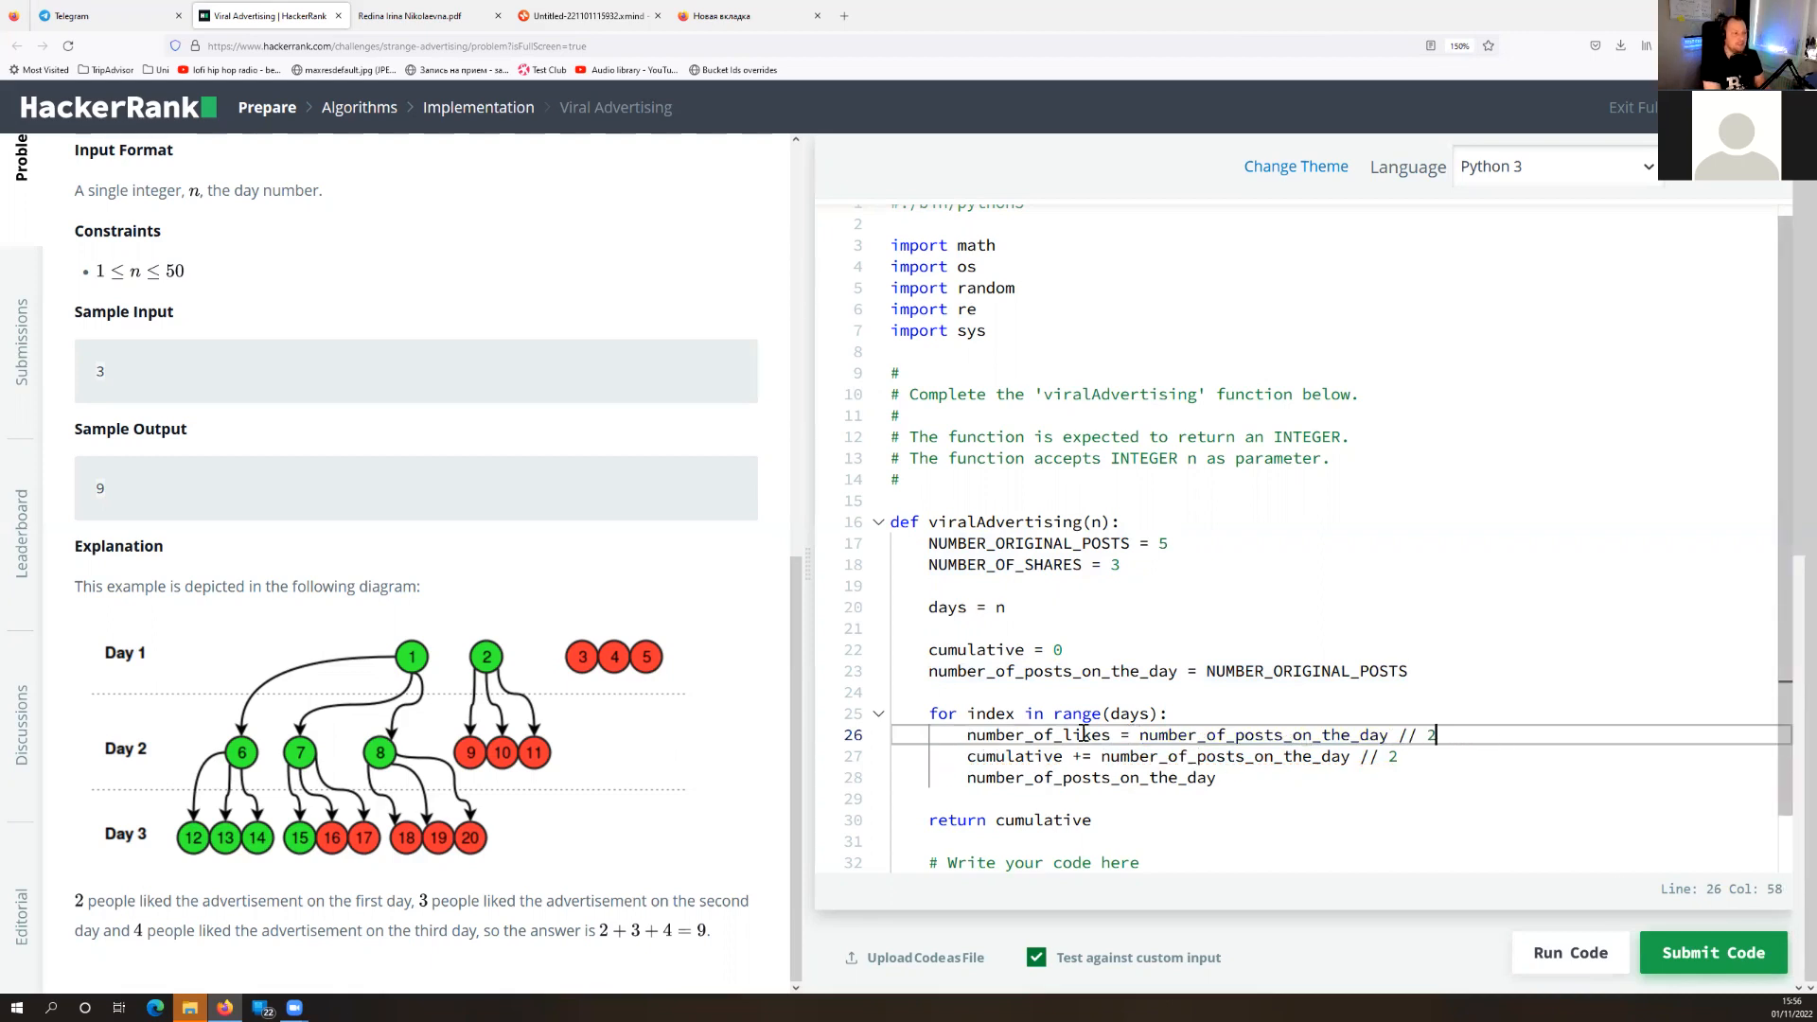
{"action": "double_click", "coordinate": [1038, 735]}
{"action": "type", "text": " ="}
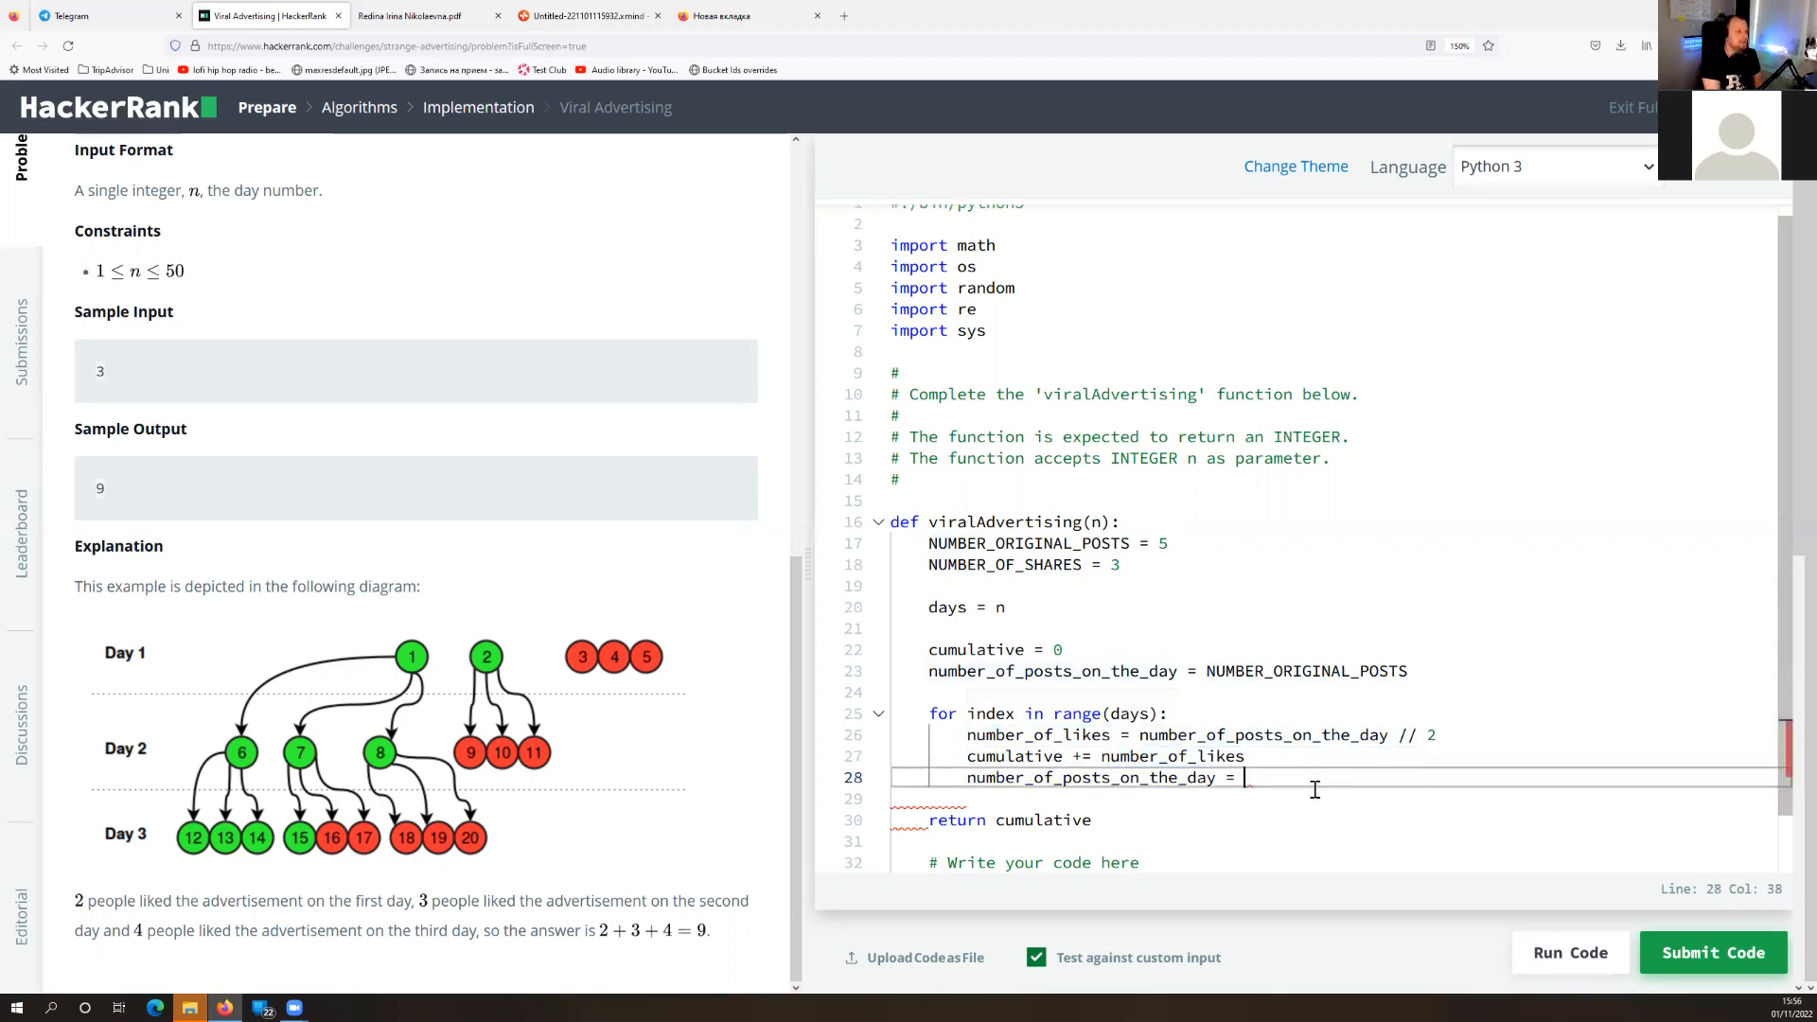
{"action": "mouse_move", "coordinate": [352, 854]}
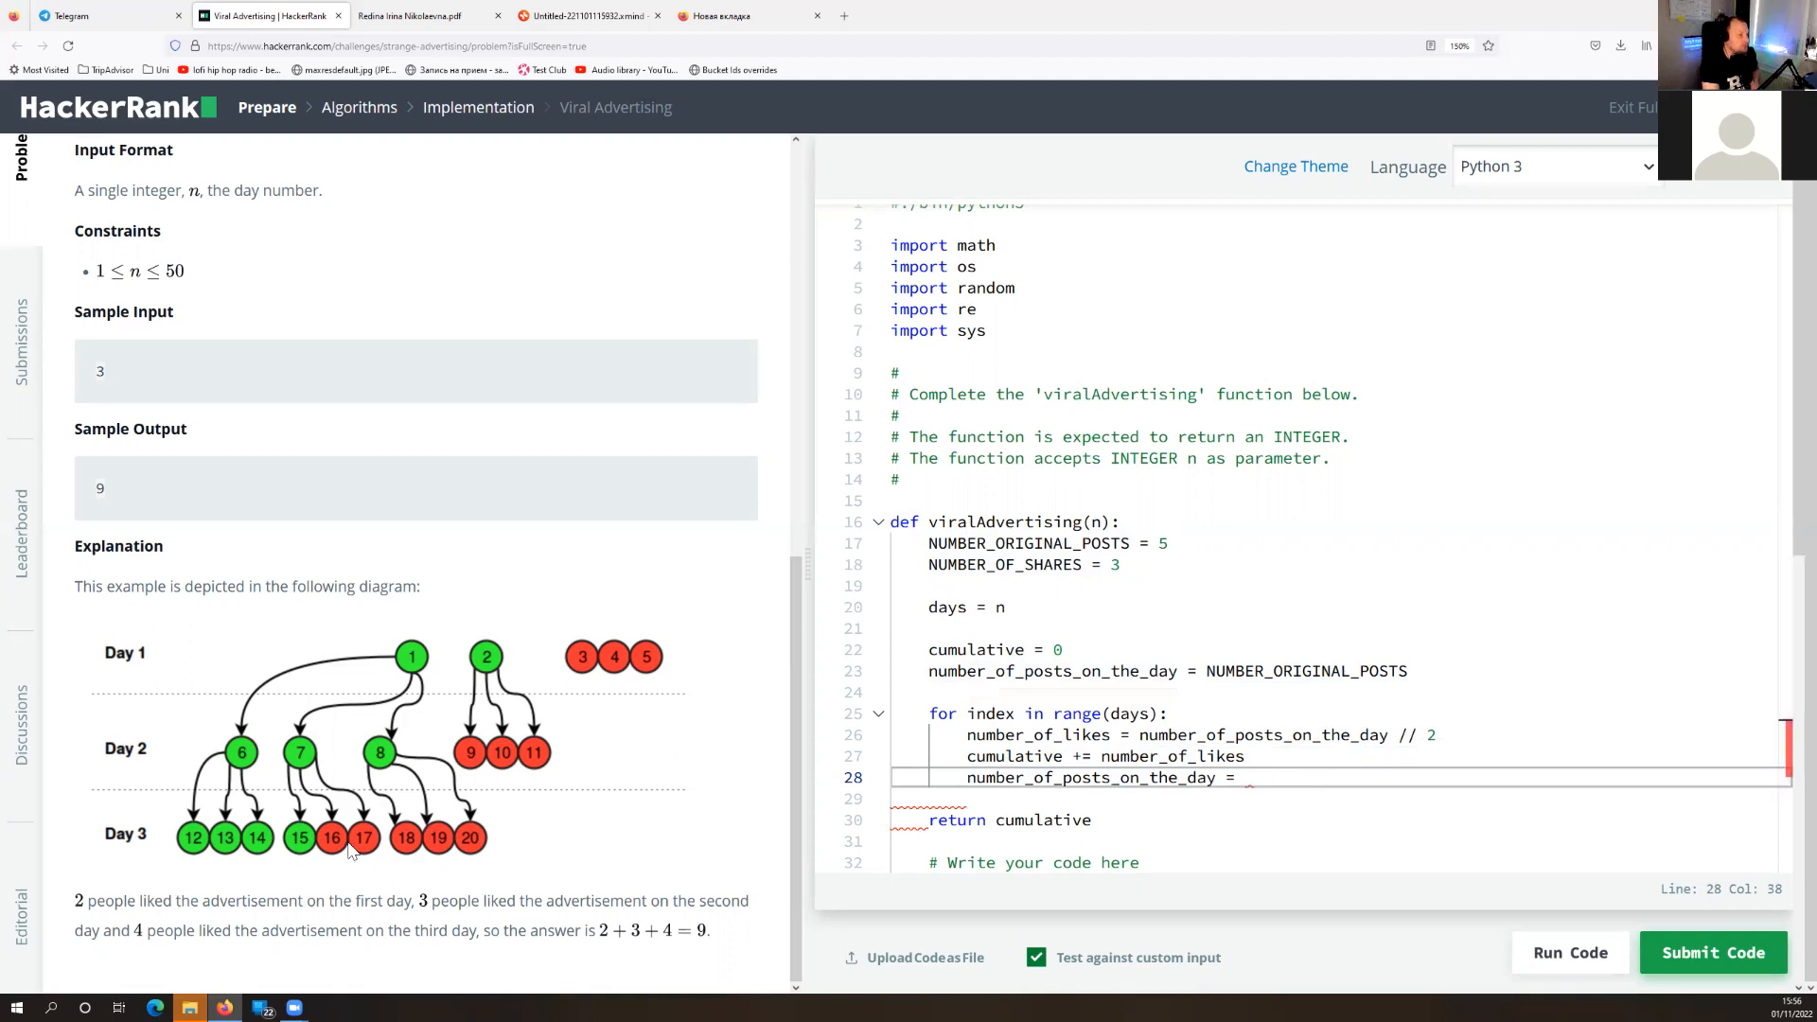
{"action": "mouse_move", "coordinate": [186, 845]}
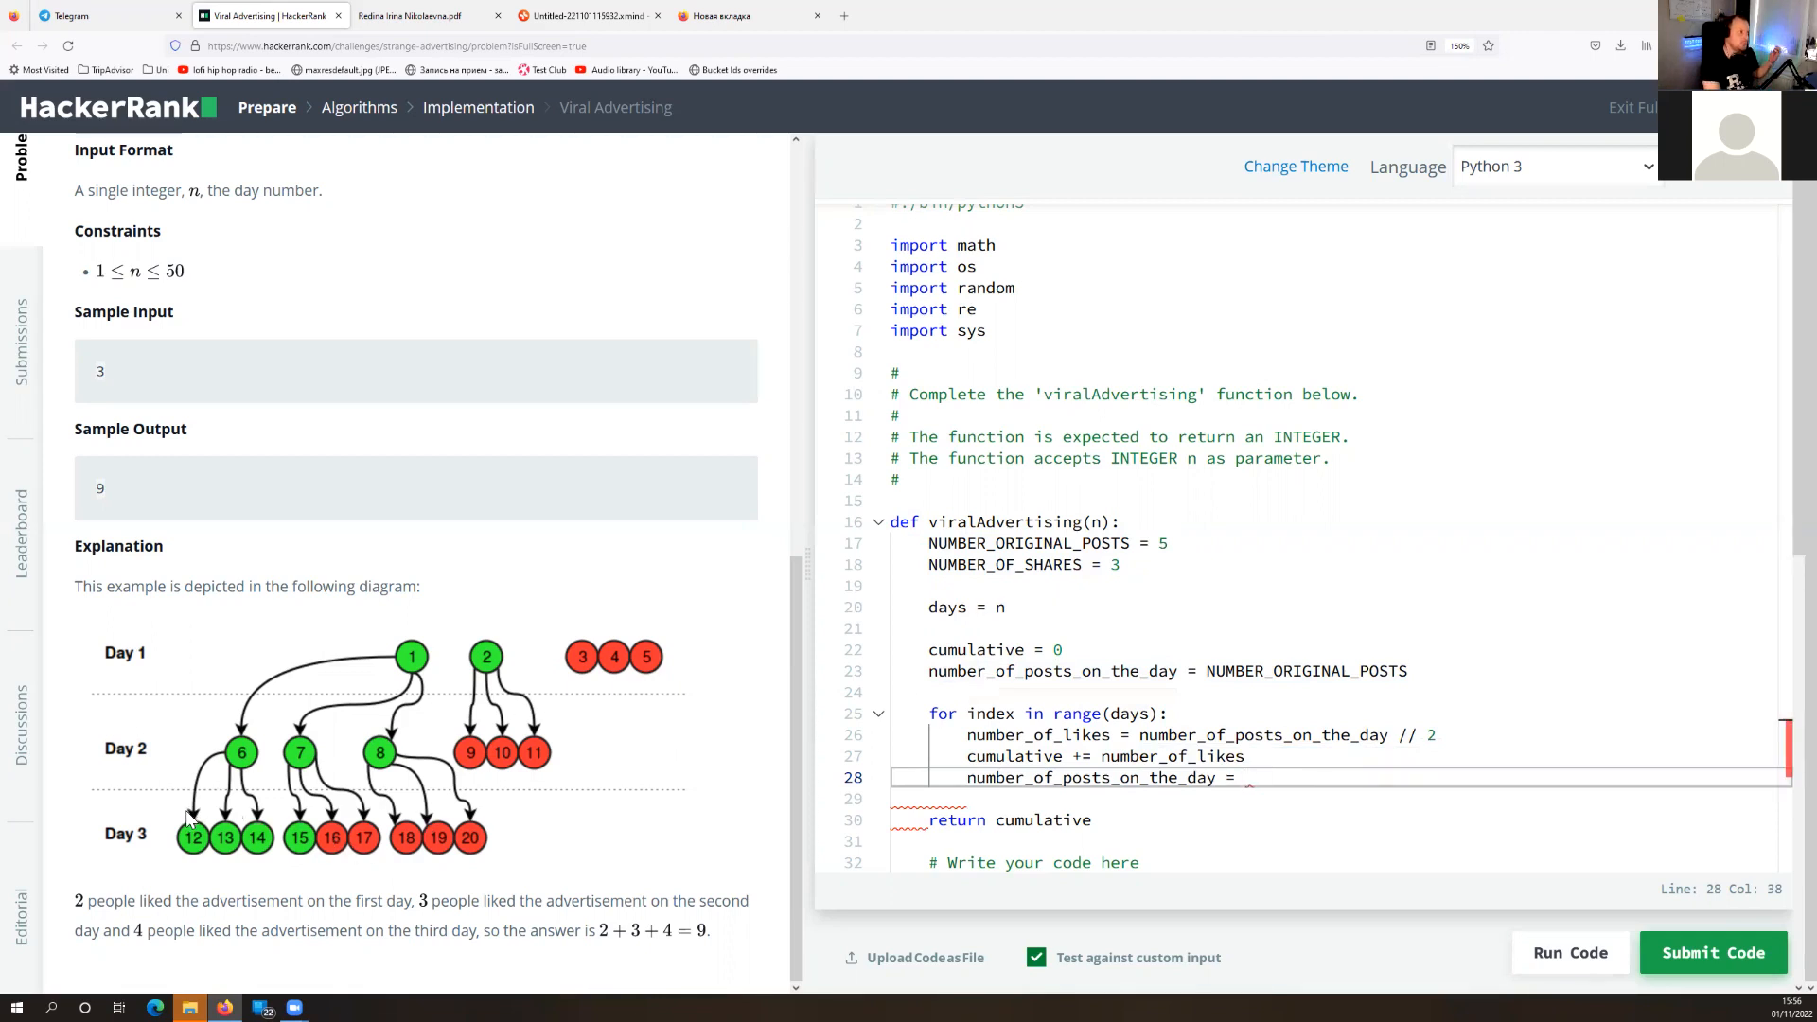
{"action": "mouse_move", "coordinate": [232, 875]}
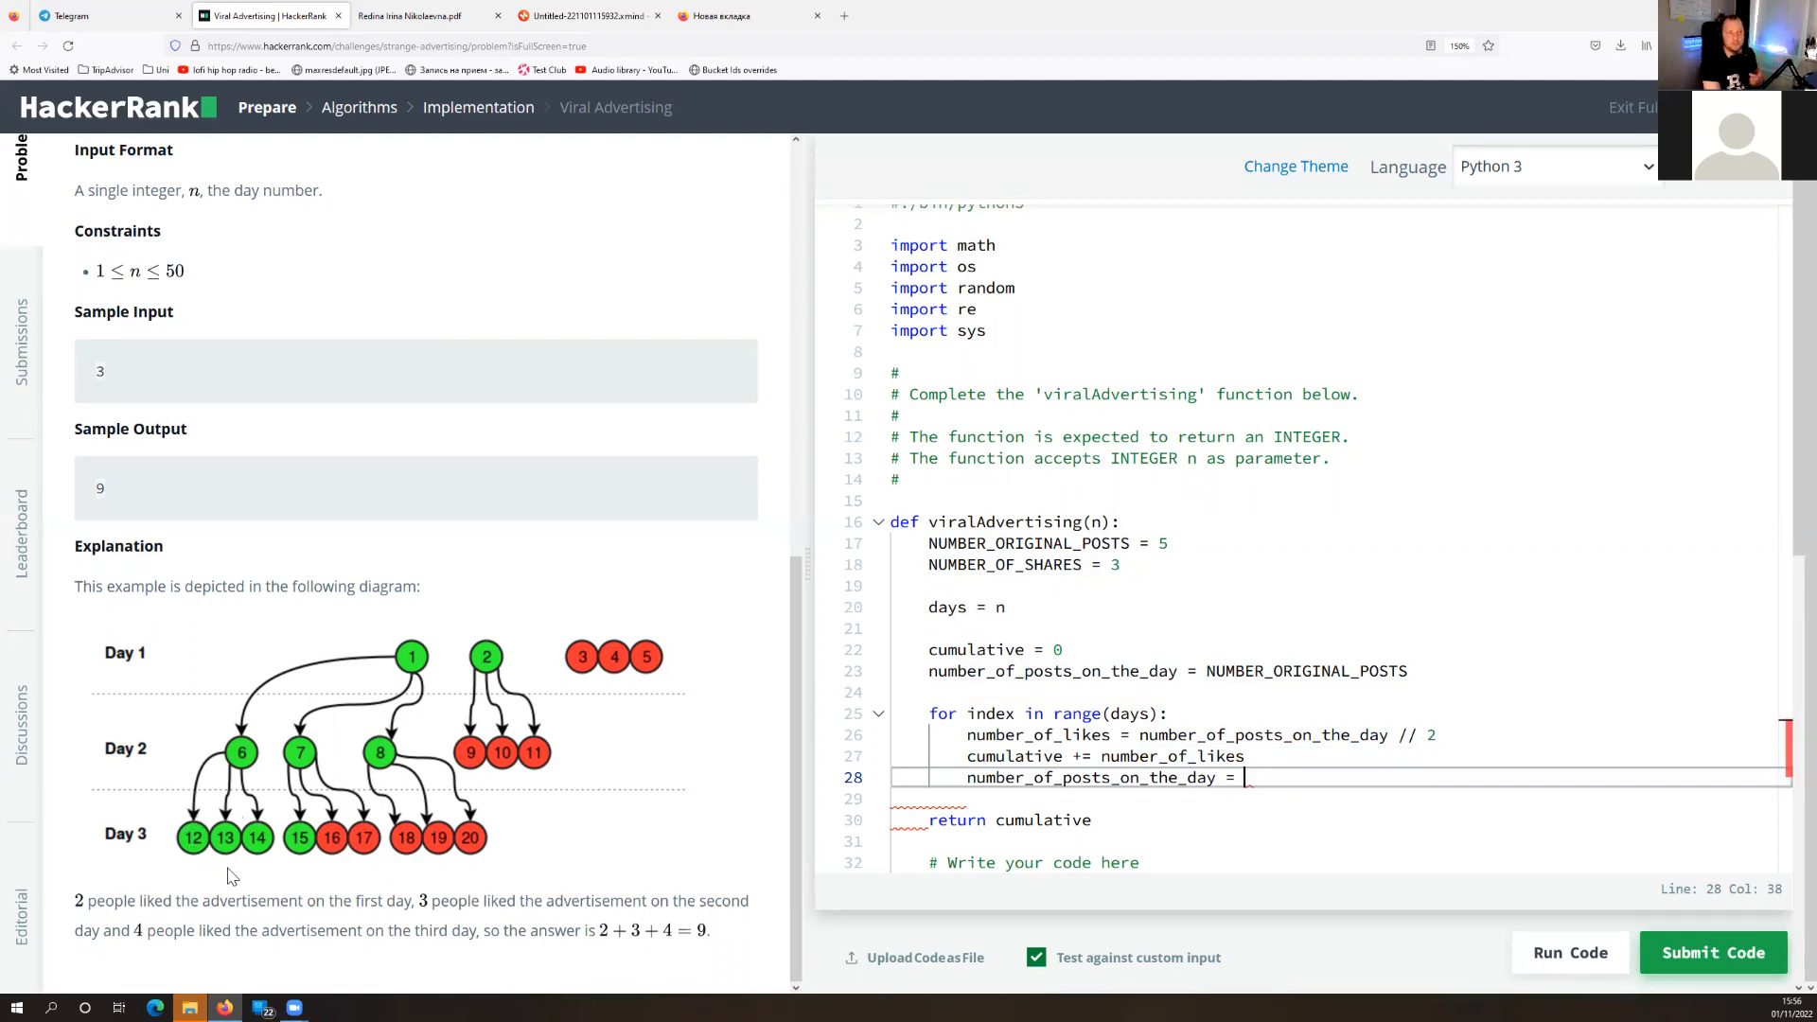
{"action": "mouse_move", "coordinate": [1193, 831]}
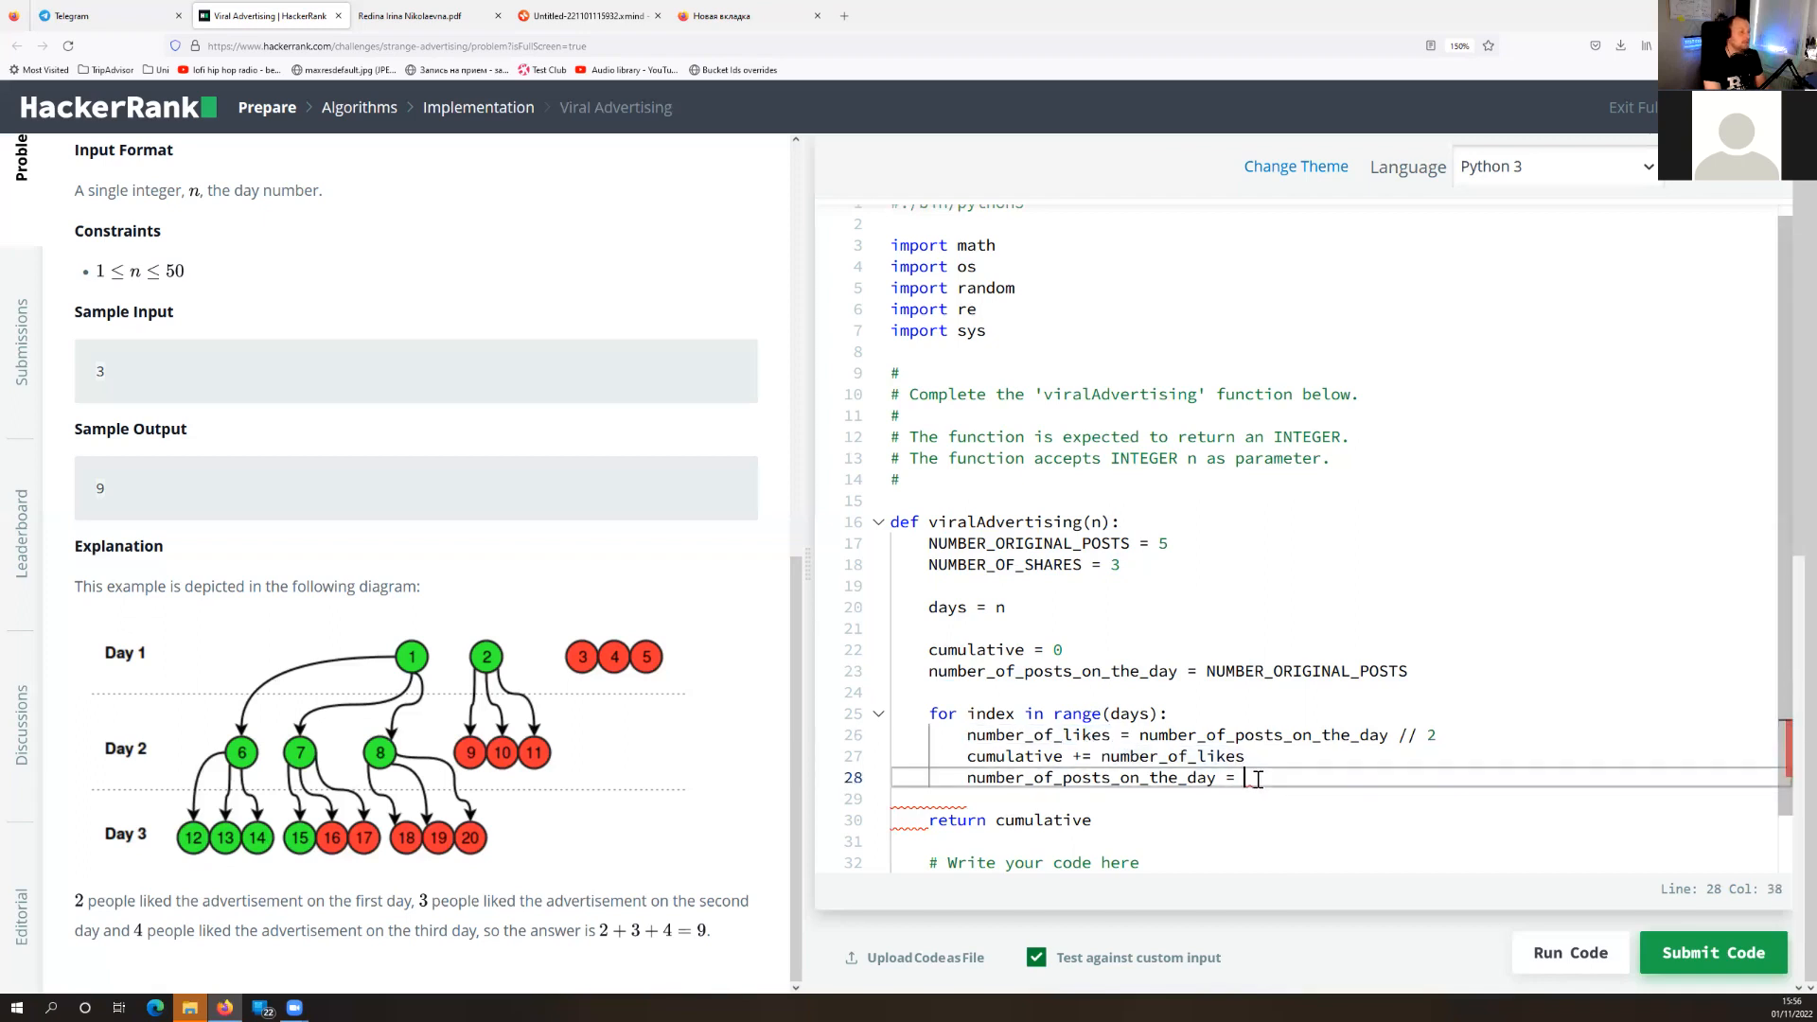
{"action": "type", "text": "number_of_likes *"}
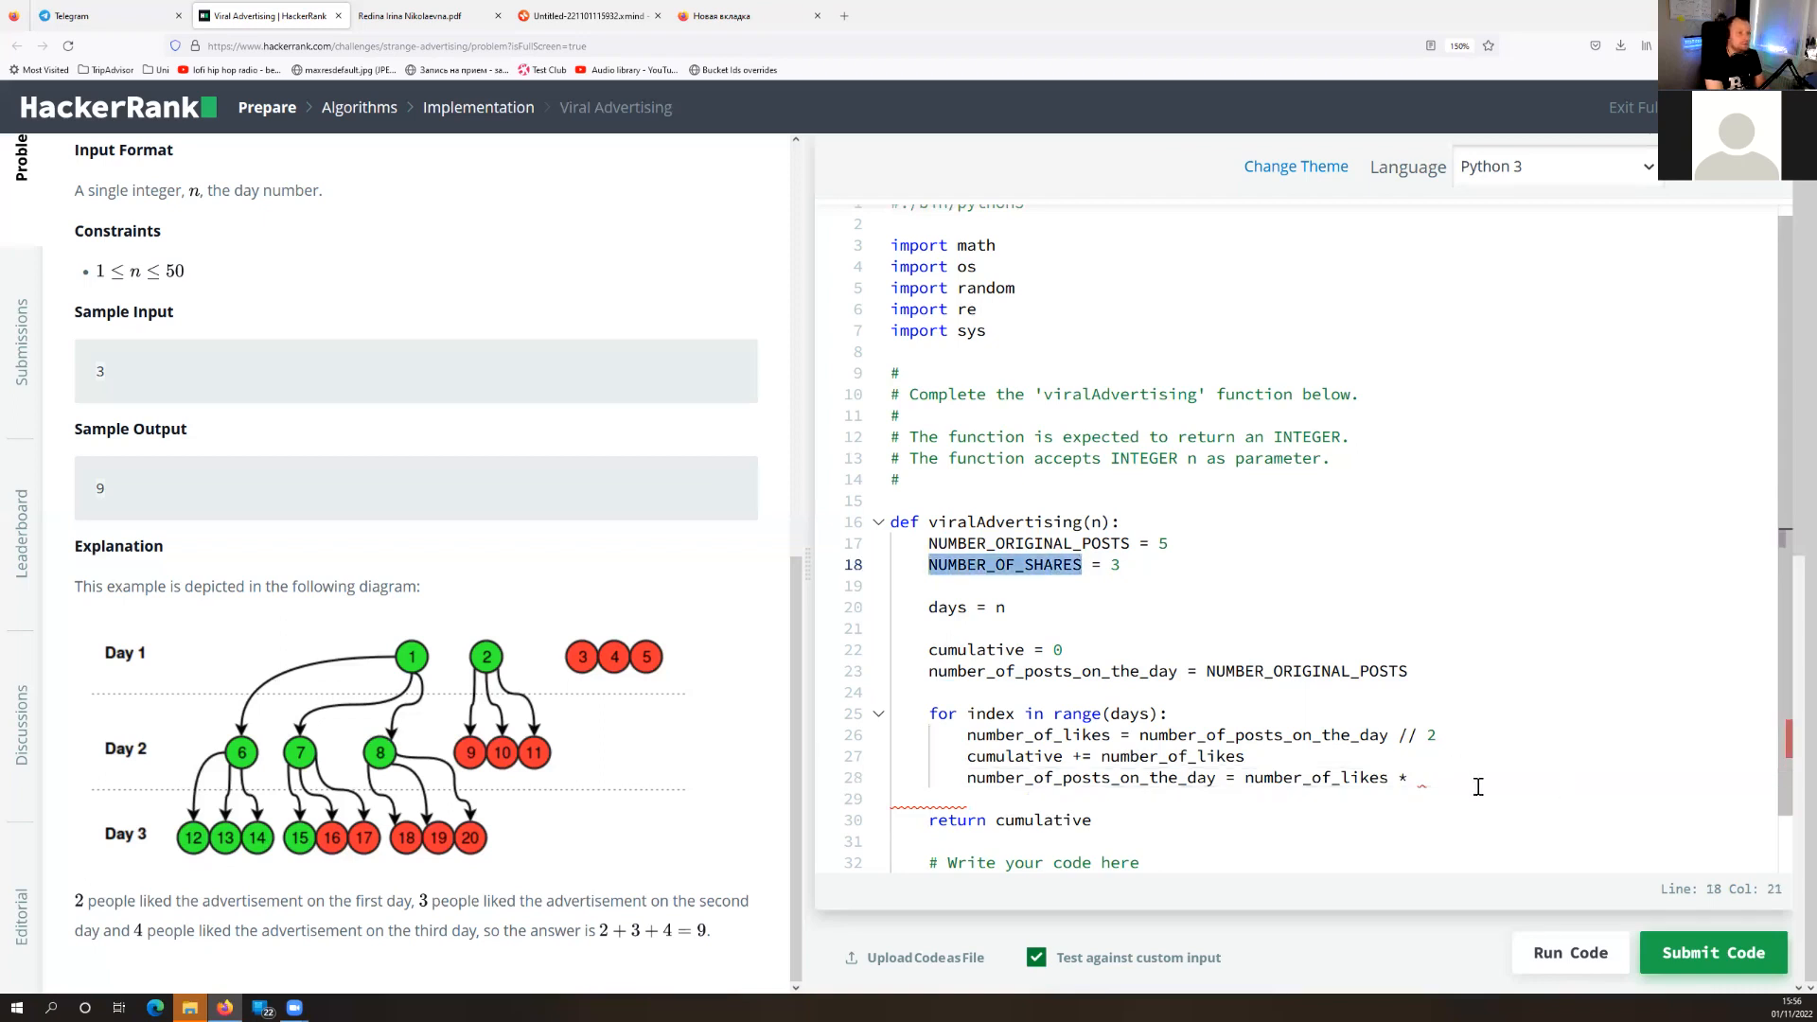
{"action": "type", "text": "NUMBER_OF_SHARES"}
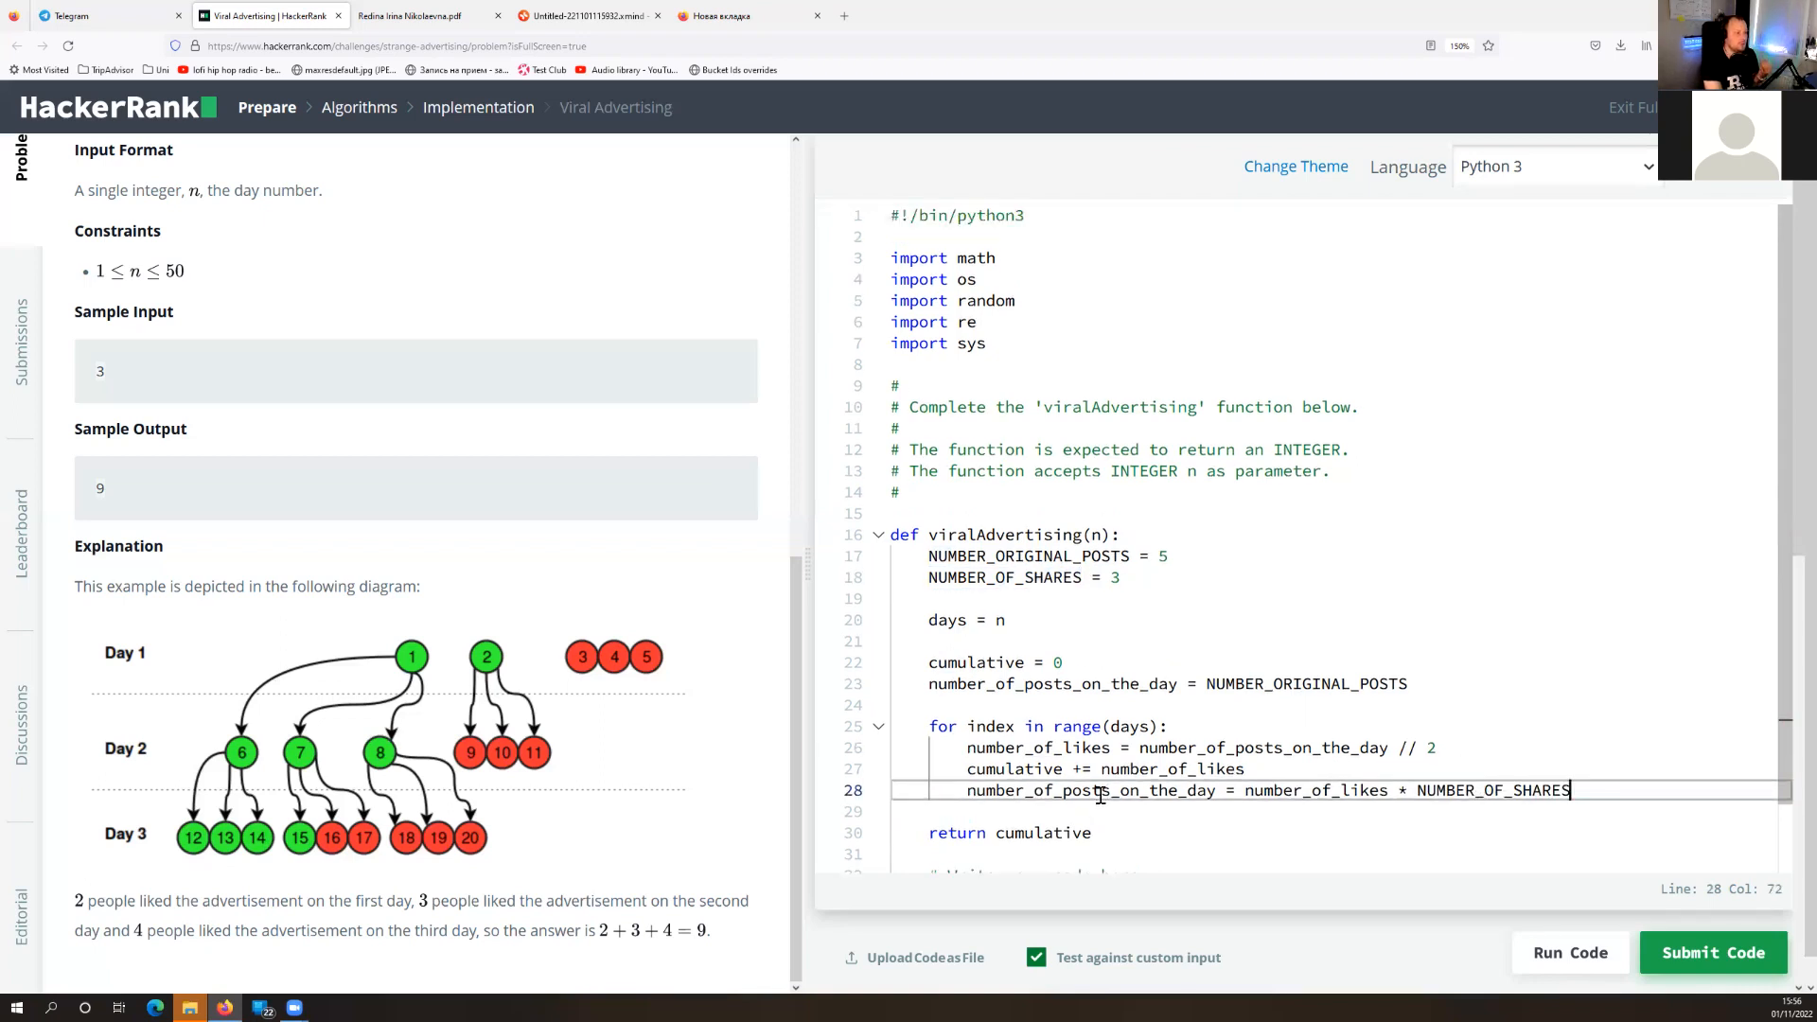
{"action": "left_click", "coordinate": [1571, 952]}
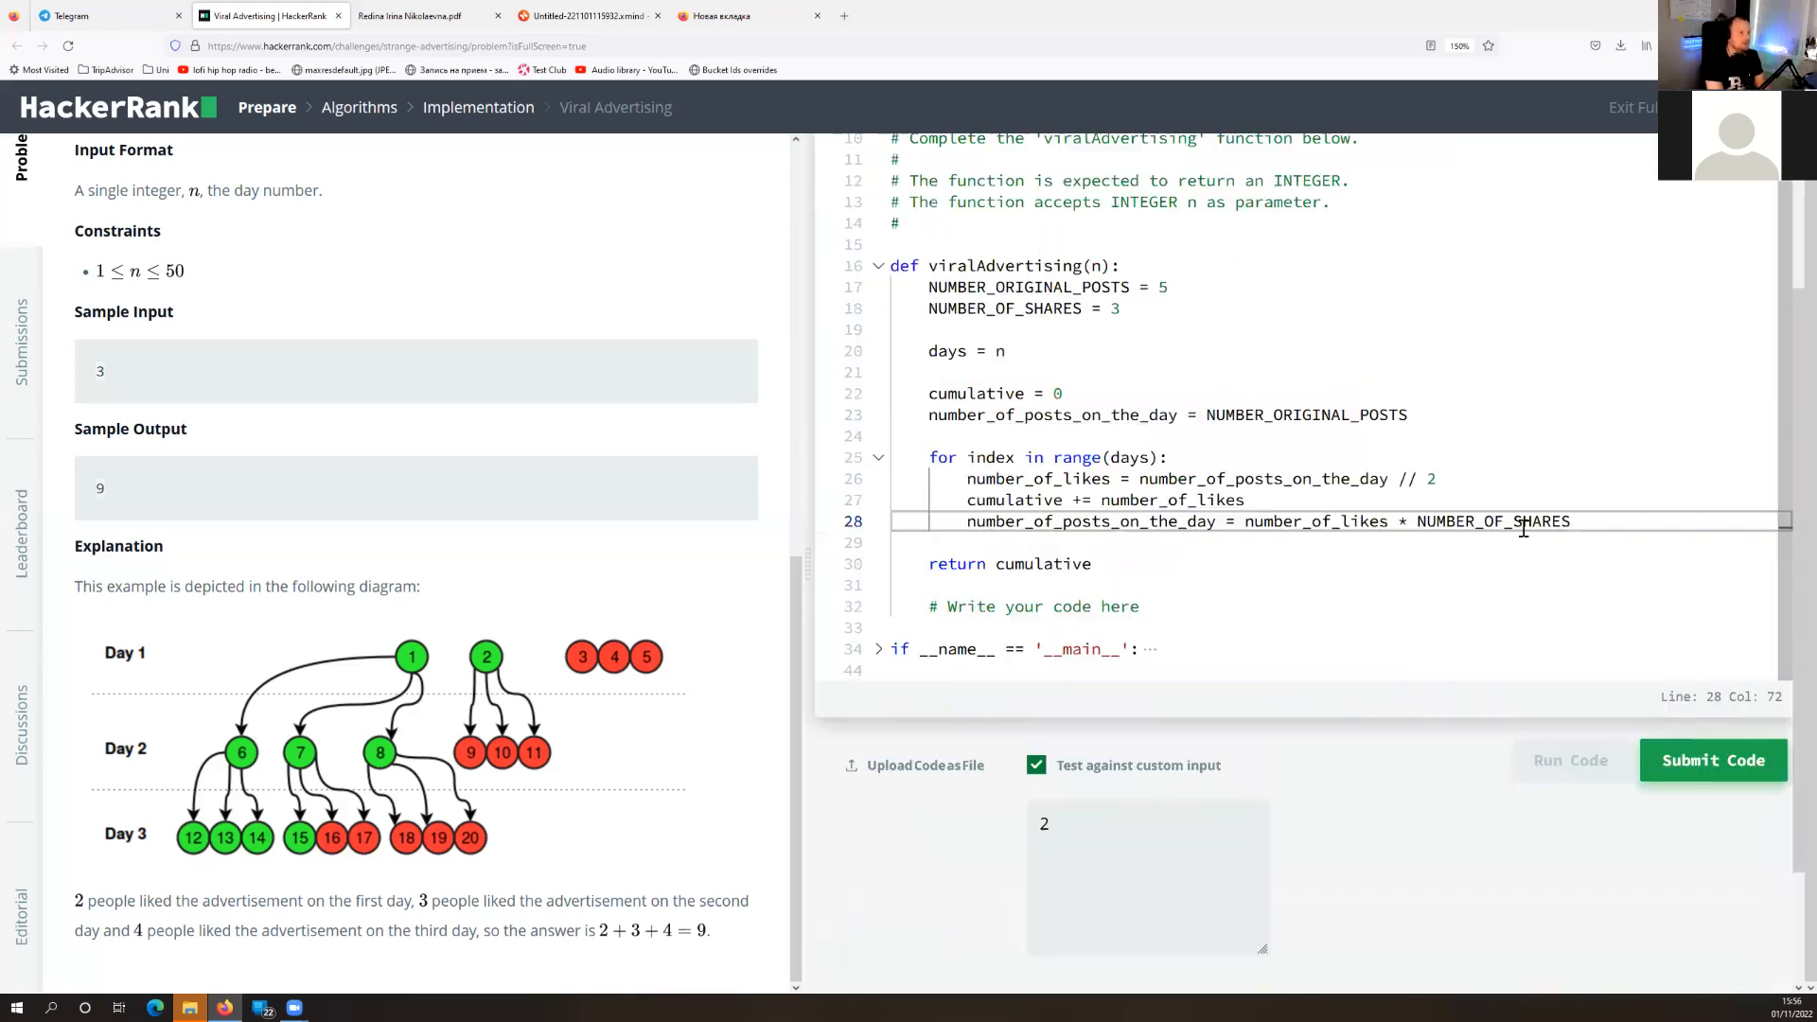
{"action": "left_click", "coordinate": [1571, 761]}
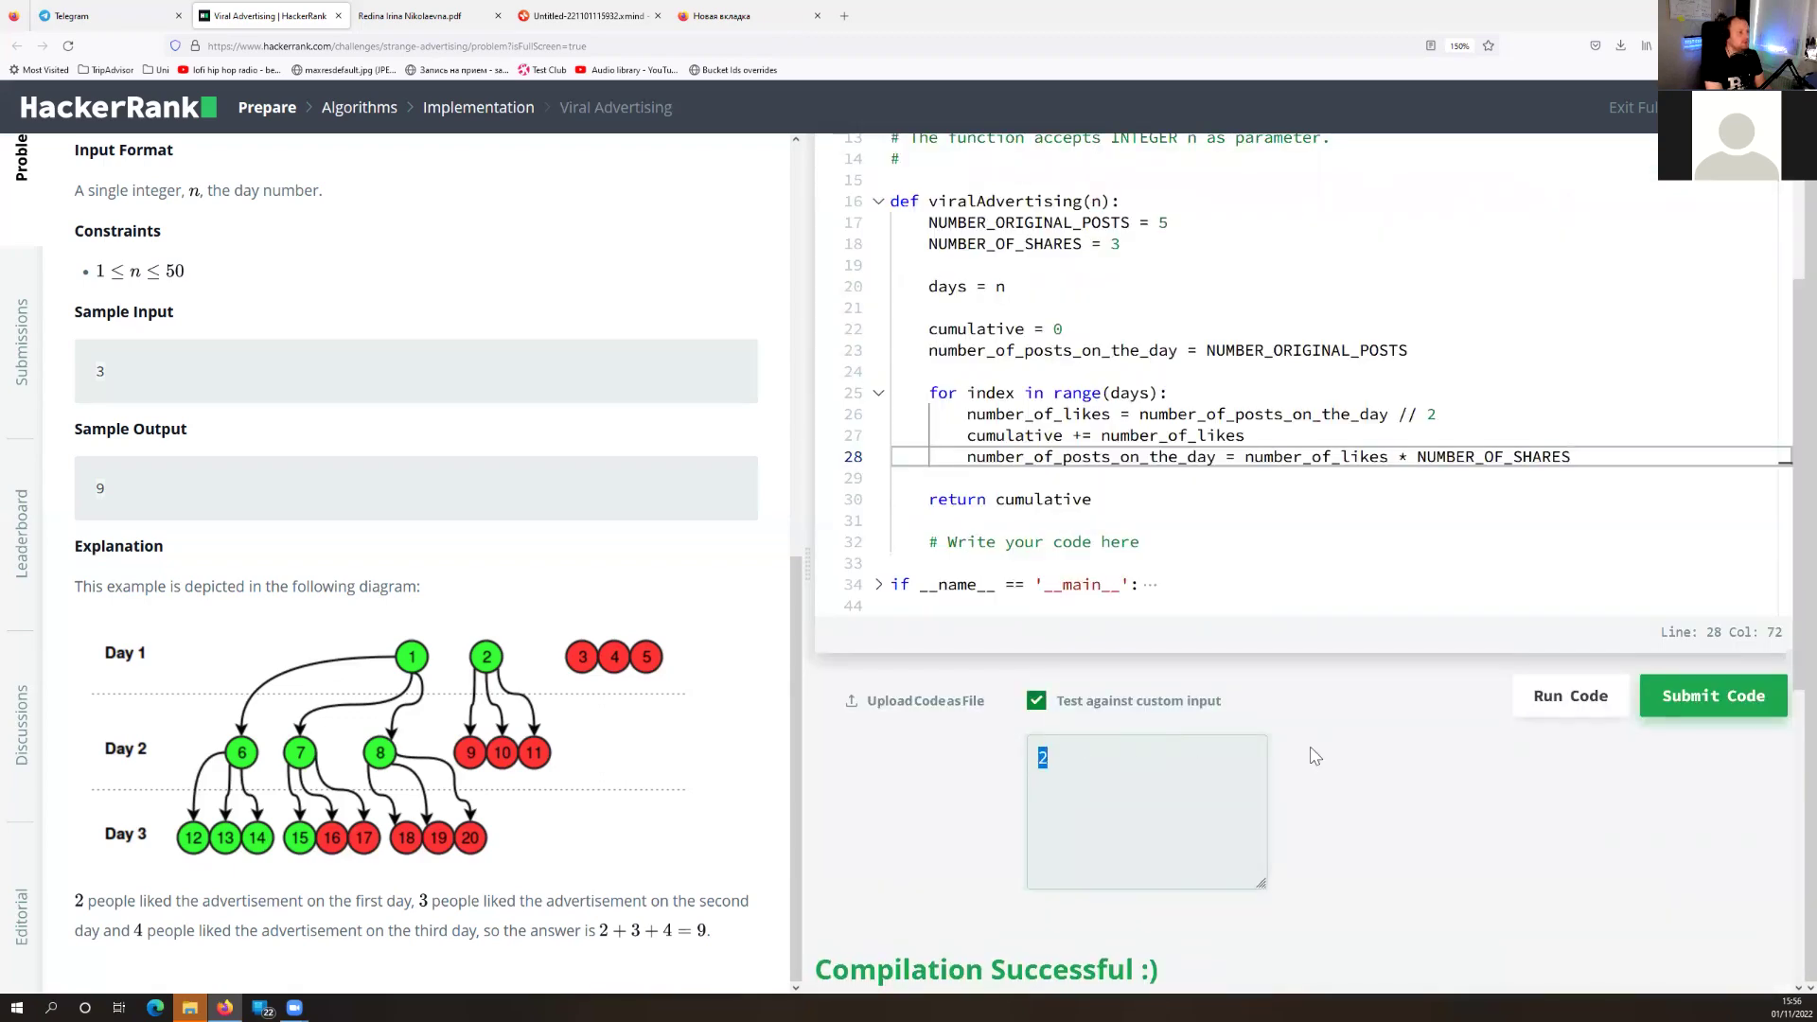
{"action": "left_click", "coordinate": [1571, 697]}
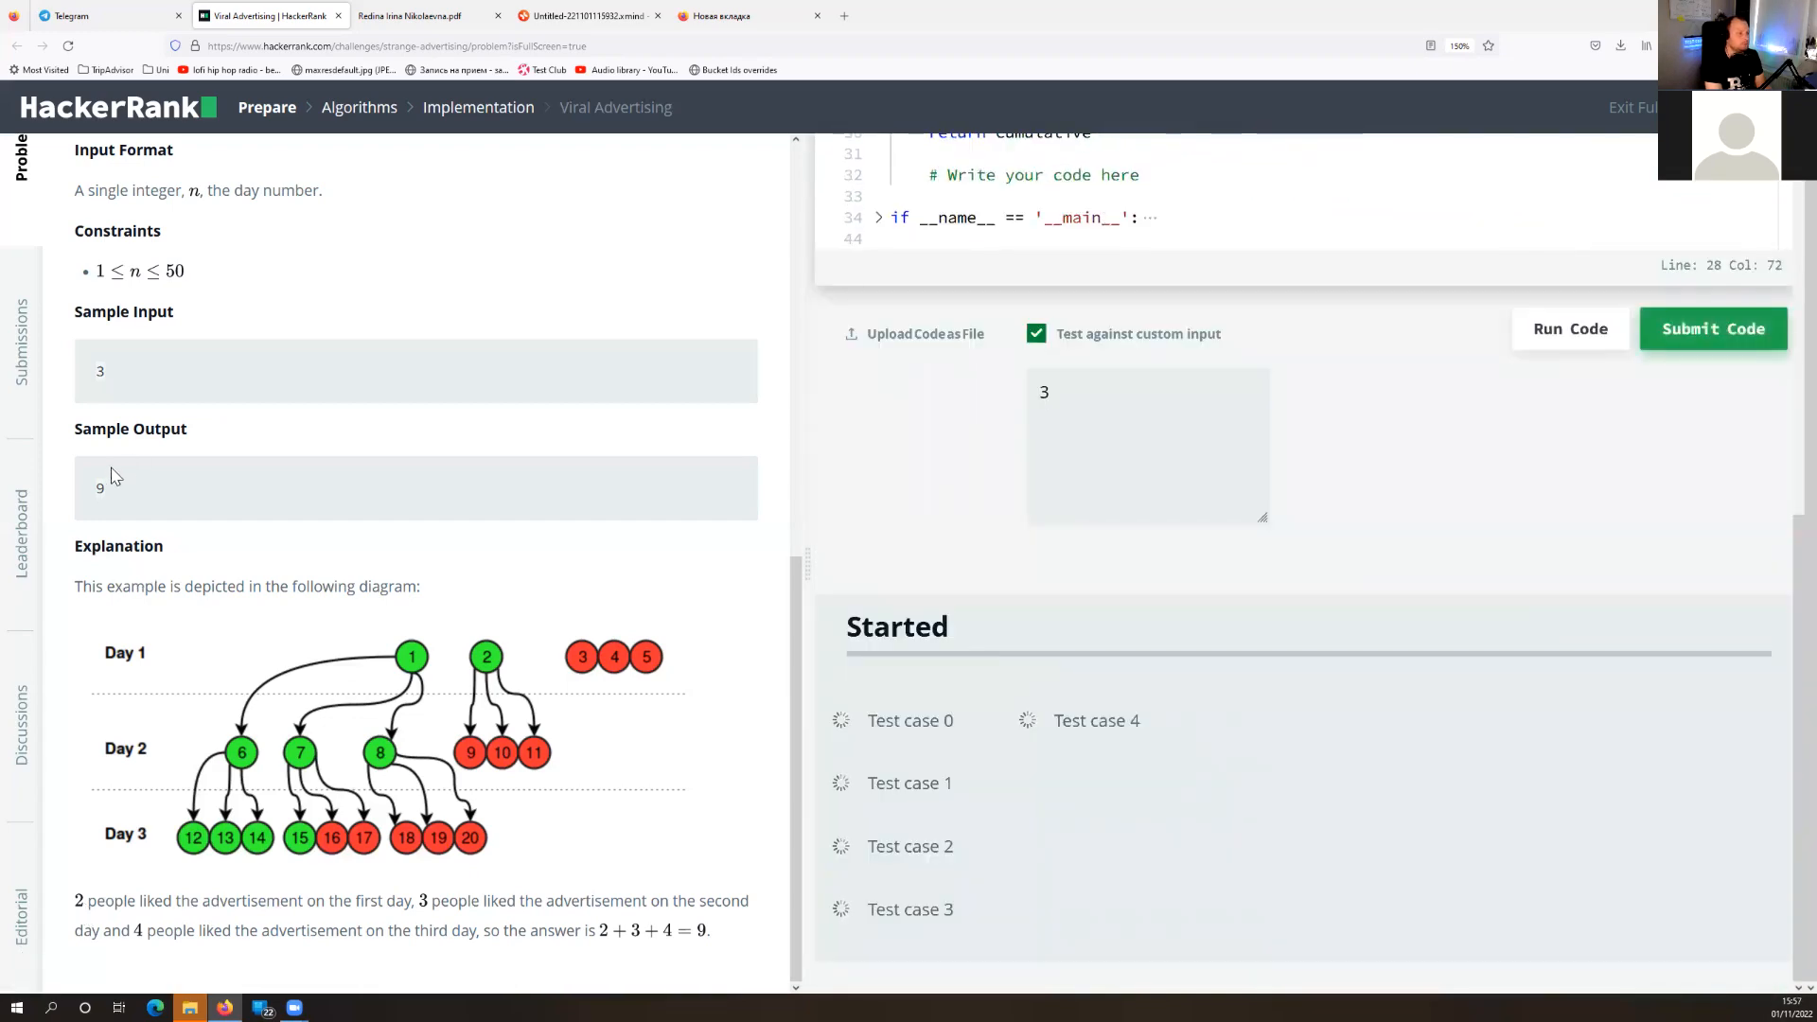
{"action": "left_click", "coordinate": [1572, 329]}
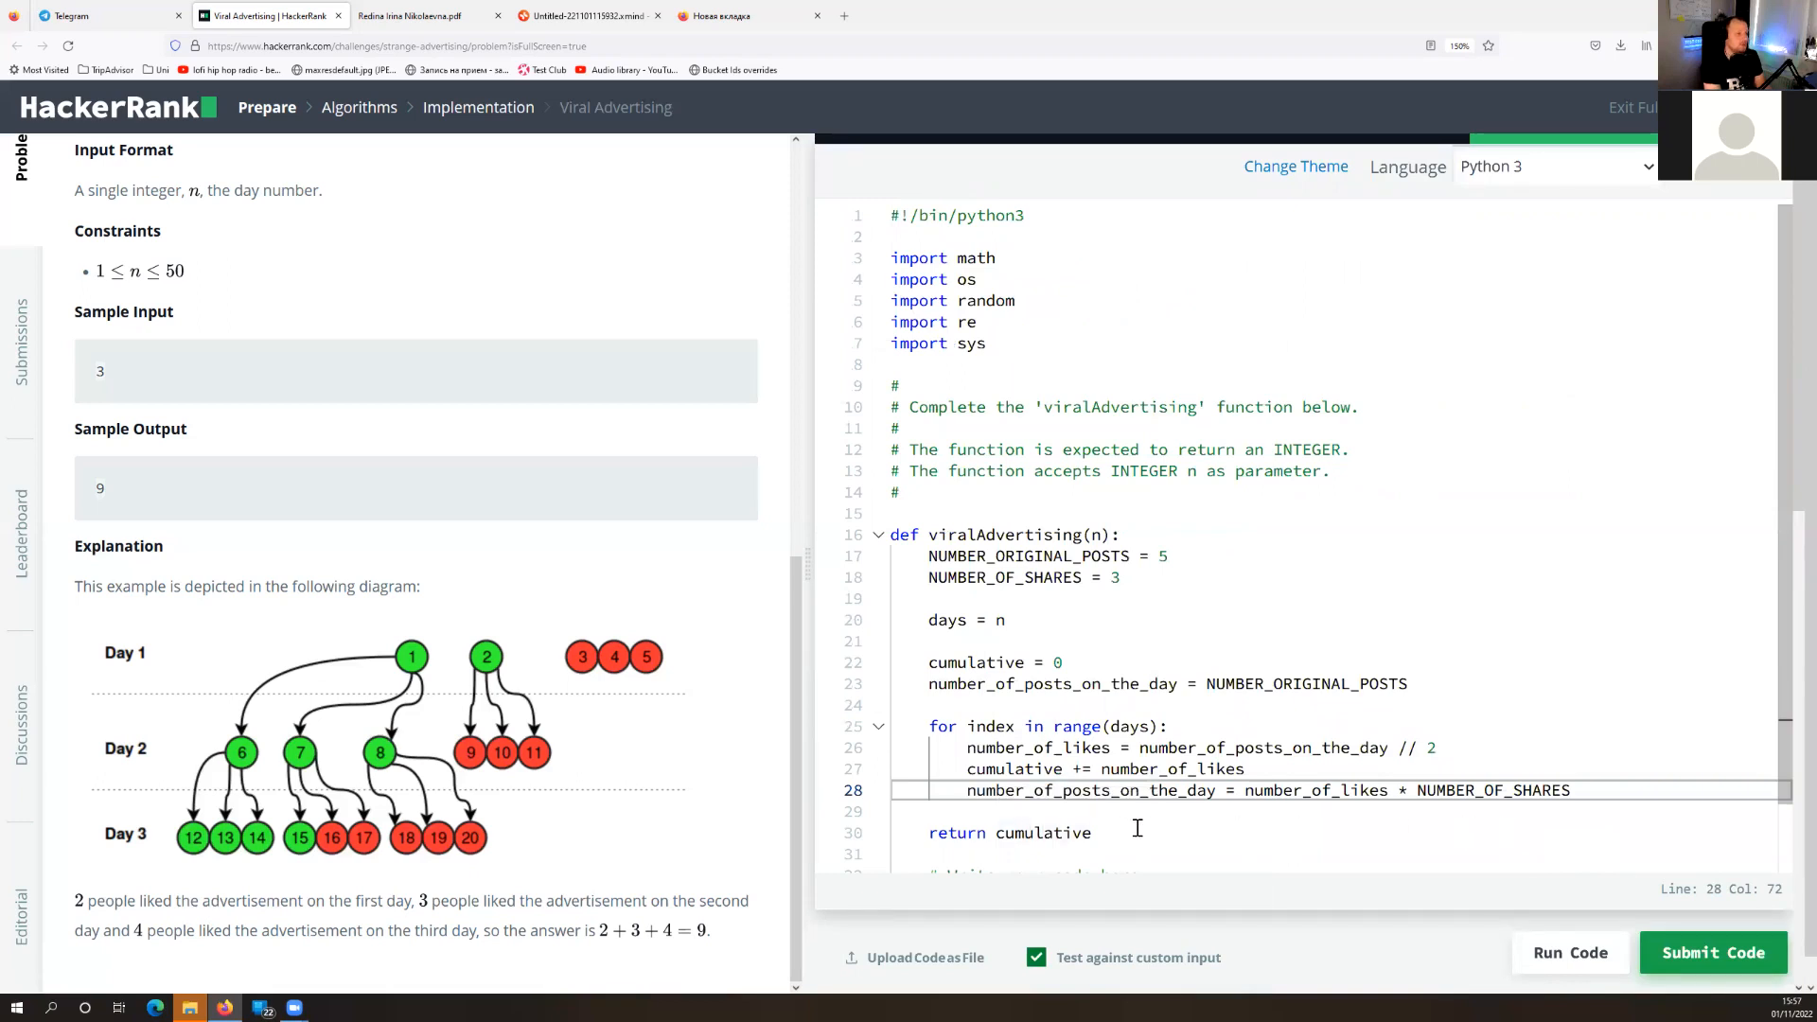
{"action": "mouse_move", "coordinate": [1081, 871]}
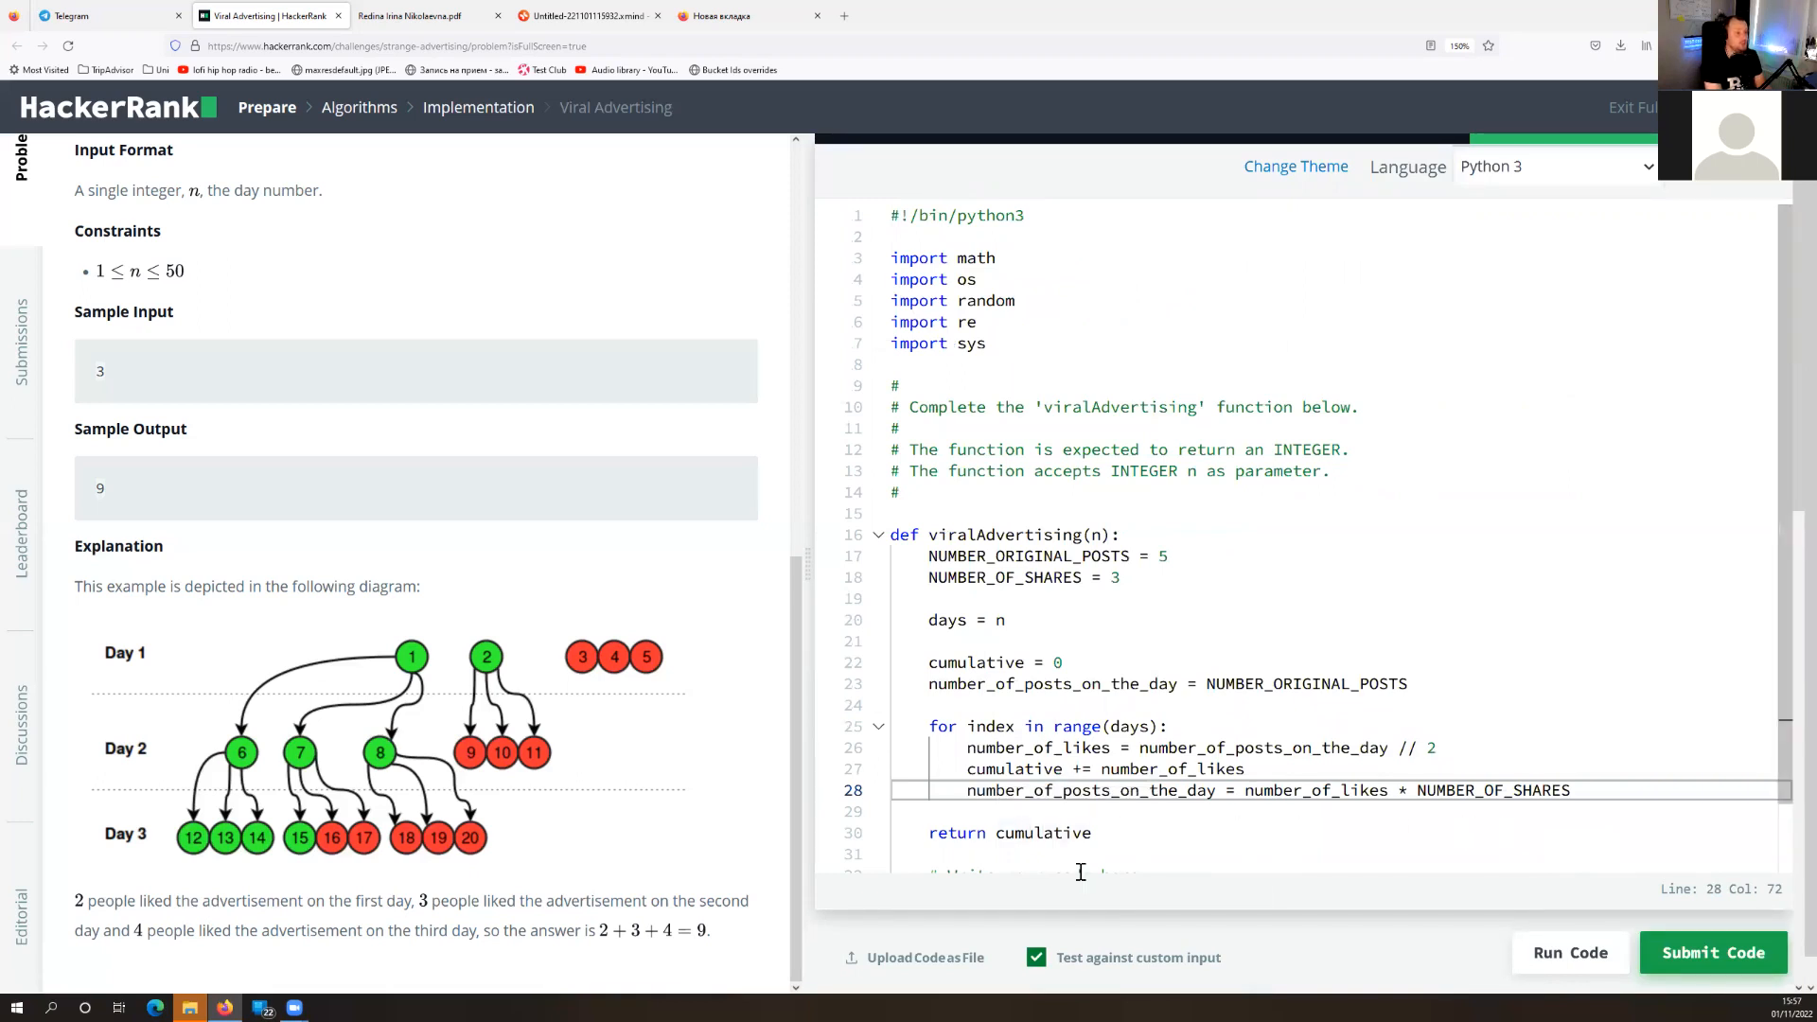
{"action": "mouse_move", "coordinate": [992, 810]}
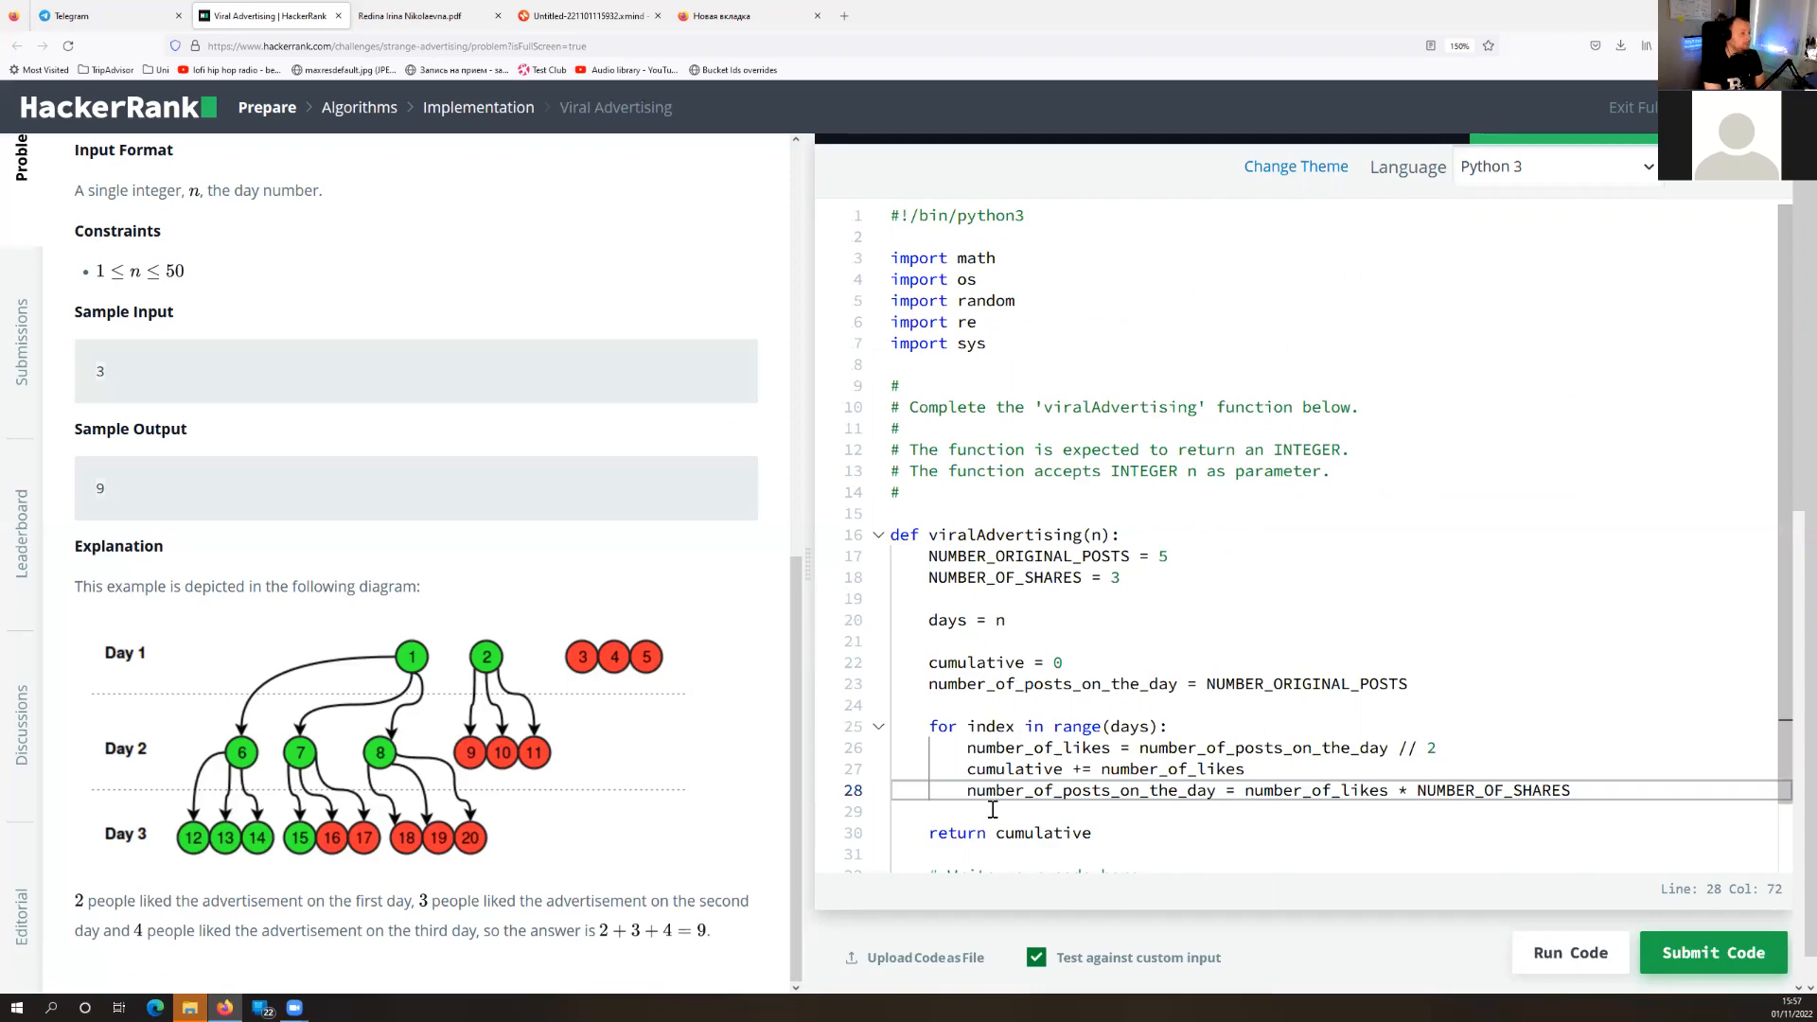
{"action": "left_click", "coordinate": [1713, 953]}
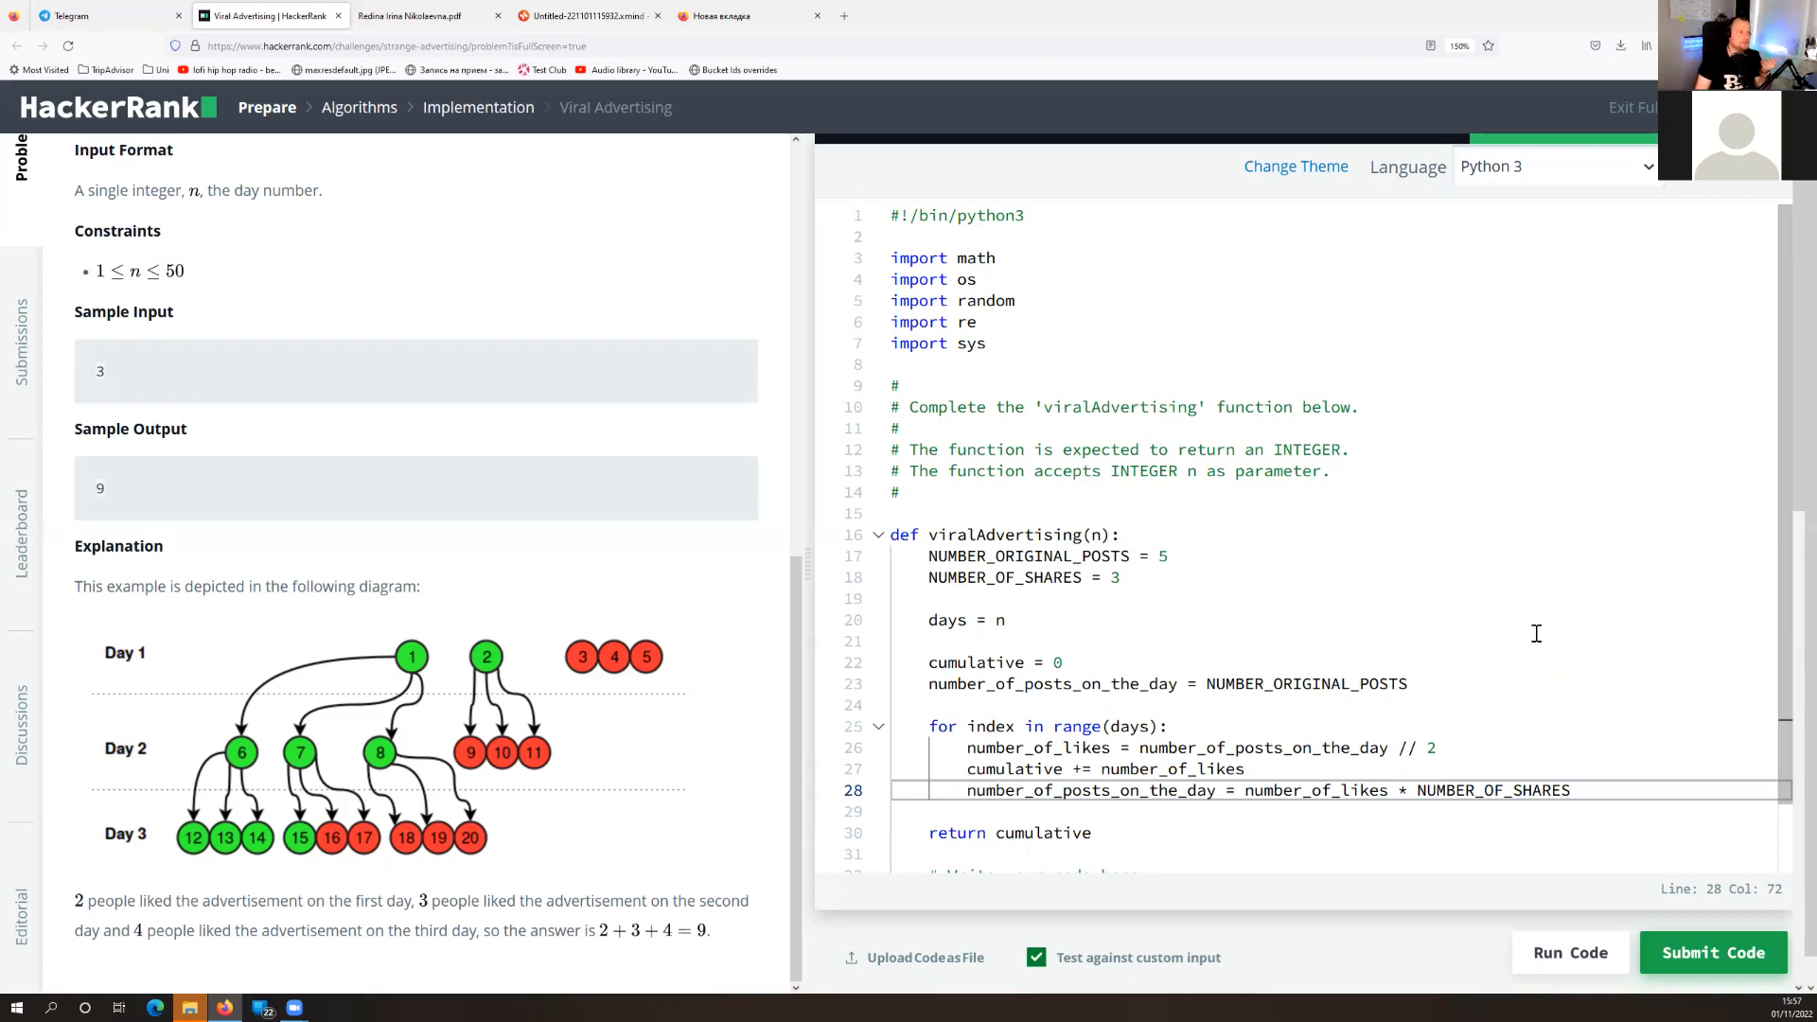
{"action": "mouse_move", "coordinate": [1476, 618]}
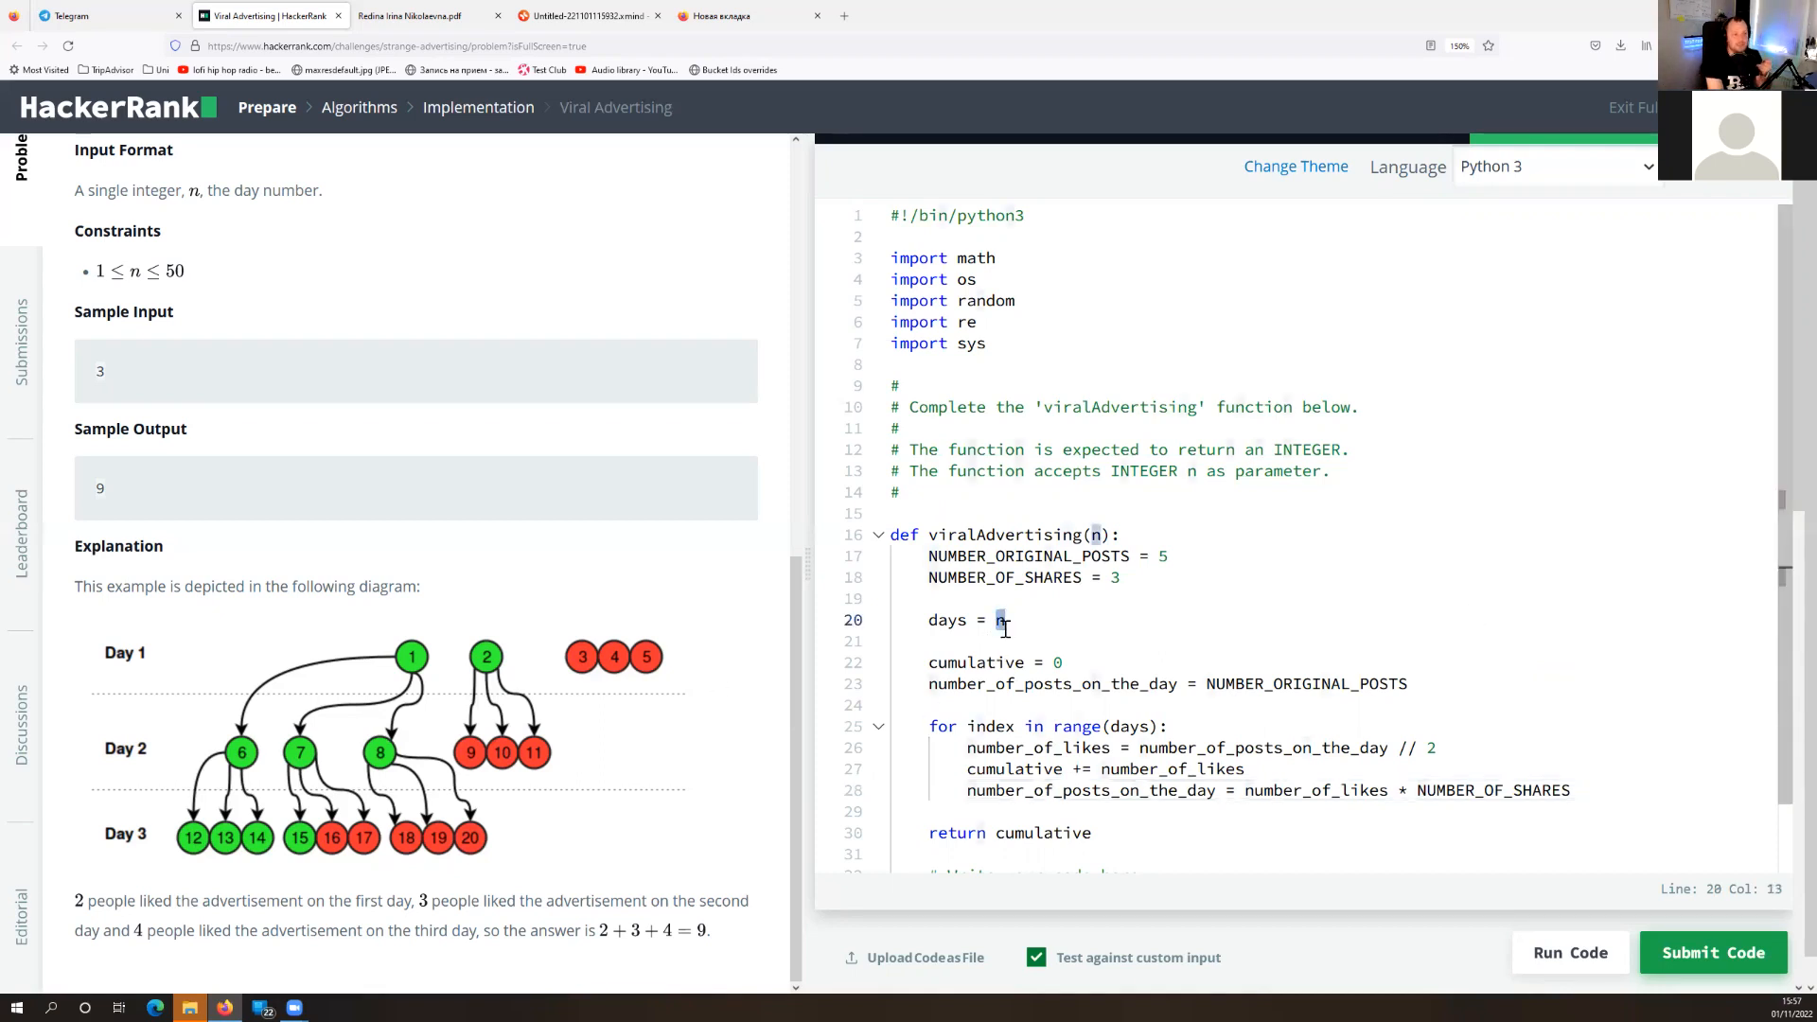
{"action": "mouse_move", "coordinate": [962, 619]}
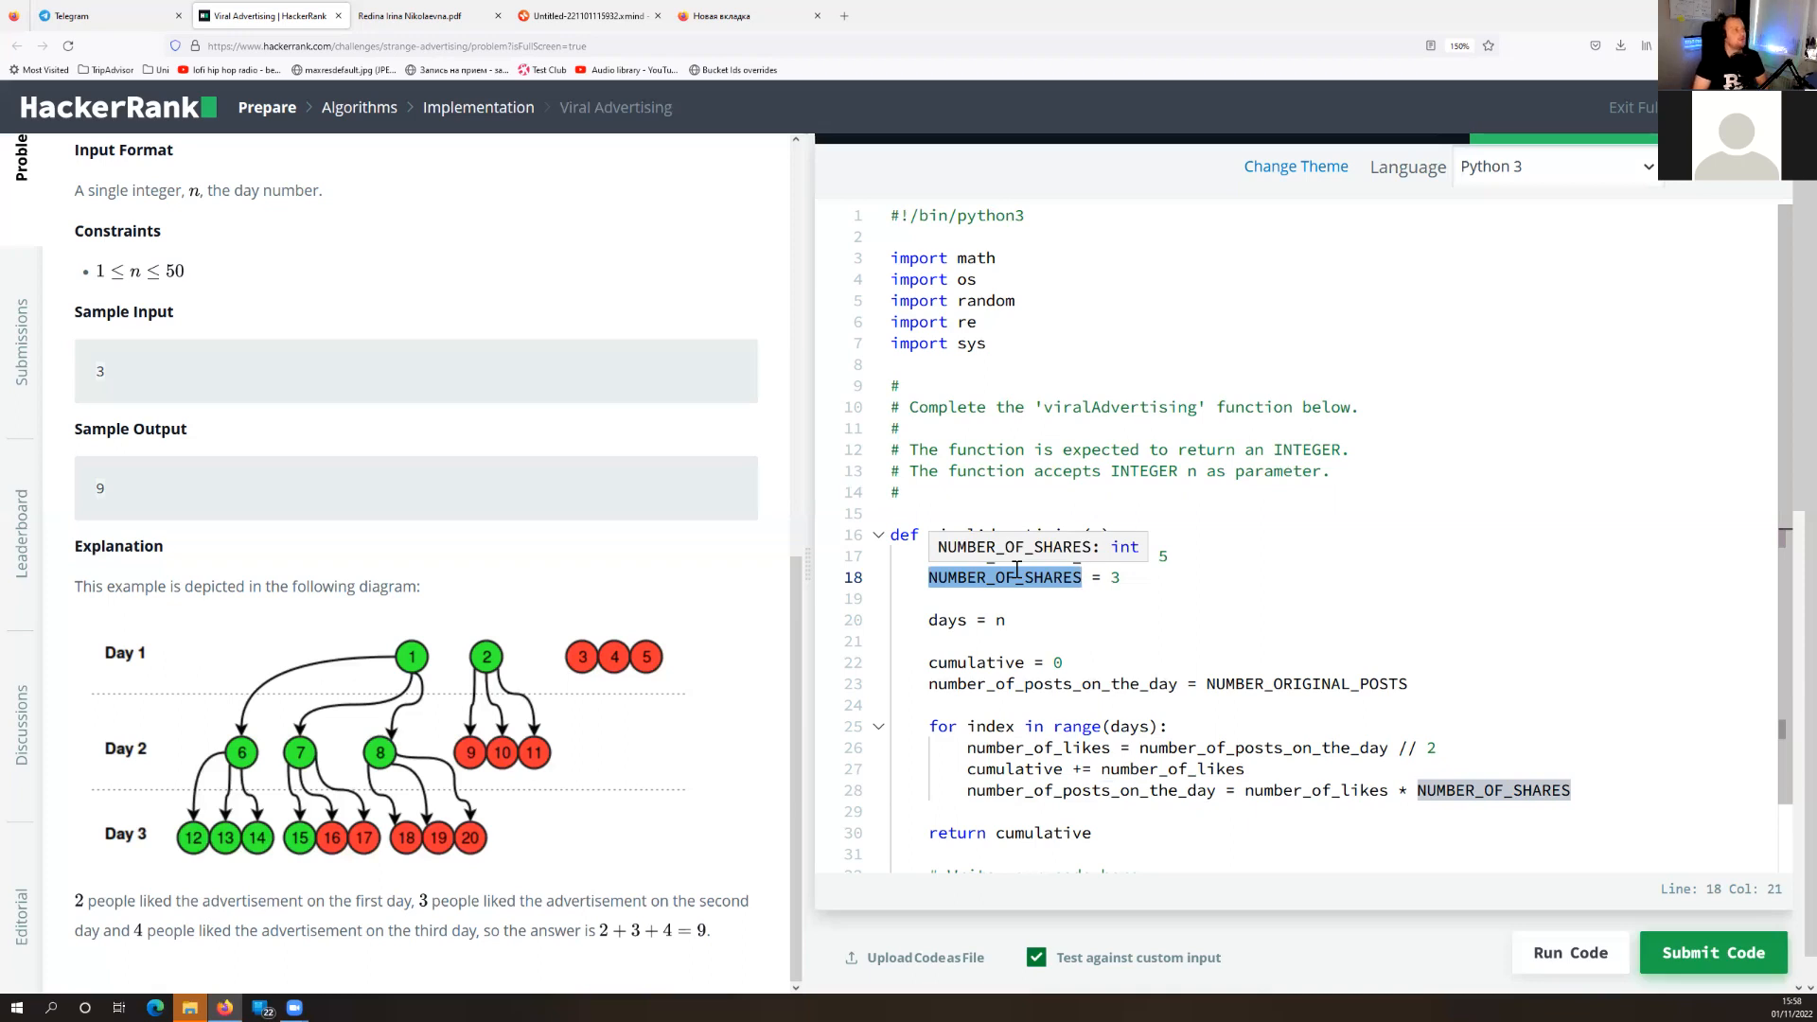
{"action": "left_click", "coordinate": [604, 16]}
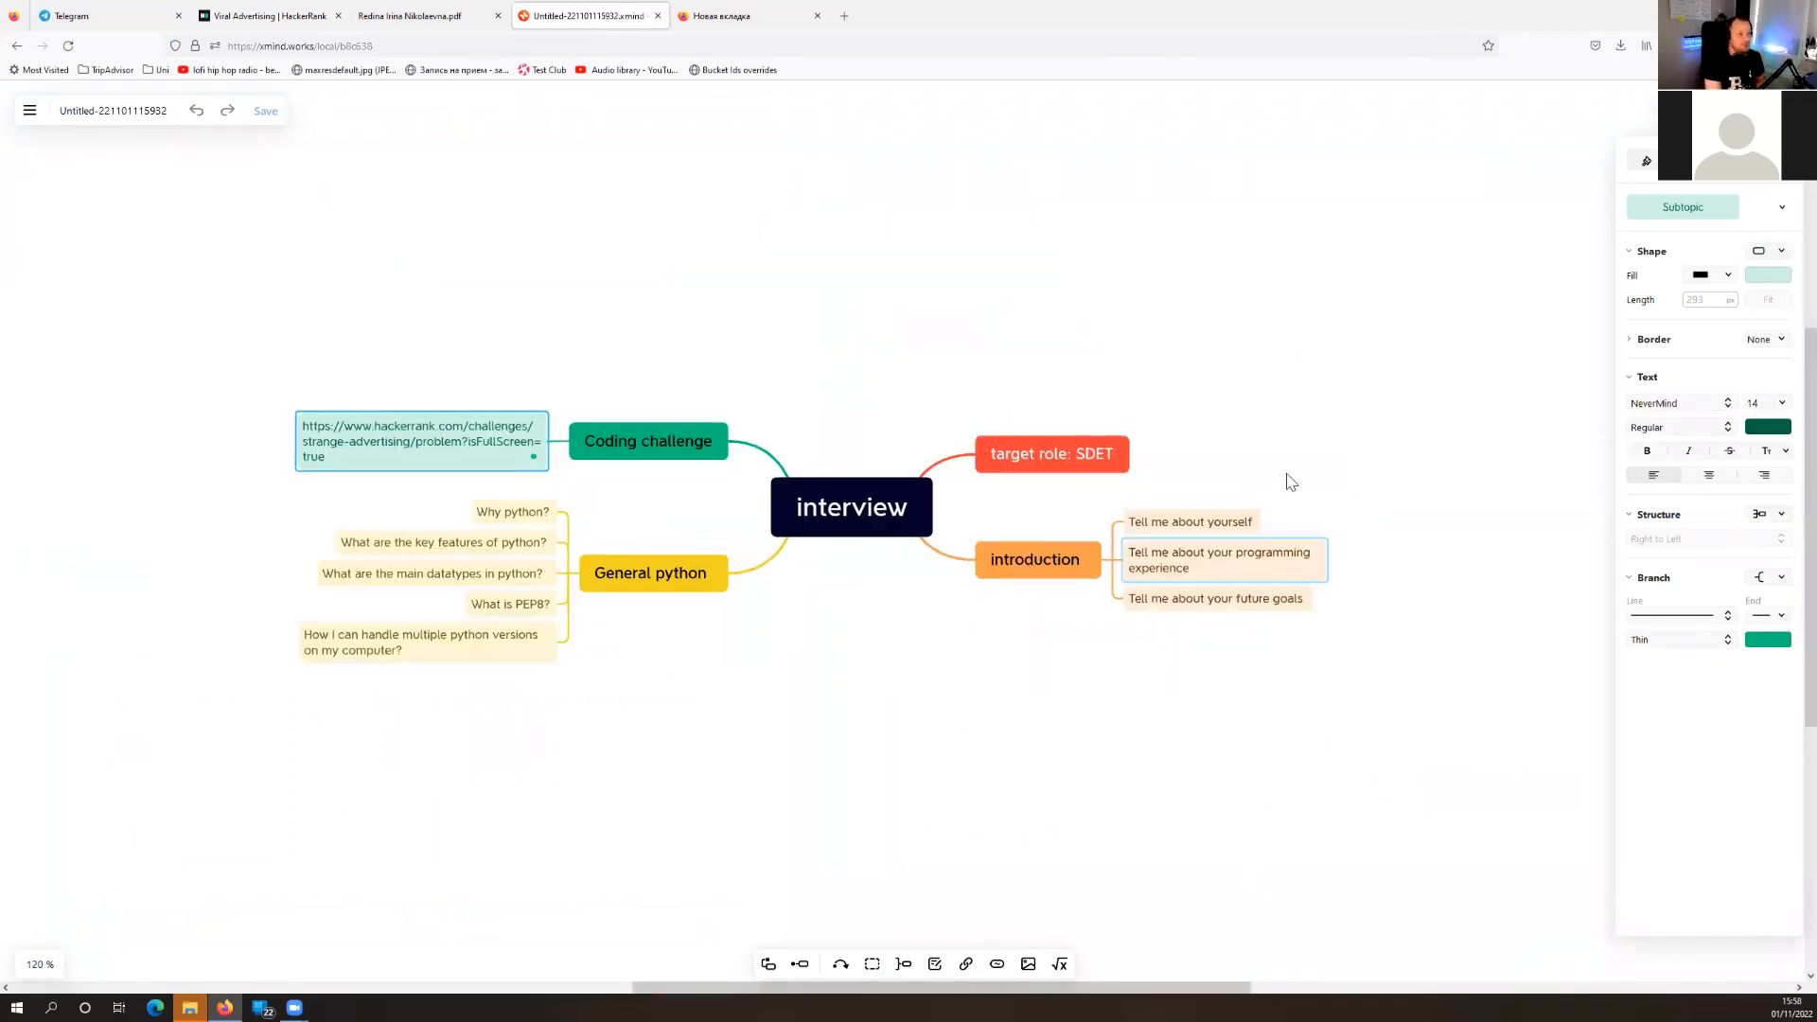
{"action": "left_click", "coordinate": [511, 604]}
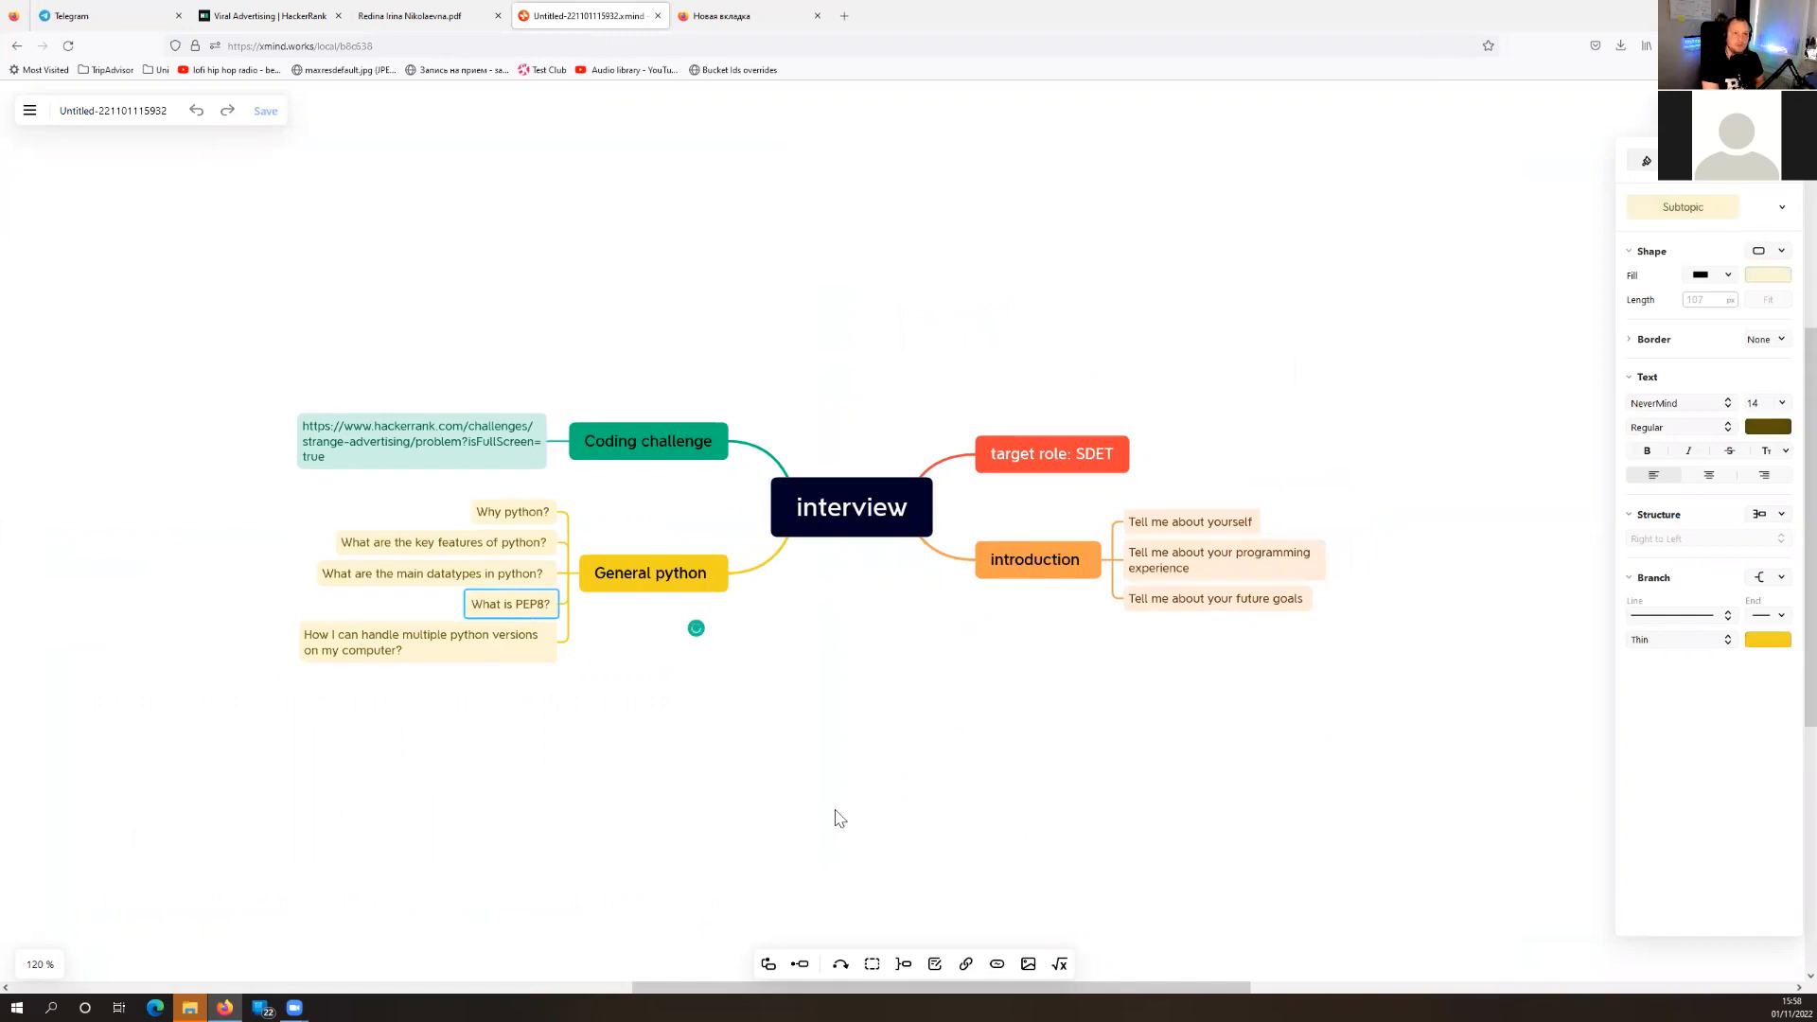
{"action": "mouse_move", "coordinate": [1265, 763]}
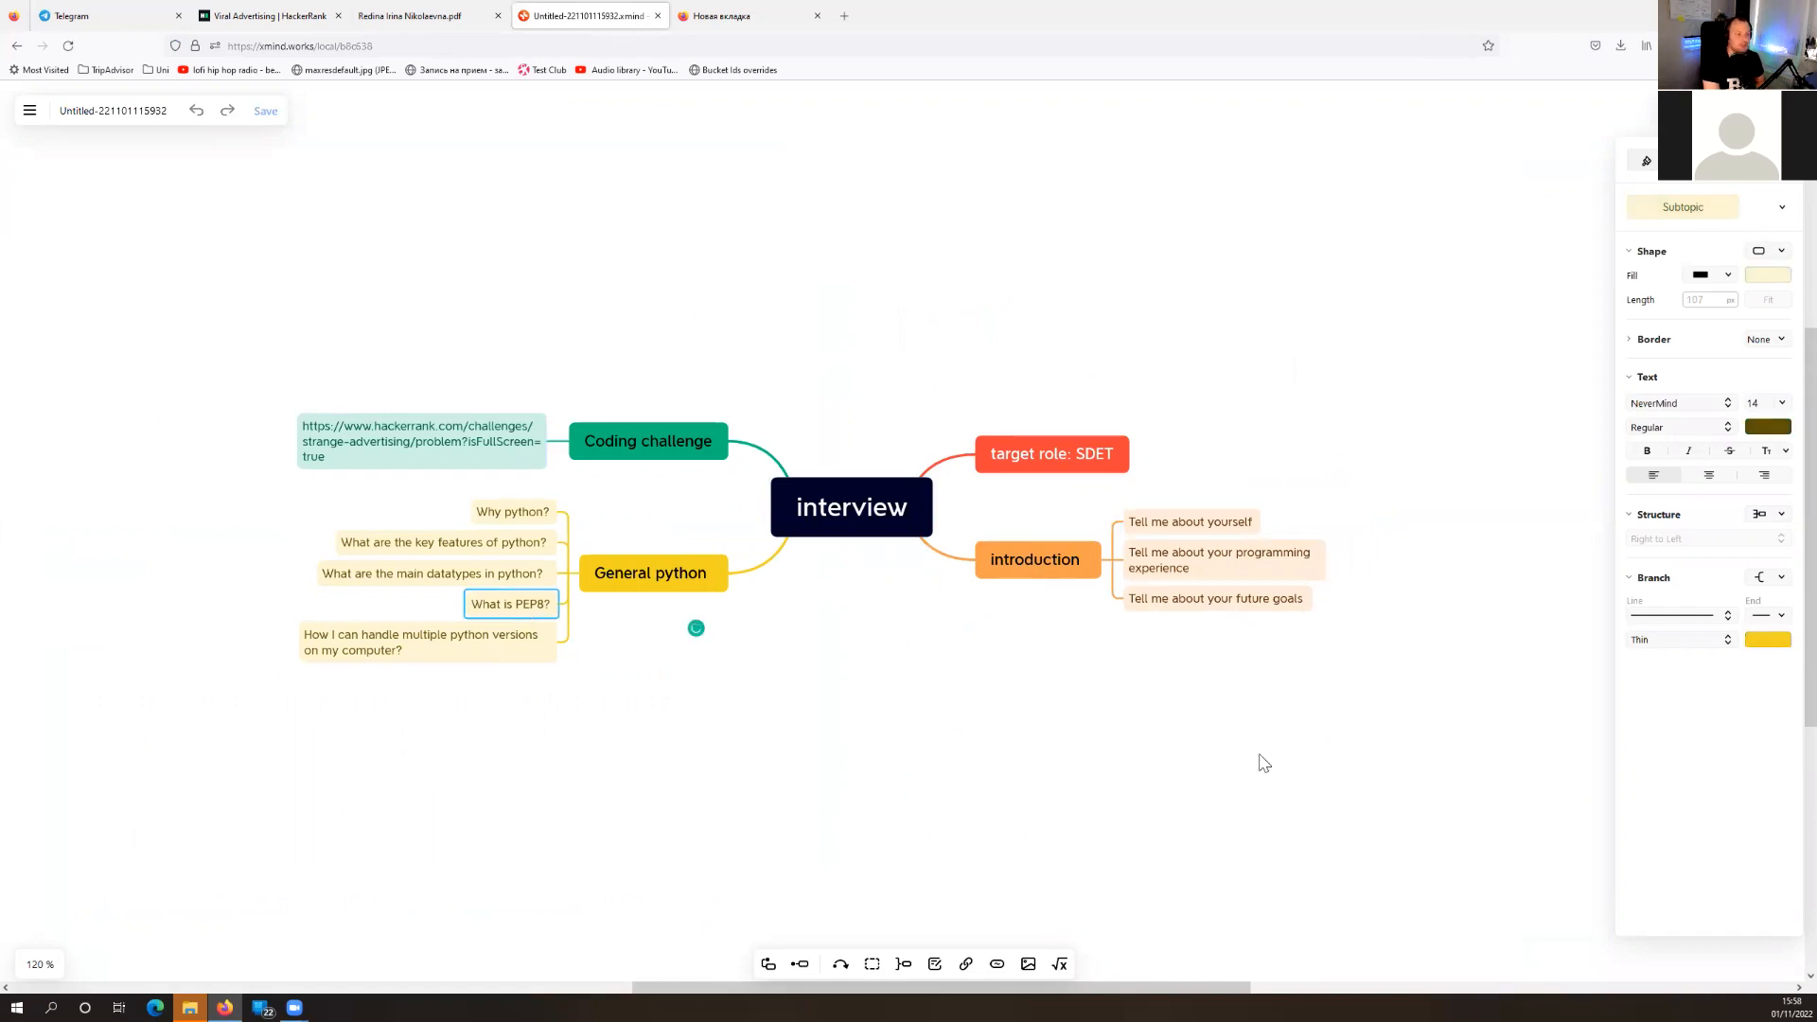
{"action": "mouse_move", "coordinate": [1136, 757]}
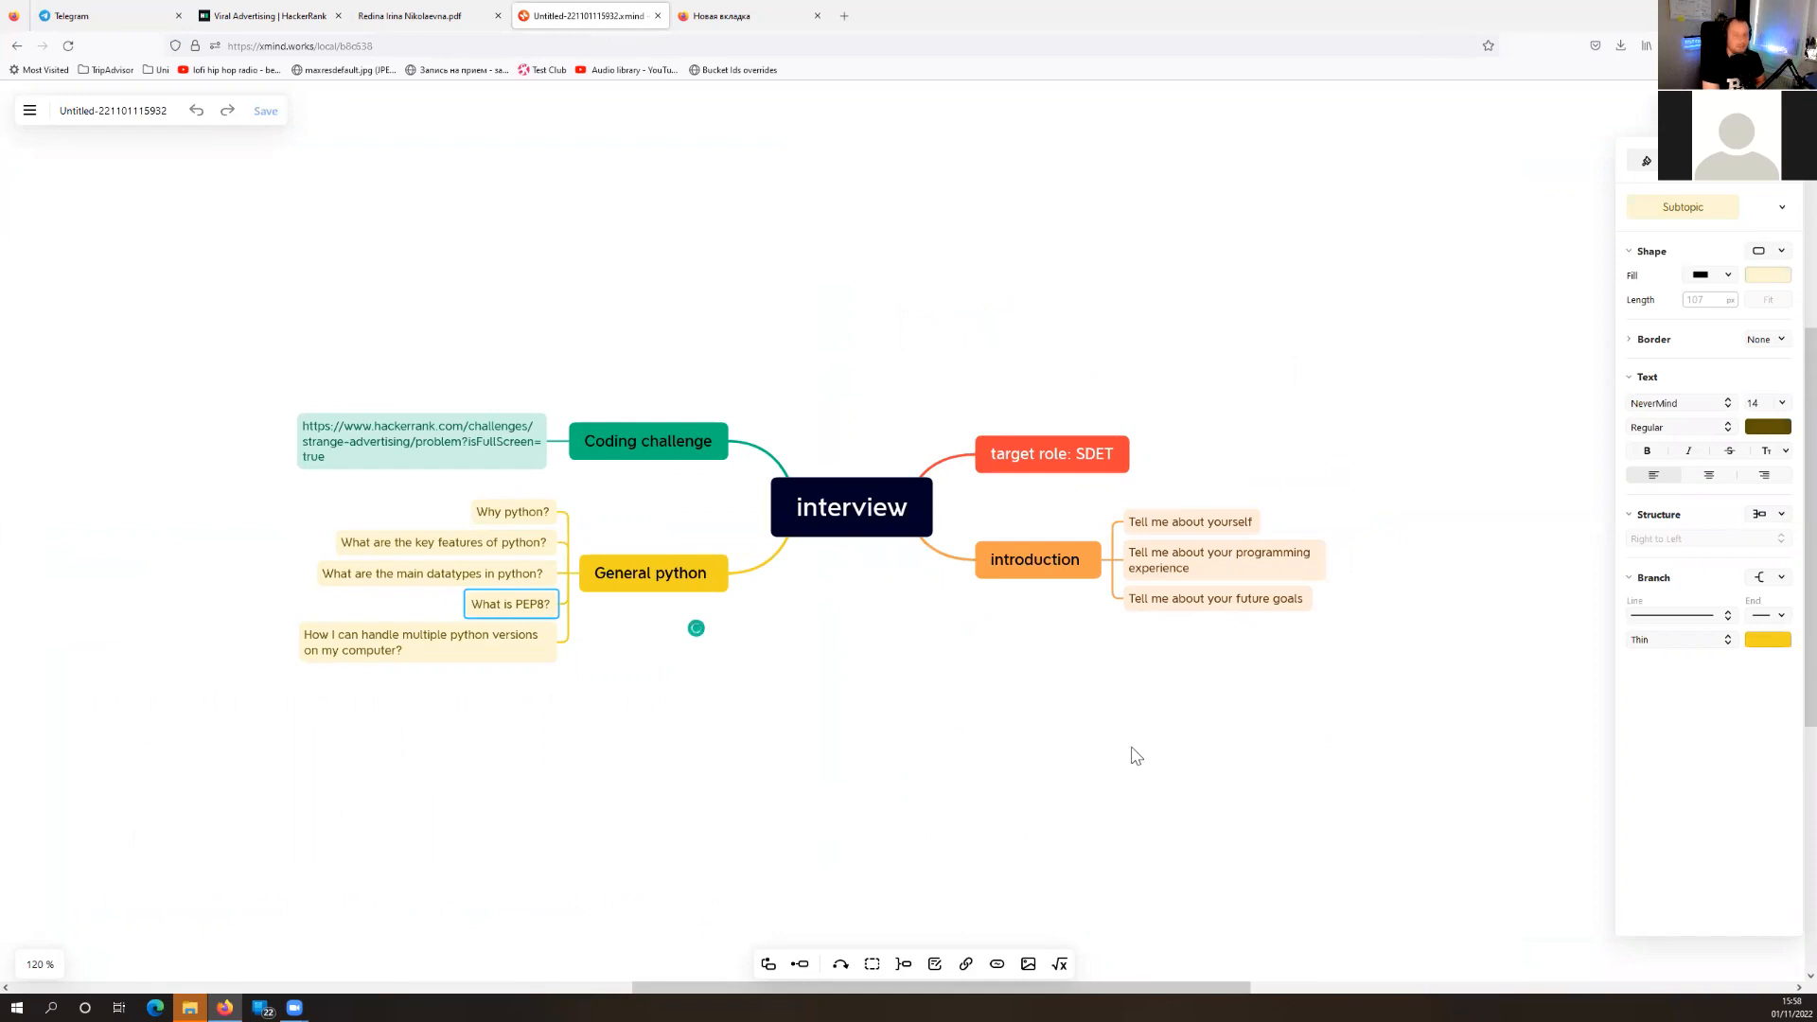
{"action": "mouse_move", "coordinate": [1131, 752]}
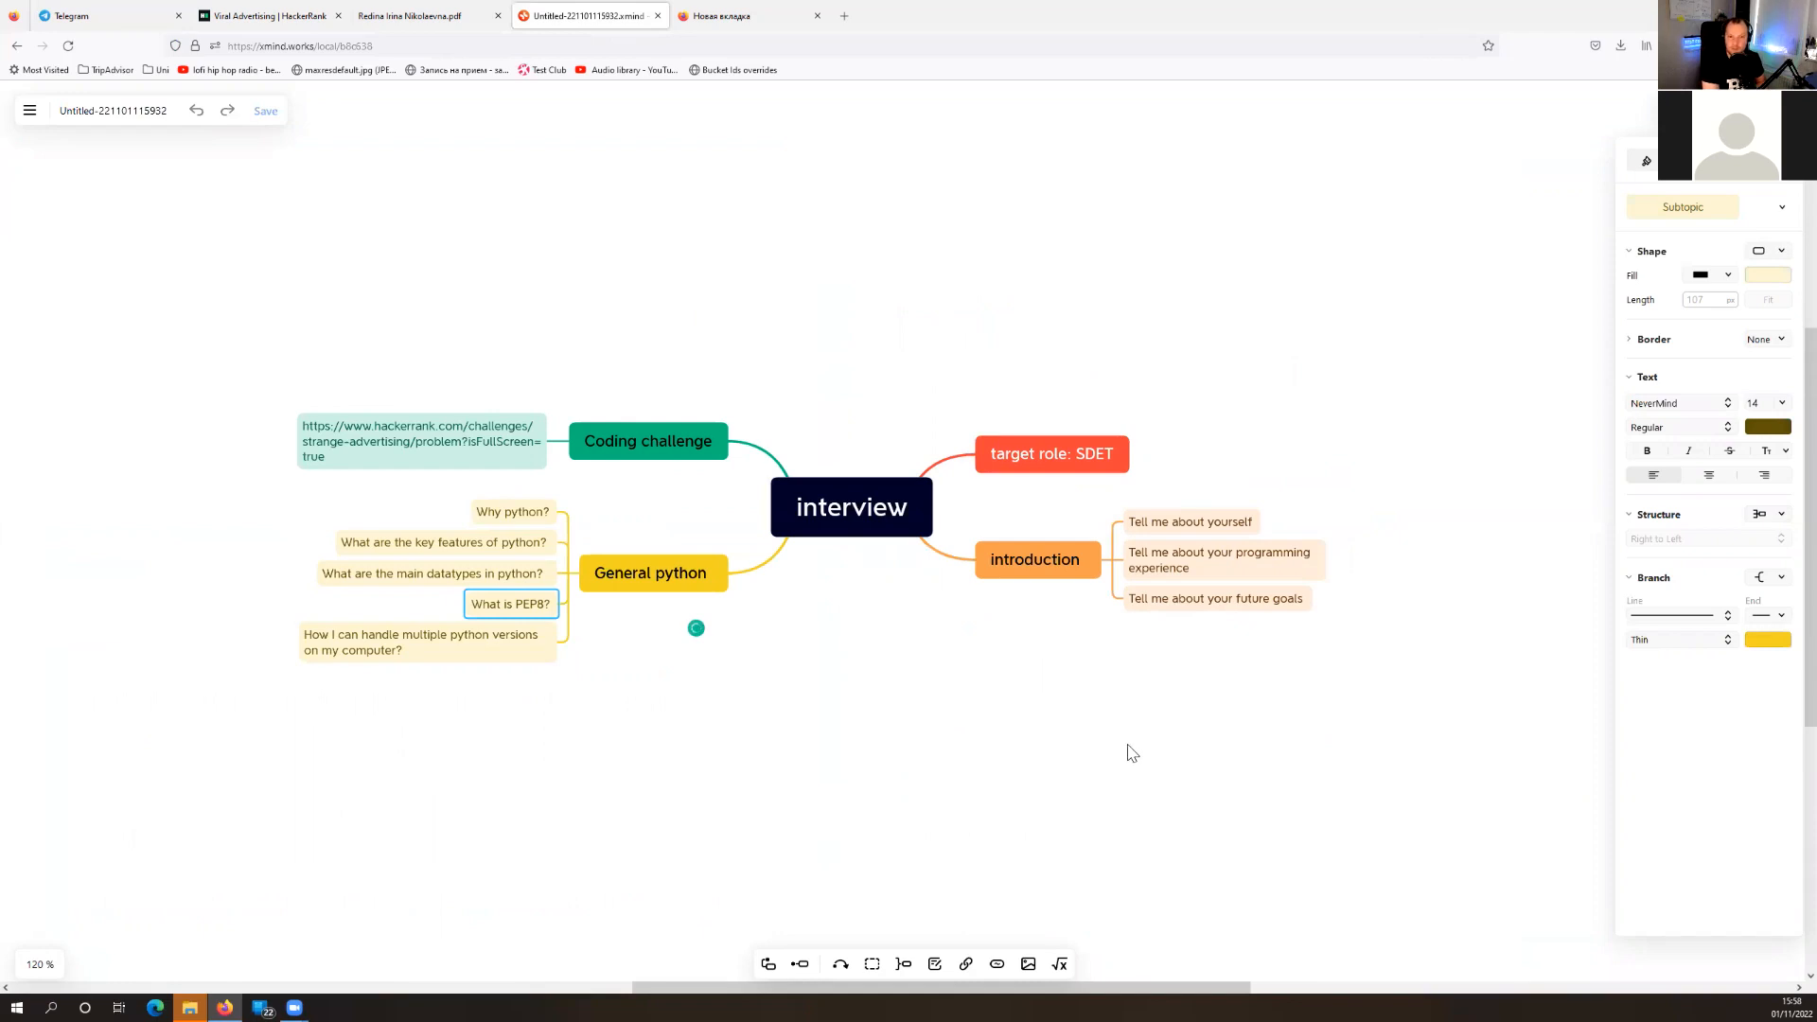
{"action": "mouse_move", "coordinate": [1102, 602]}
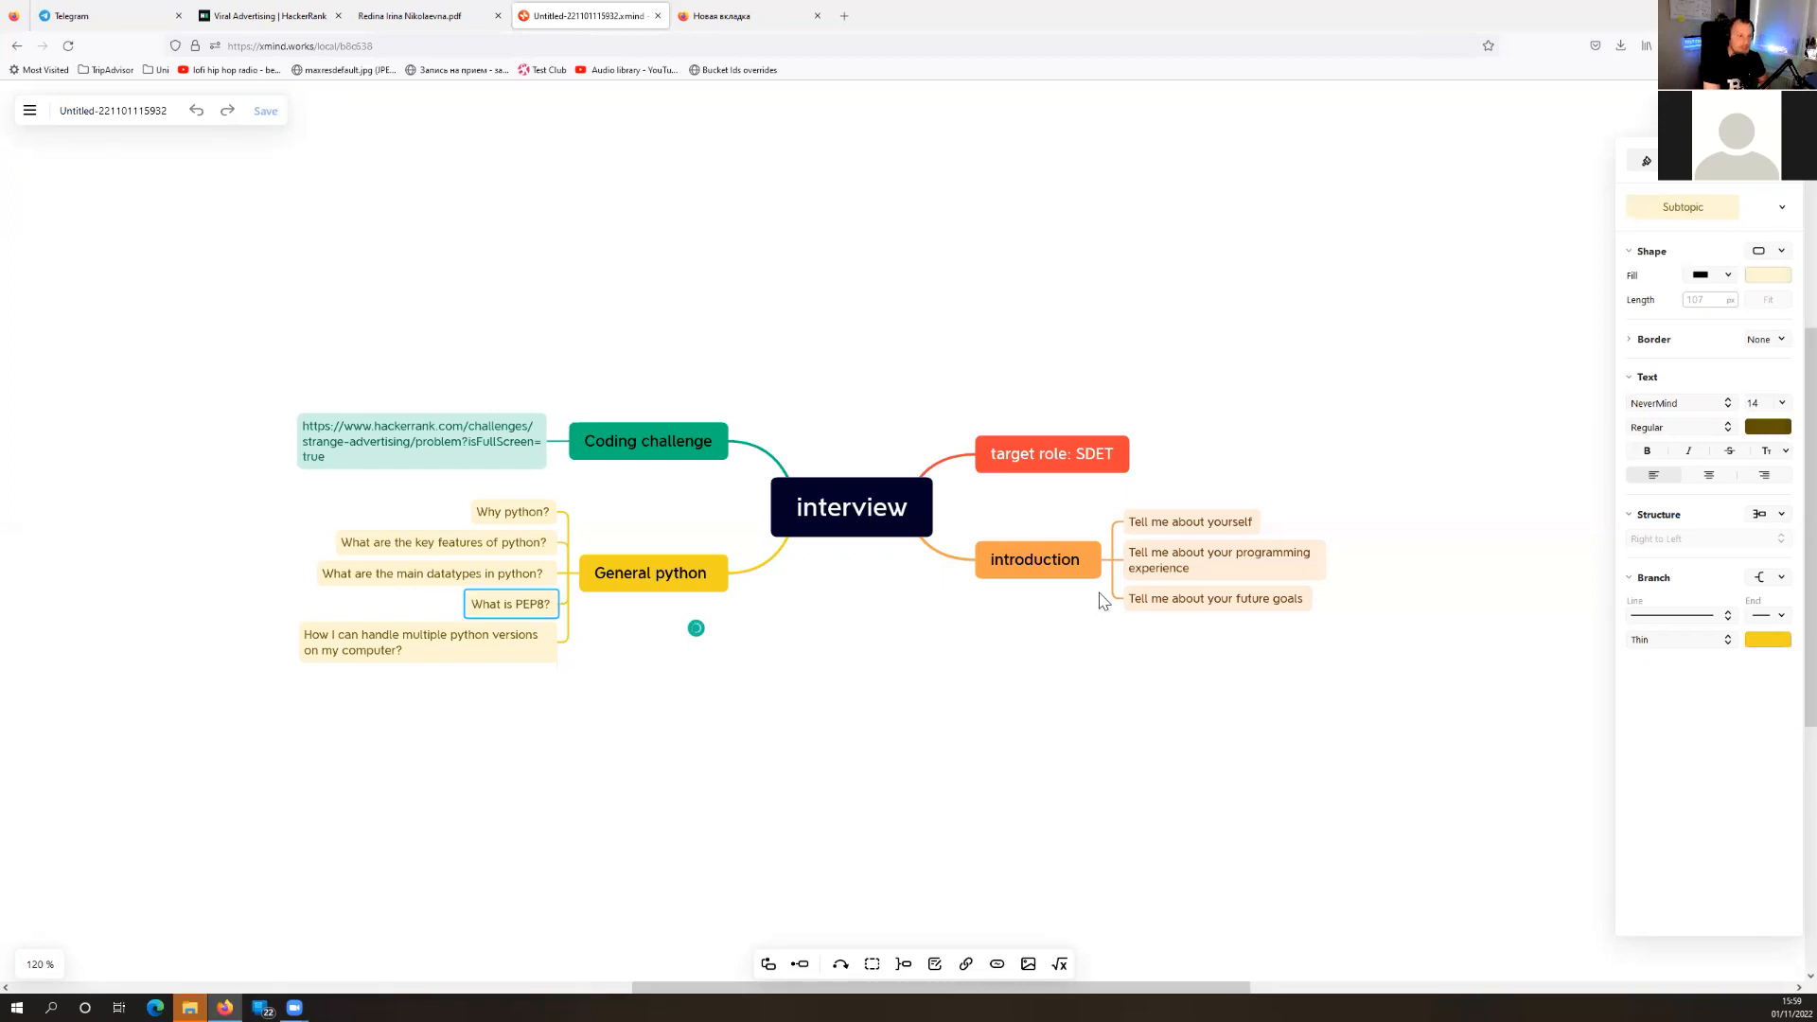
{"action": "left_click", "coordinate": [652, 572]}
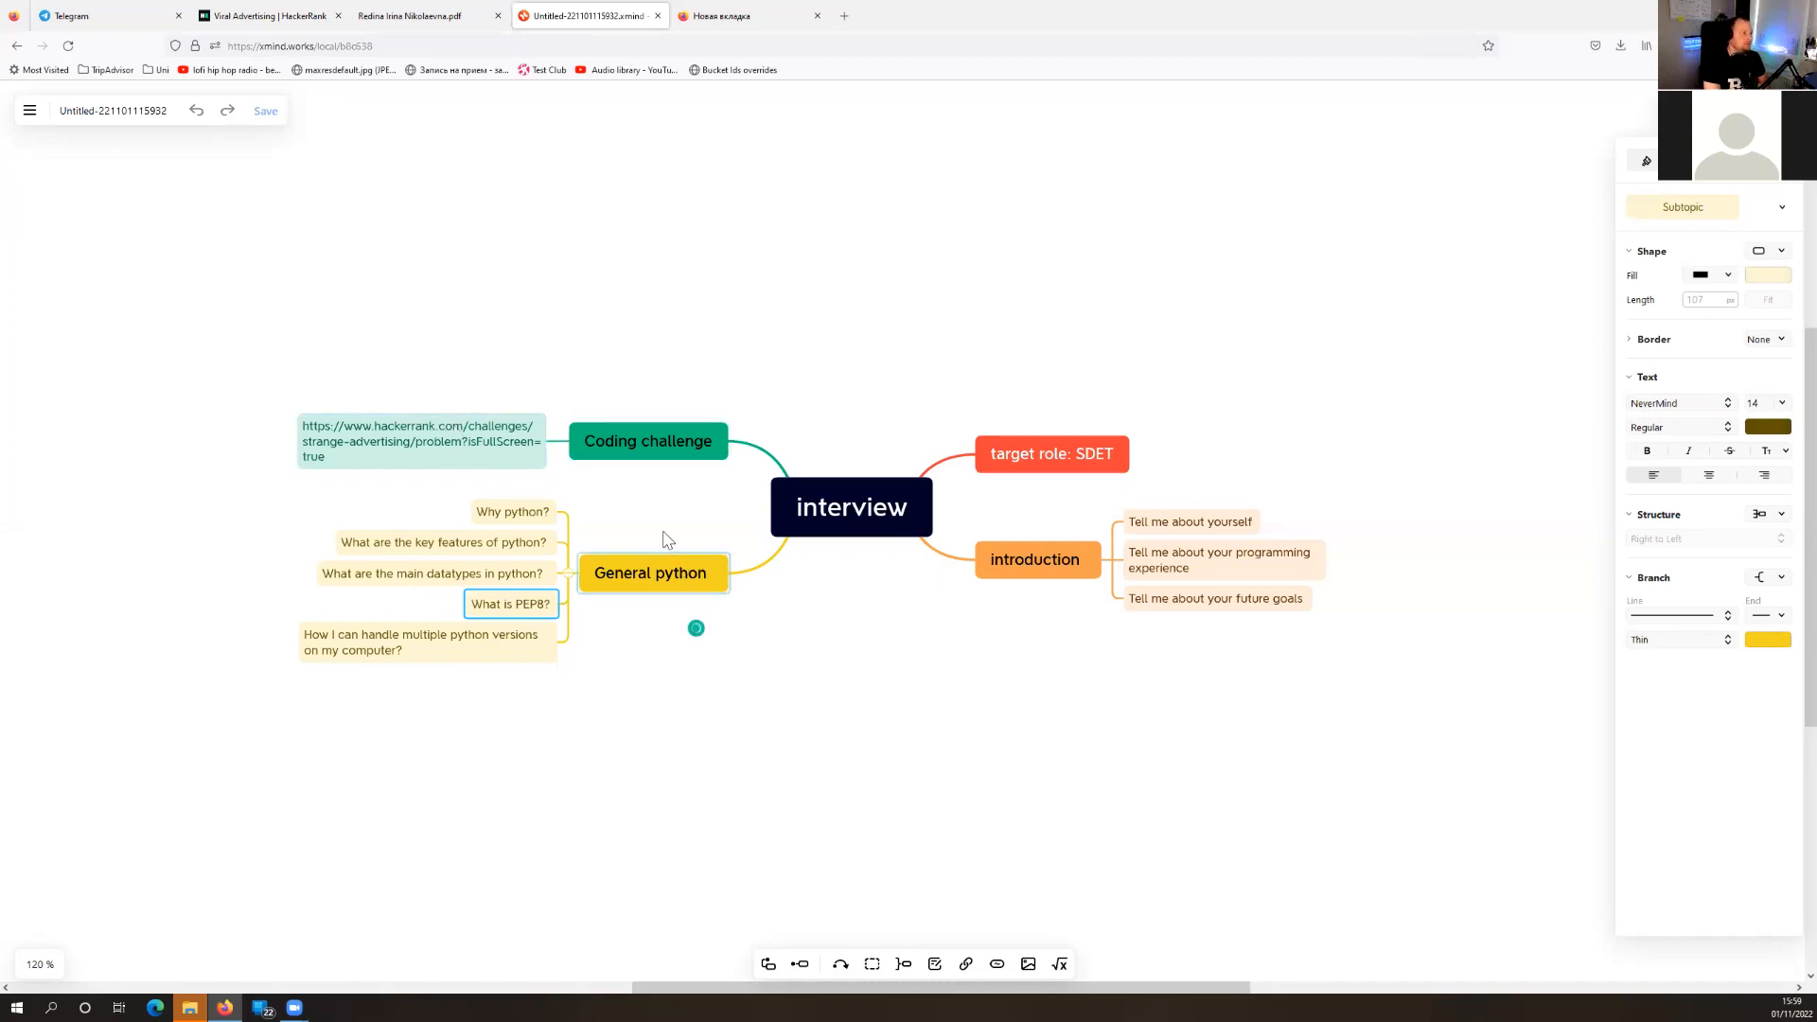
{"action": "mouse_move", "coordinate": [1008, 676]}
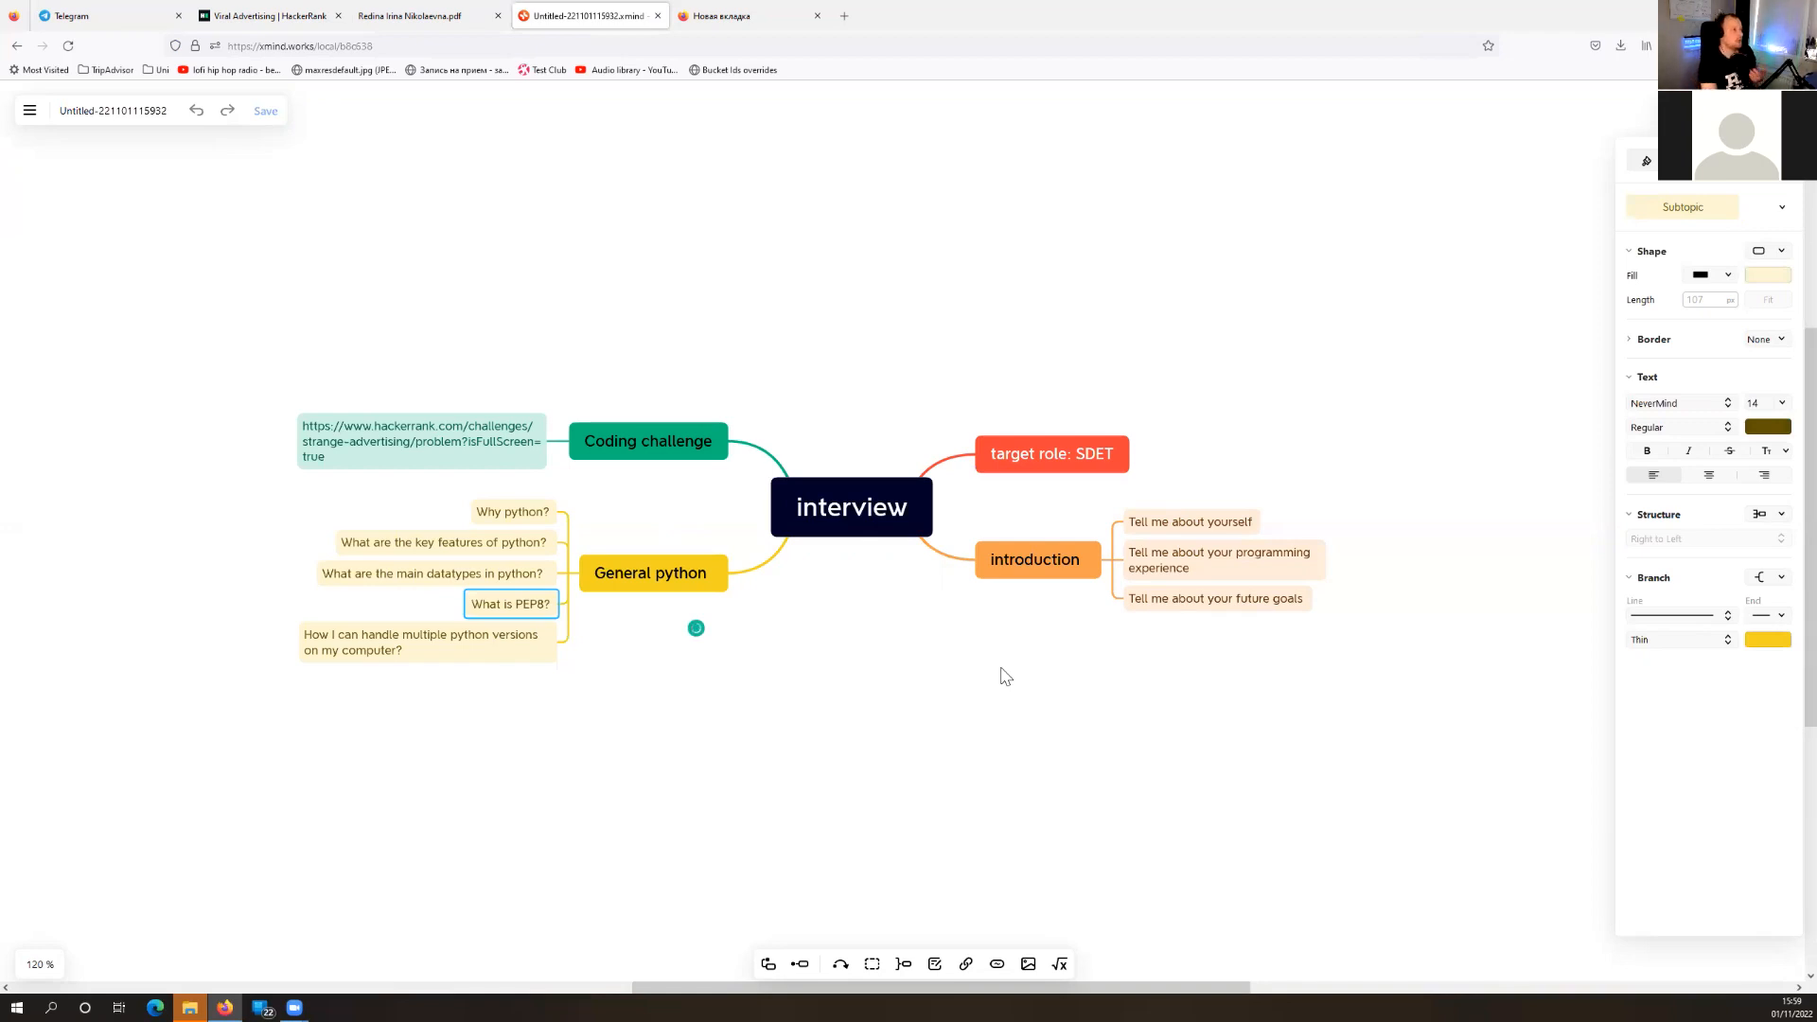
{"action": "mouse_move", "coordinate": [742, 474]}
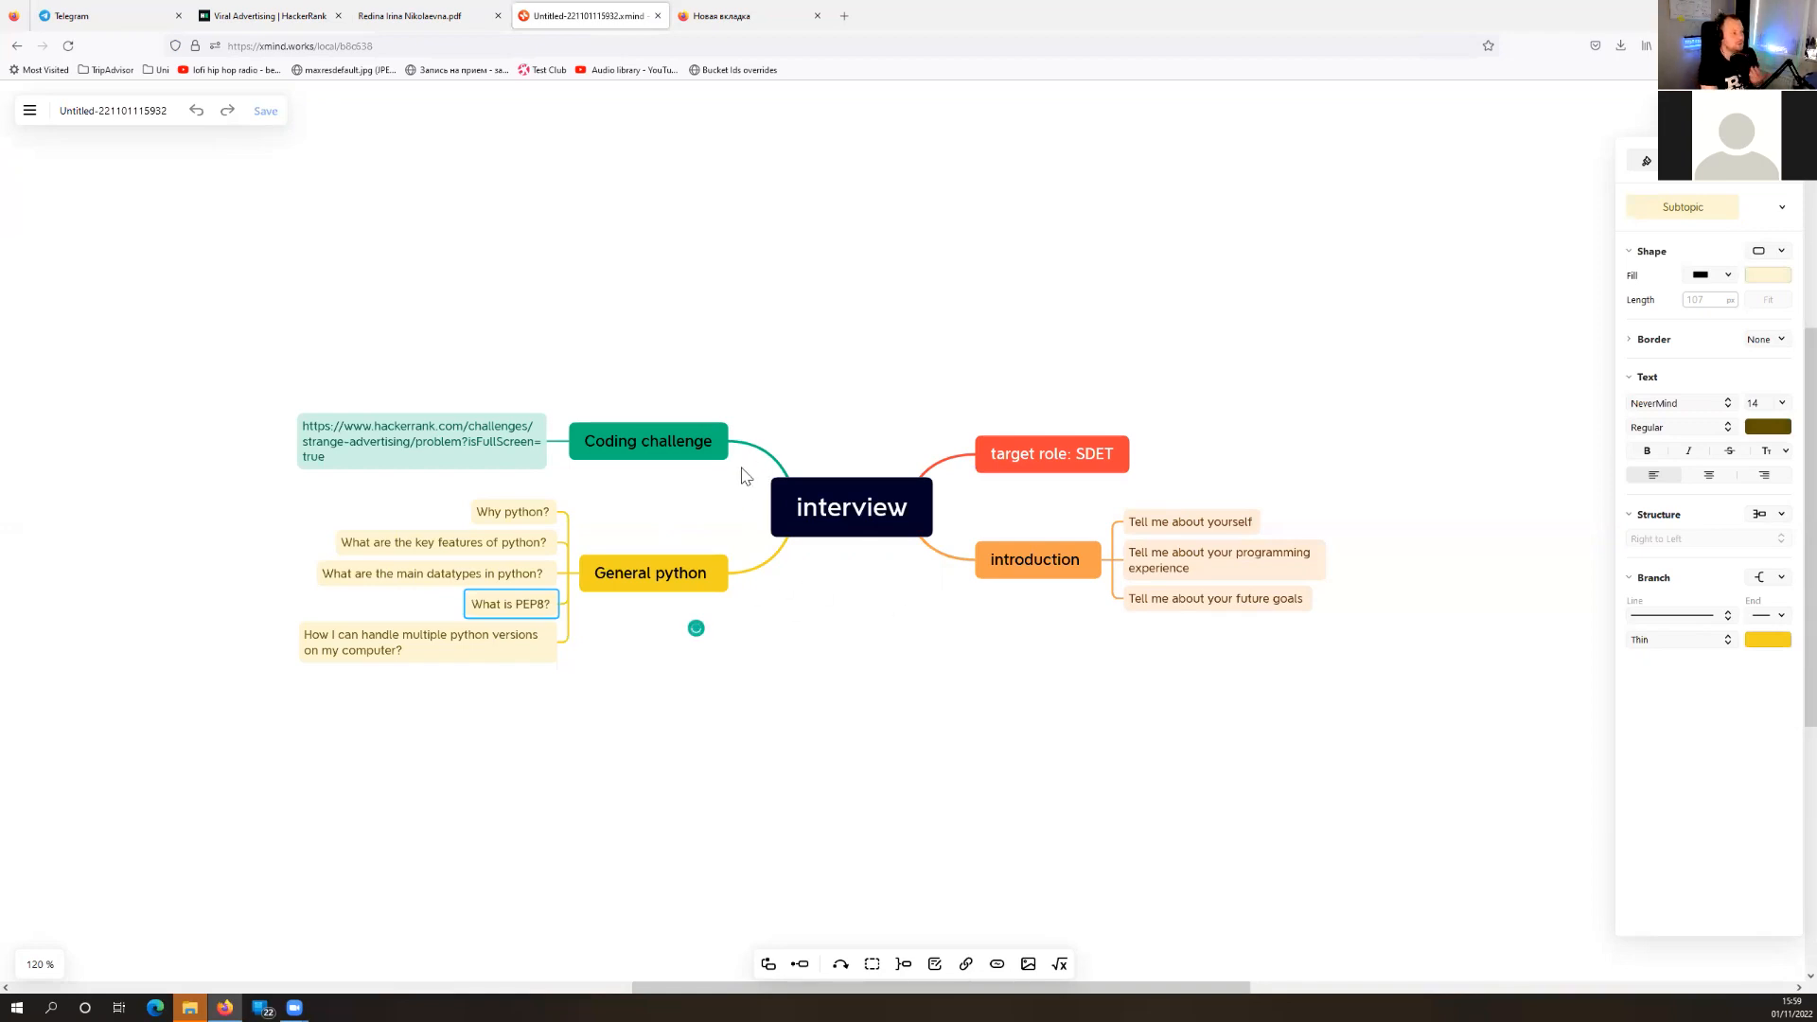
{"action": "left_click", "coordinate": [651, 572]}
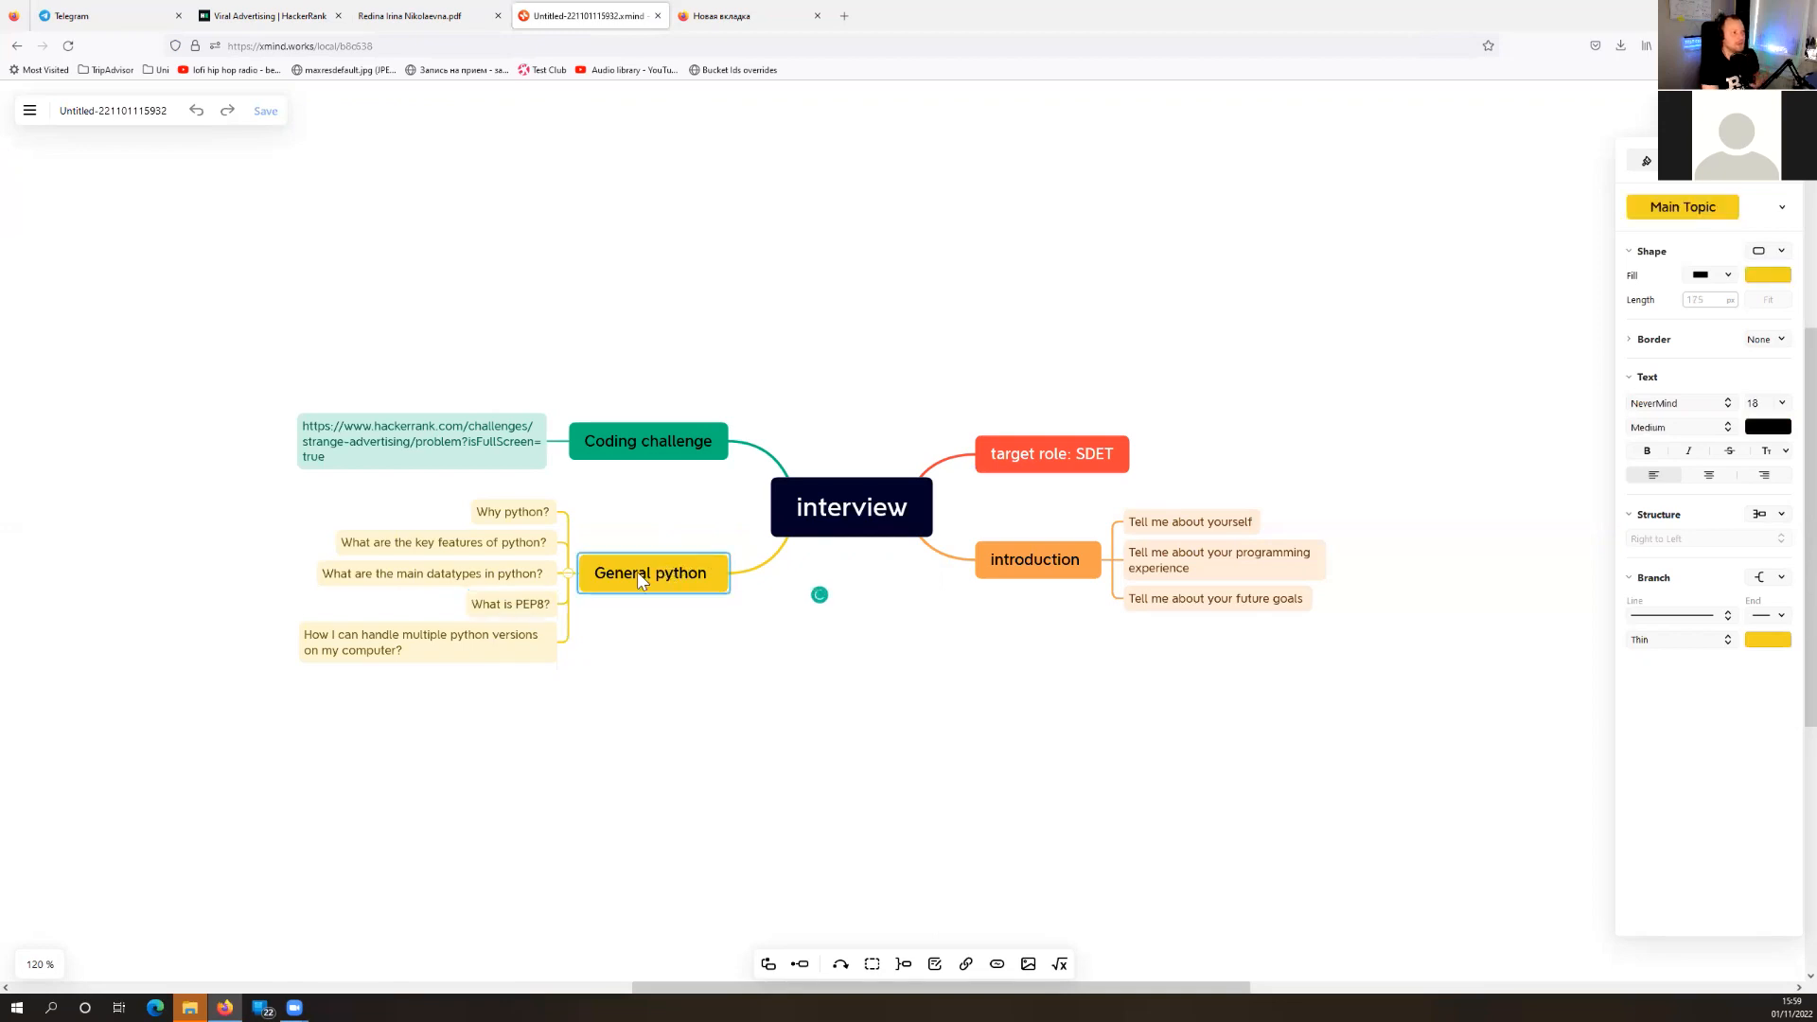
{"action": "mouse_move", "coordinate": [617, 542]}
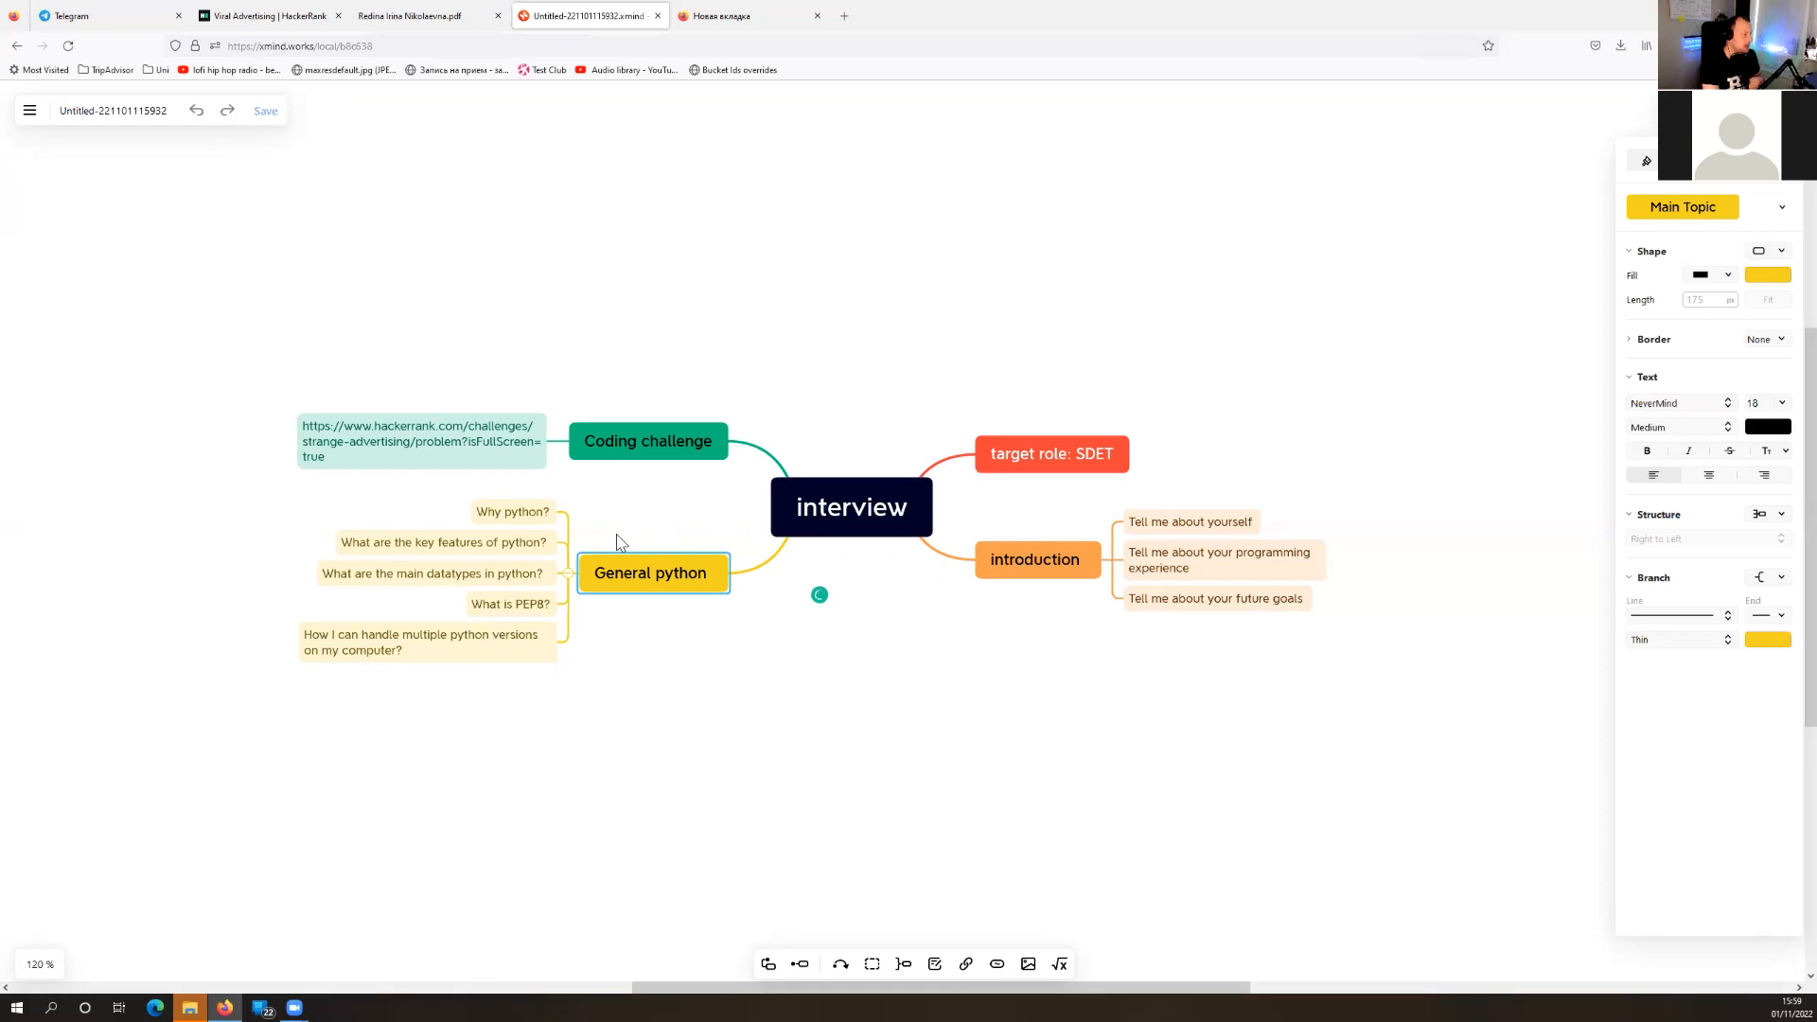
{"action": "mouse_move", "coordinate": [643, 549]}
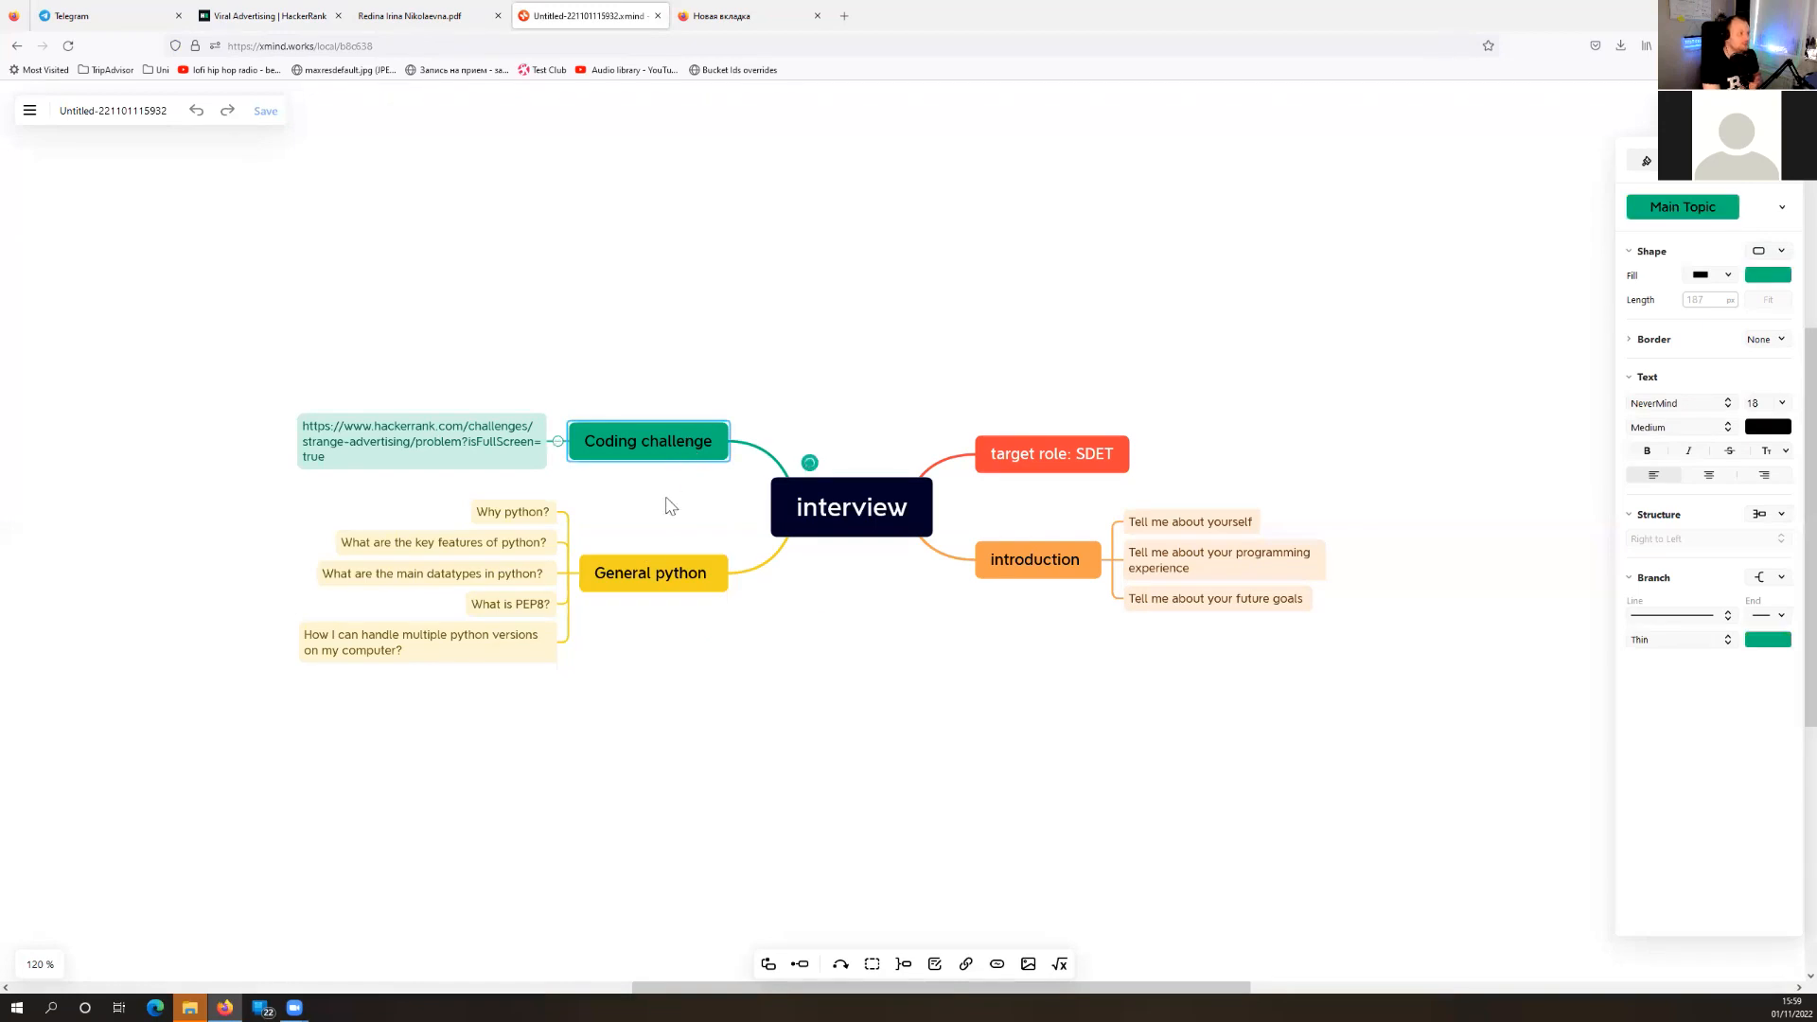
{"action": "mouse_move", "coordinate": [691, 859]}
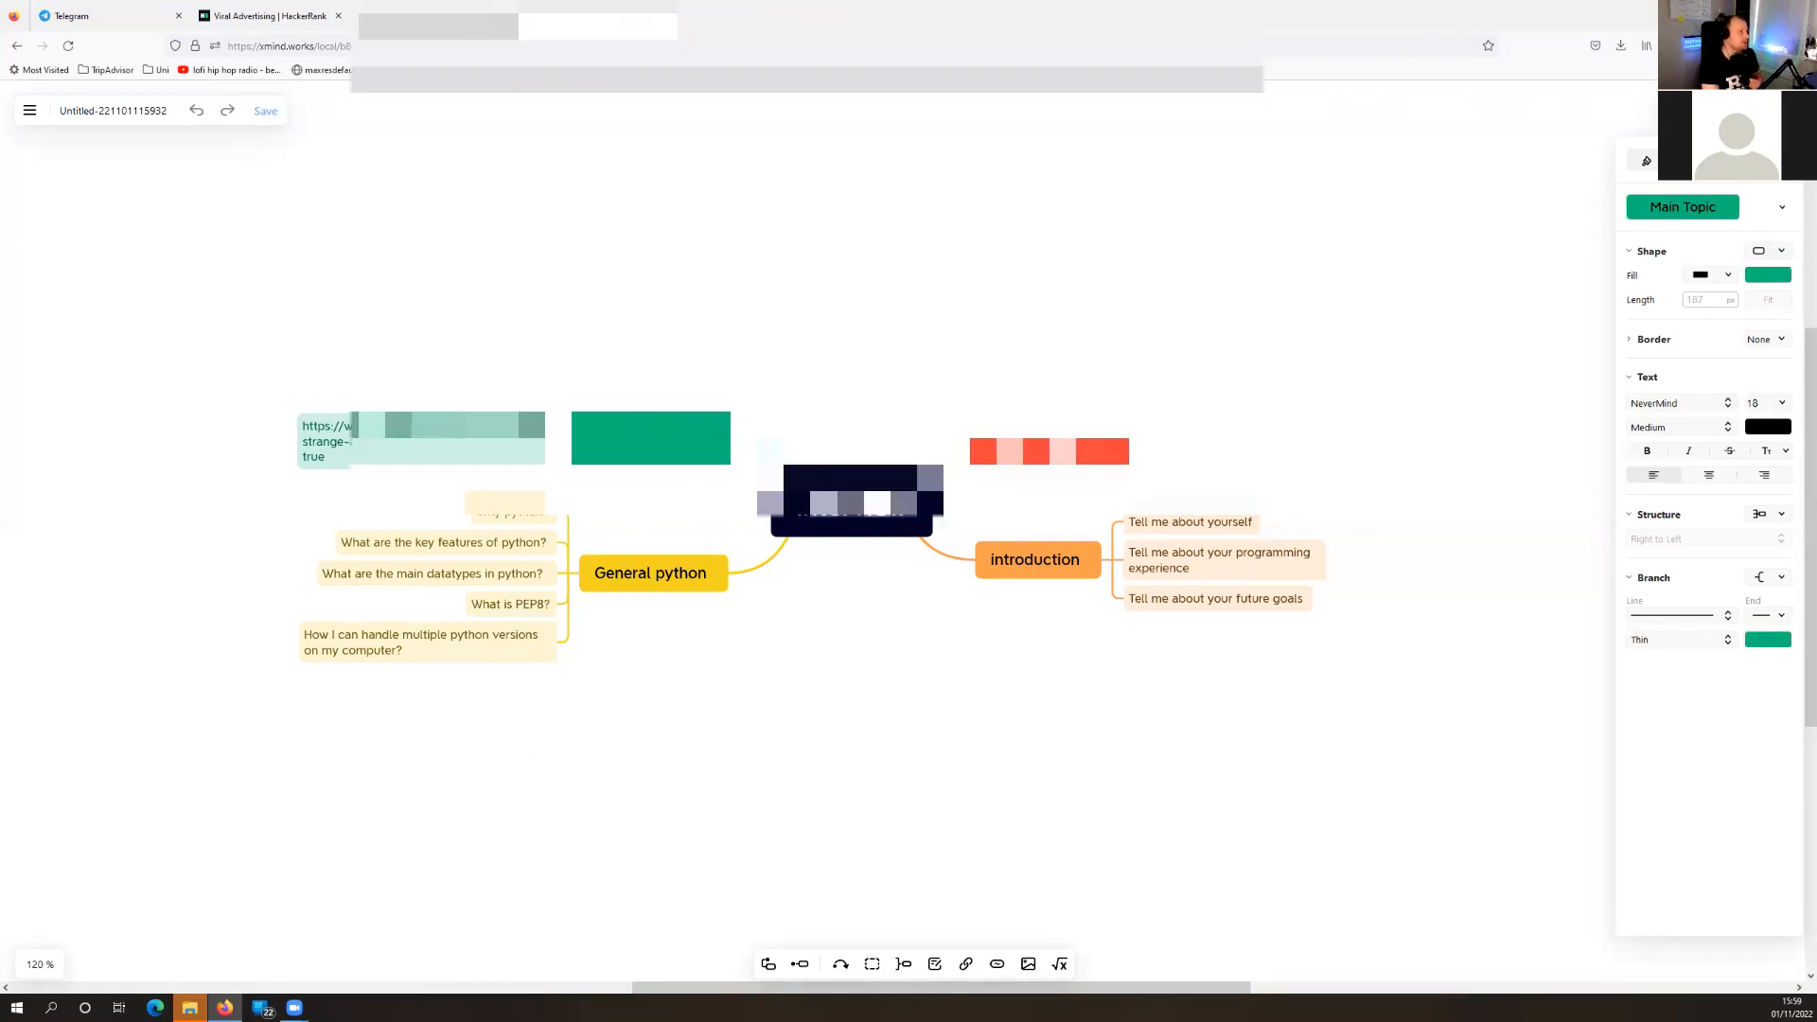
Return to the Viral Advertising tab and go to the Prepare dashboard
{"action": "left_click", "coordinate": [265, 16]}
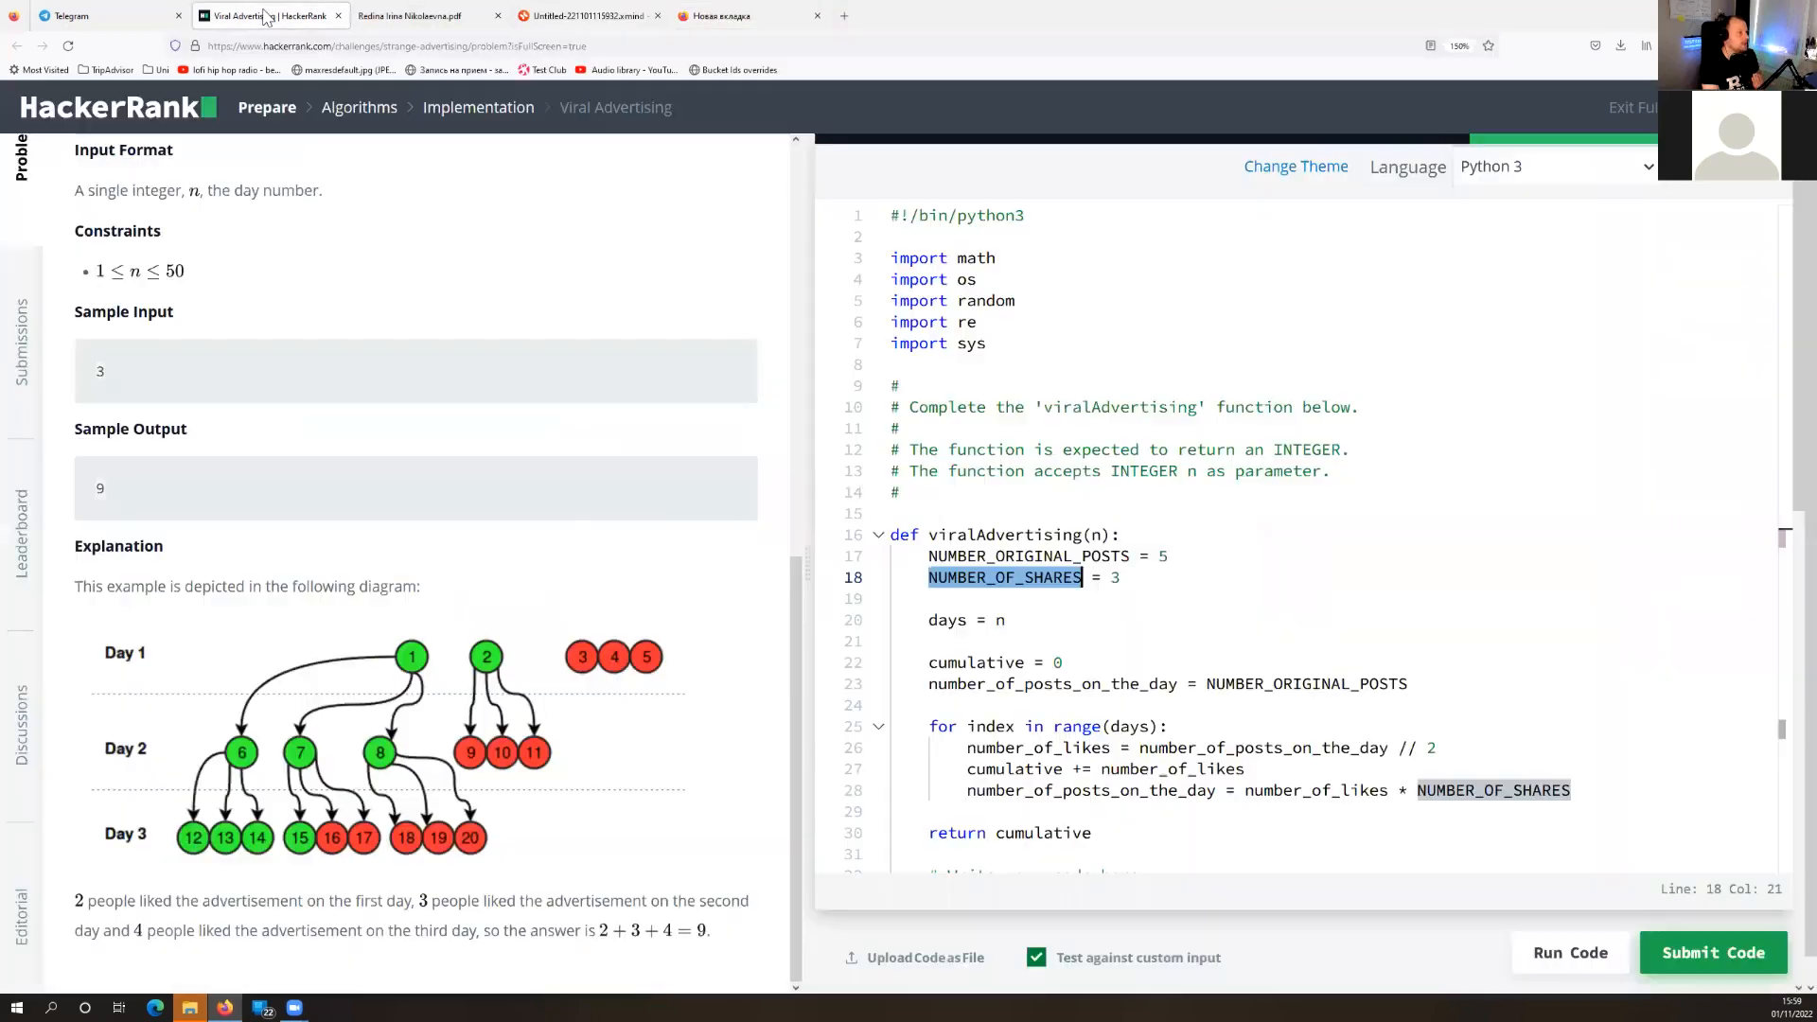
{"action": "mouse_move", "coordinate": [616, 638]}
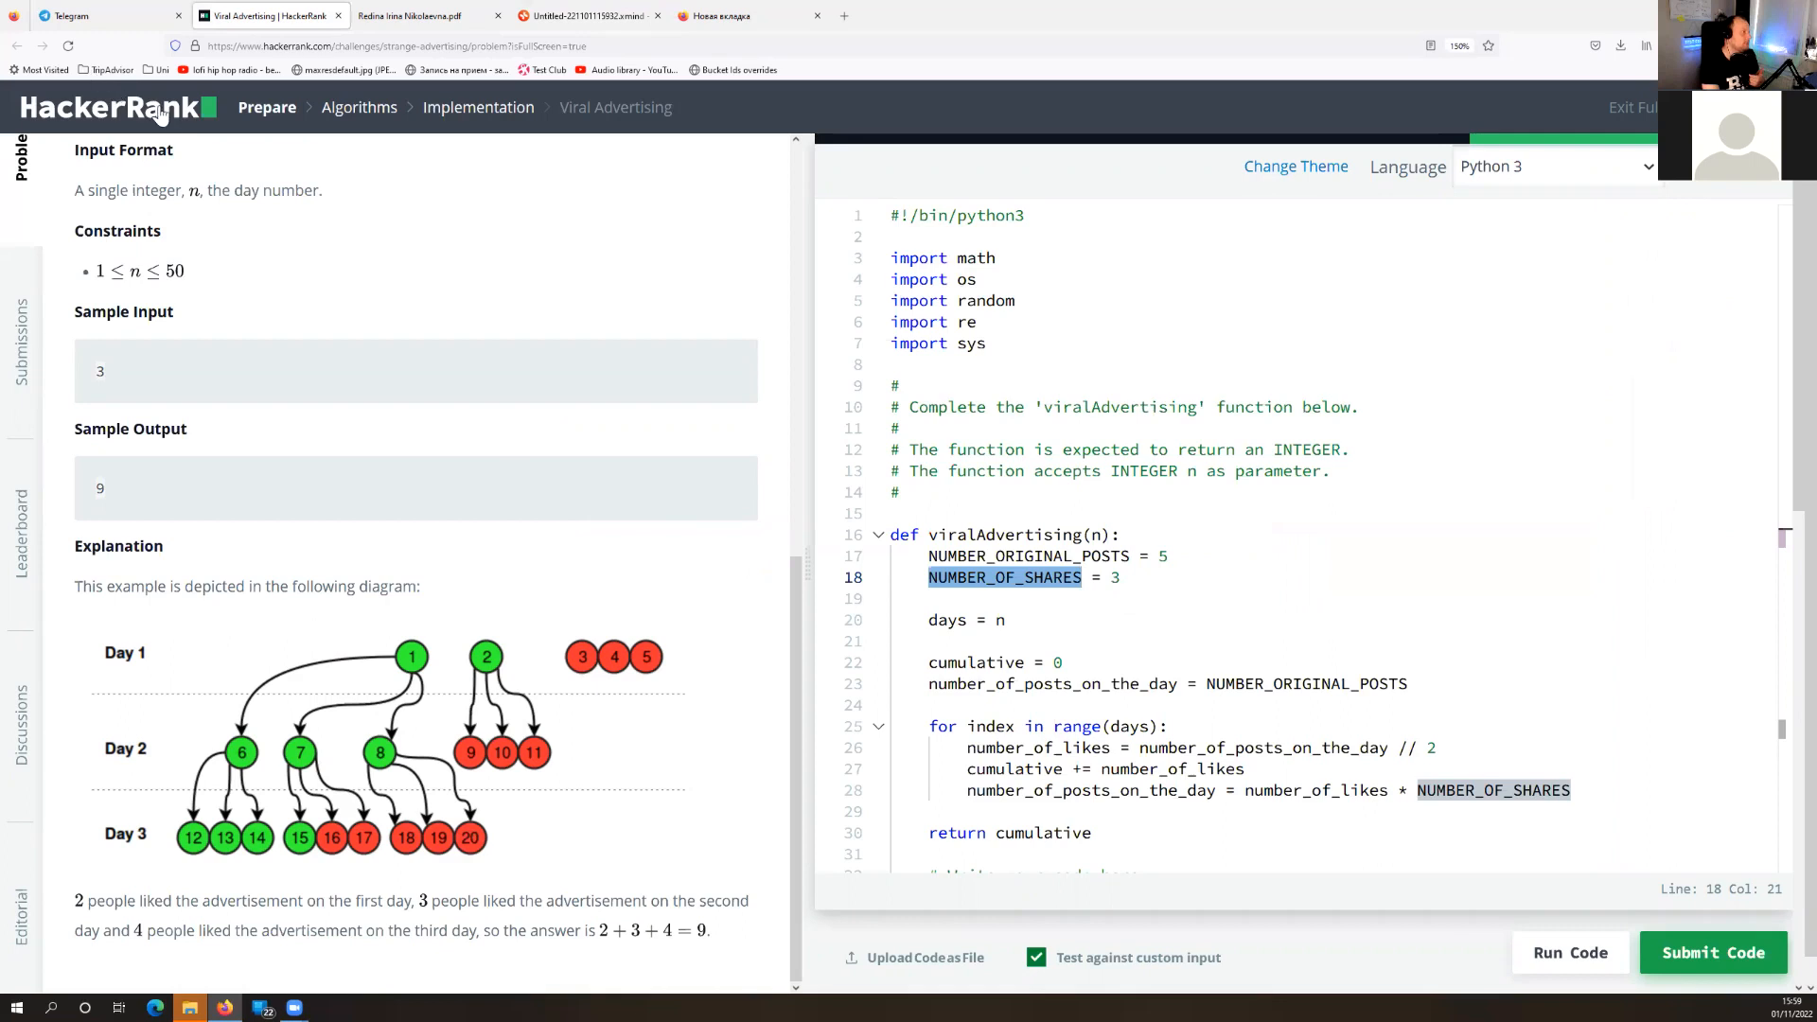
{"action": "mouse_move", "coordinate": [191, 166]}
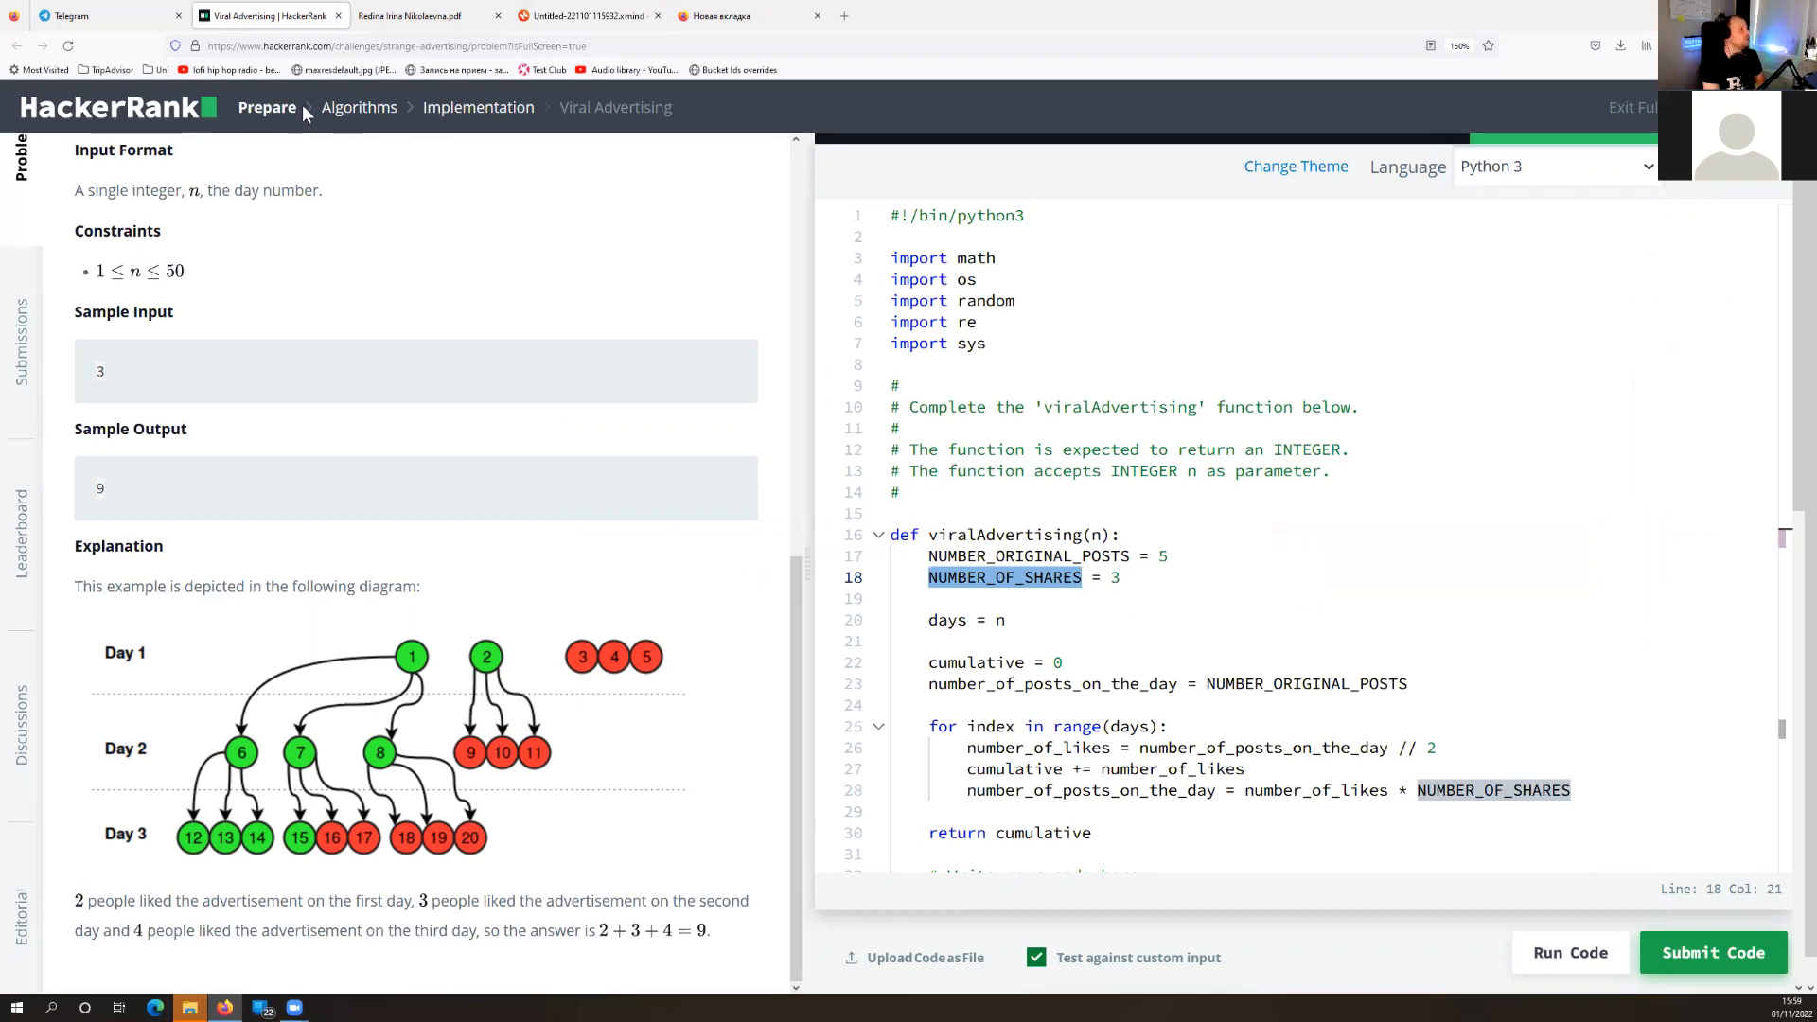
{"action": "left_click", "coordinate": [265, 106]}
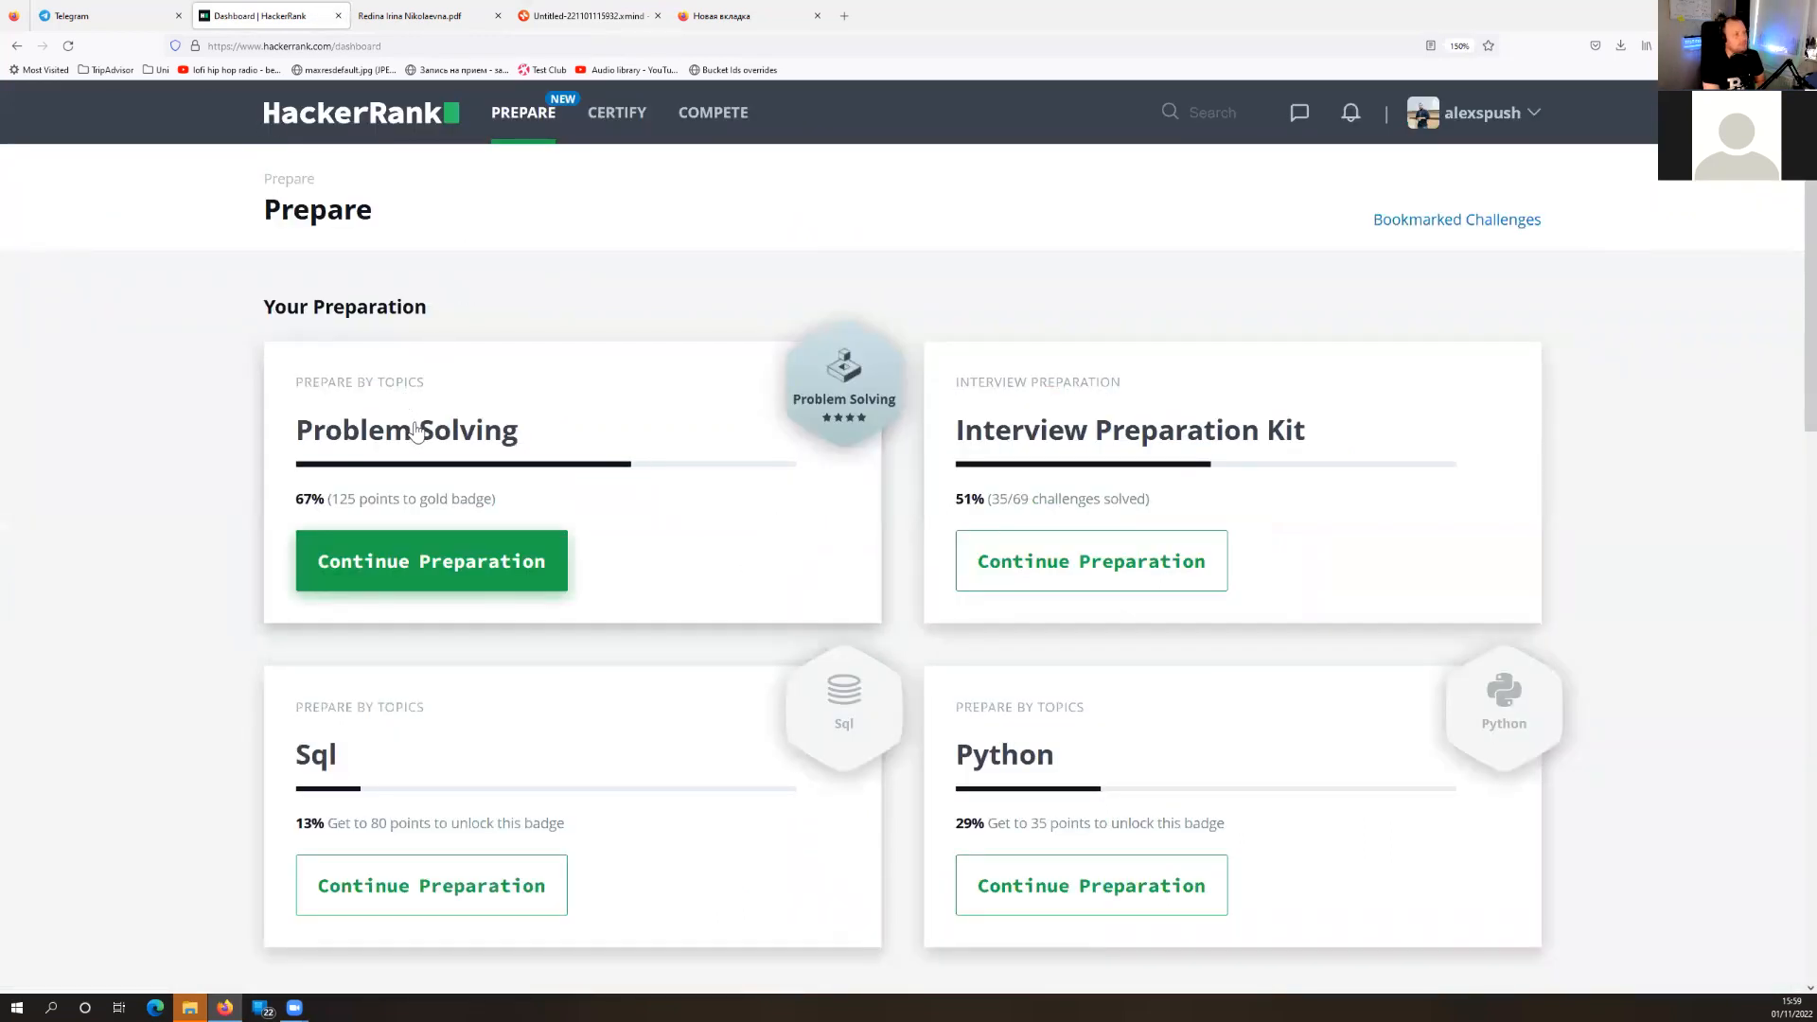
Show the Problem Solving challenge list filtered to Easy difficulty
{"action": "left_click", "coordinate": [431, 560]}
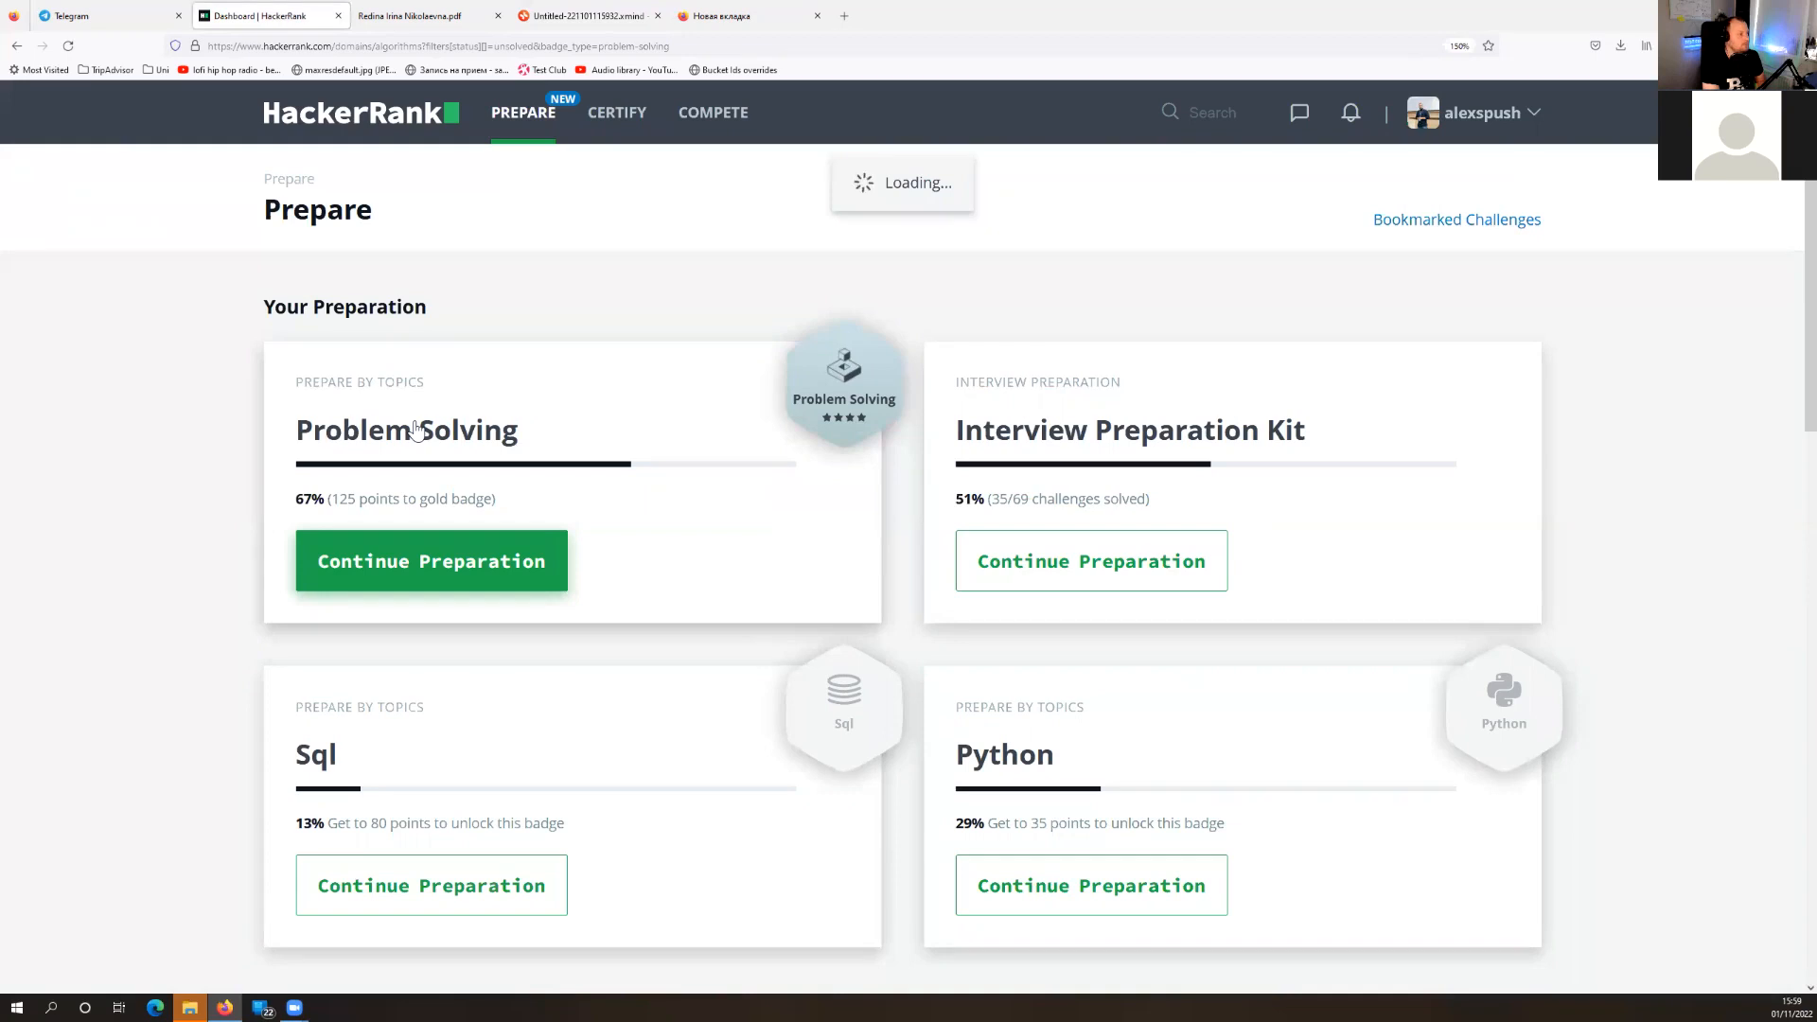
{"action": "left_click", "coordinate": [432, 561]}
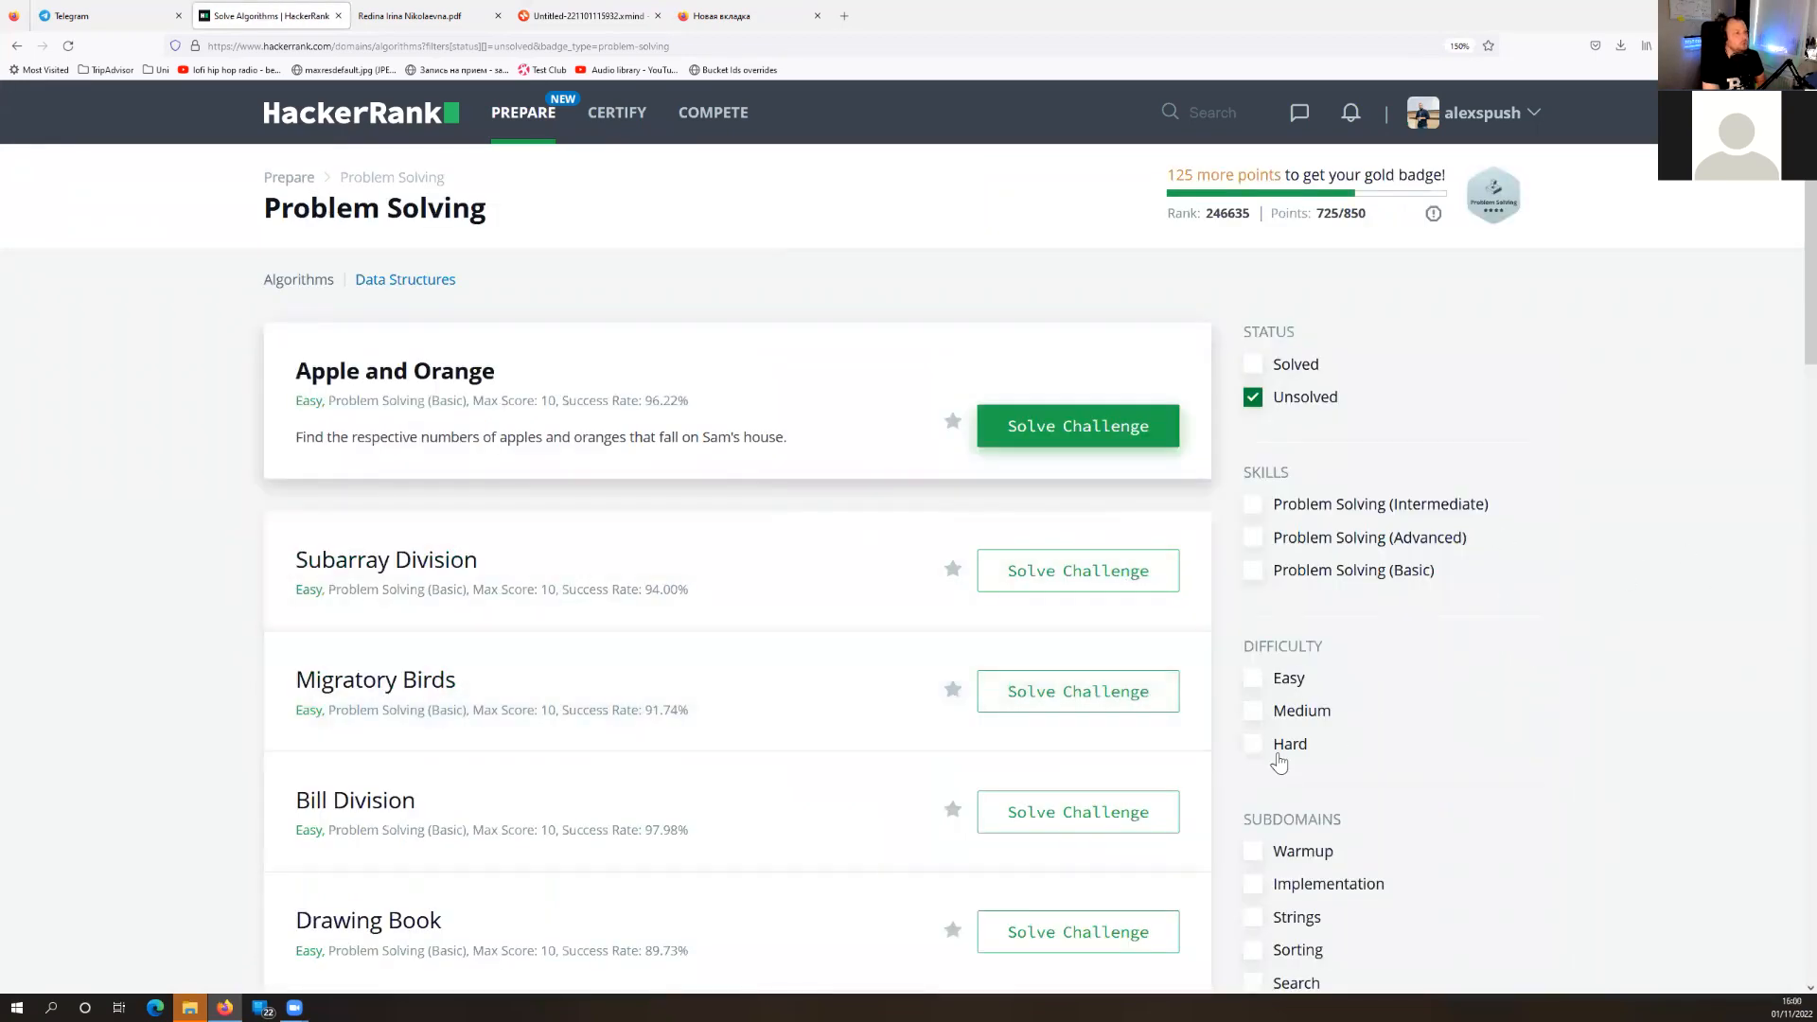
{"action": "left_click", "coordinate": [1253, 678]}
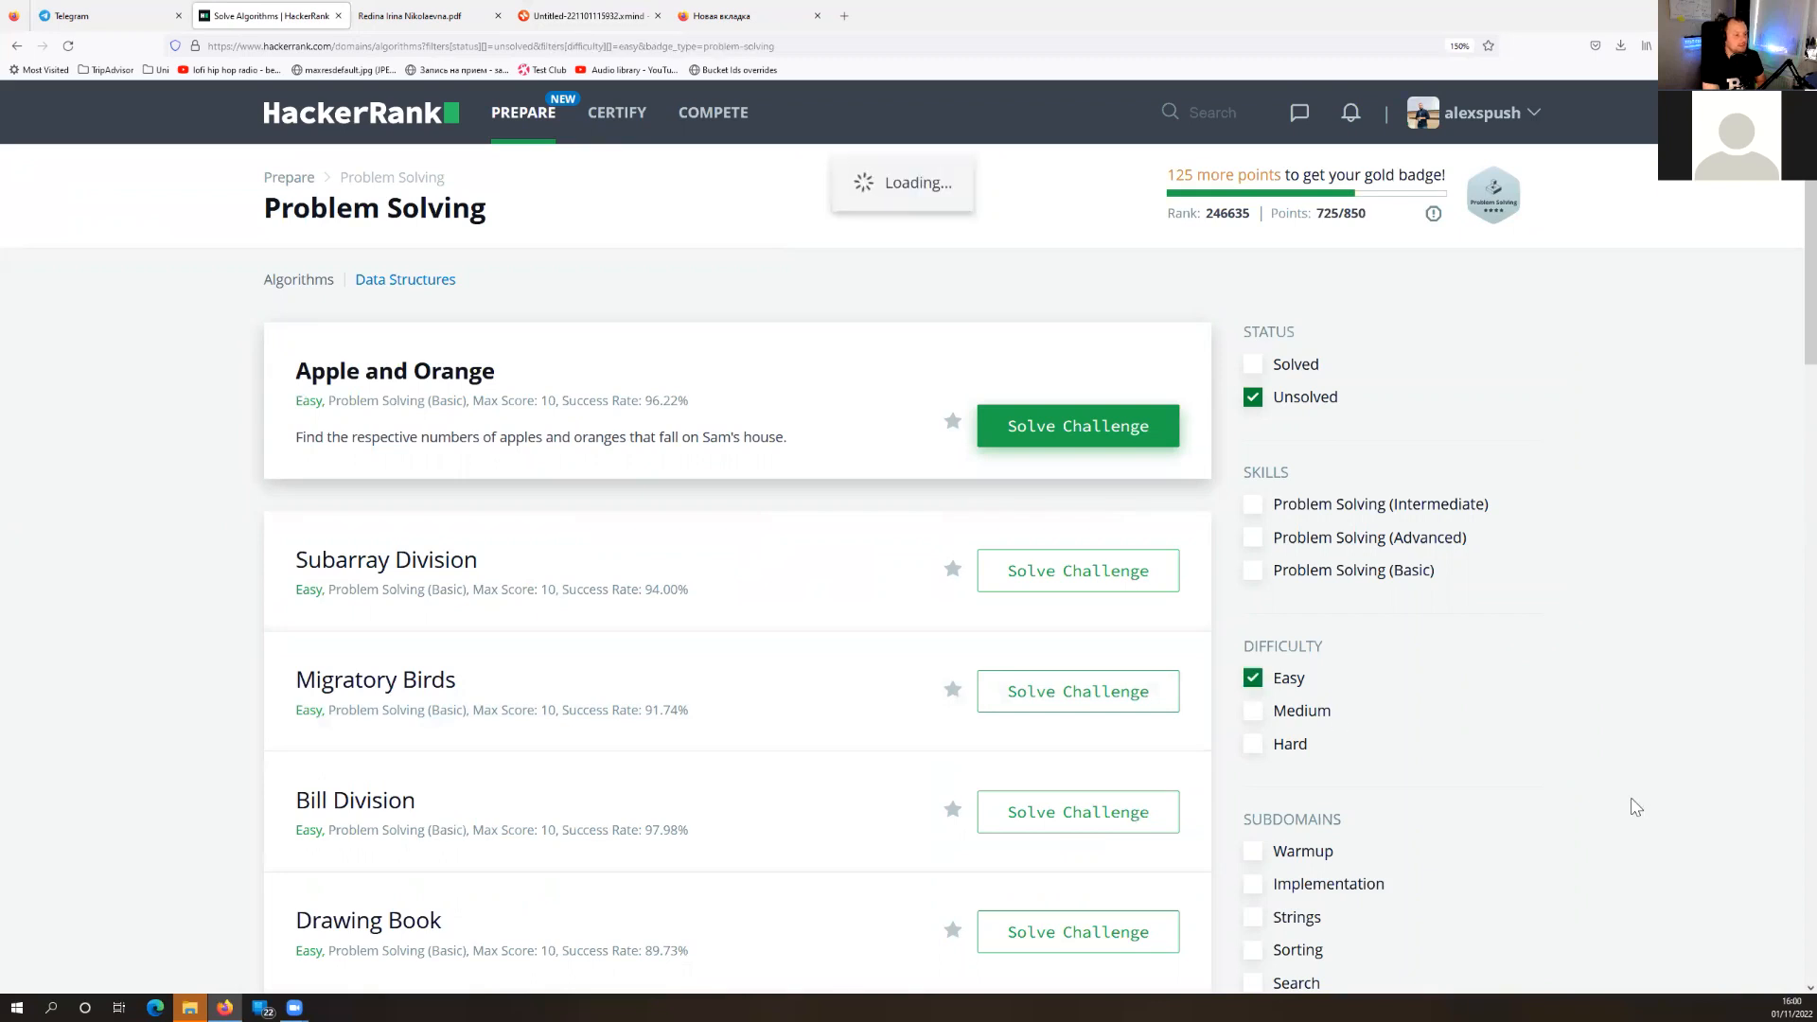
{"action": "mouse_move", "coordinate": [1628, 803]}
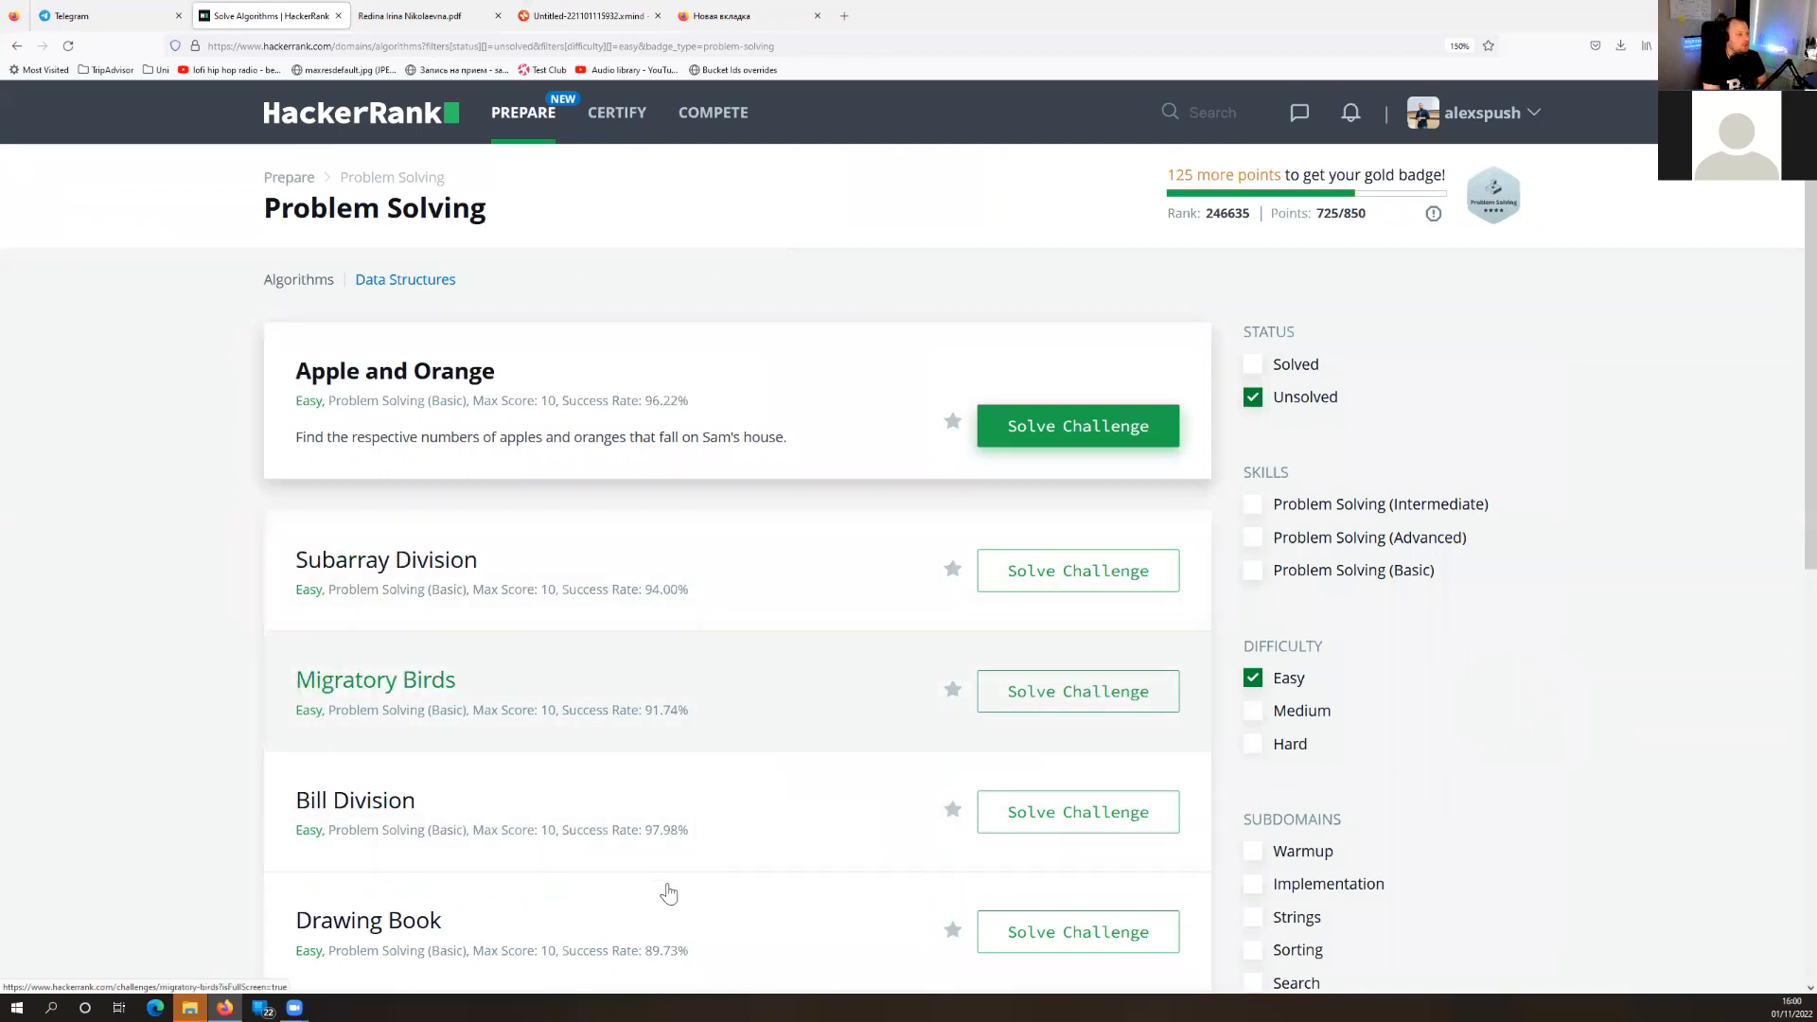
{"action": "mouse_move", "coordinate": [517, 958]}
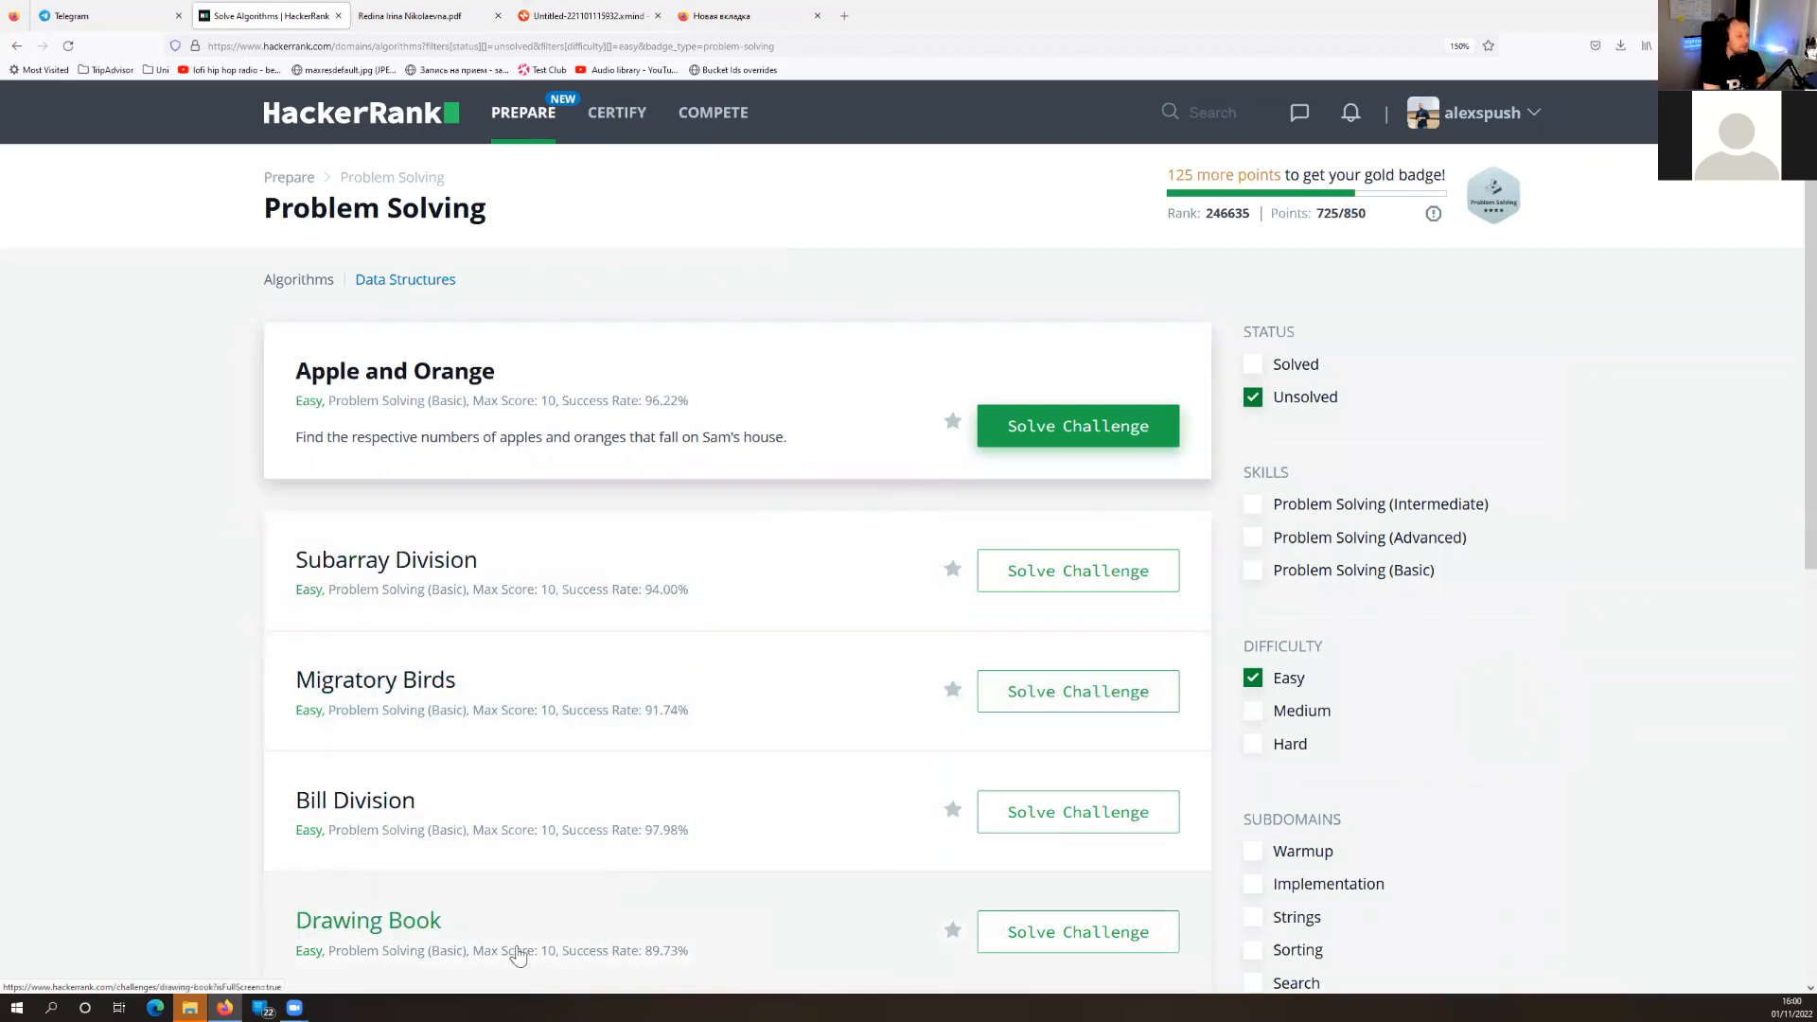
{"action": "mouse_move", "coordinate": [643, 670]}
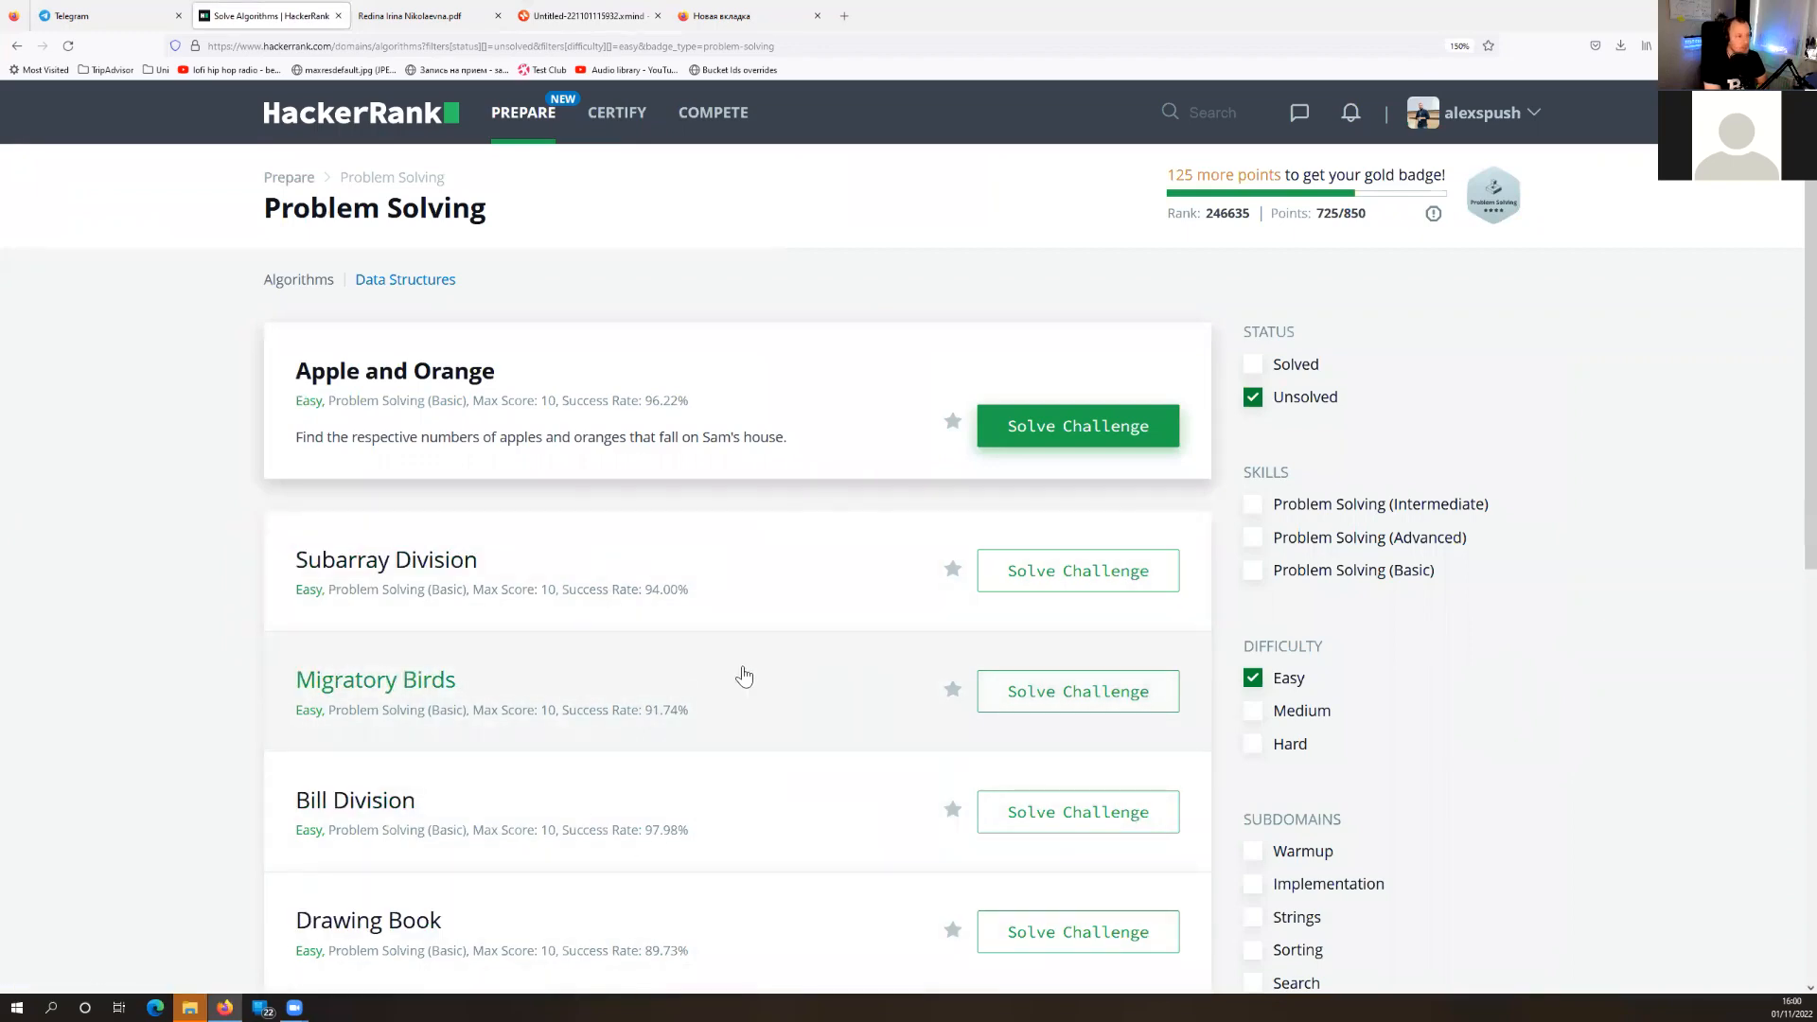
{"action": "scroll", "scroll_direction": "down", "scroll_amount": 3}
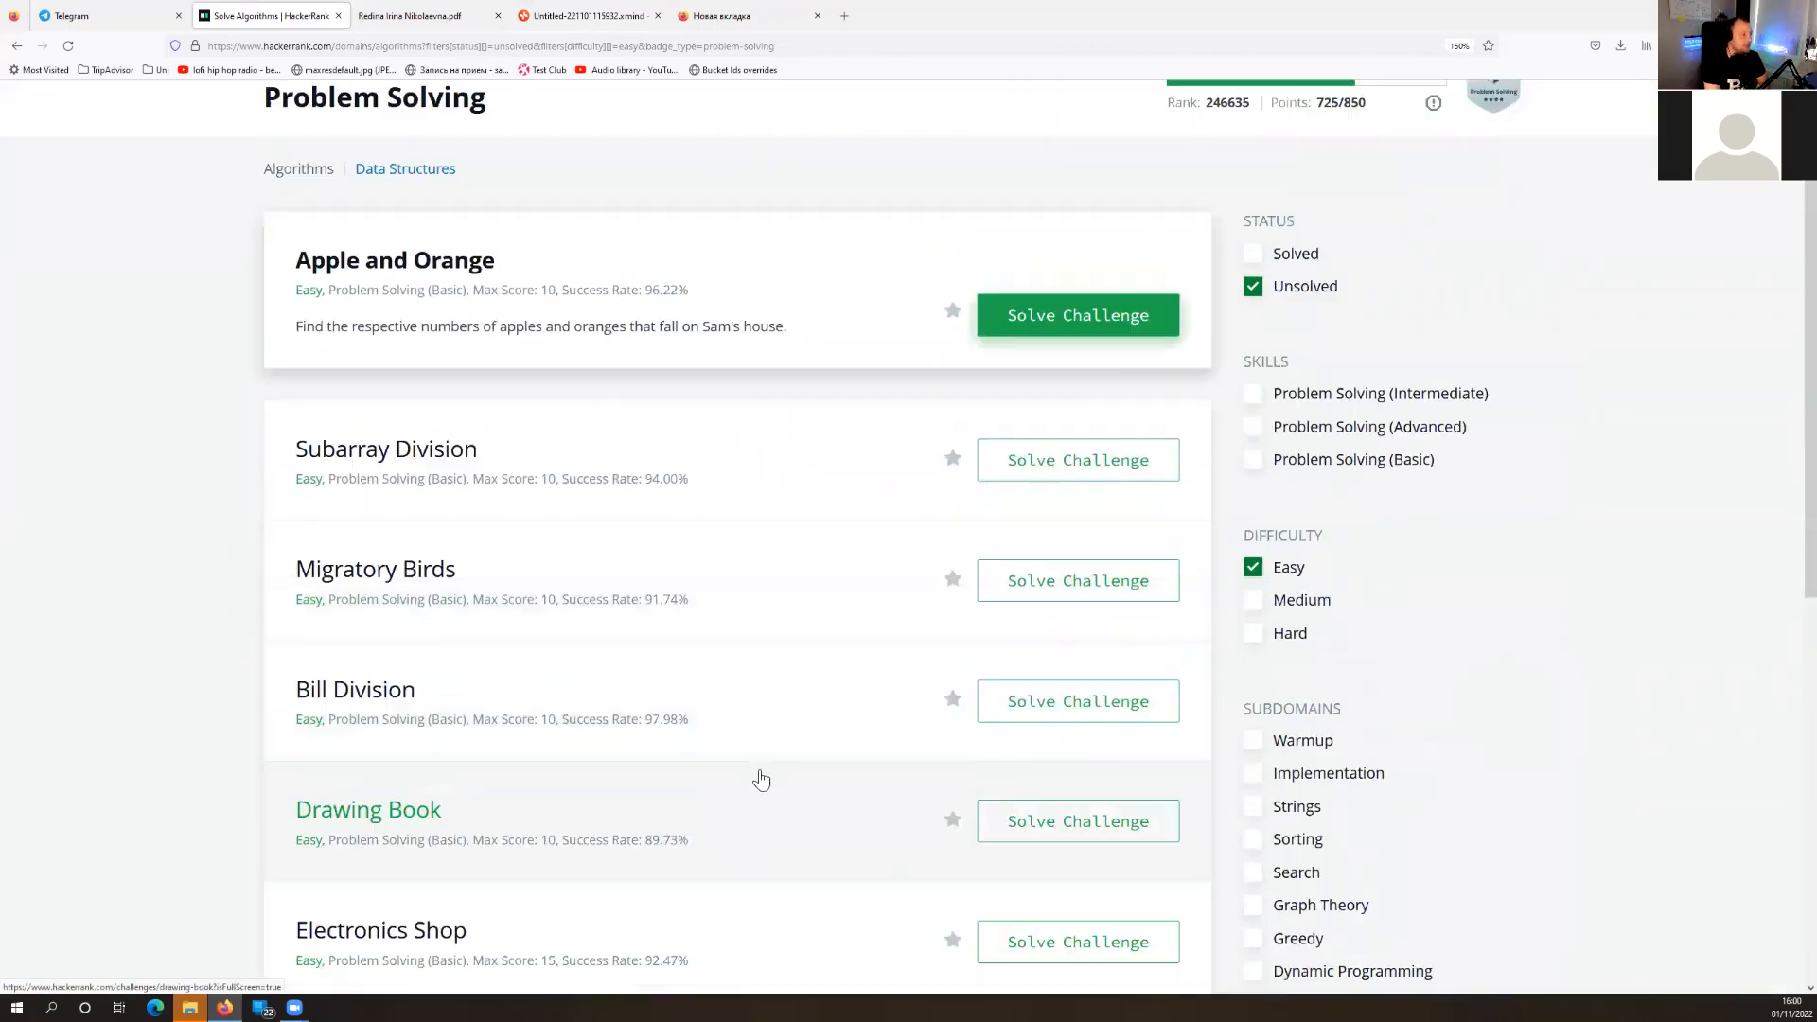
{"action": "scroll", "scroll_direction": "down", "scroll_amount": 3}
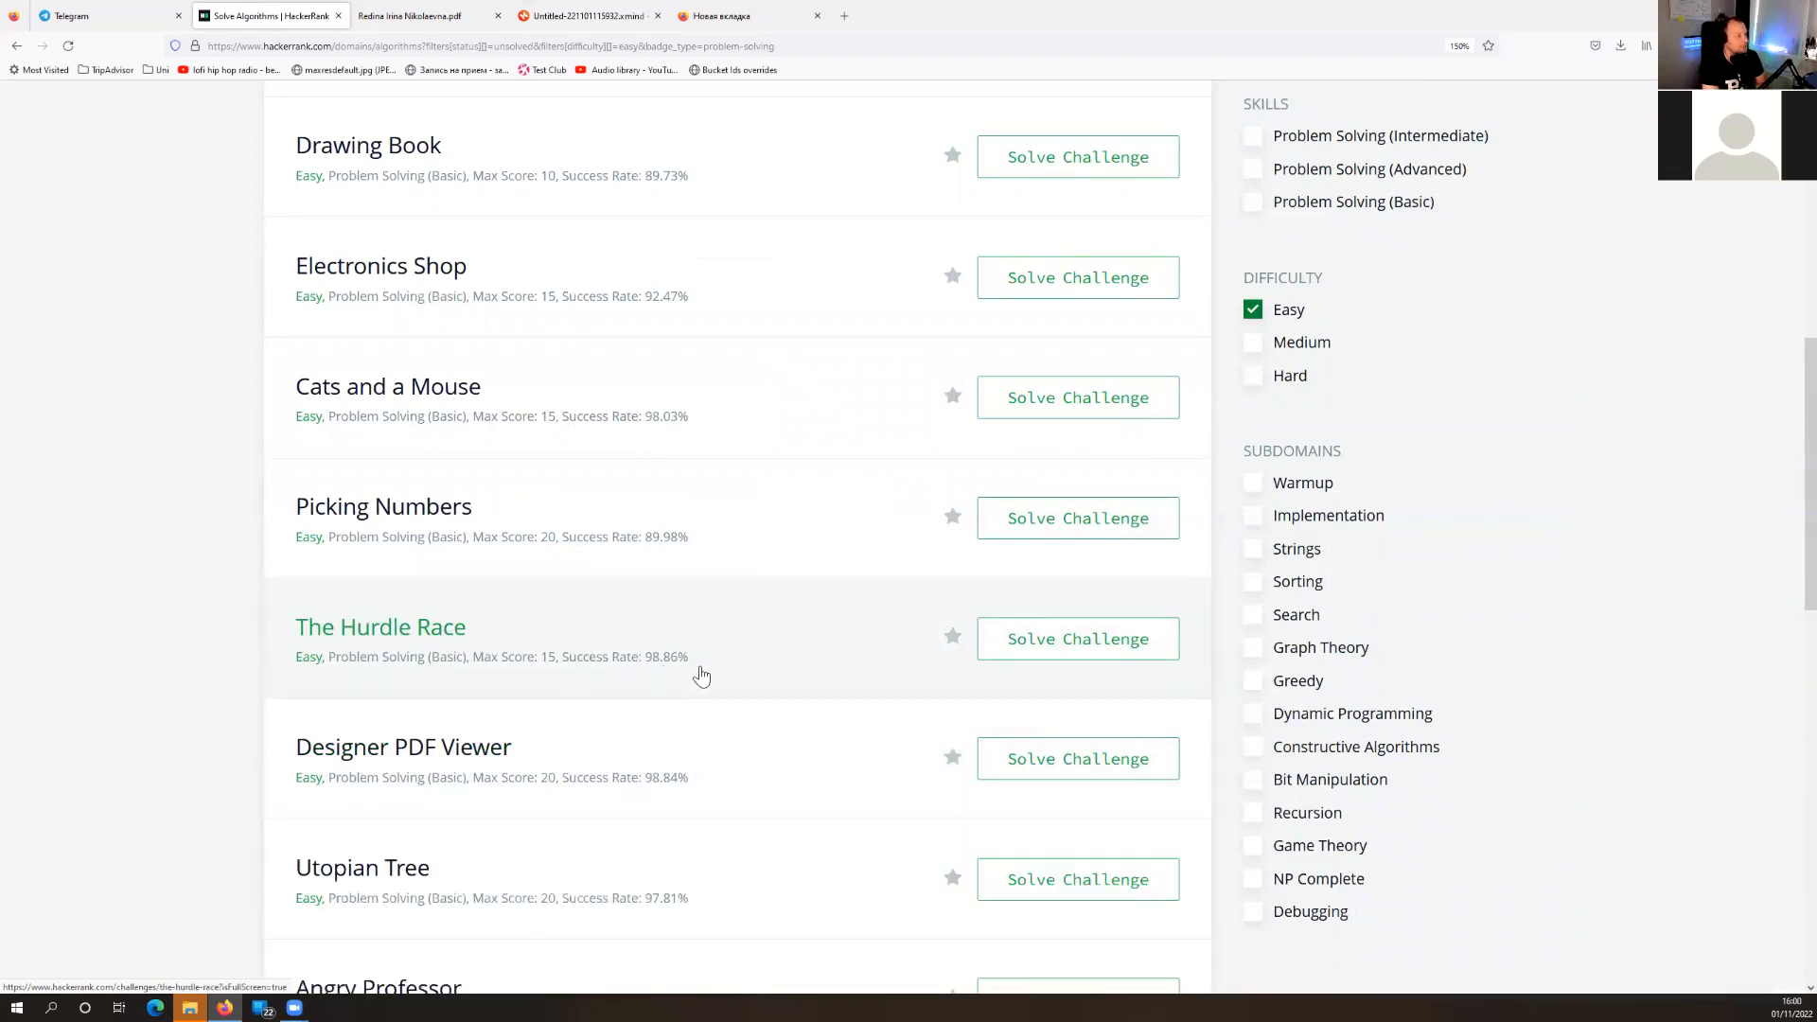
{"action": "mouse_move", "coordinate": [631, 795]}
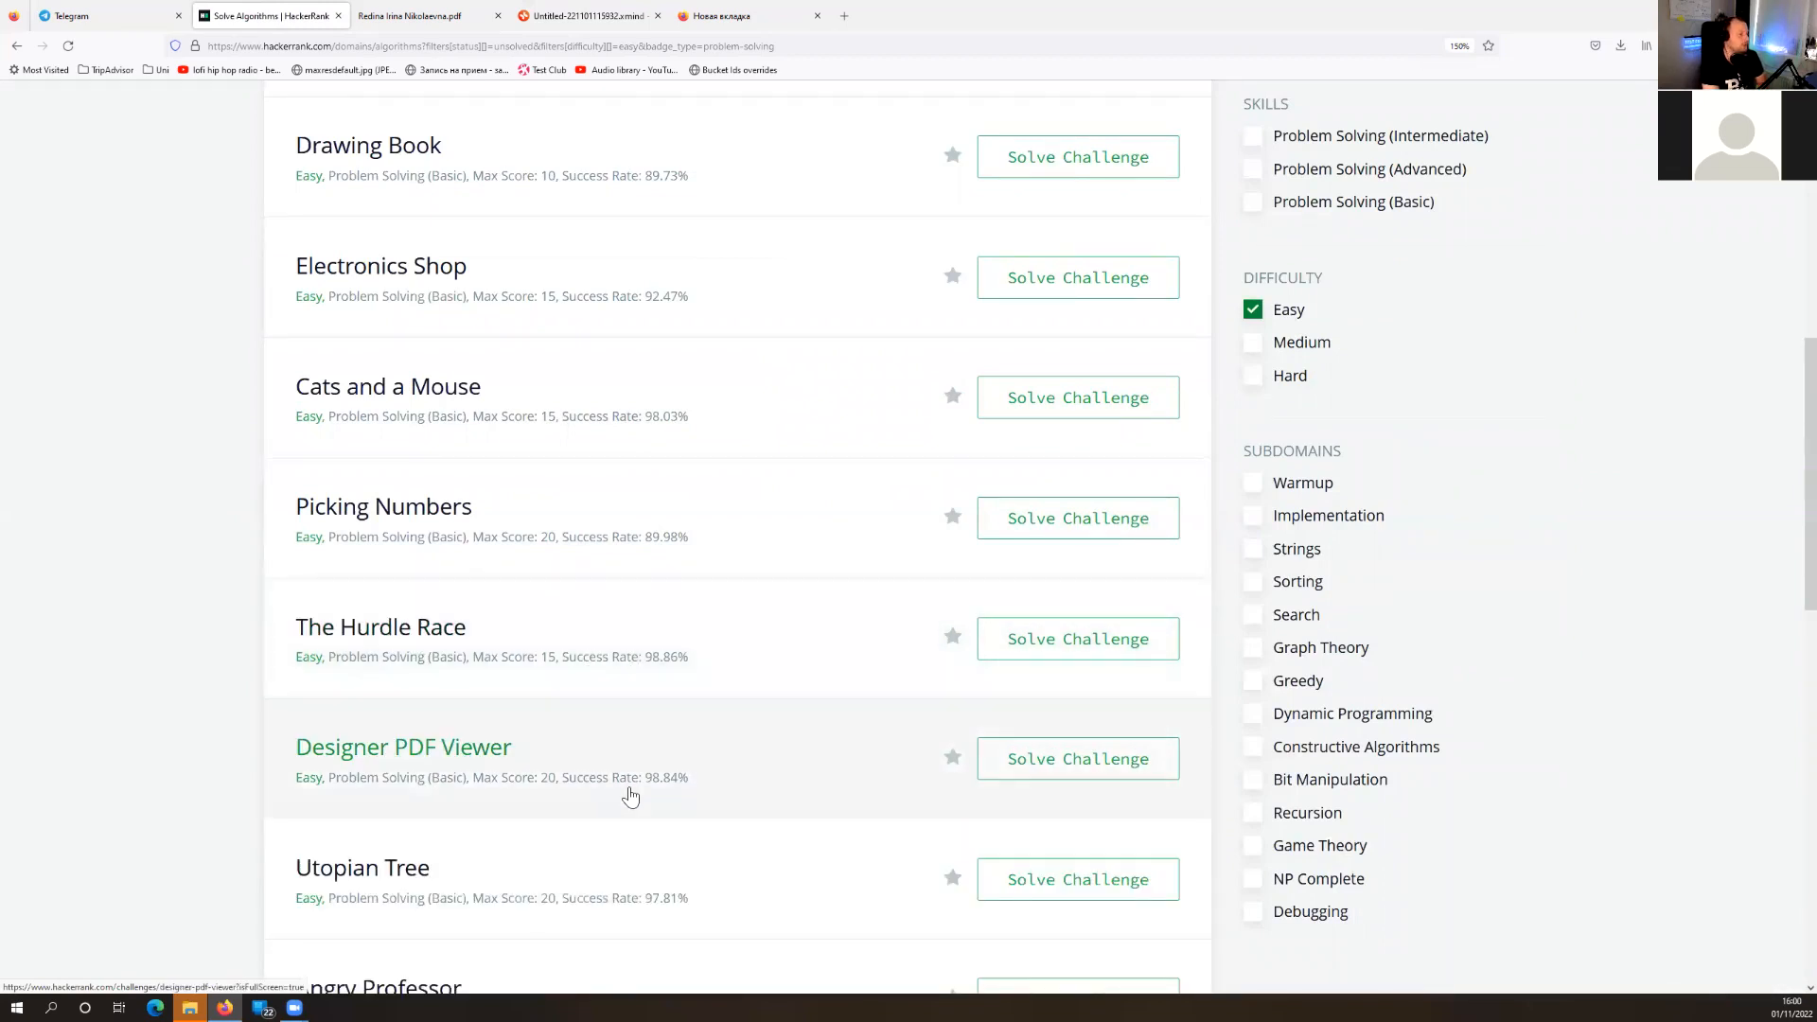
{"action": "scroll", "scroll_direction": "down", "scroll_amount": 3}
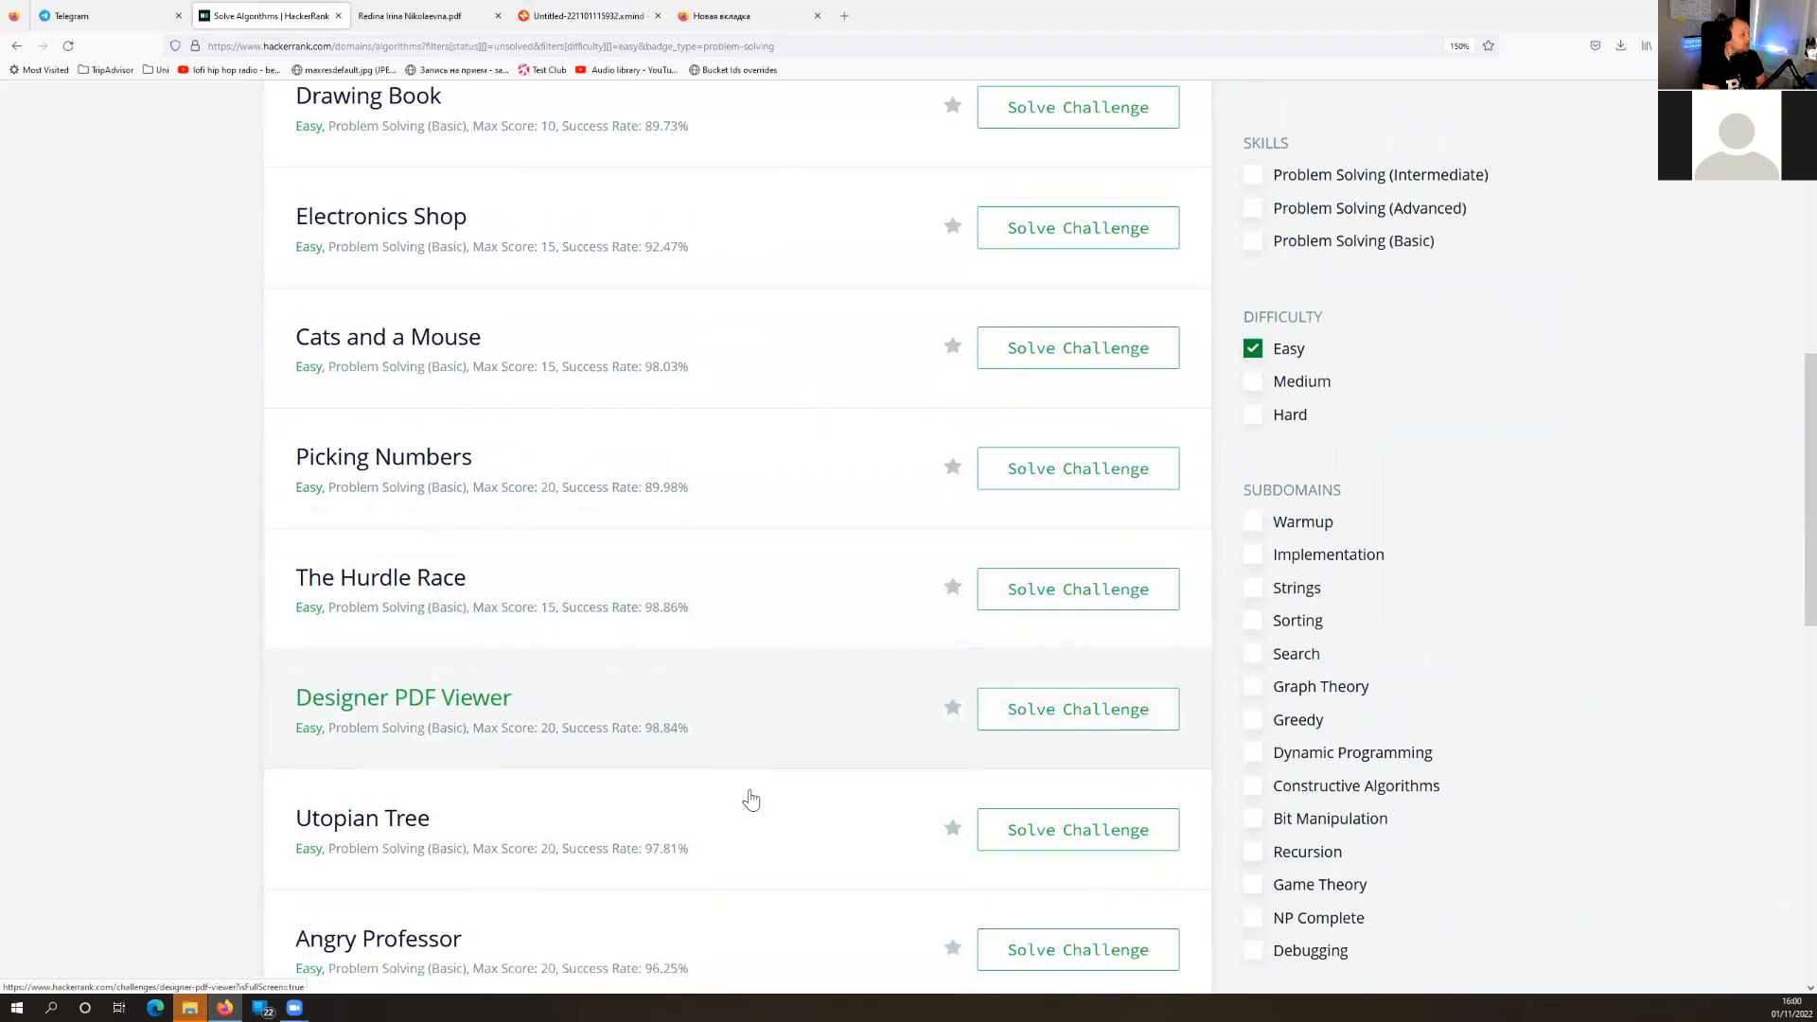
{"action": "scroll", "scroll_direction": "down", "scroll_amount": 3}
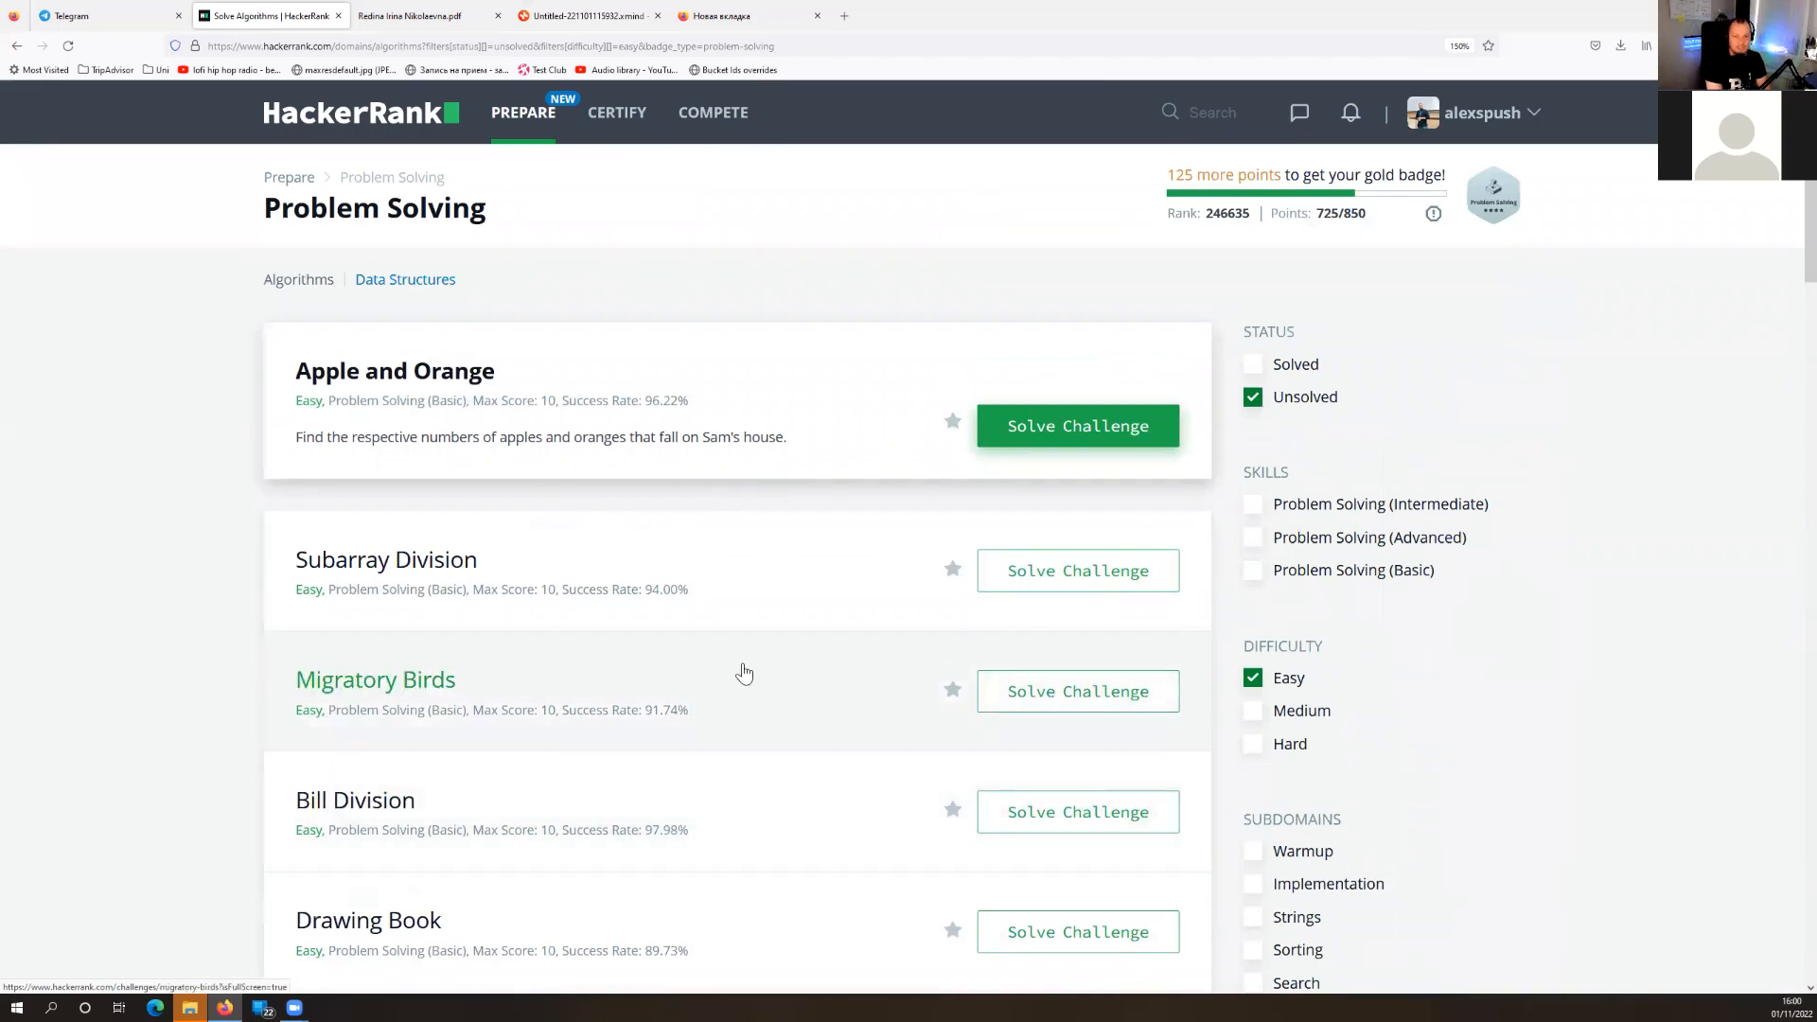
{"action": "mouse_move", "coordinate": [625, 795]}
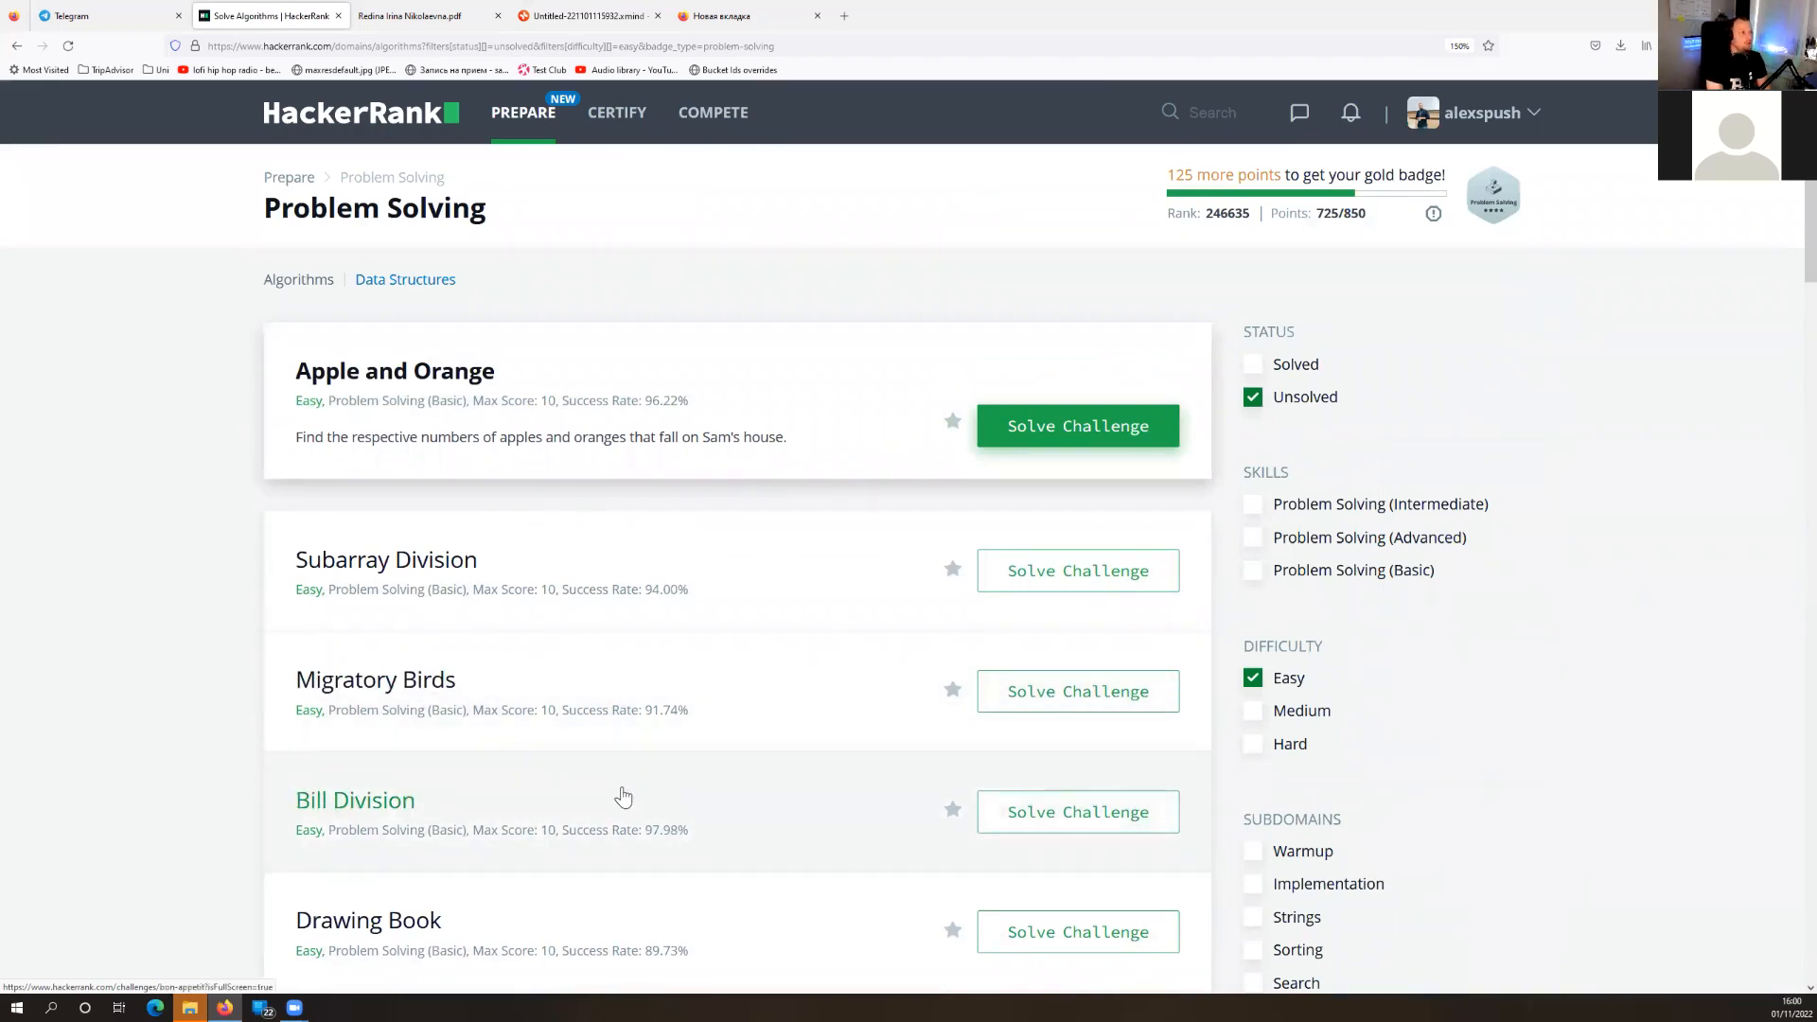
{"action": "mouse_move", "coordinate": [600, 568]}
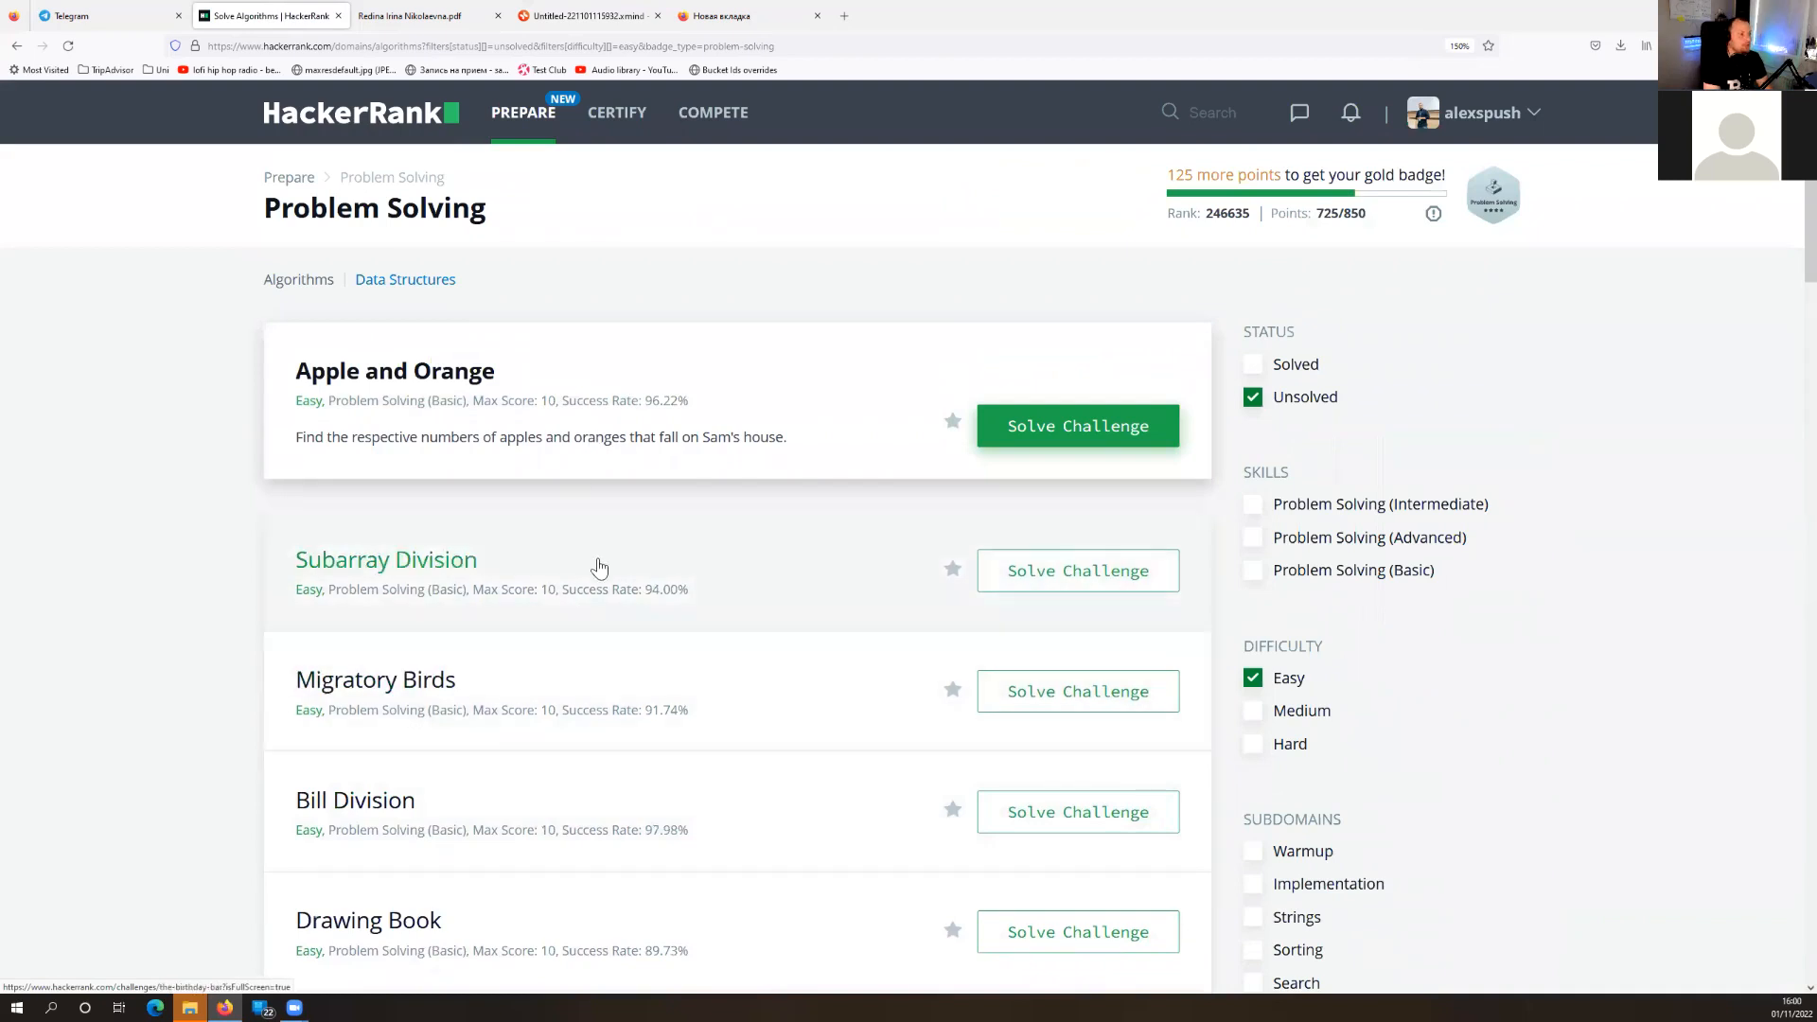